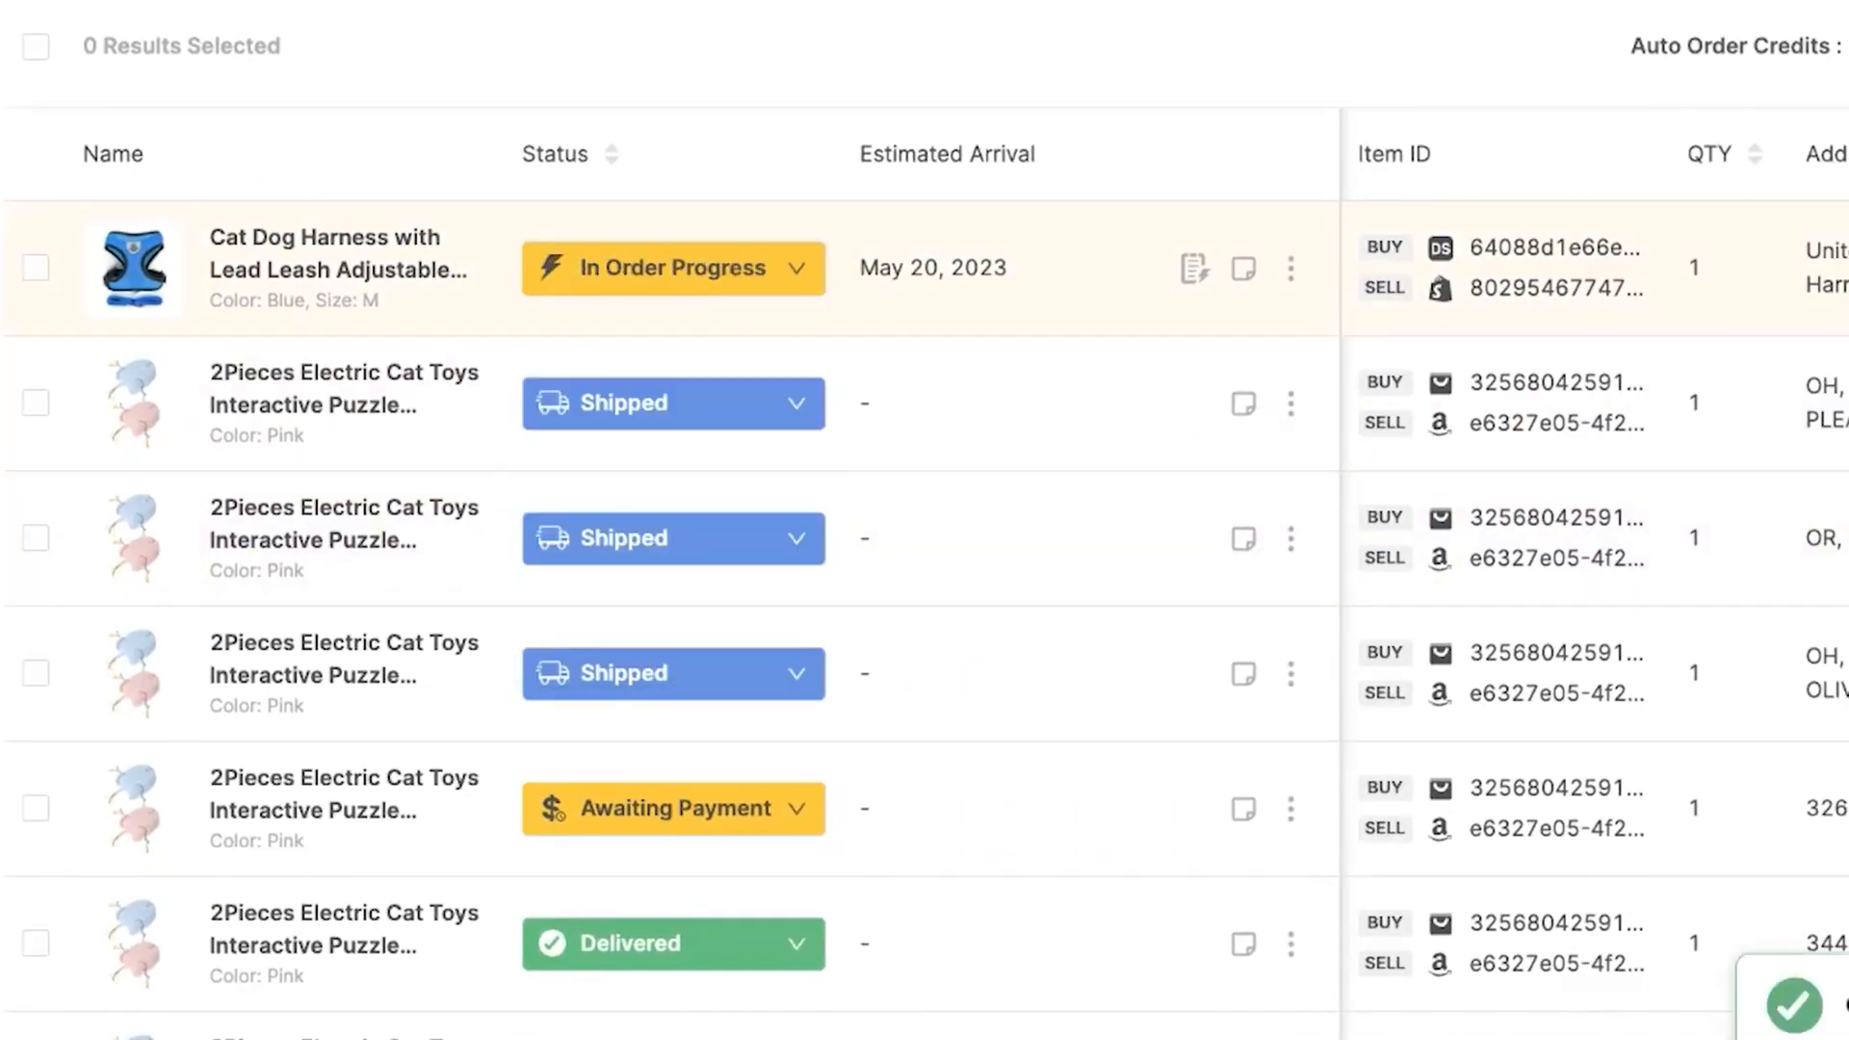
Show the harness order's status options, then return to setup guide step 7
click(673, 268)
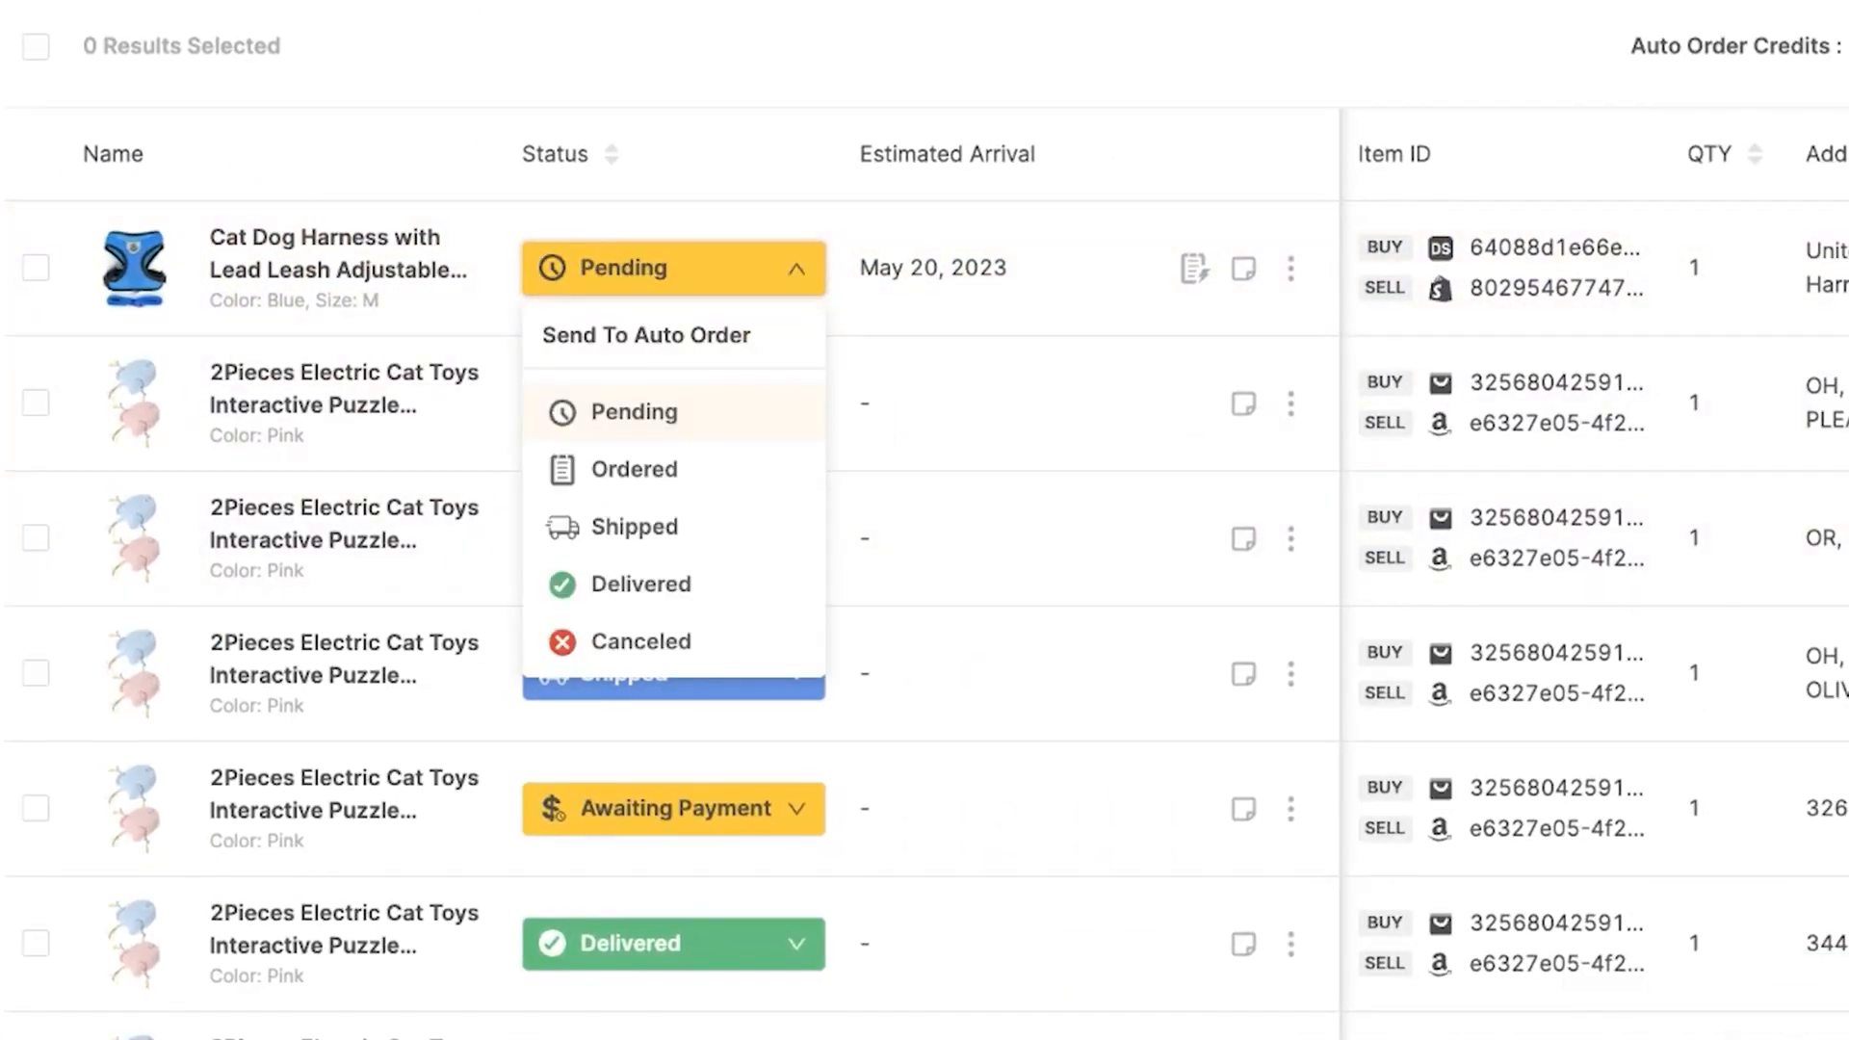
click(634, 469)
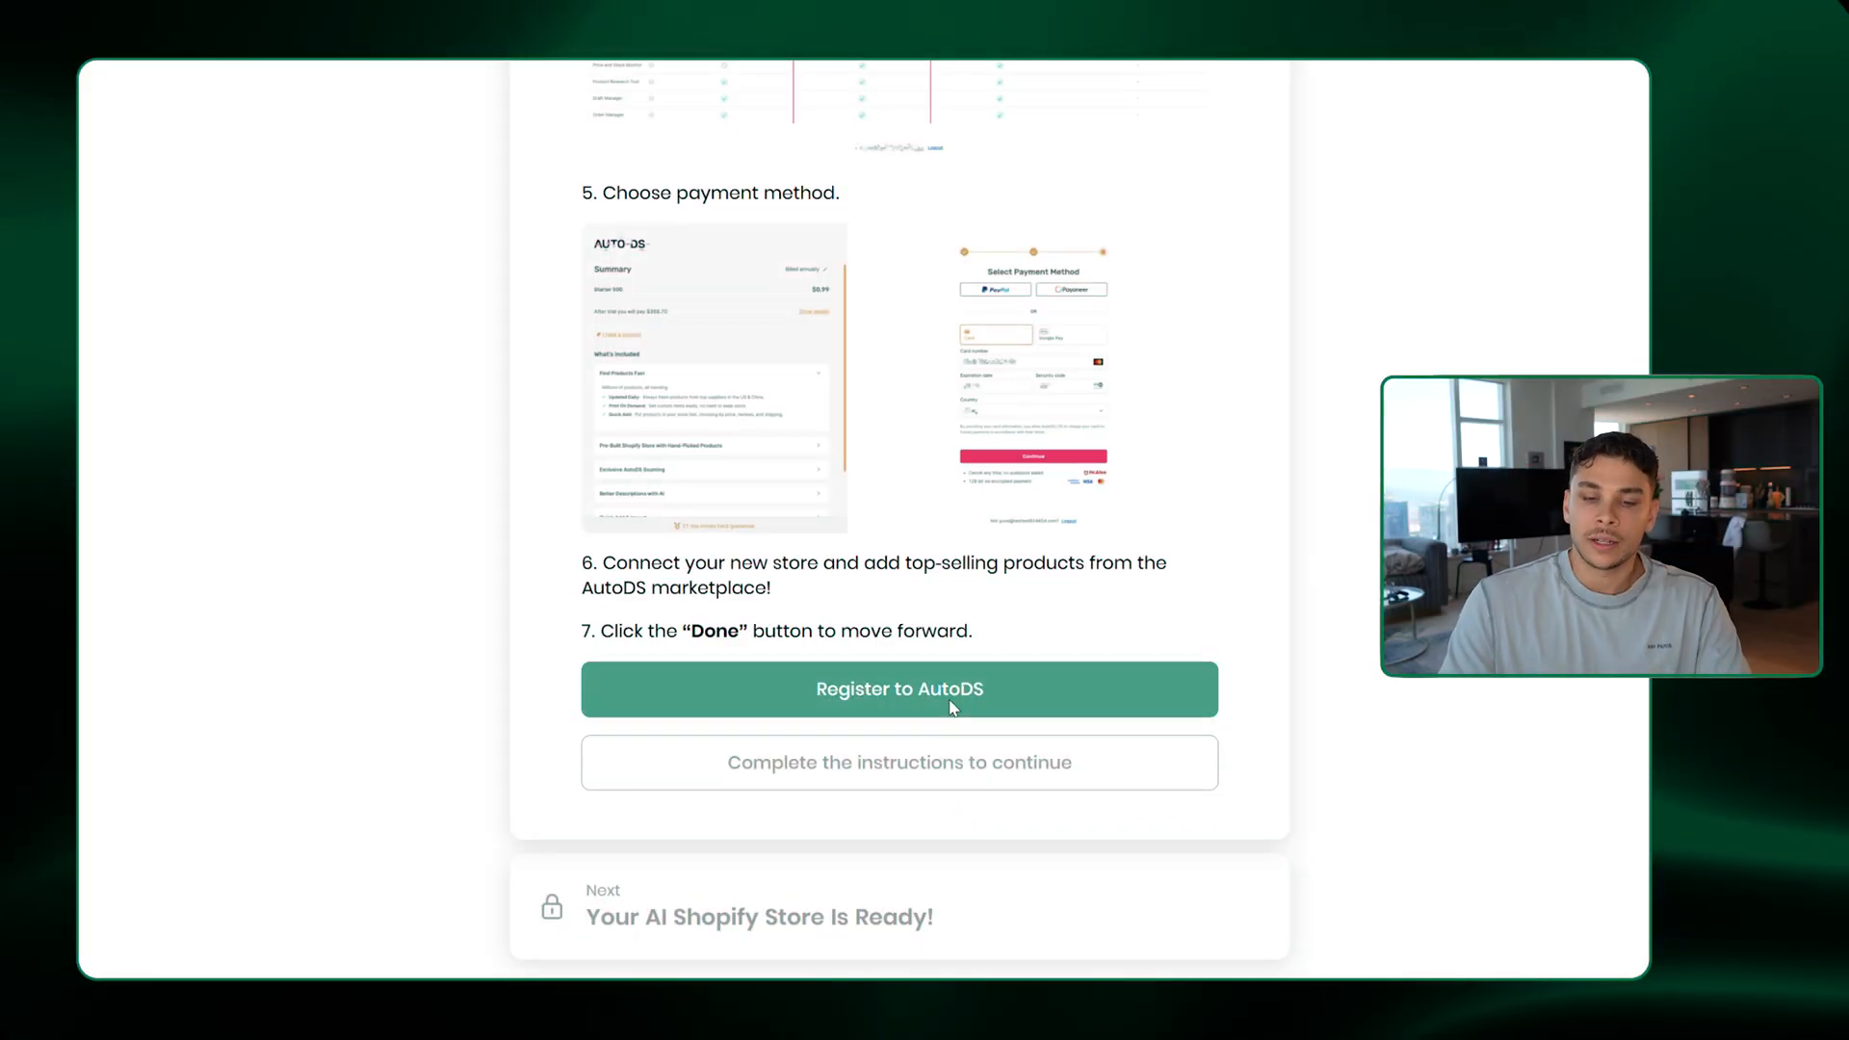
Register for AutoDS on the Starter 500 plan and get past the goals question
click(899, 689)
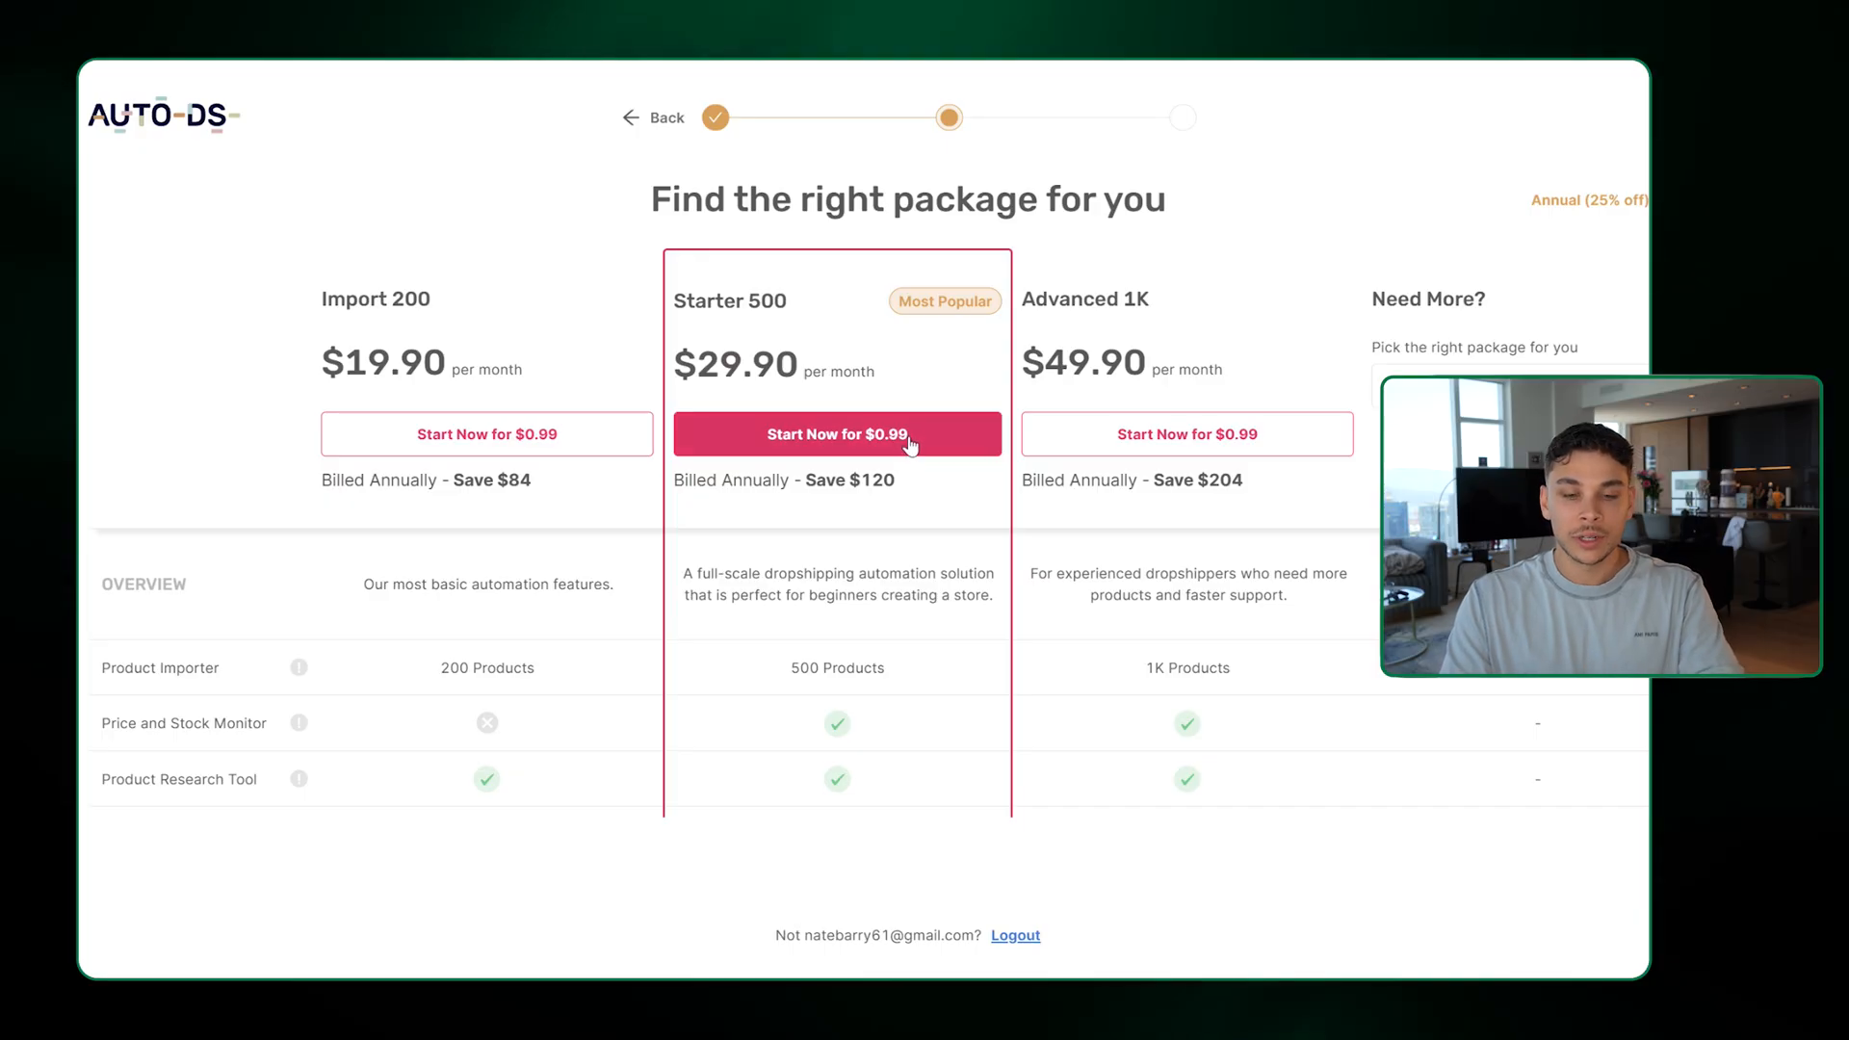
click(836, 434)
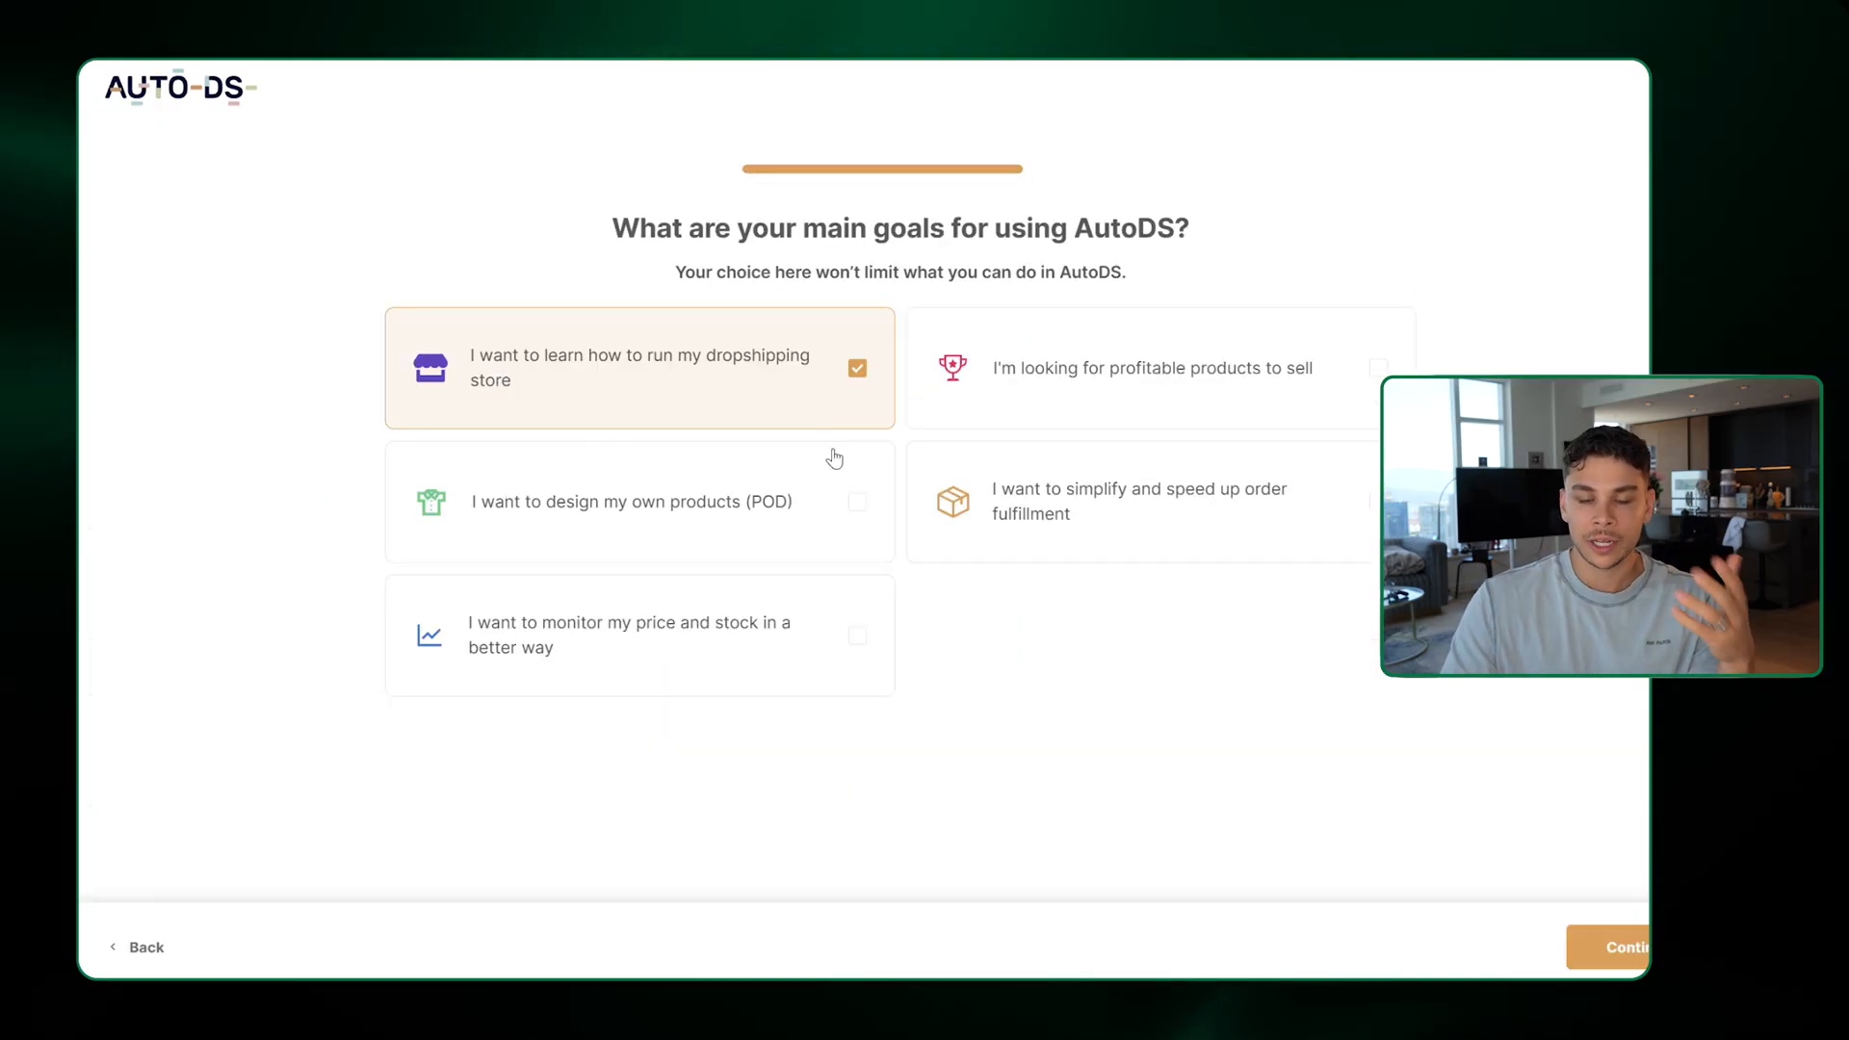
mouse_move(789, 325)
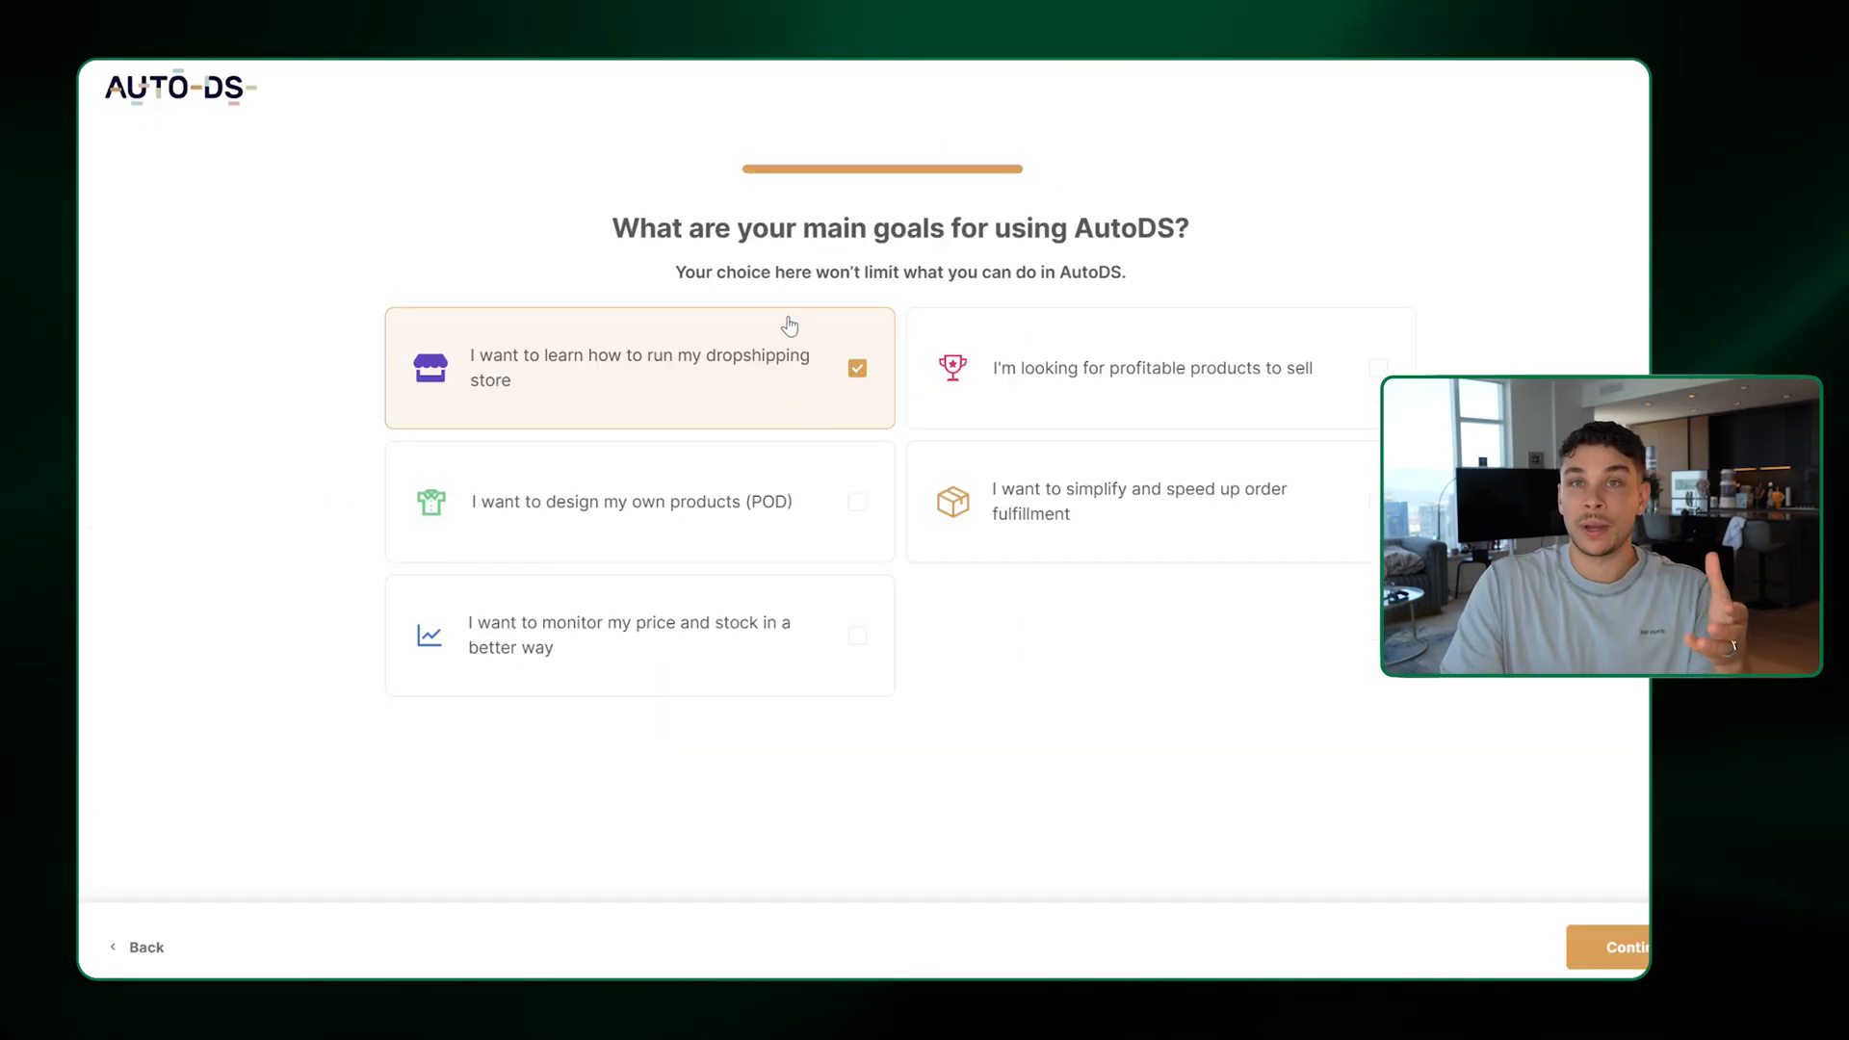
mouse_move(1272, 564)
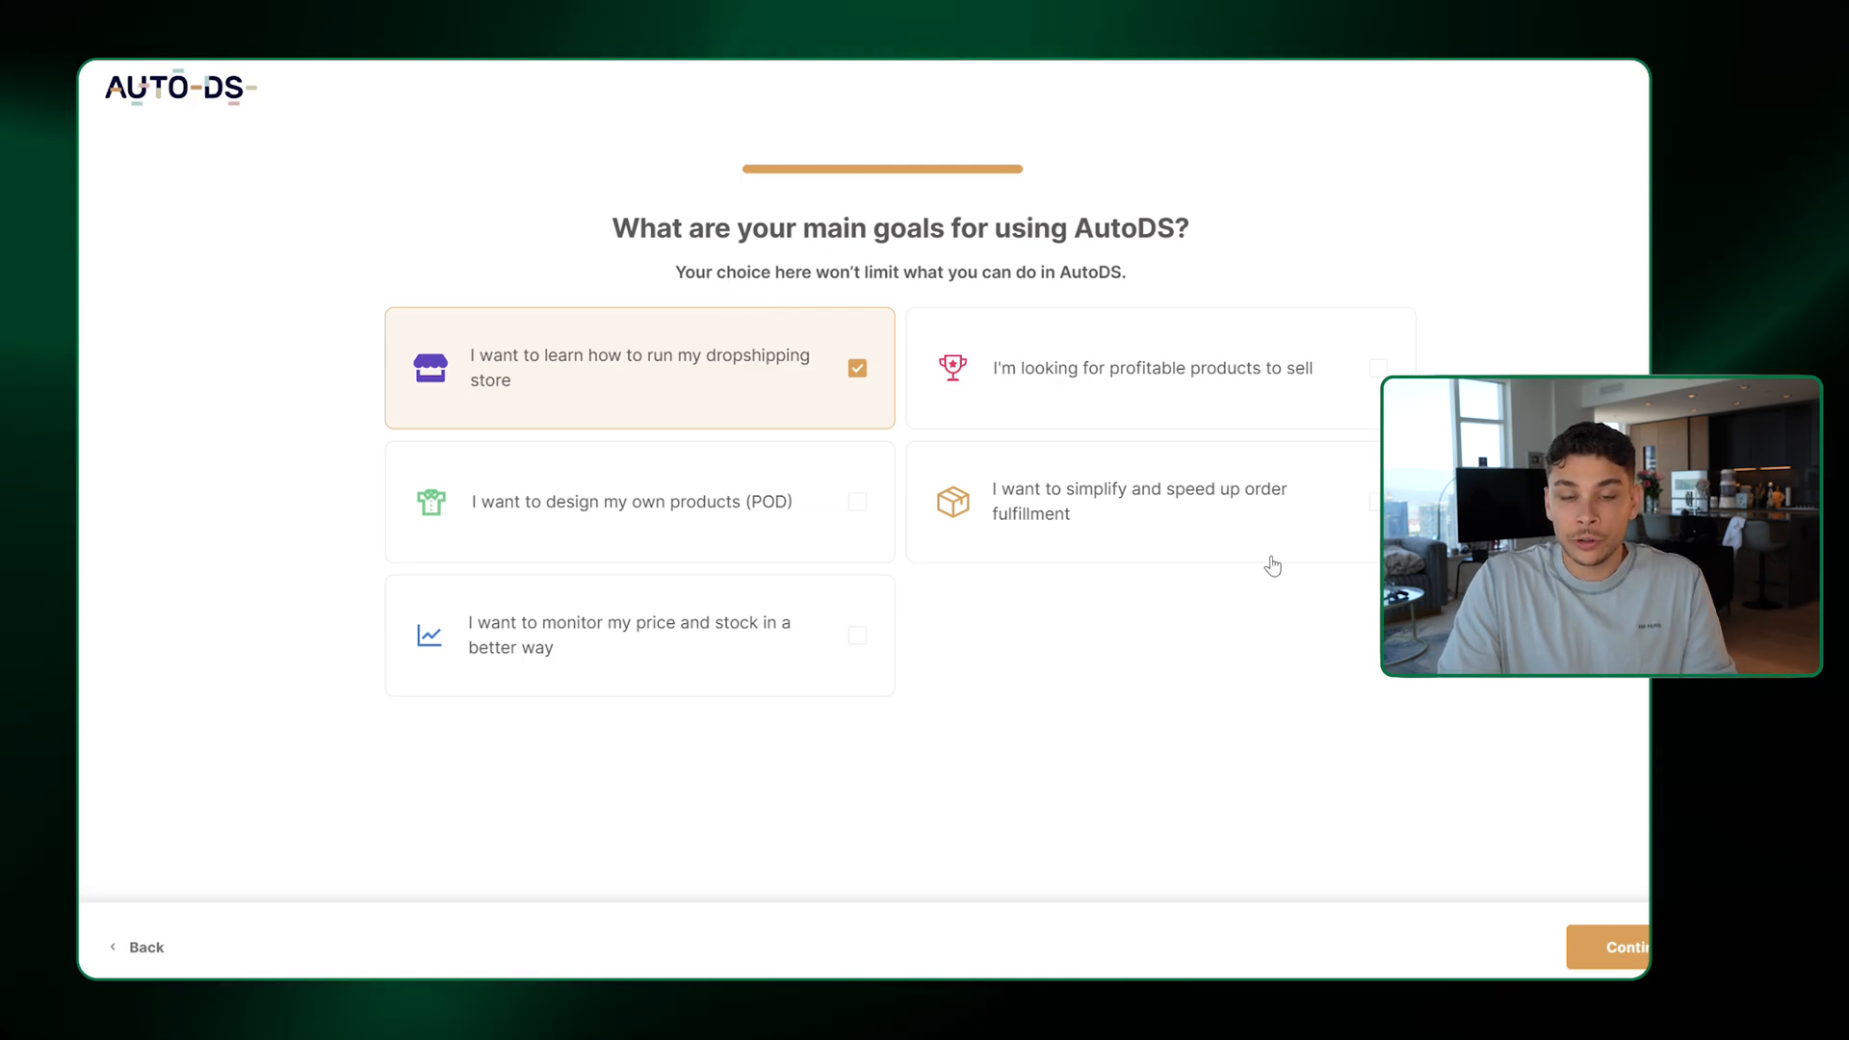
click(1638, 948)
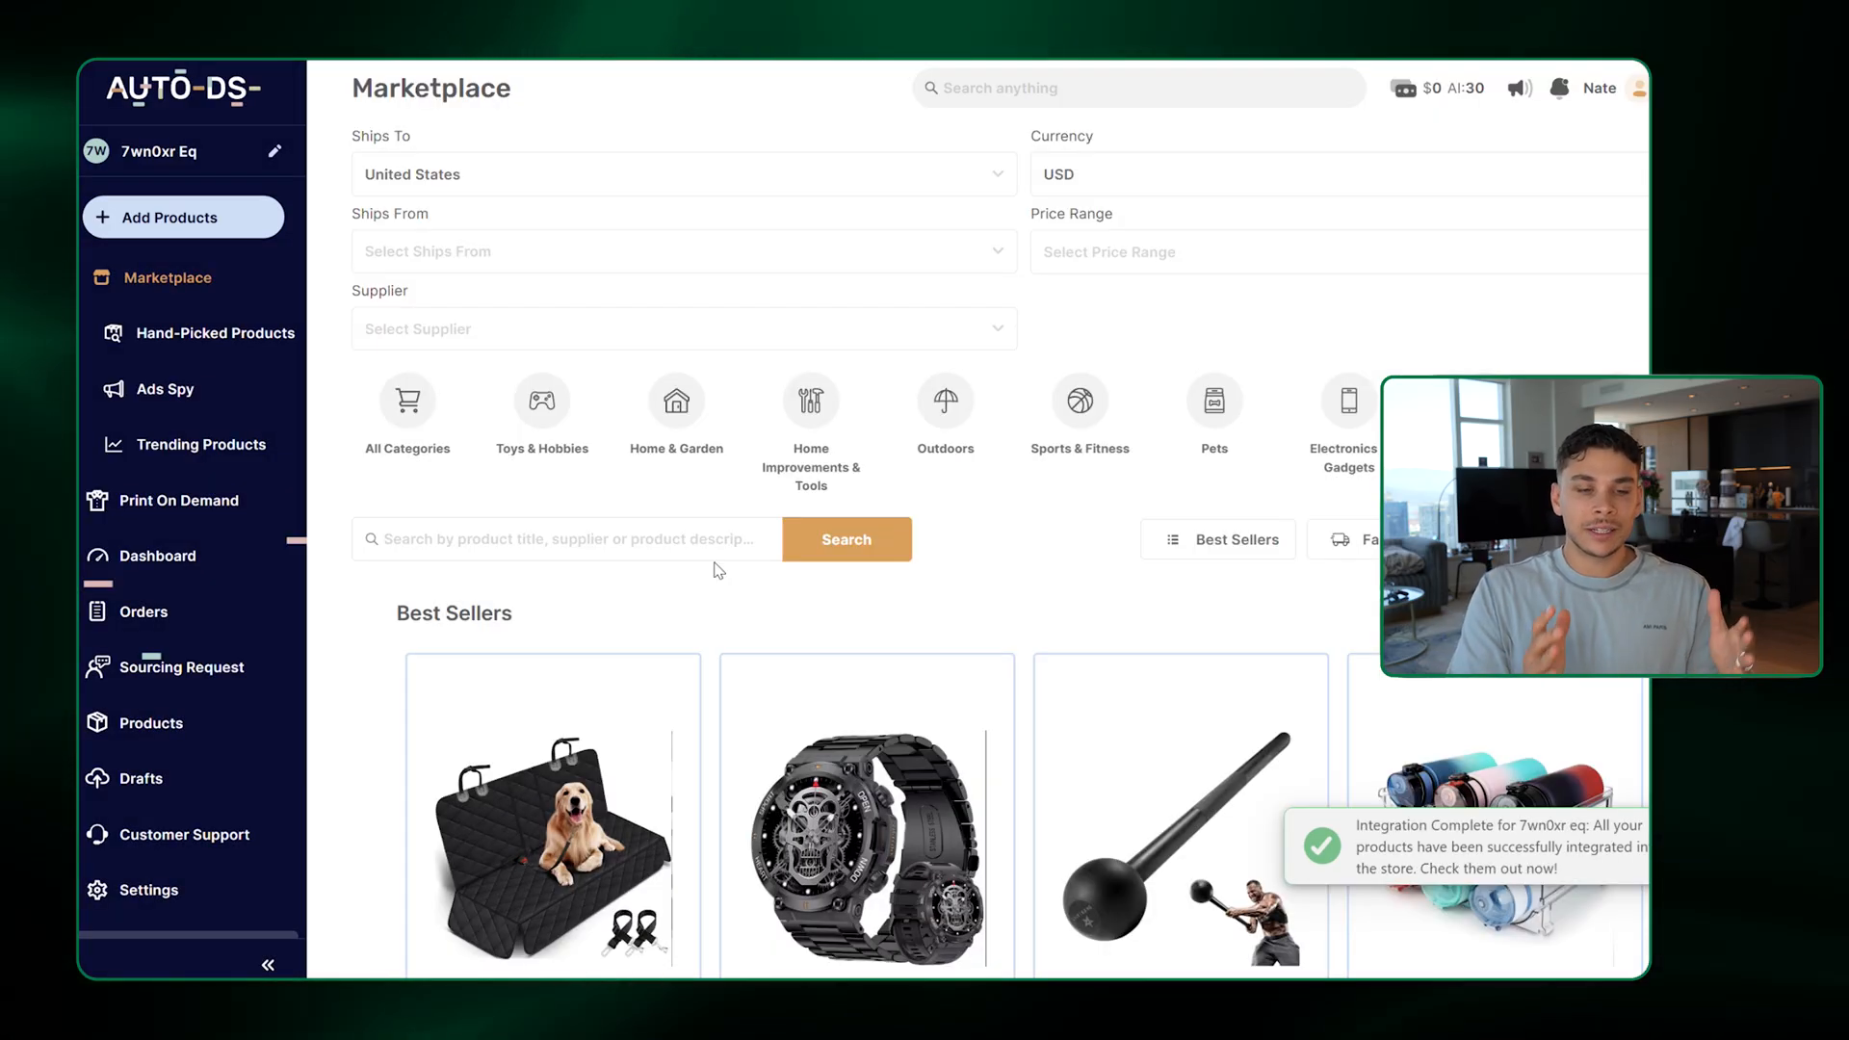
Import the VOGRYE small trash can from New Arrivals as a draft
scroll(down, 3)
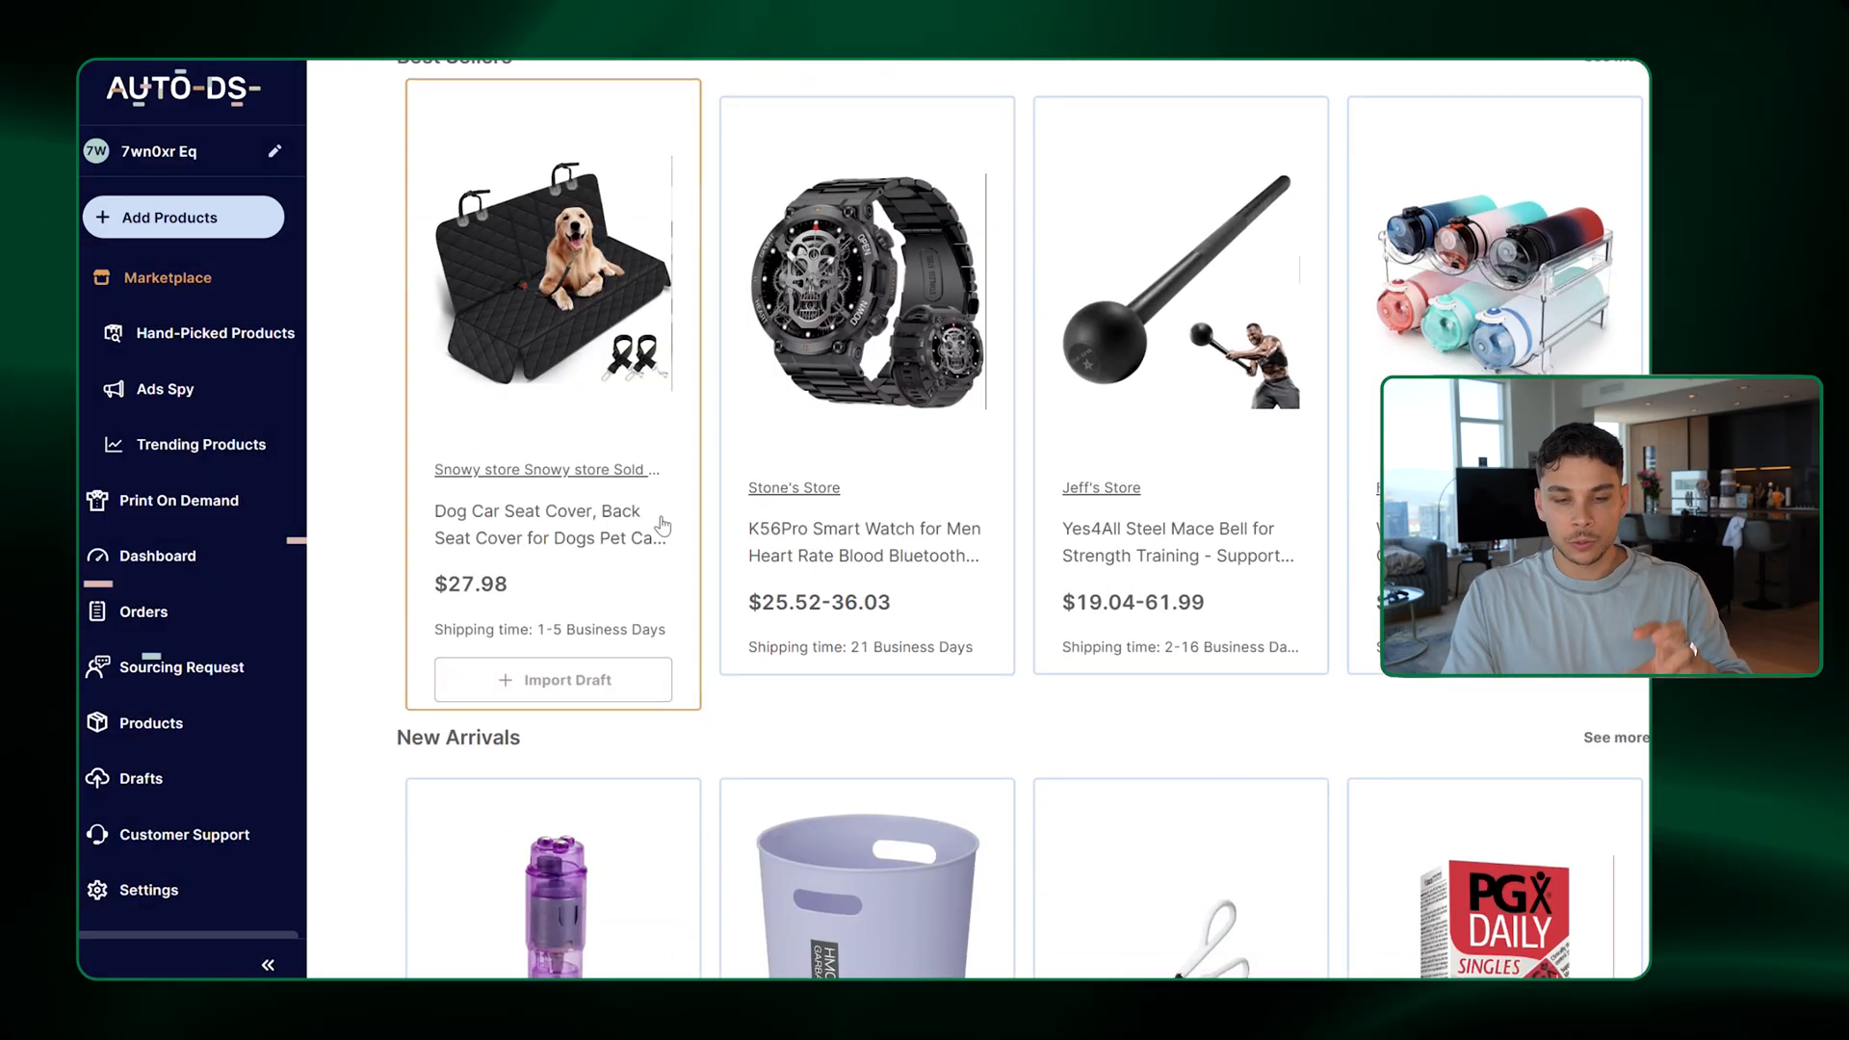
scroll(down, 3)
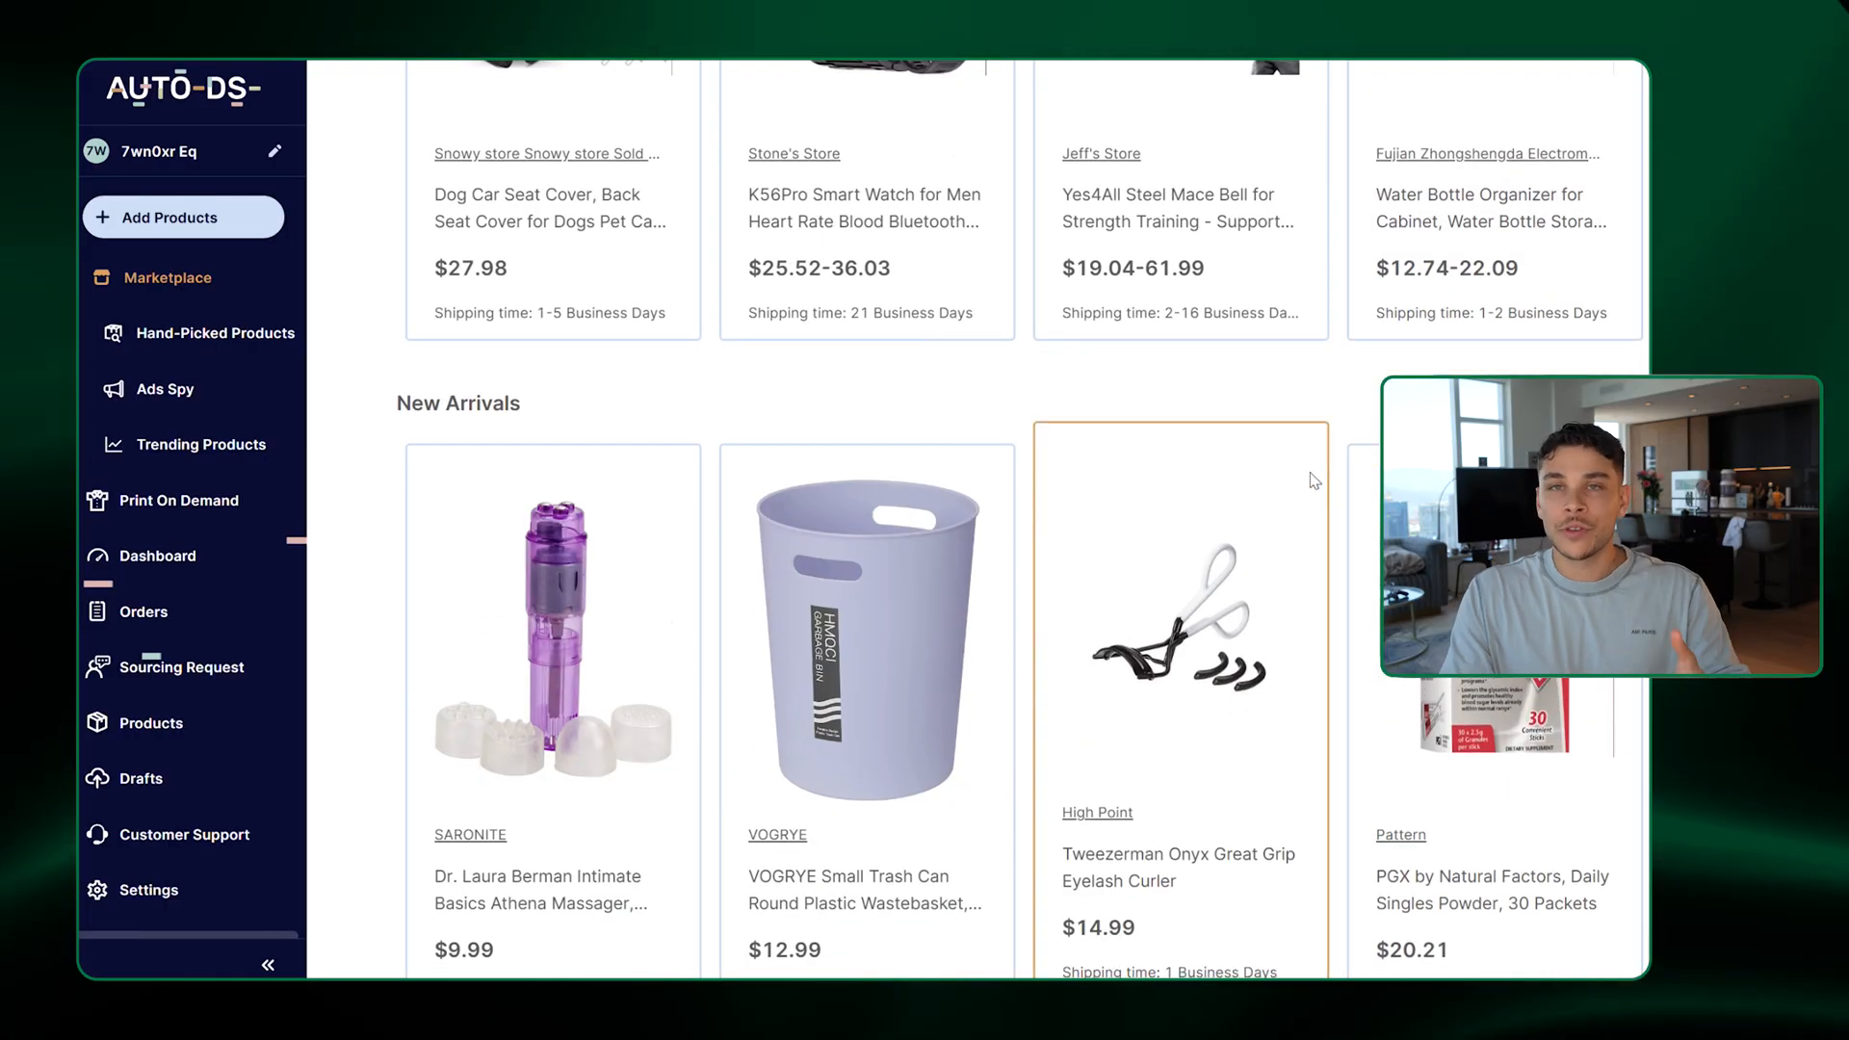
scroll(down, 3)
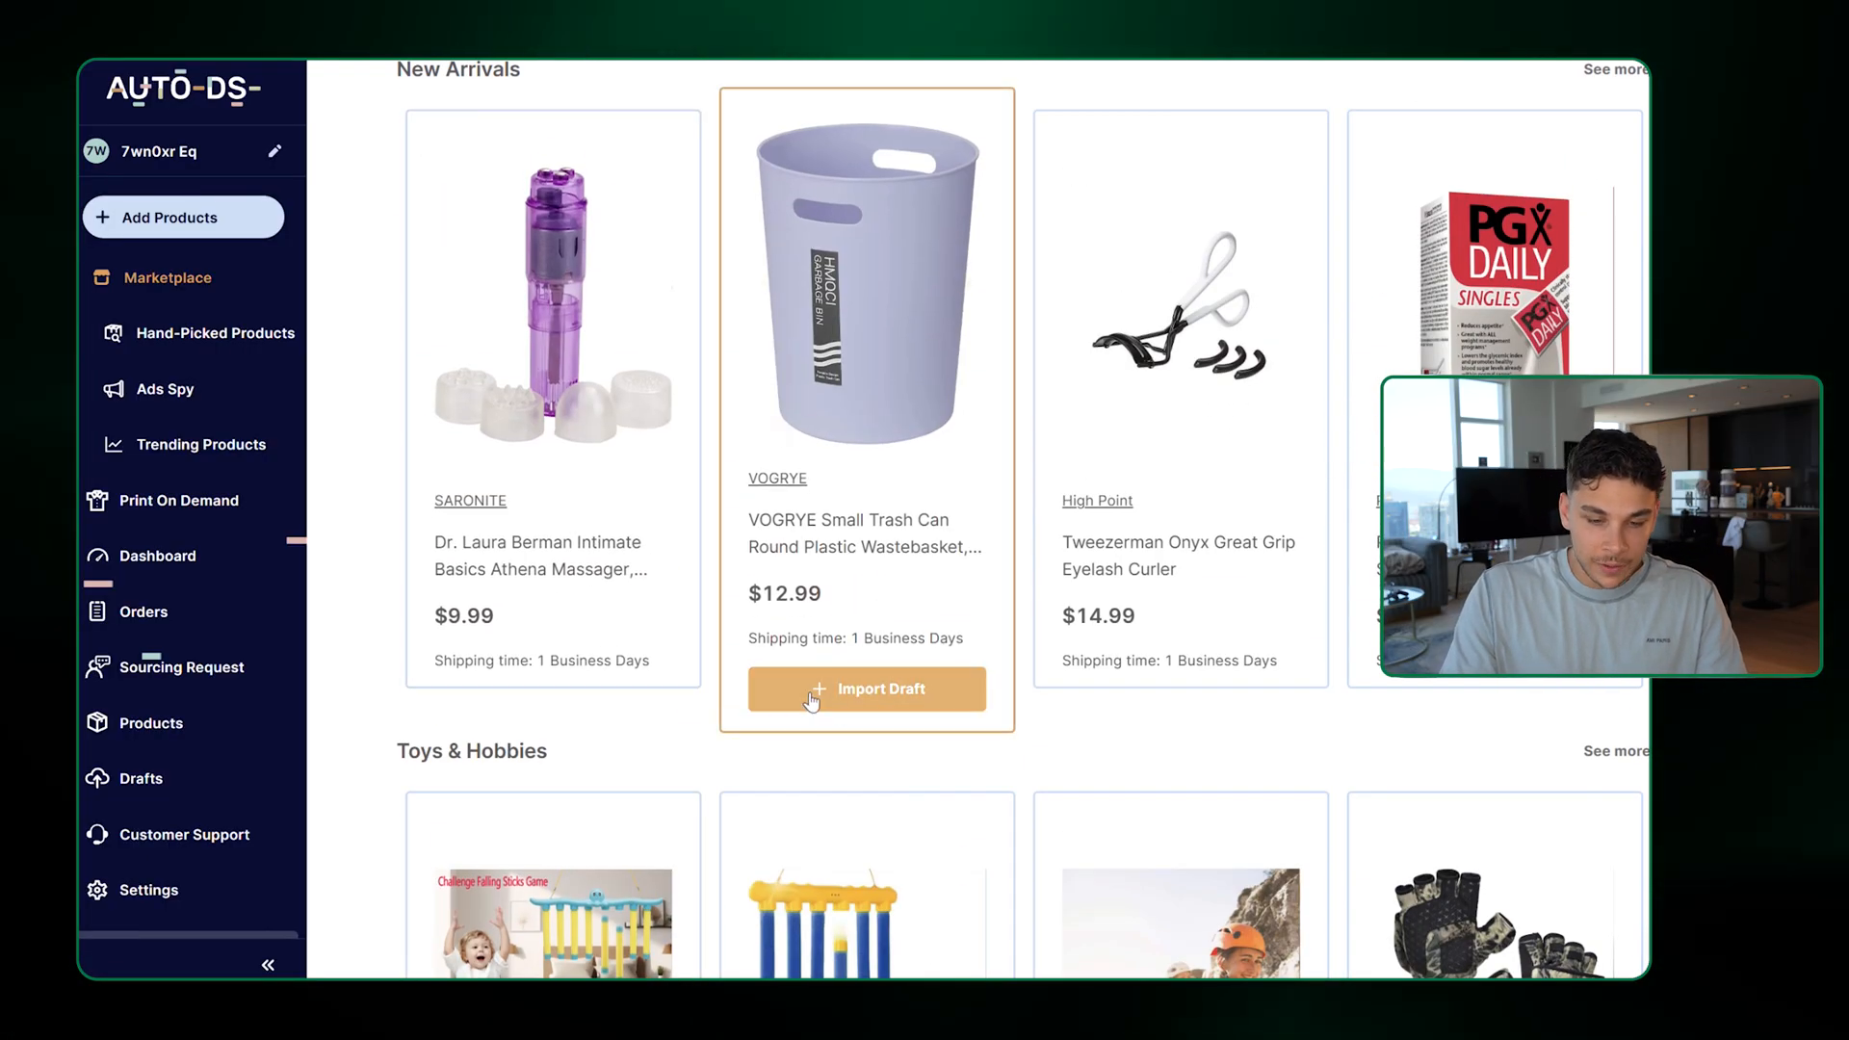
click(166, 277)
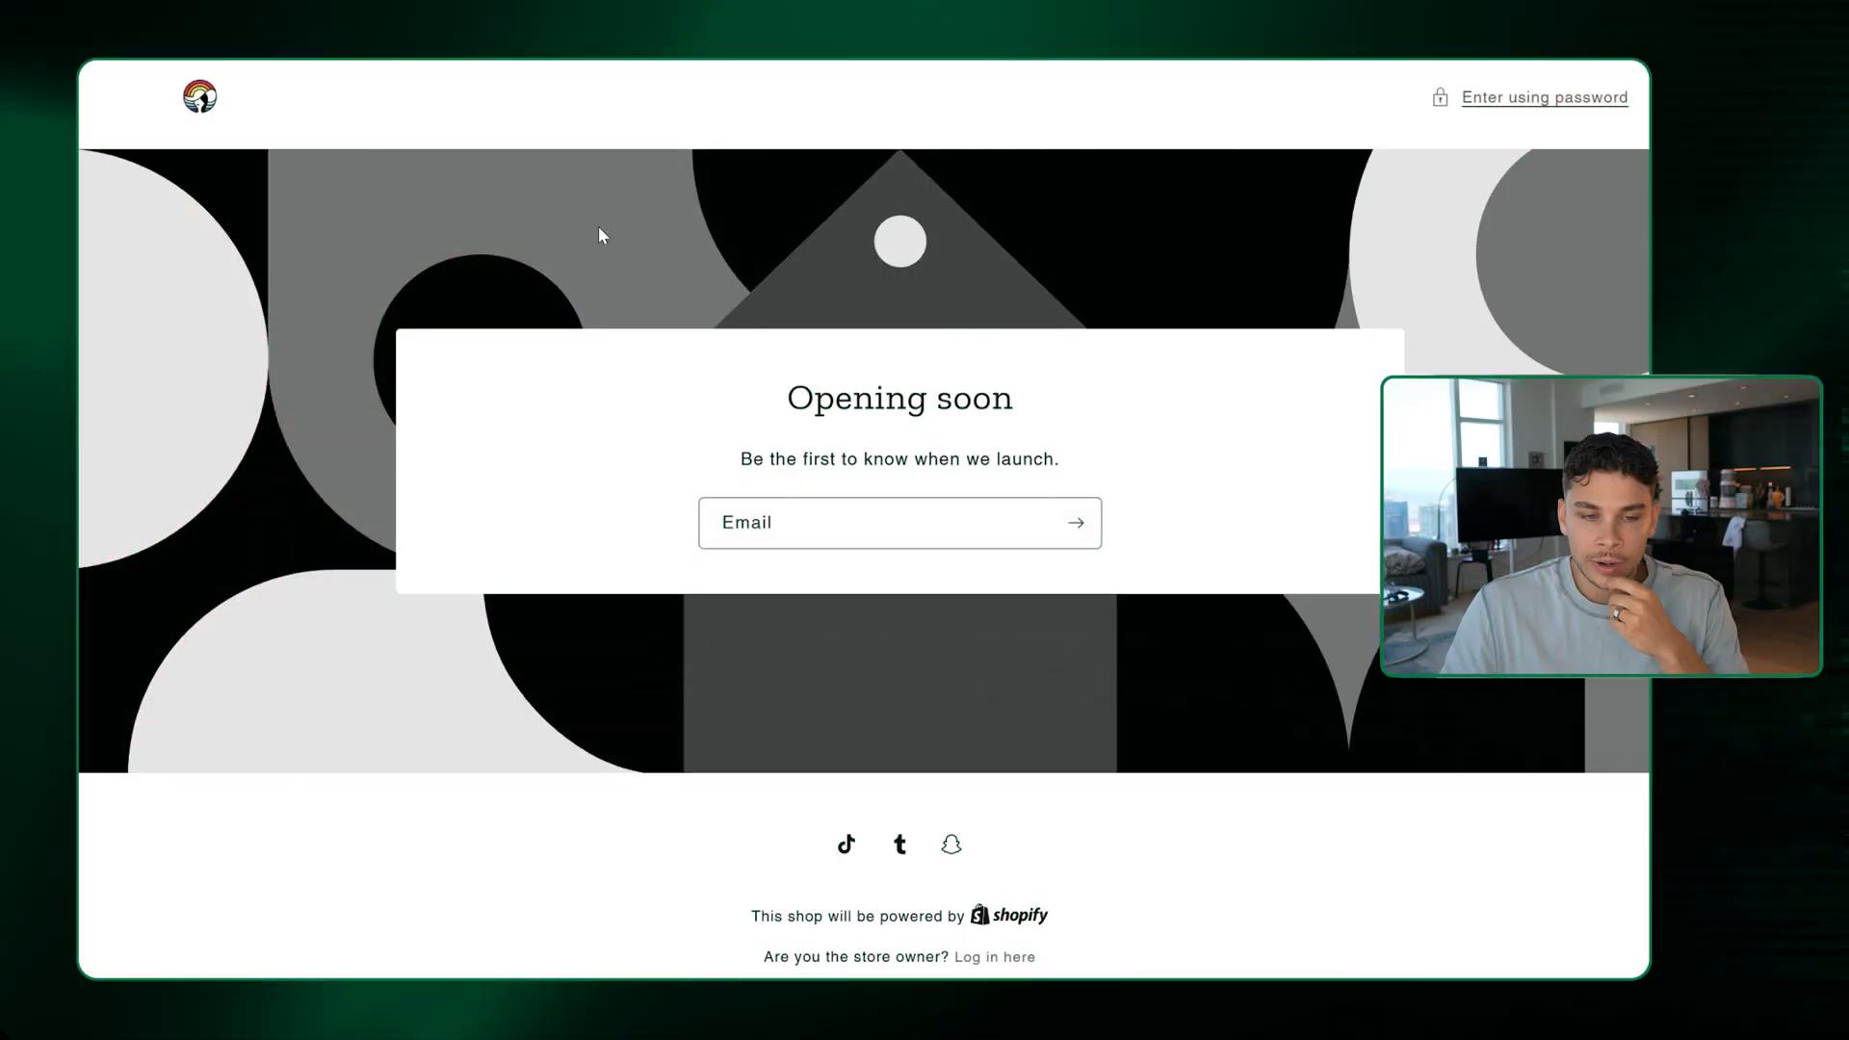
mouse_move(968, 635)
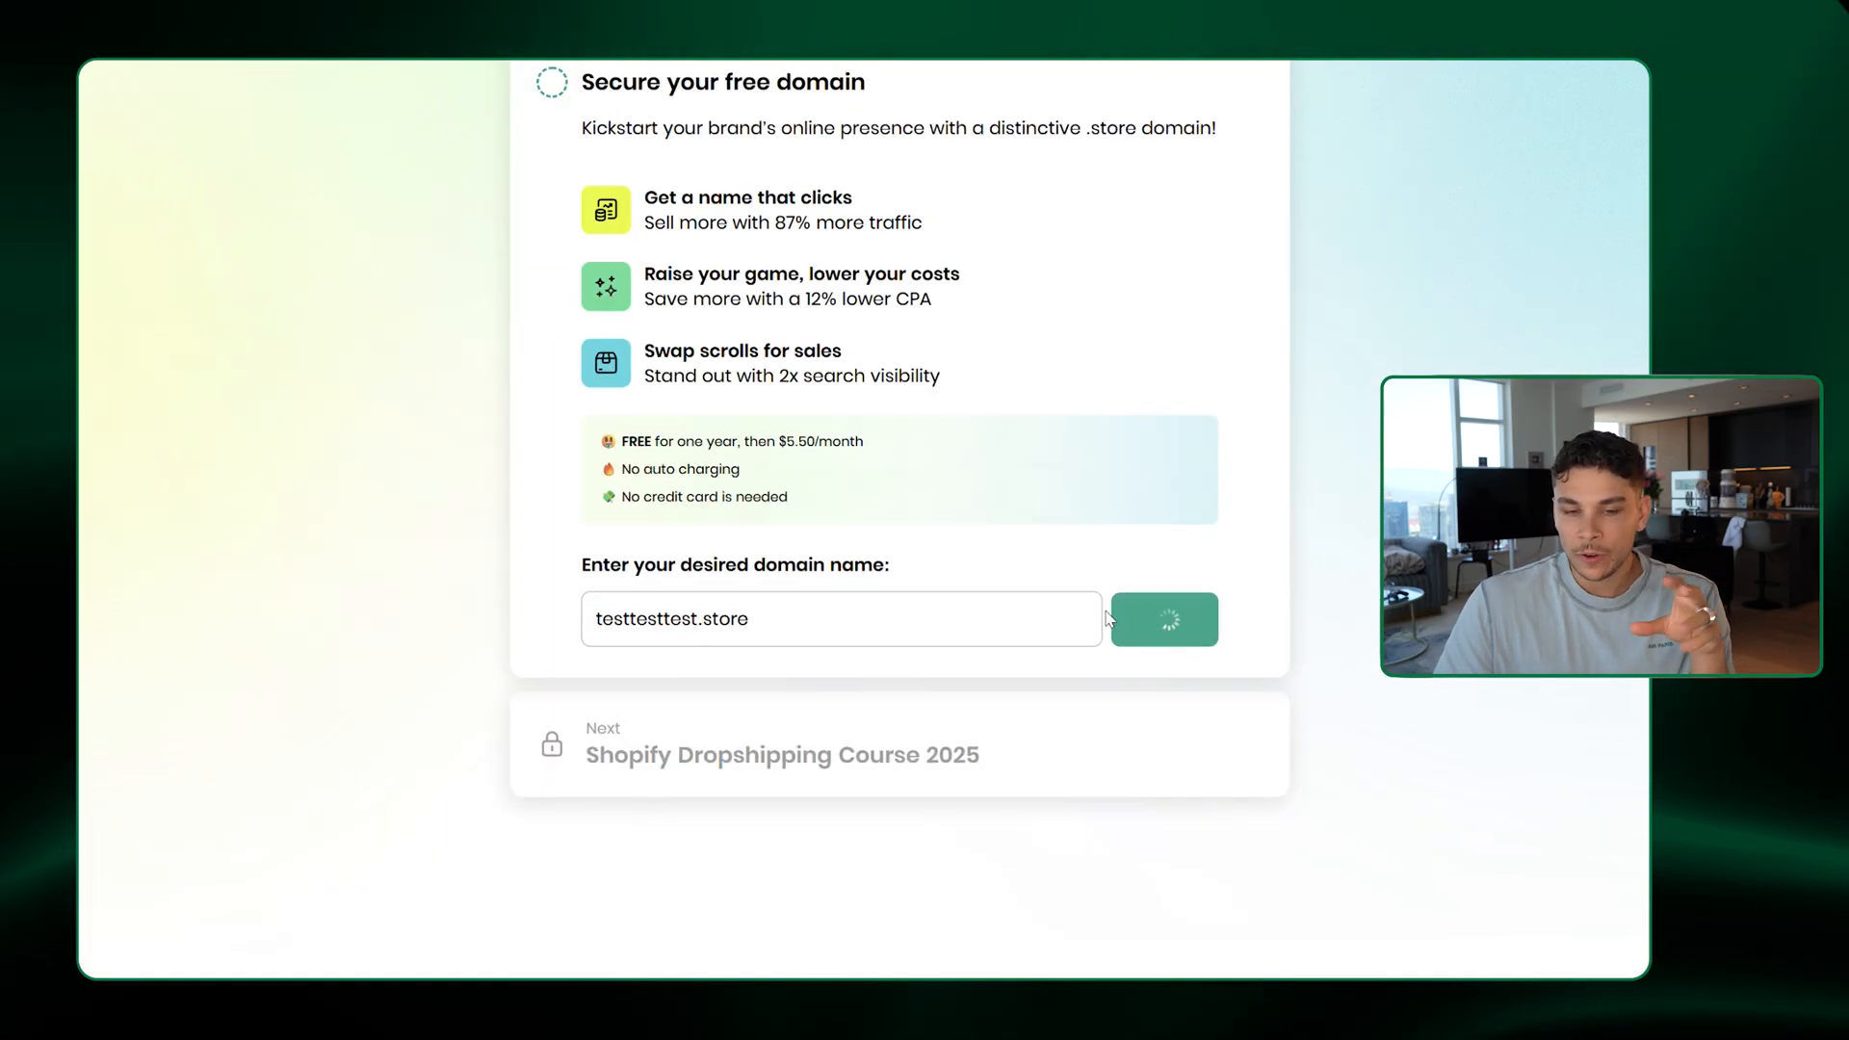
Confirm testtesttest.store as the domain and continue to the Shopify admin
click(1164, 619)
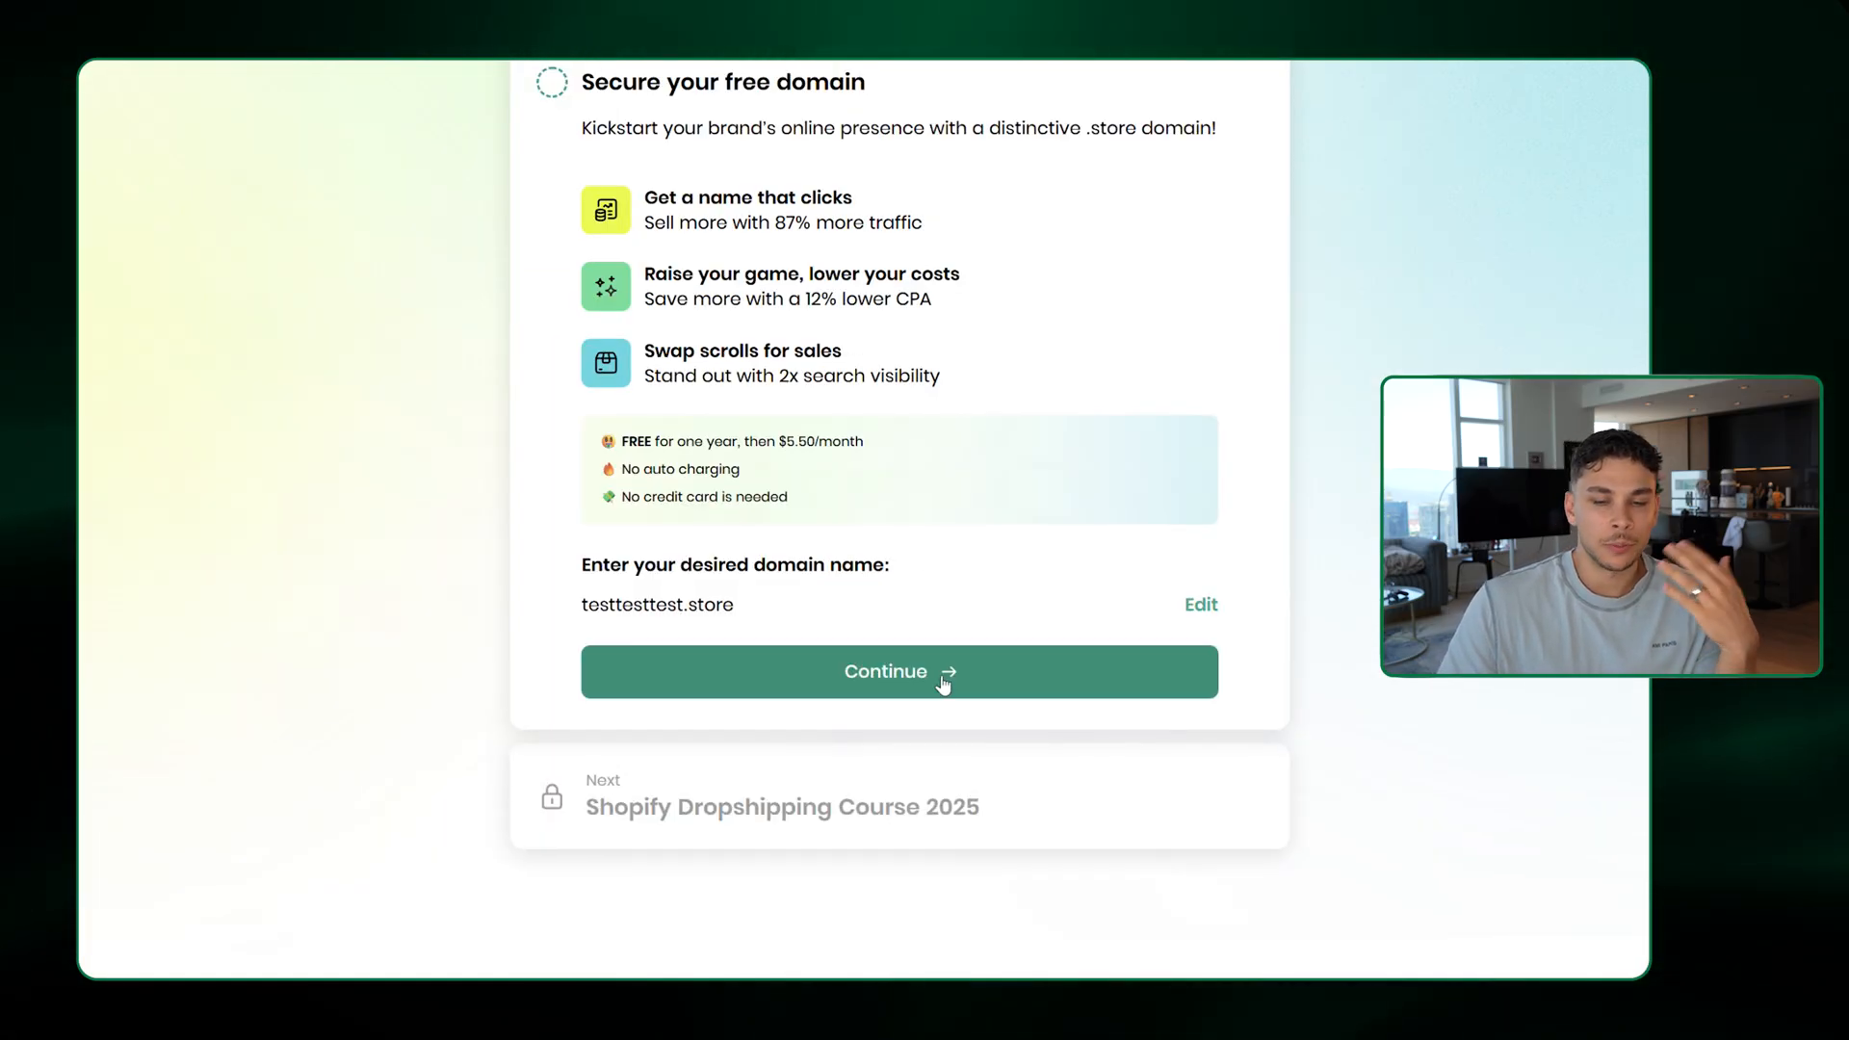
click(899, 671)
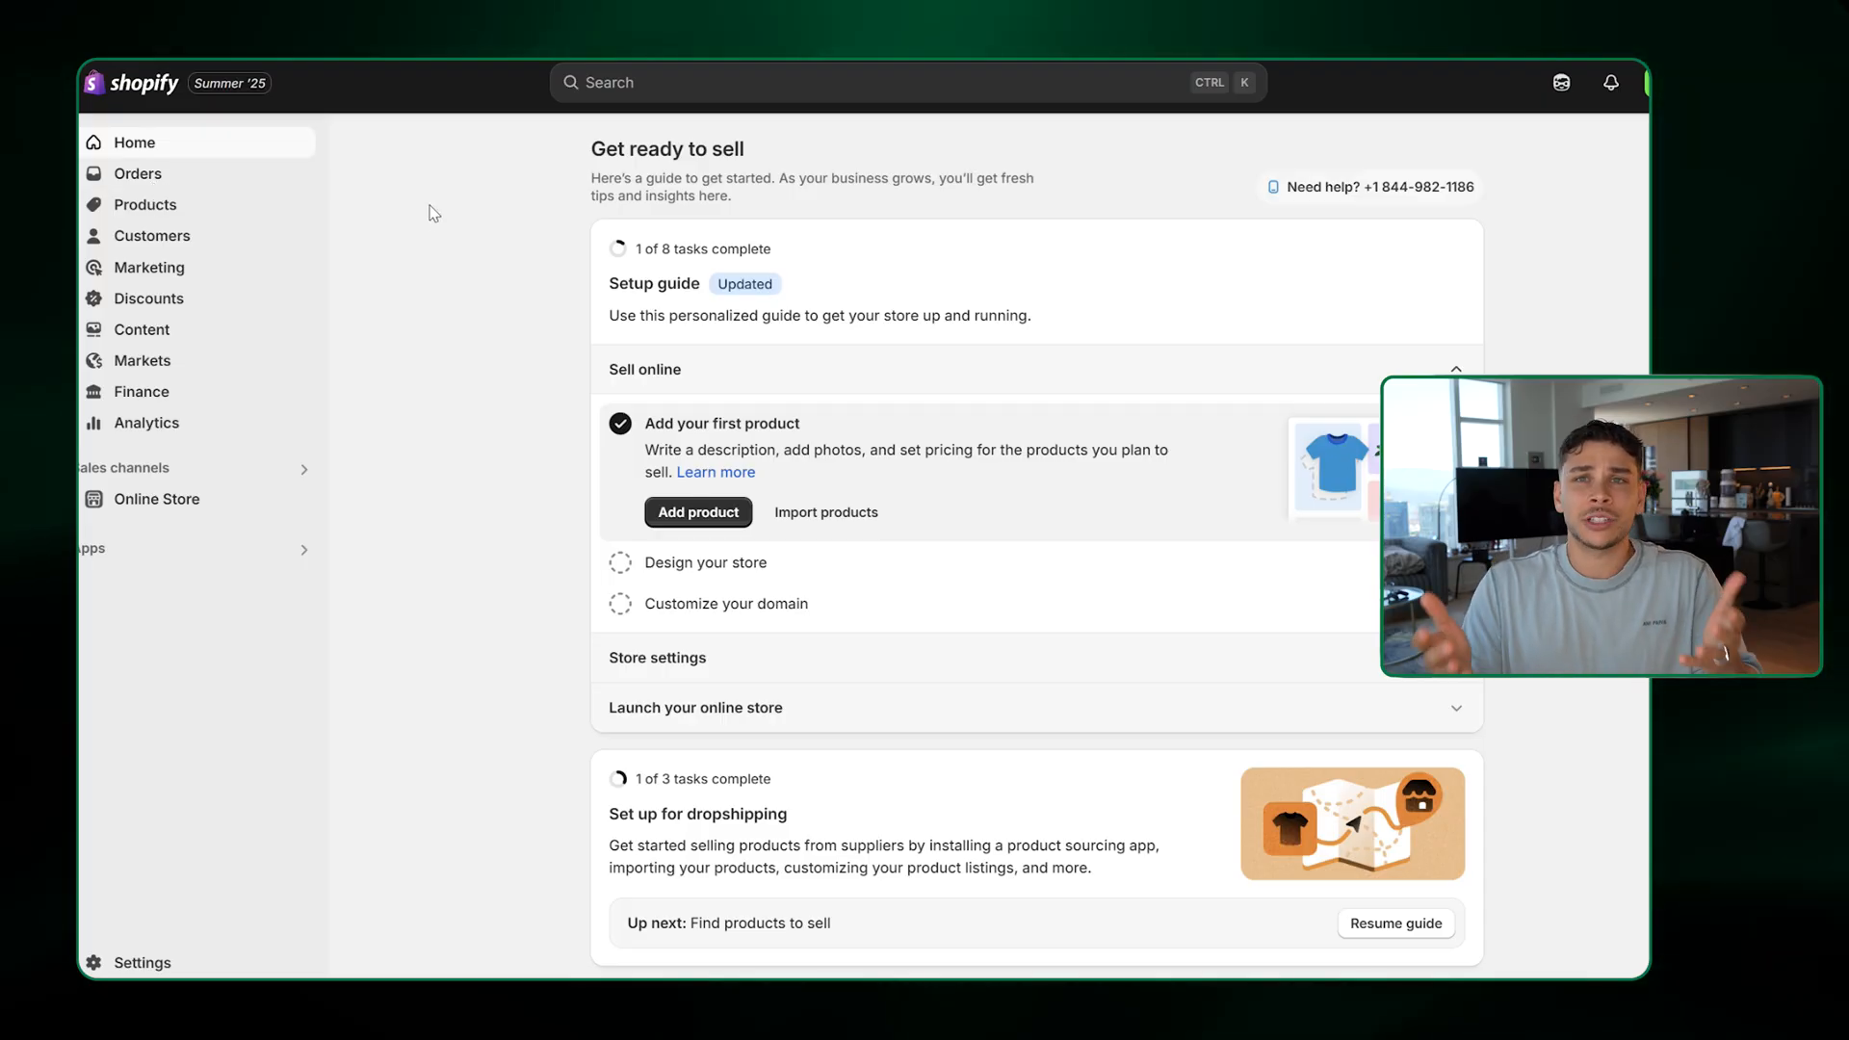
mouse_move(439, 85)
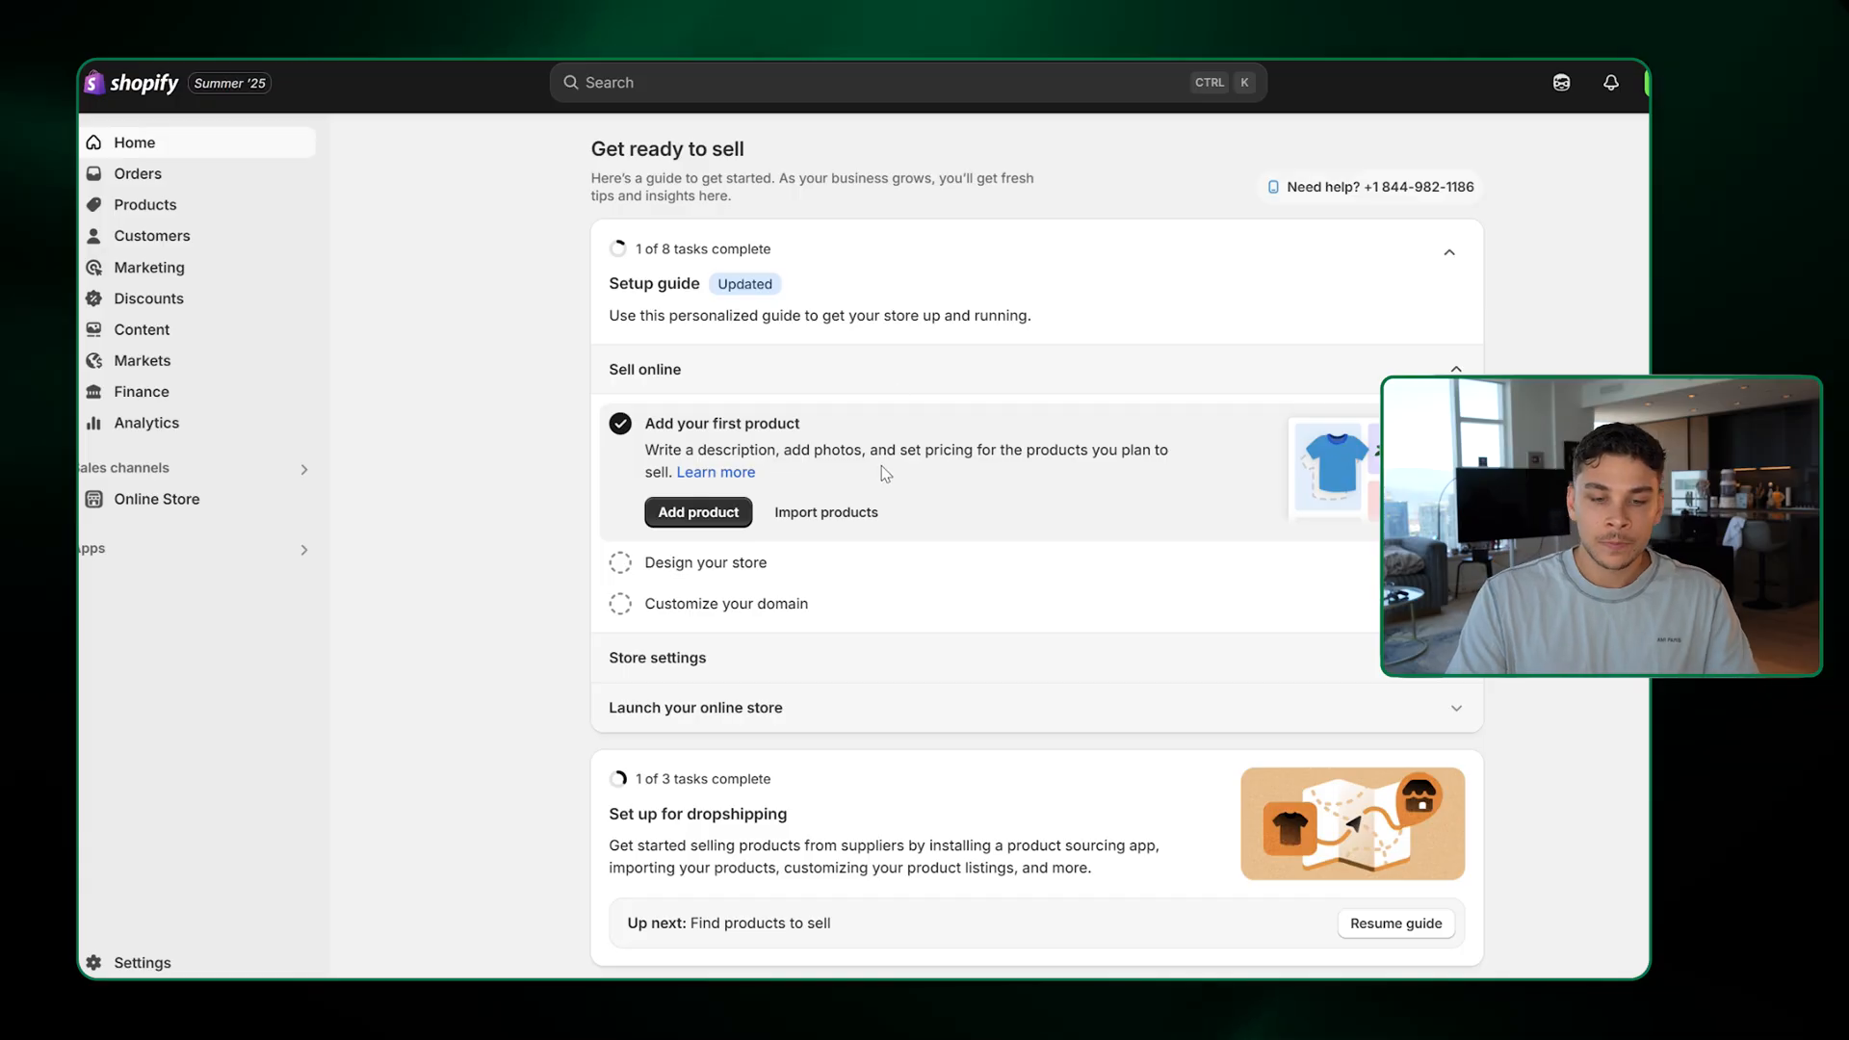
mouse_move(478, 230)
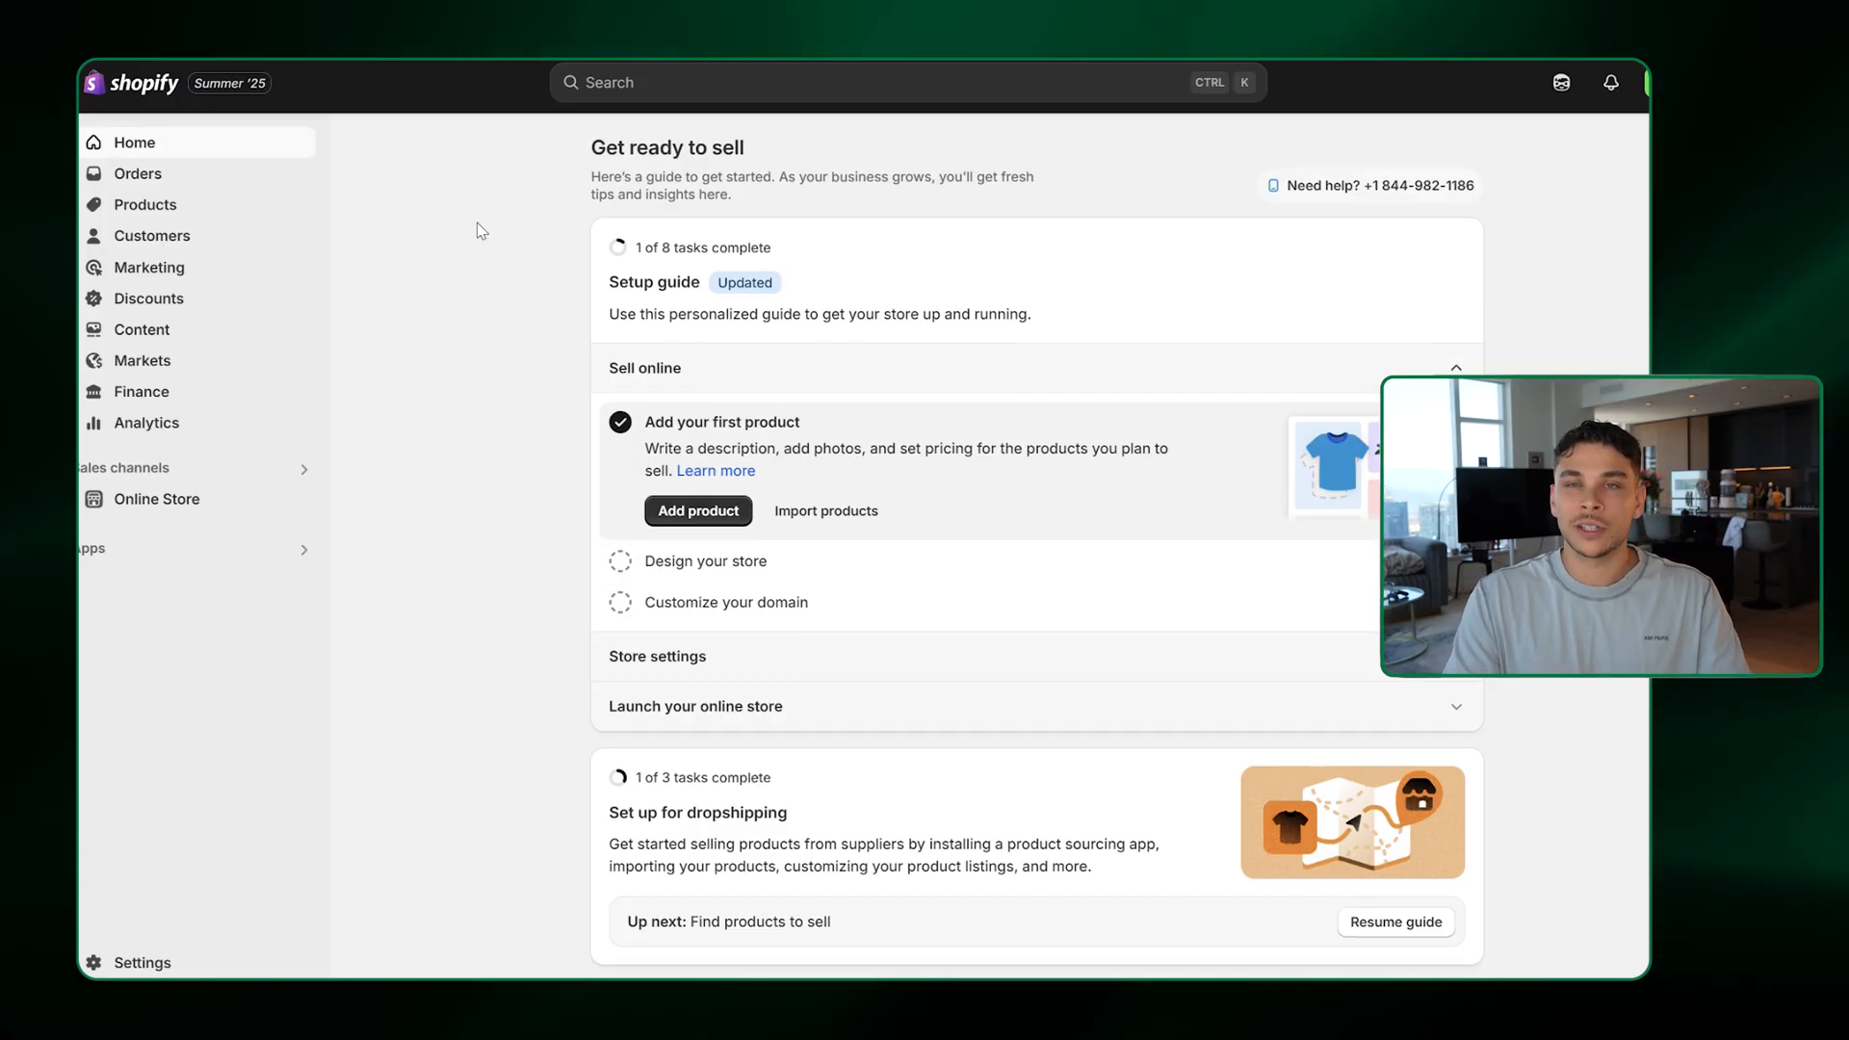
Browse the Orders, Shipping labels and Abandoned checkouts pages
click(138, 174)
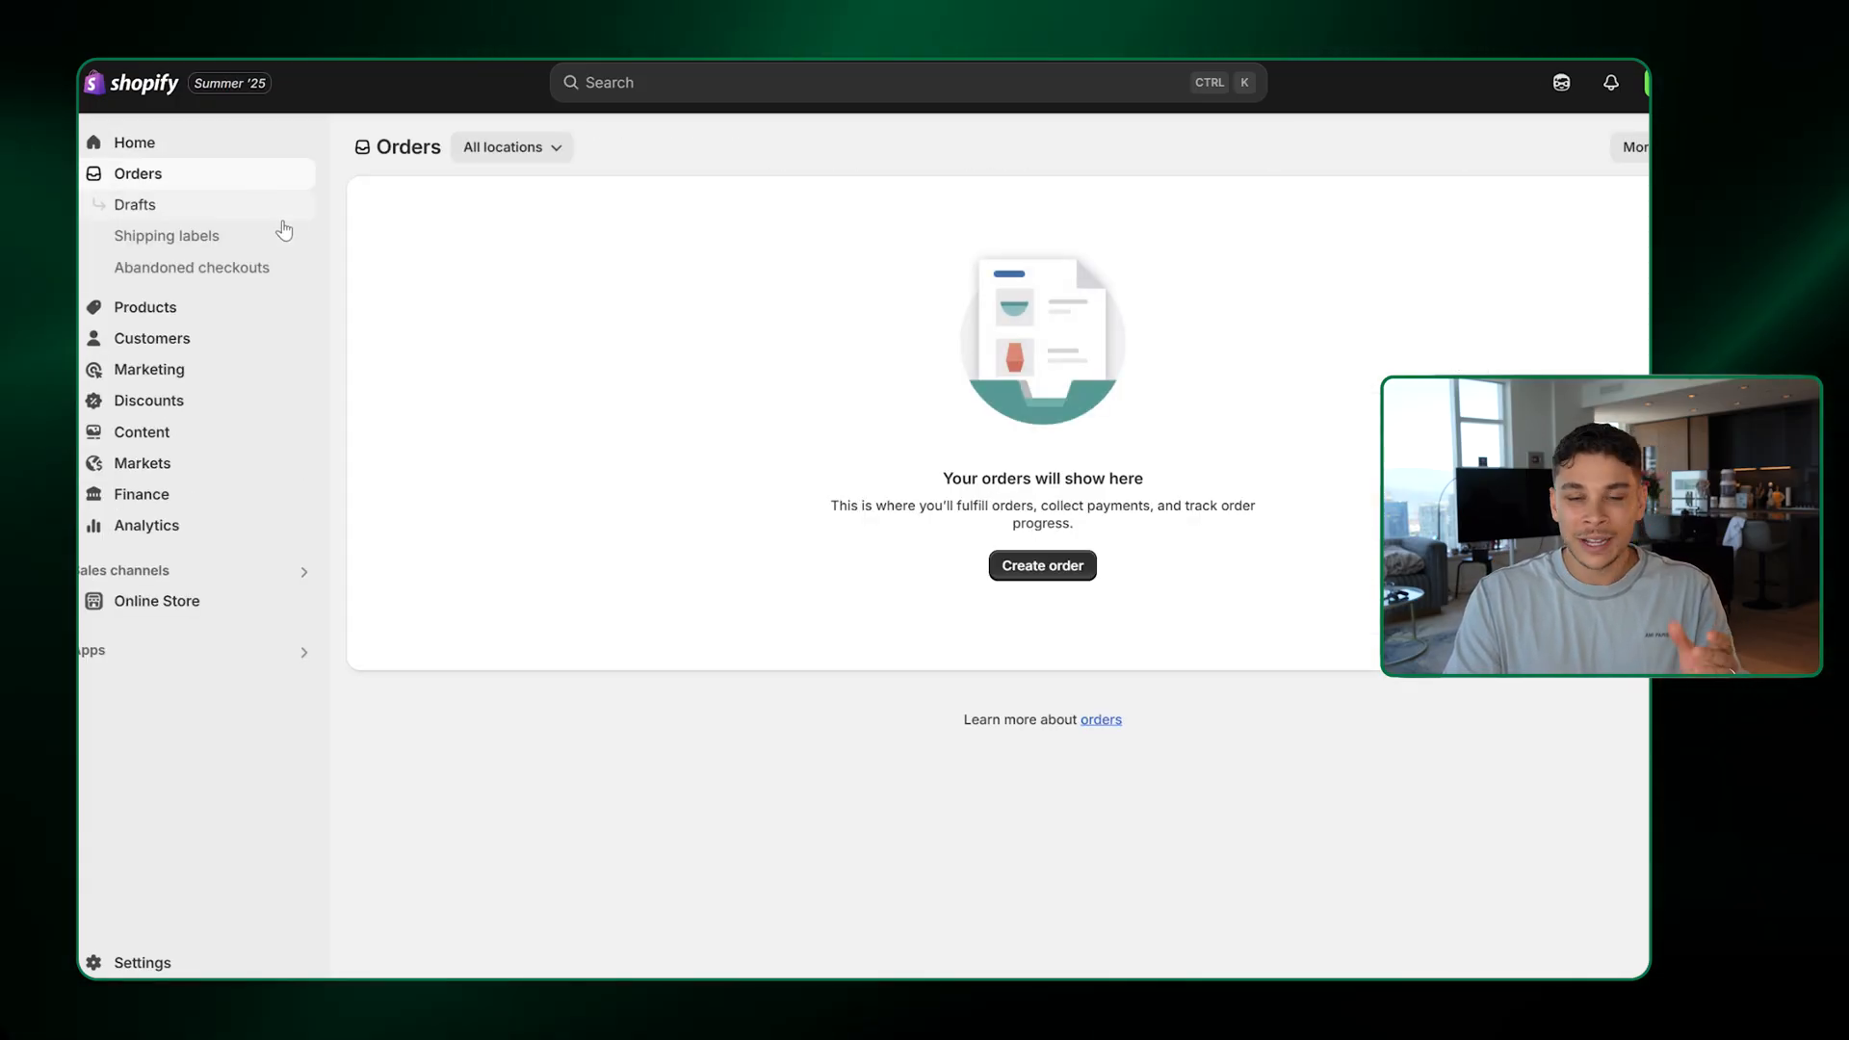
mouse_move(264, 222)
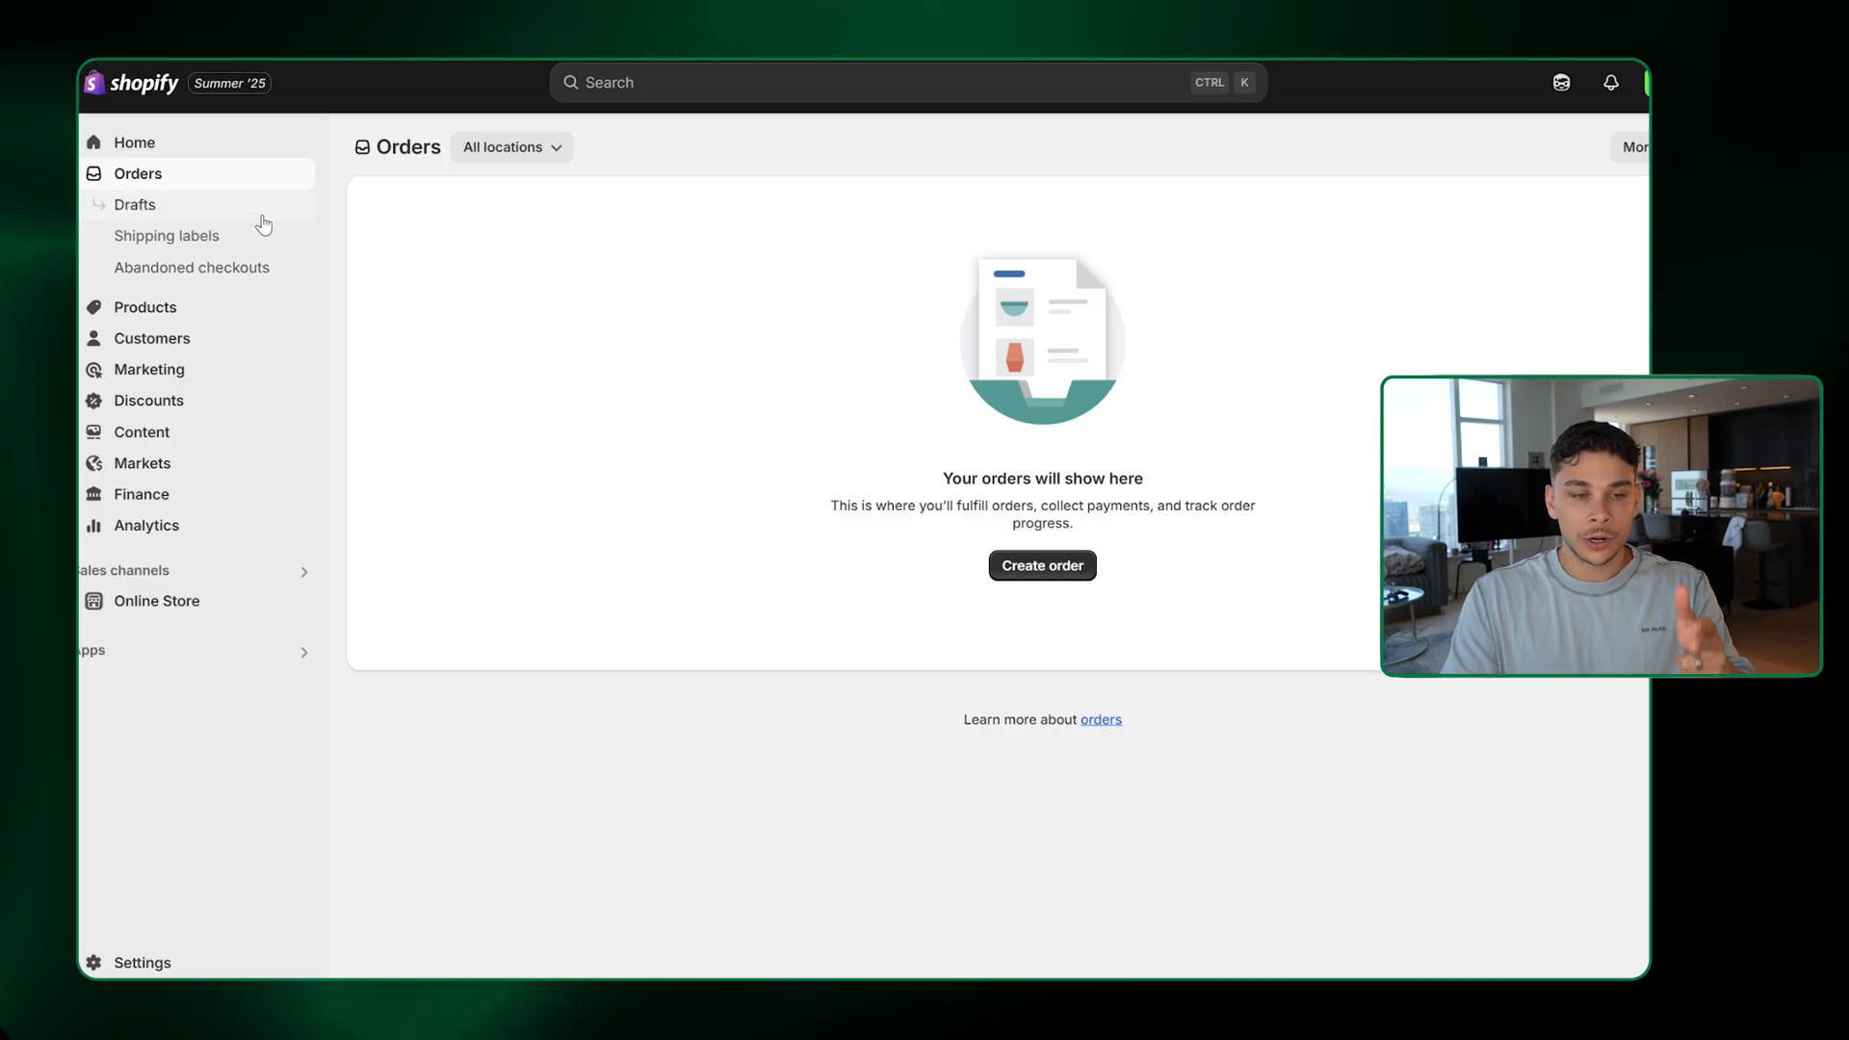
click(167, 236)
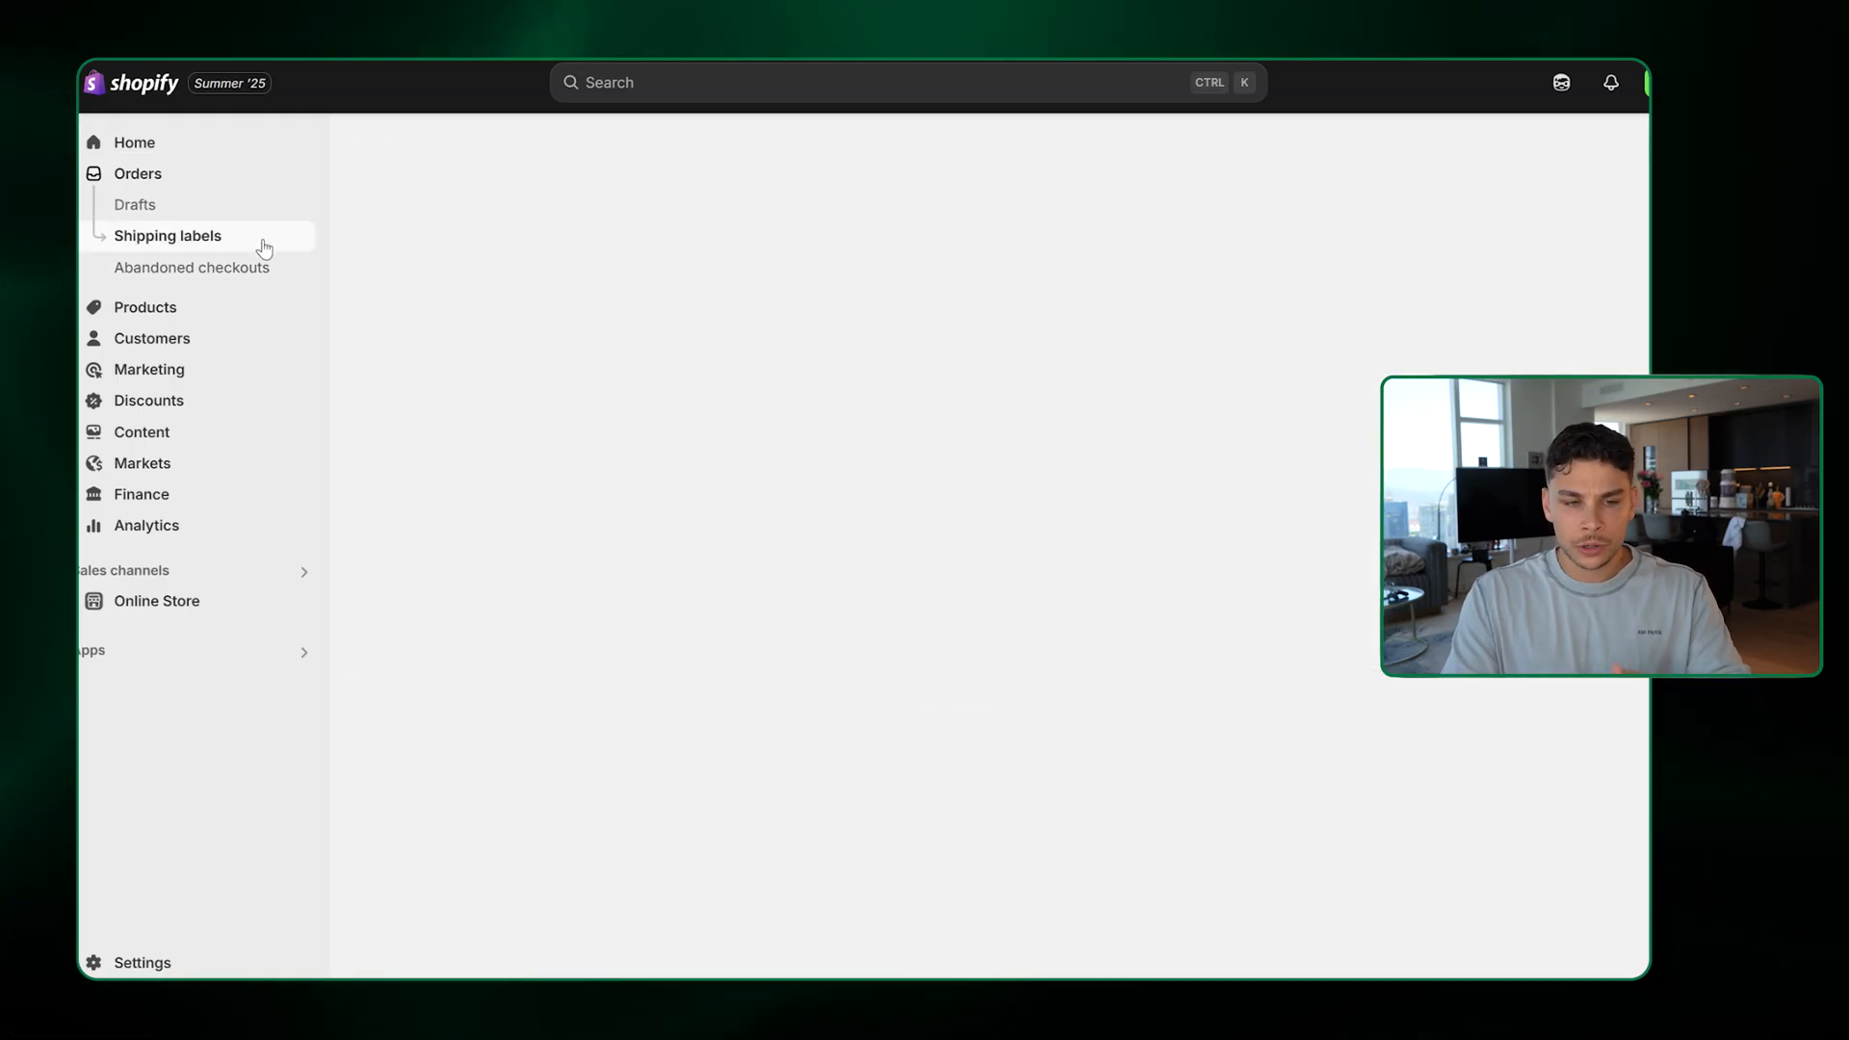
click(190, 267)
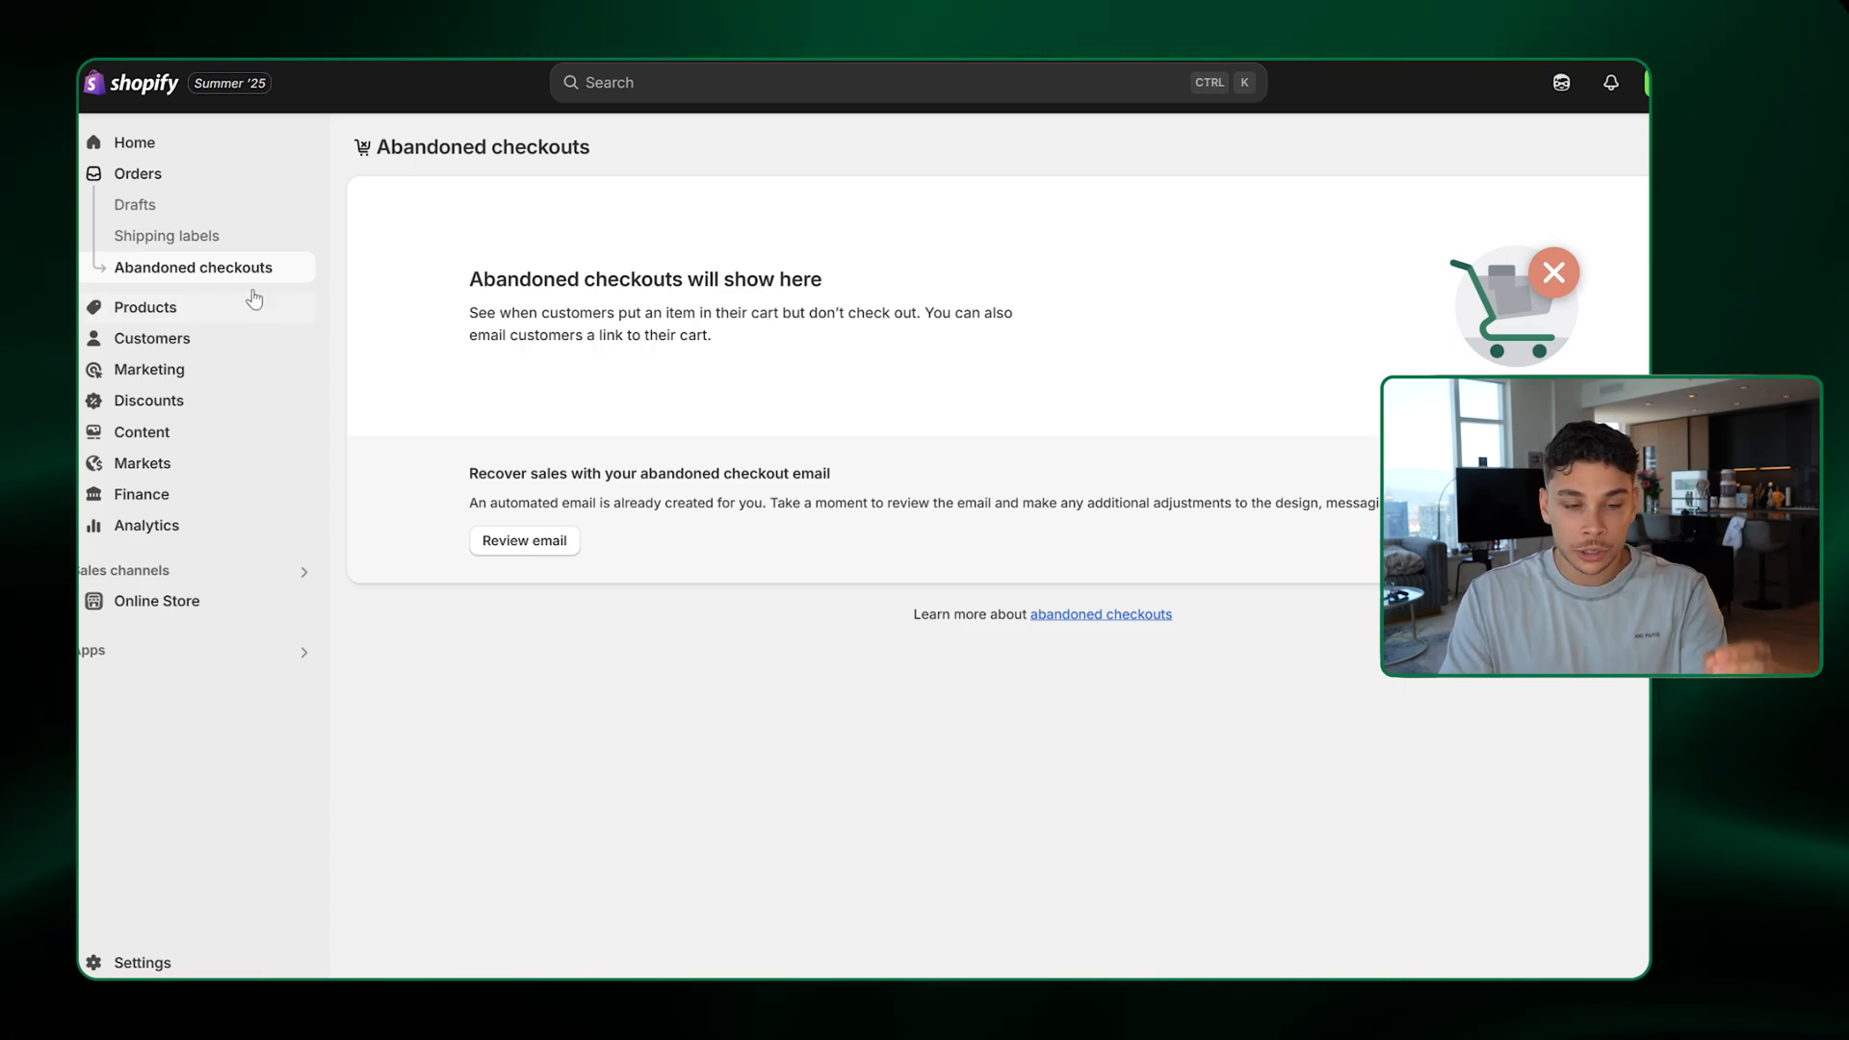
mouse_move(404, 390)
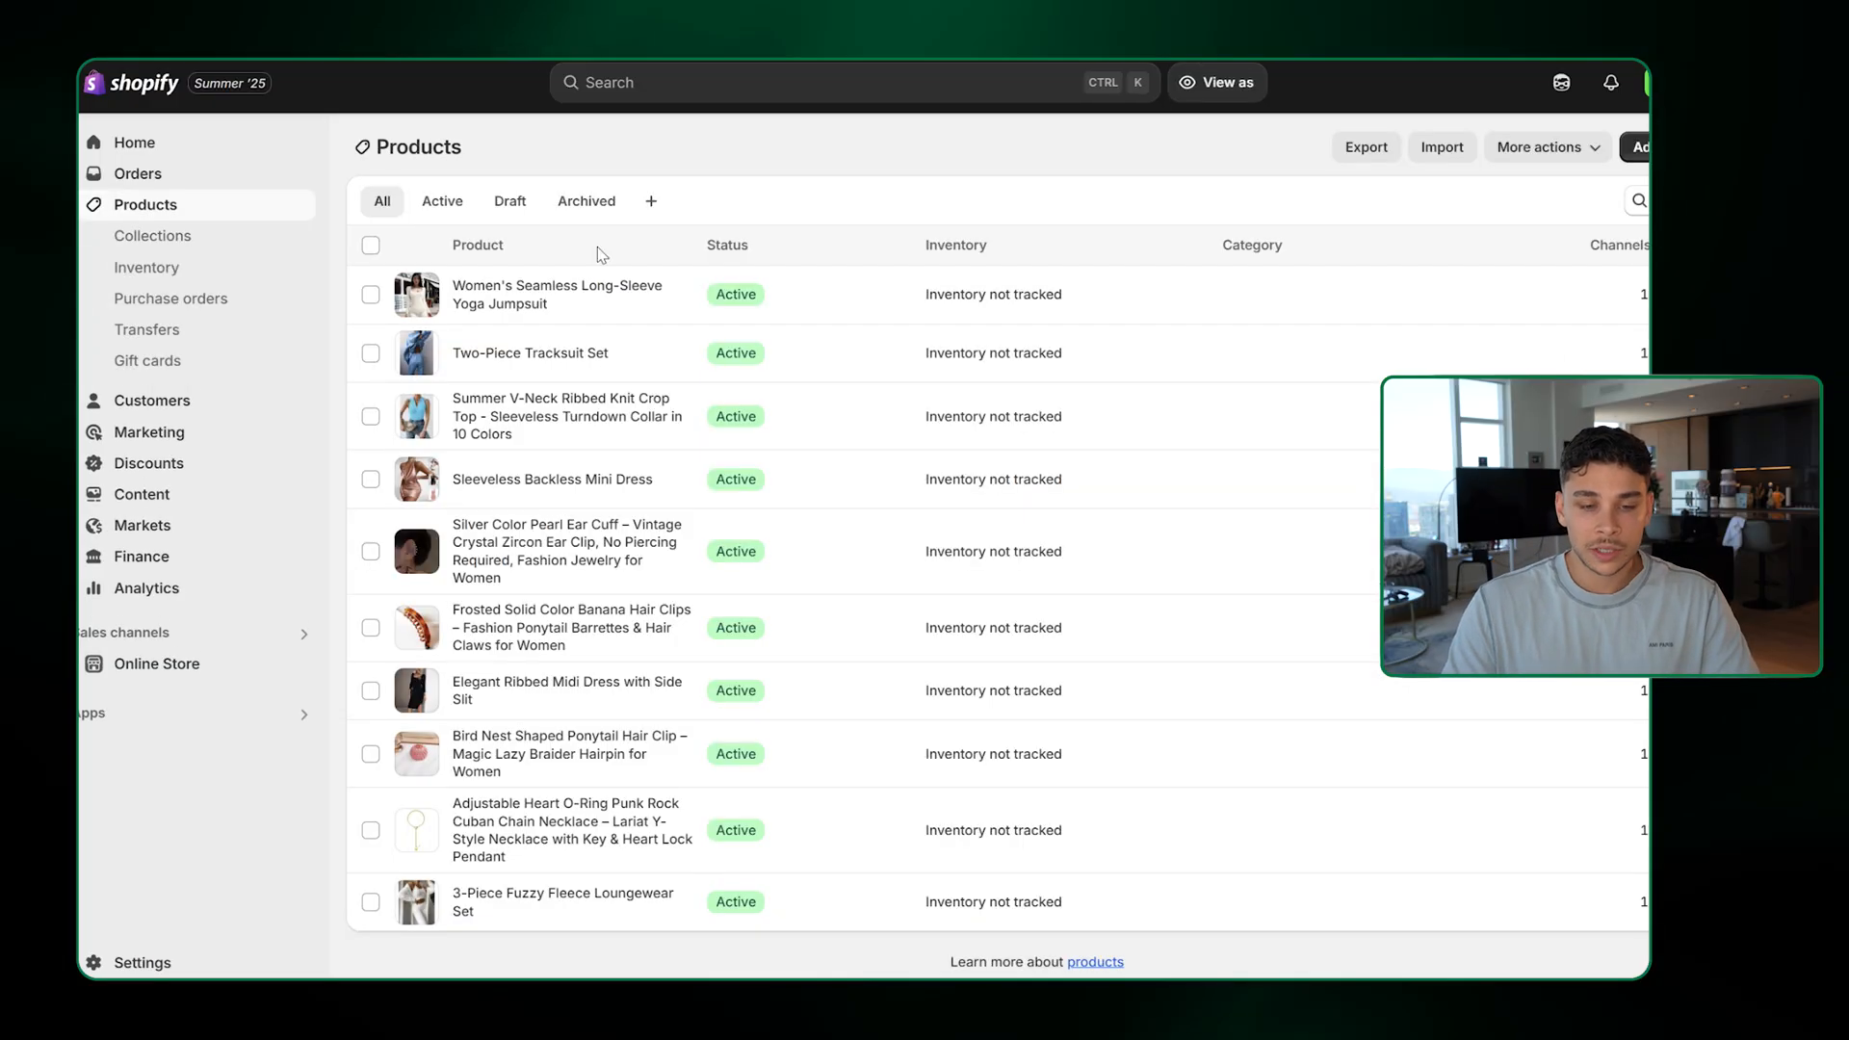
mouse_move(587, 445)
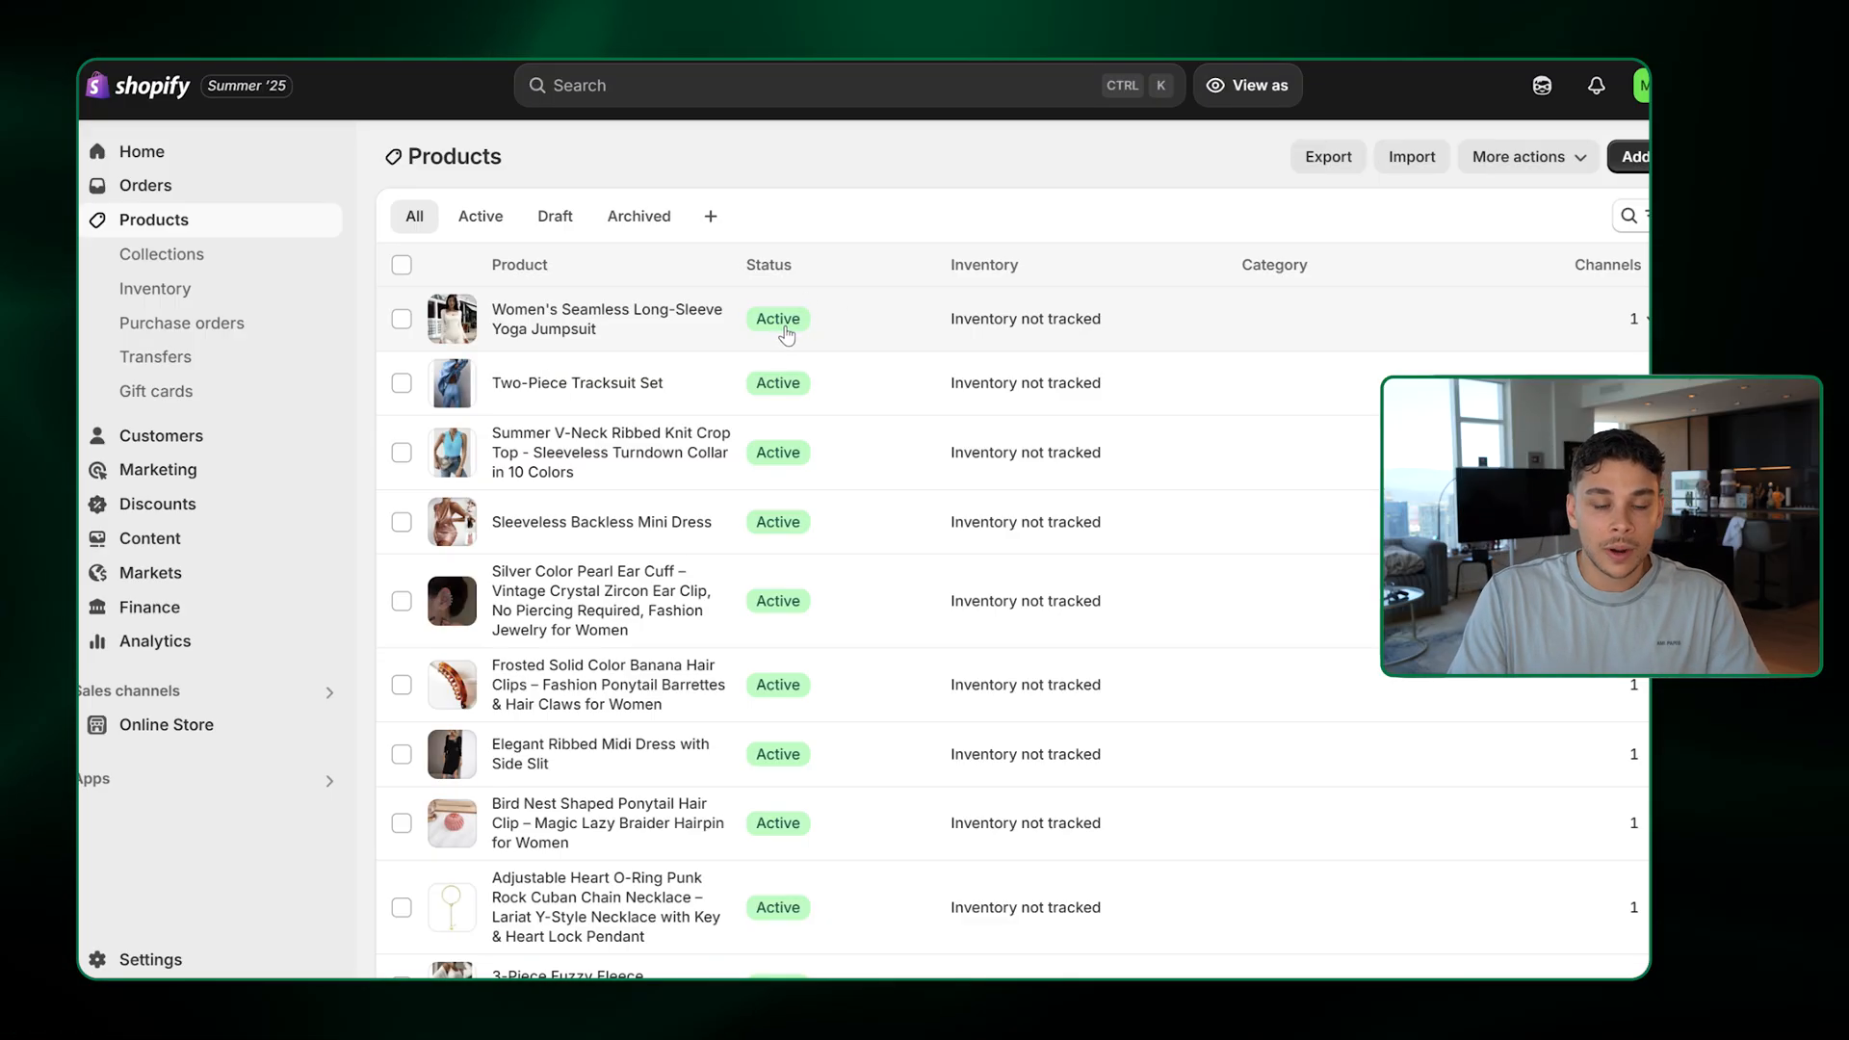
mouse_move(734, 372)
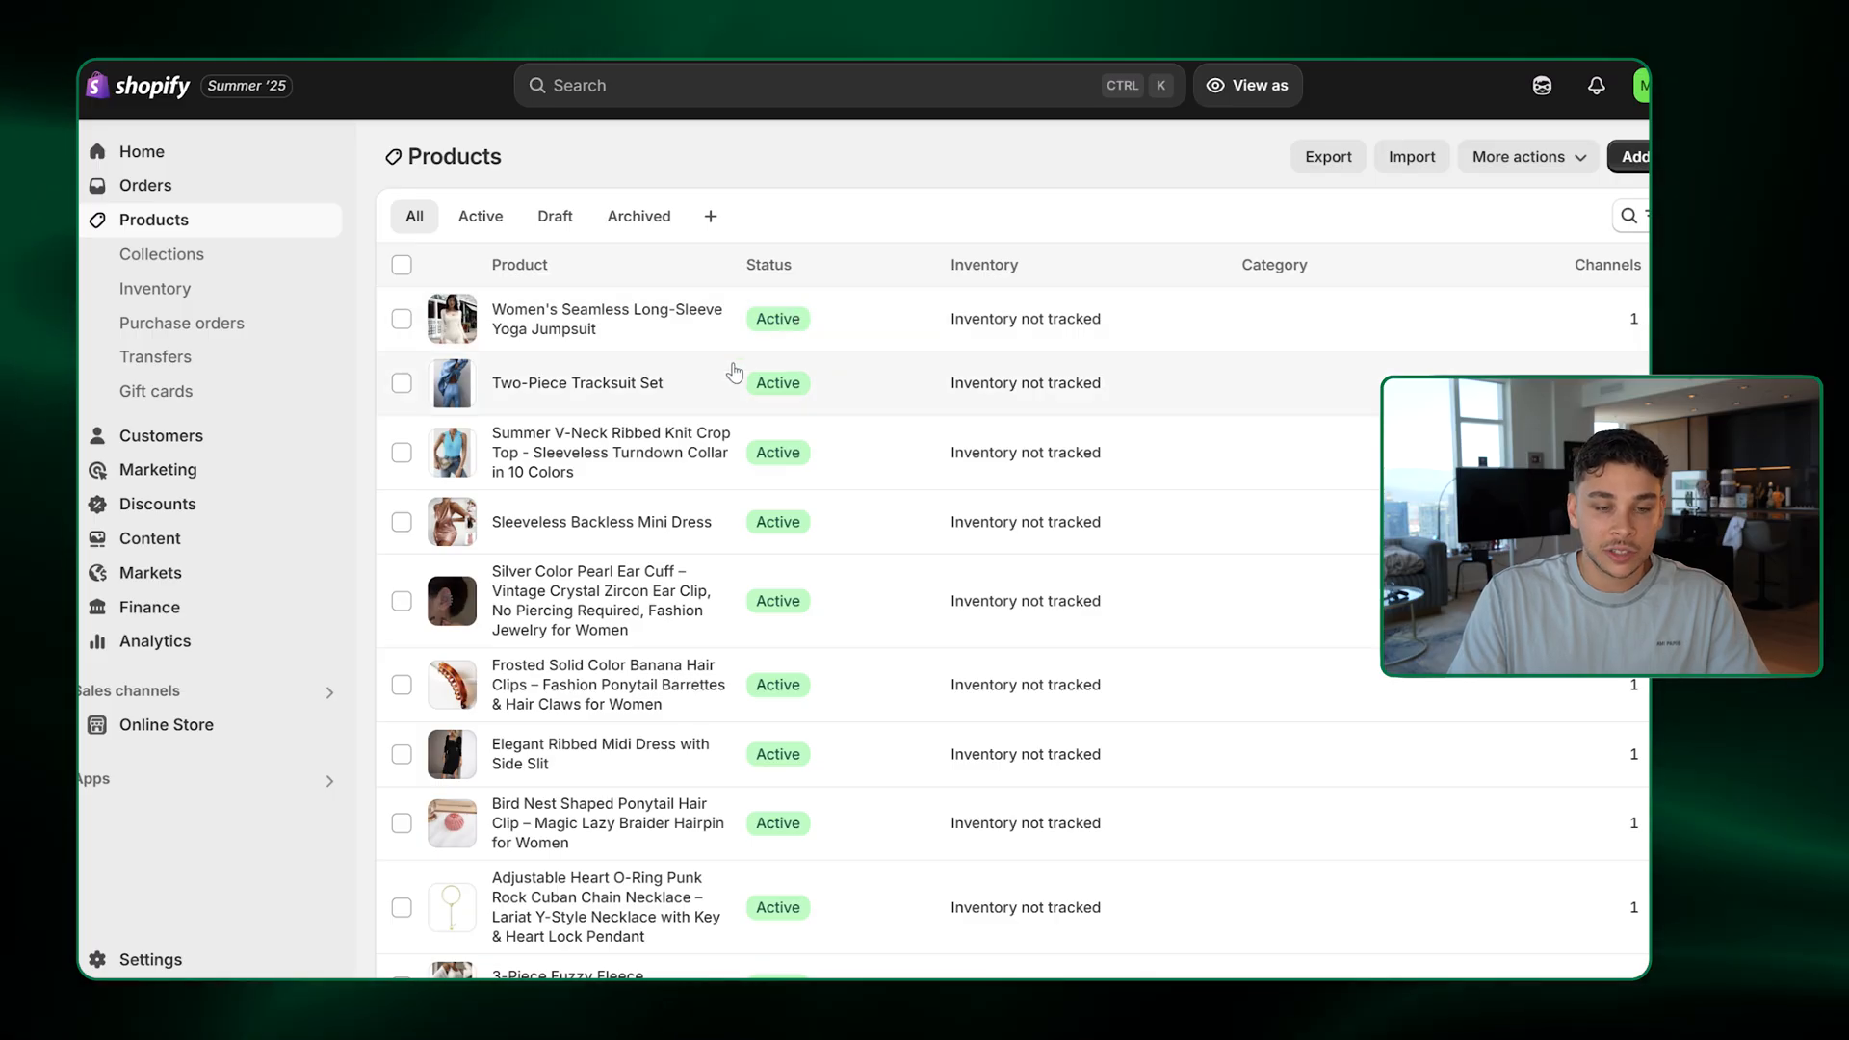
click(606, 319)
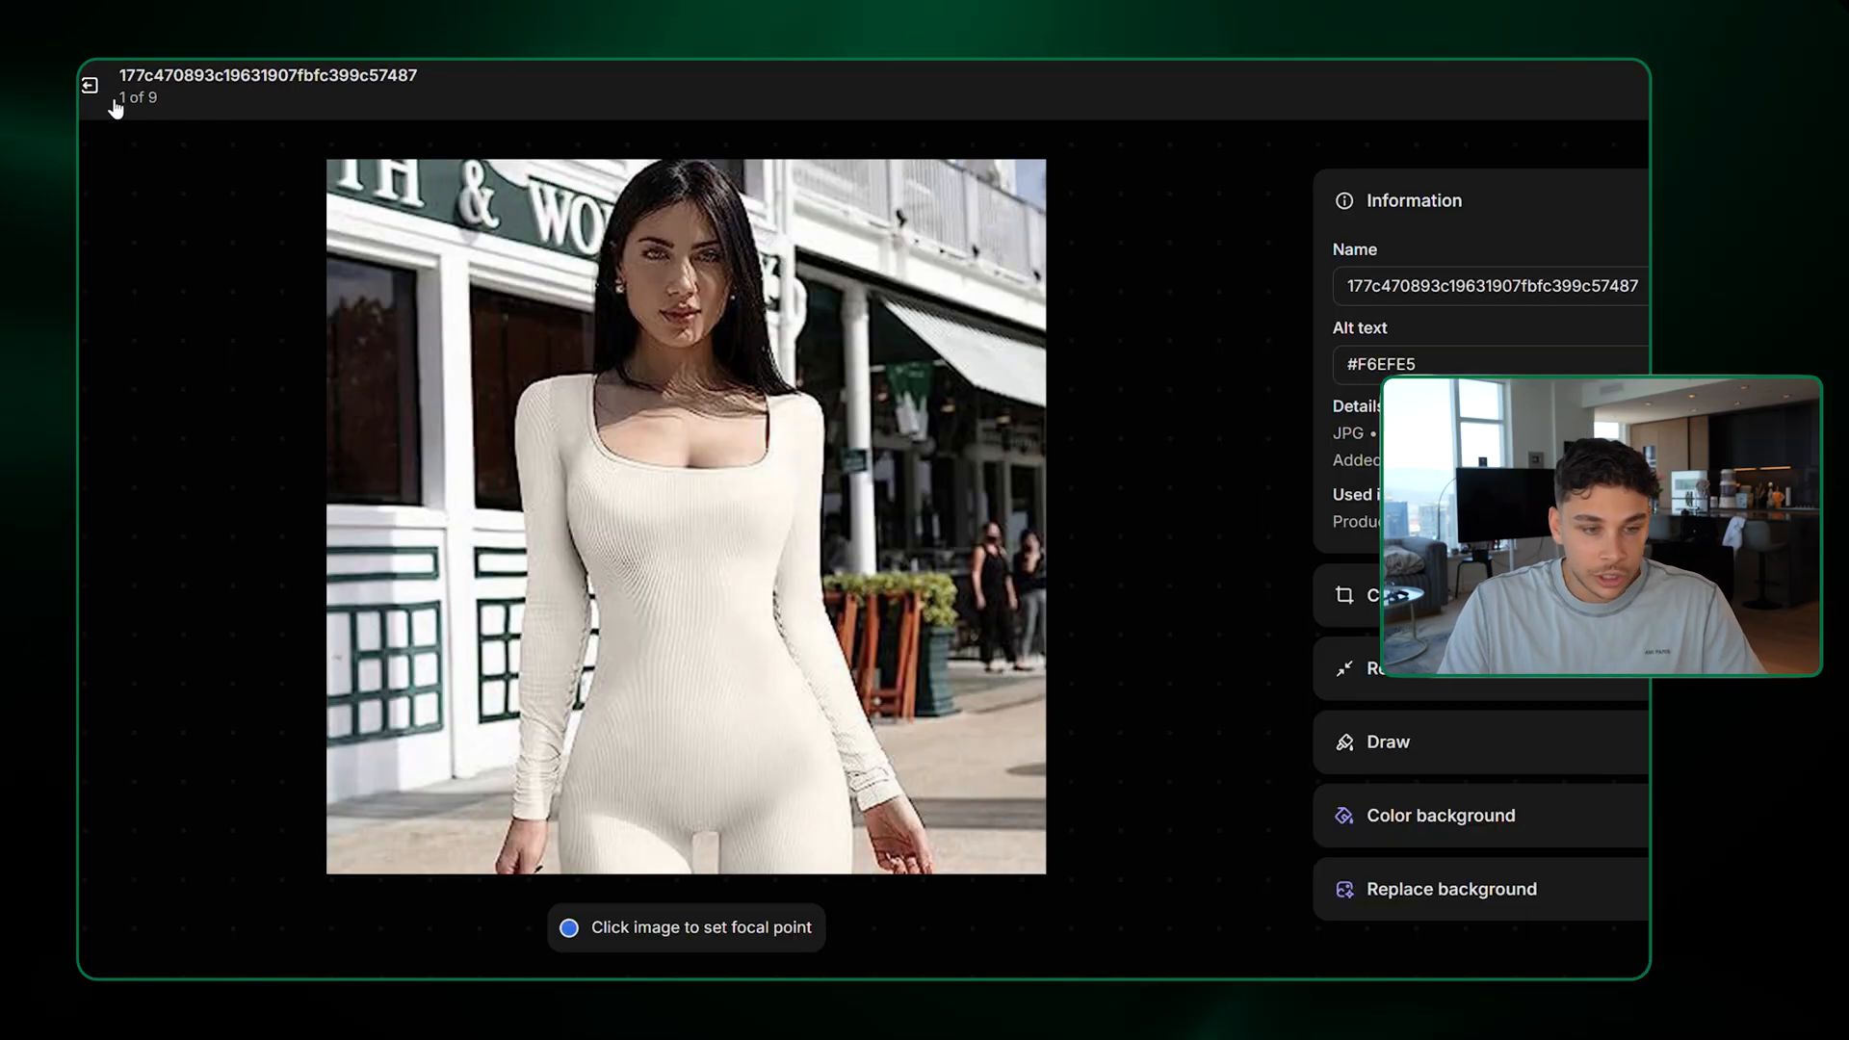
click(91, 86)
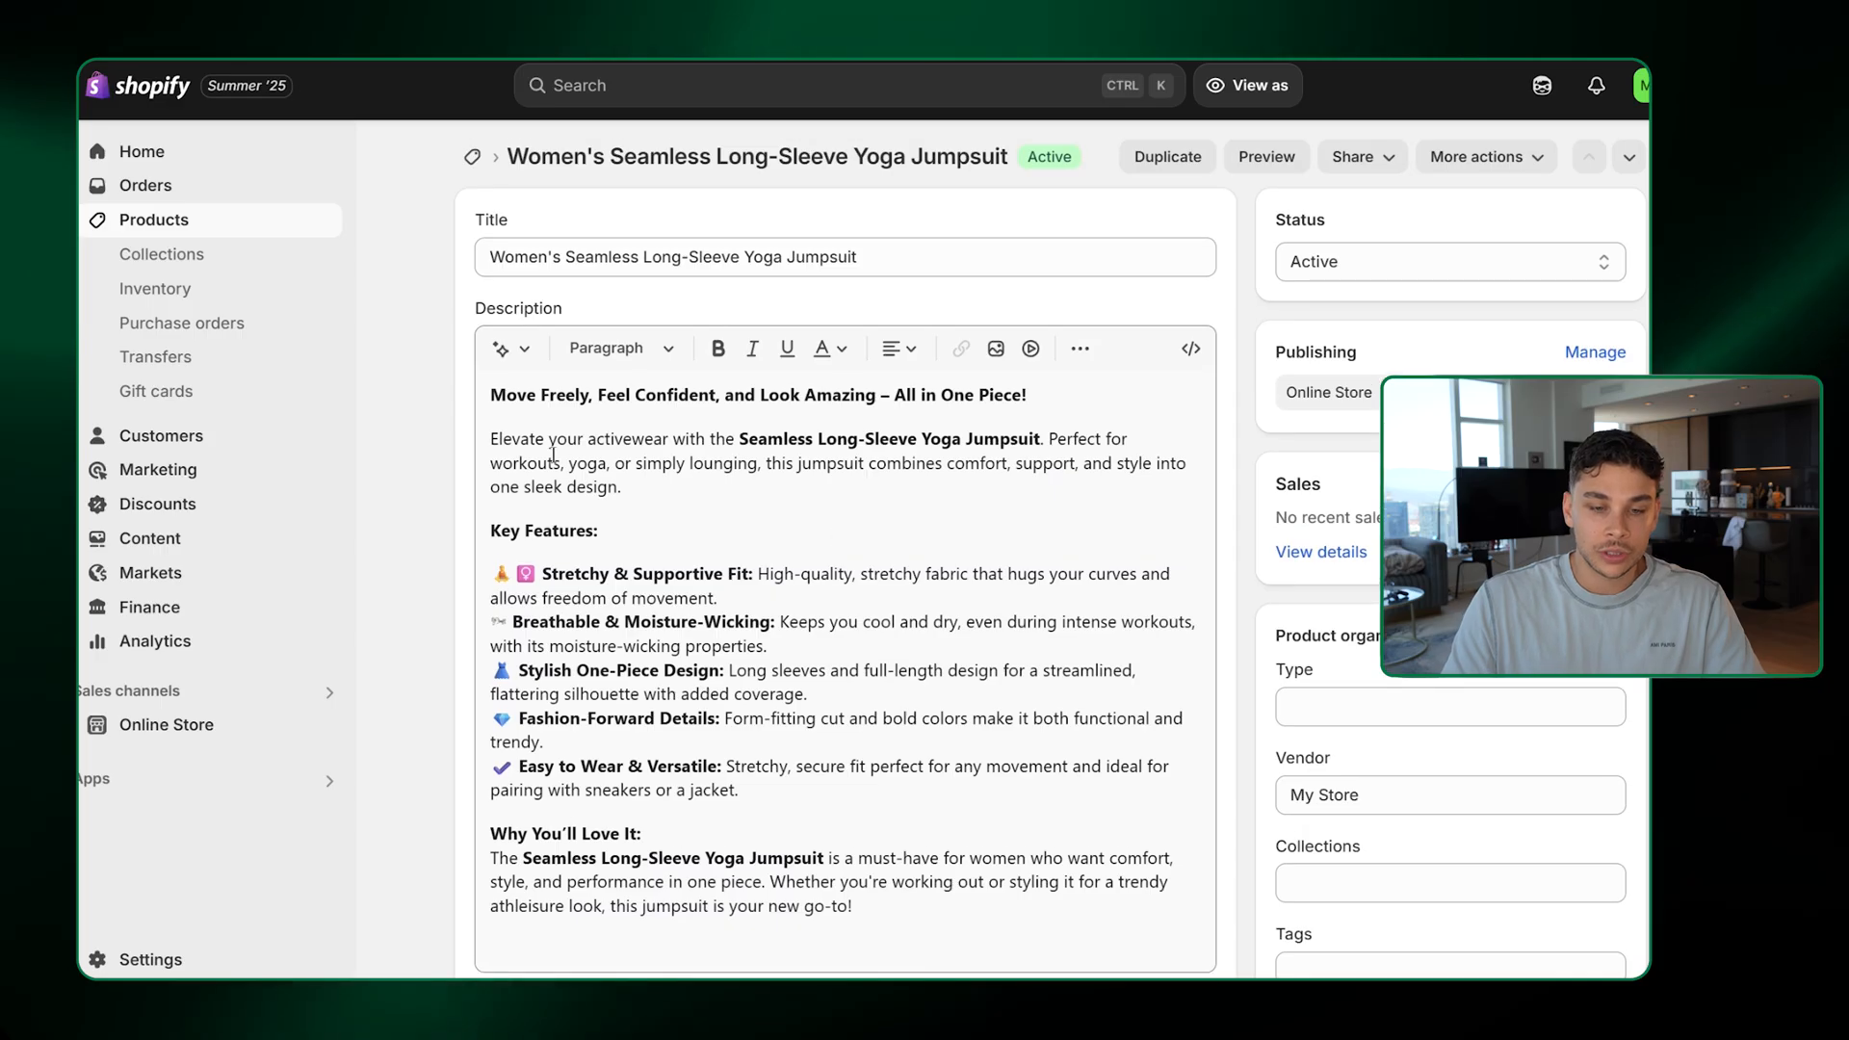
scroll(down, 3)
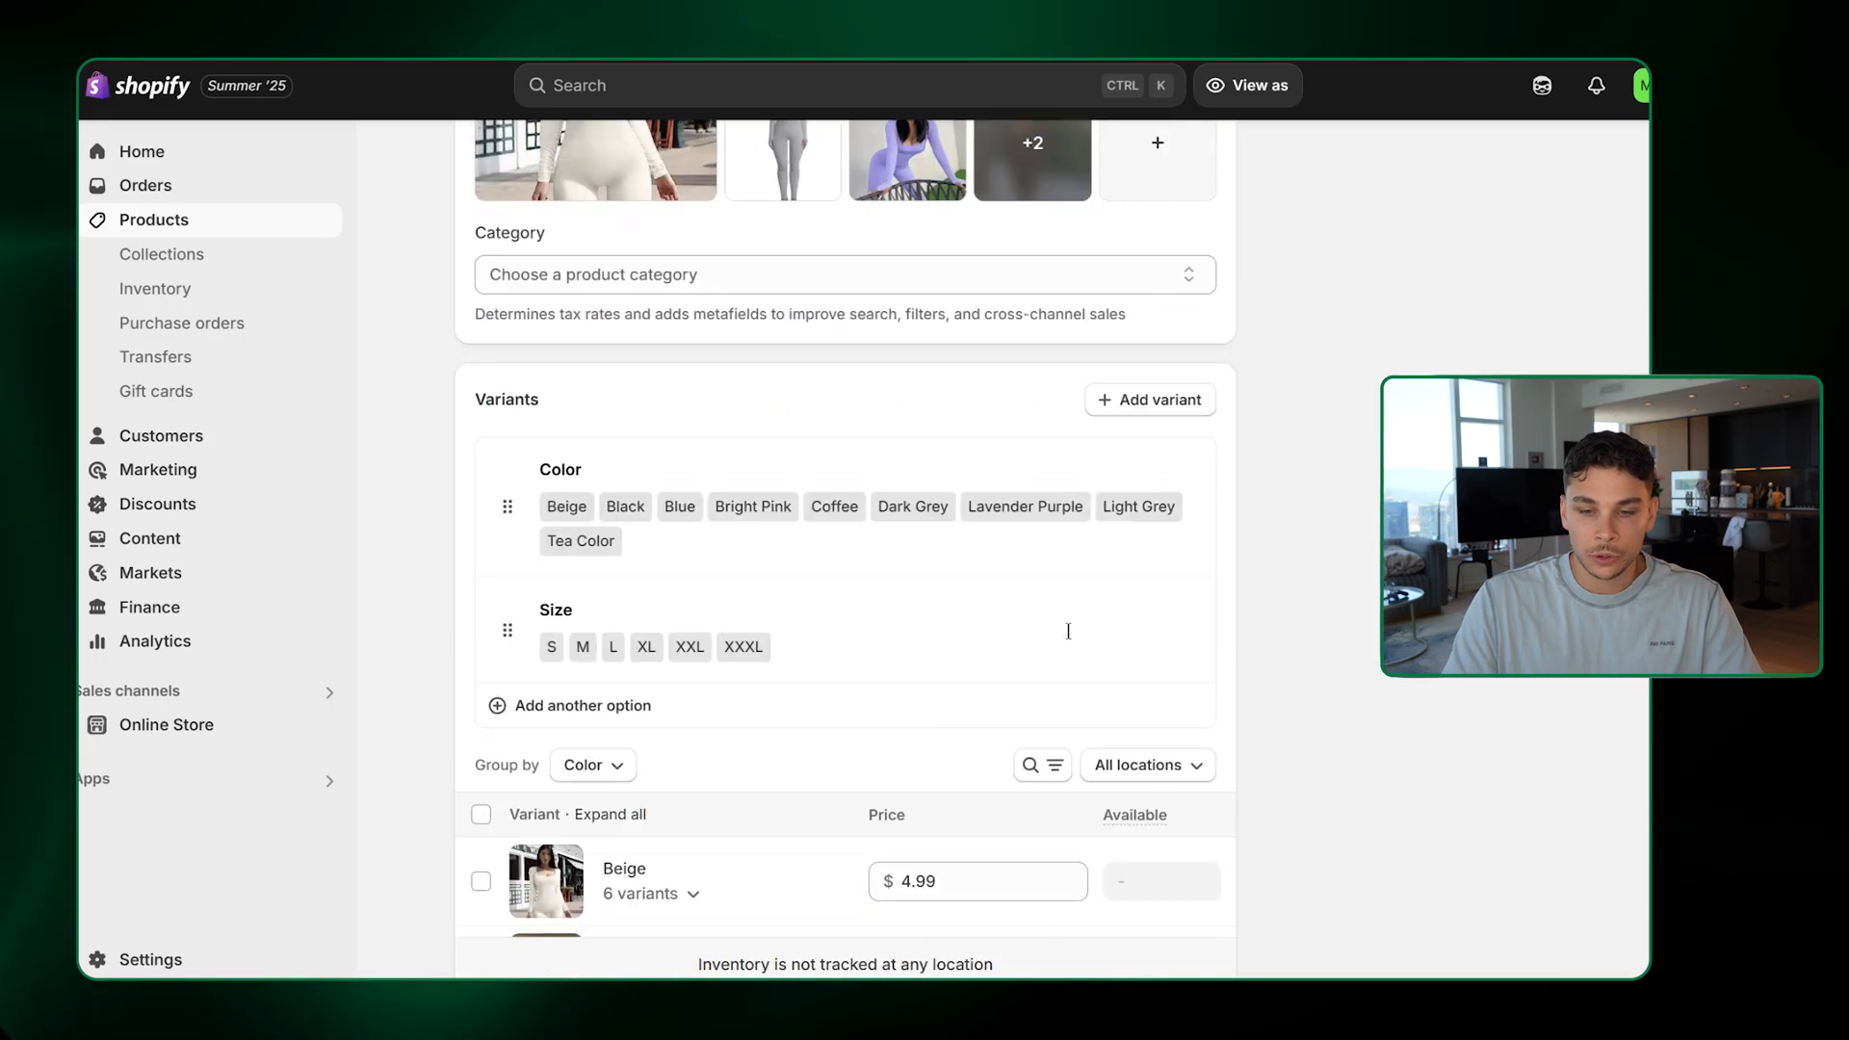
scroll(down, 3)
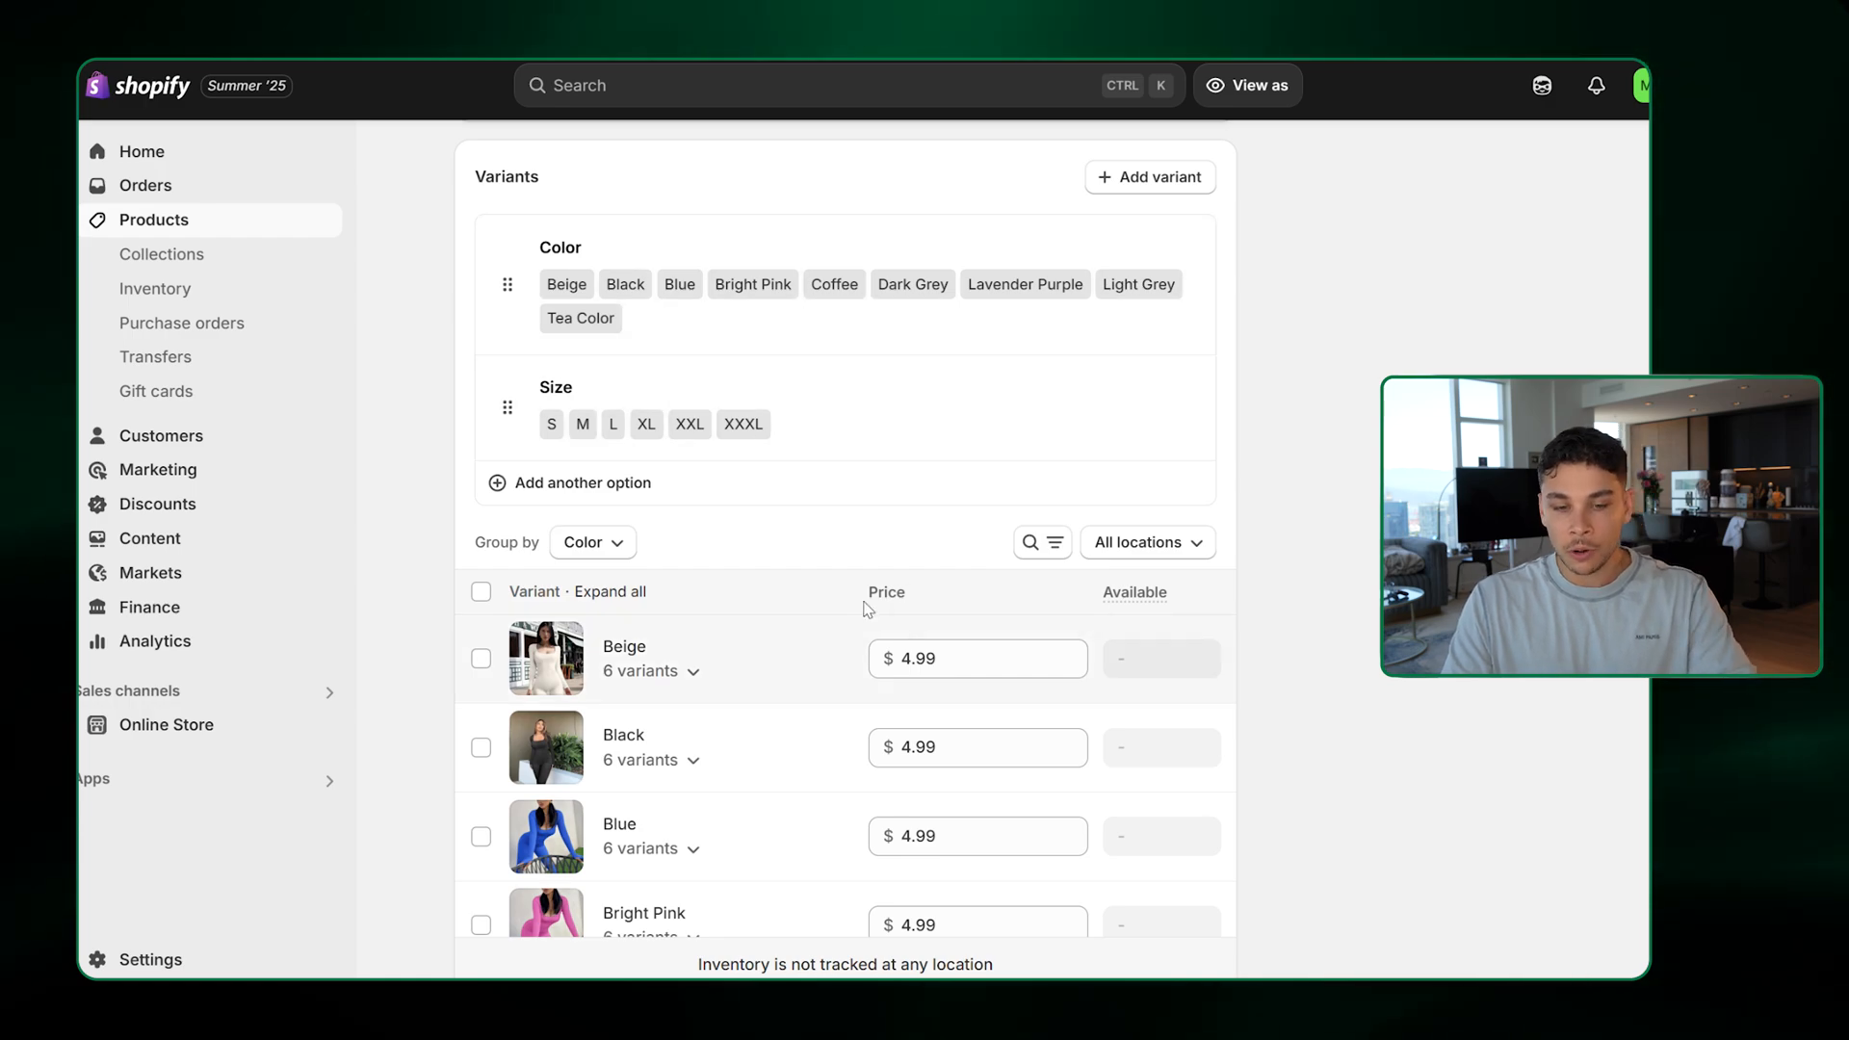
scroll(down, 3)
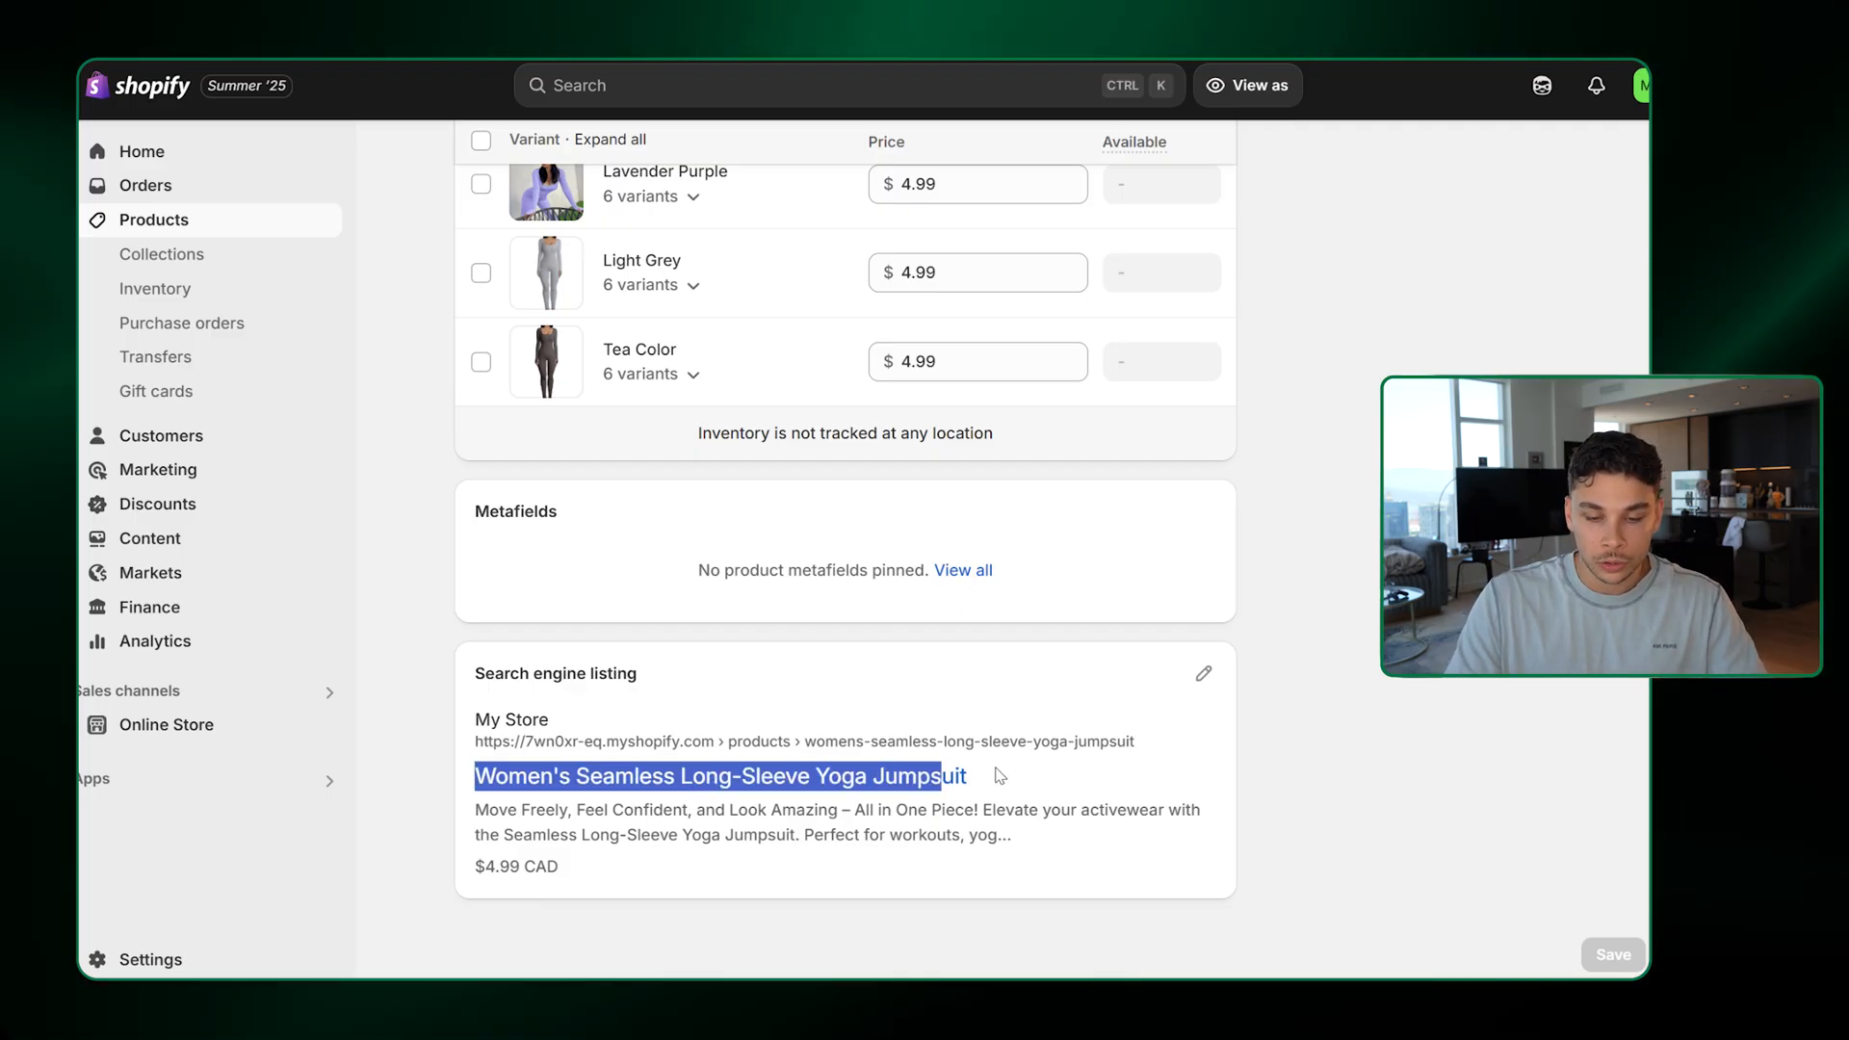
Browse the Collections, Gift cards, Customers, Marketing, Campaigns and Discounts sections
click(161, 254)
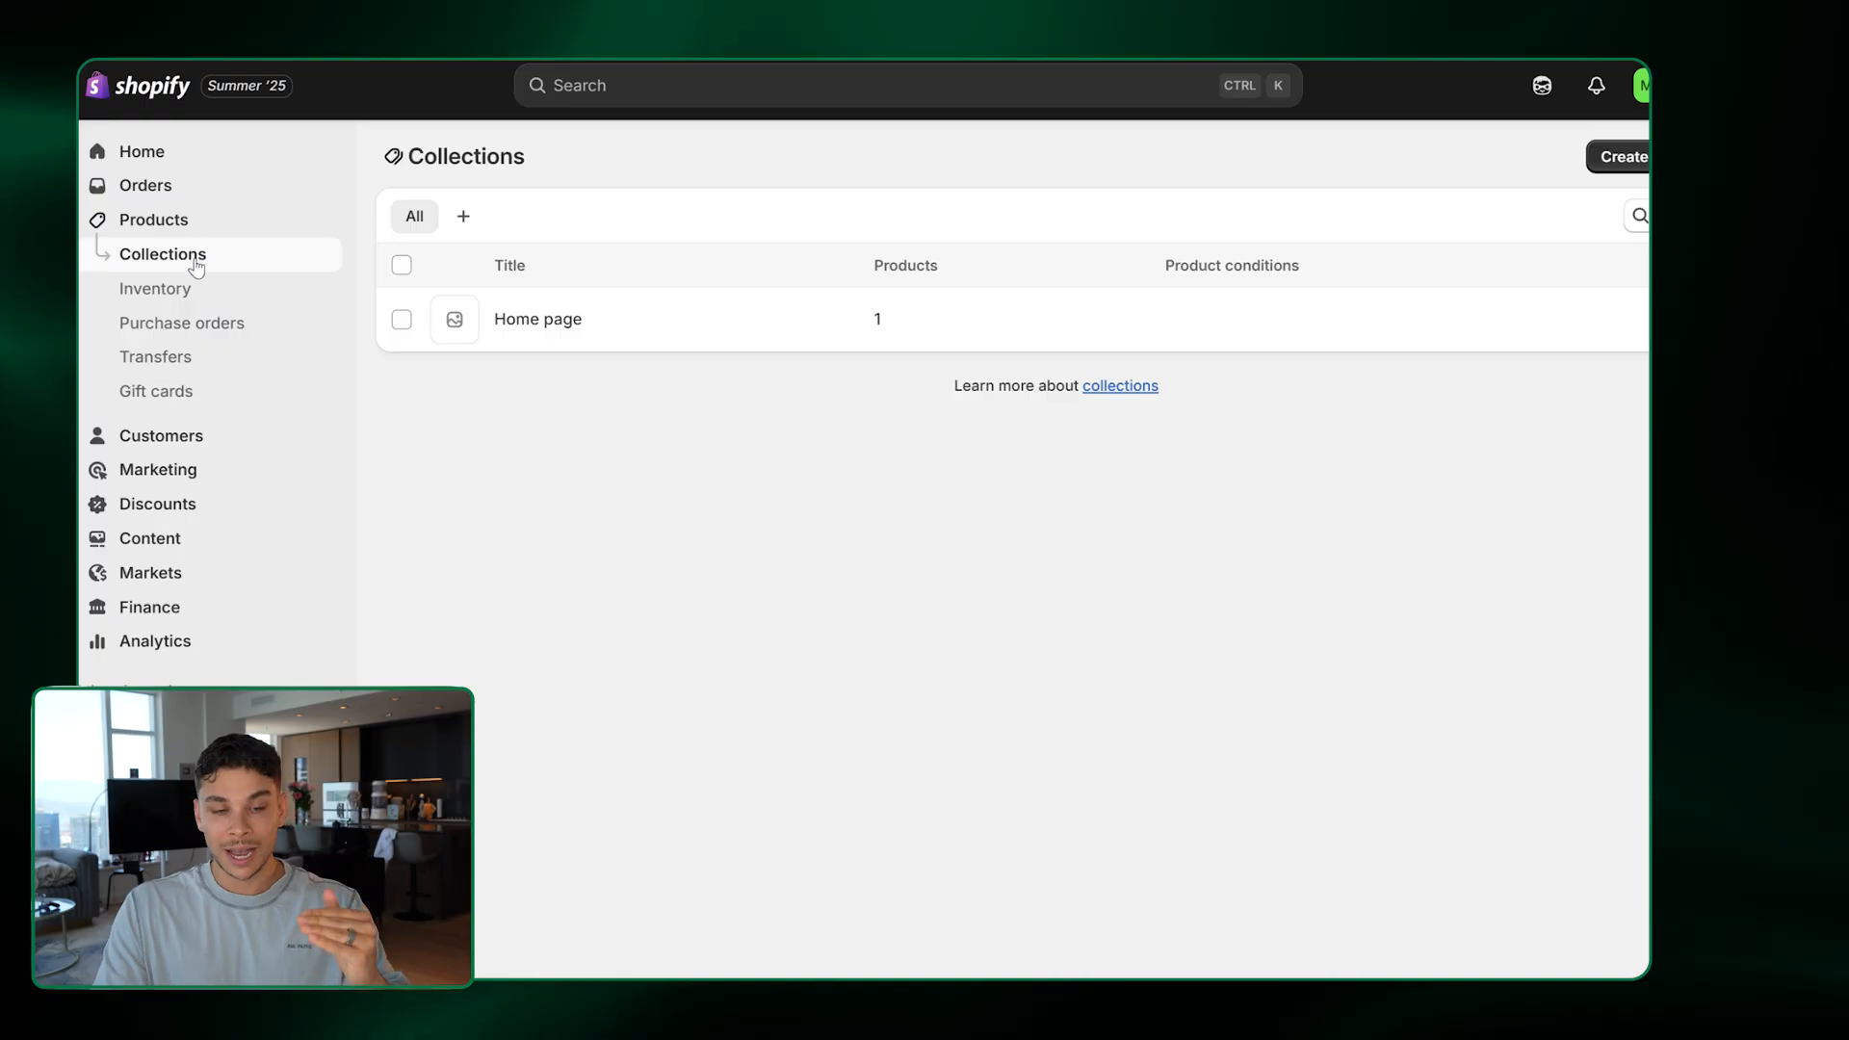
mouse_move(215, 301)
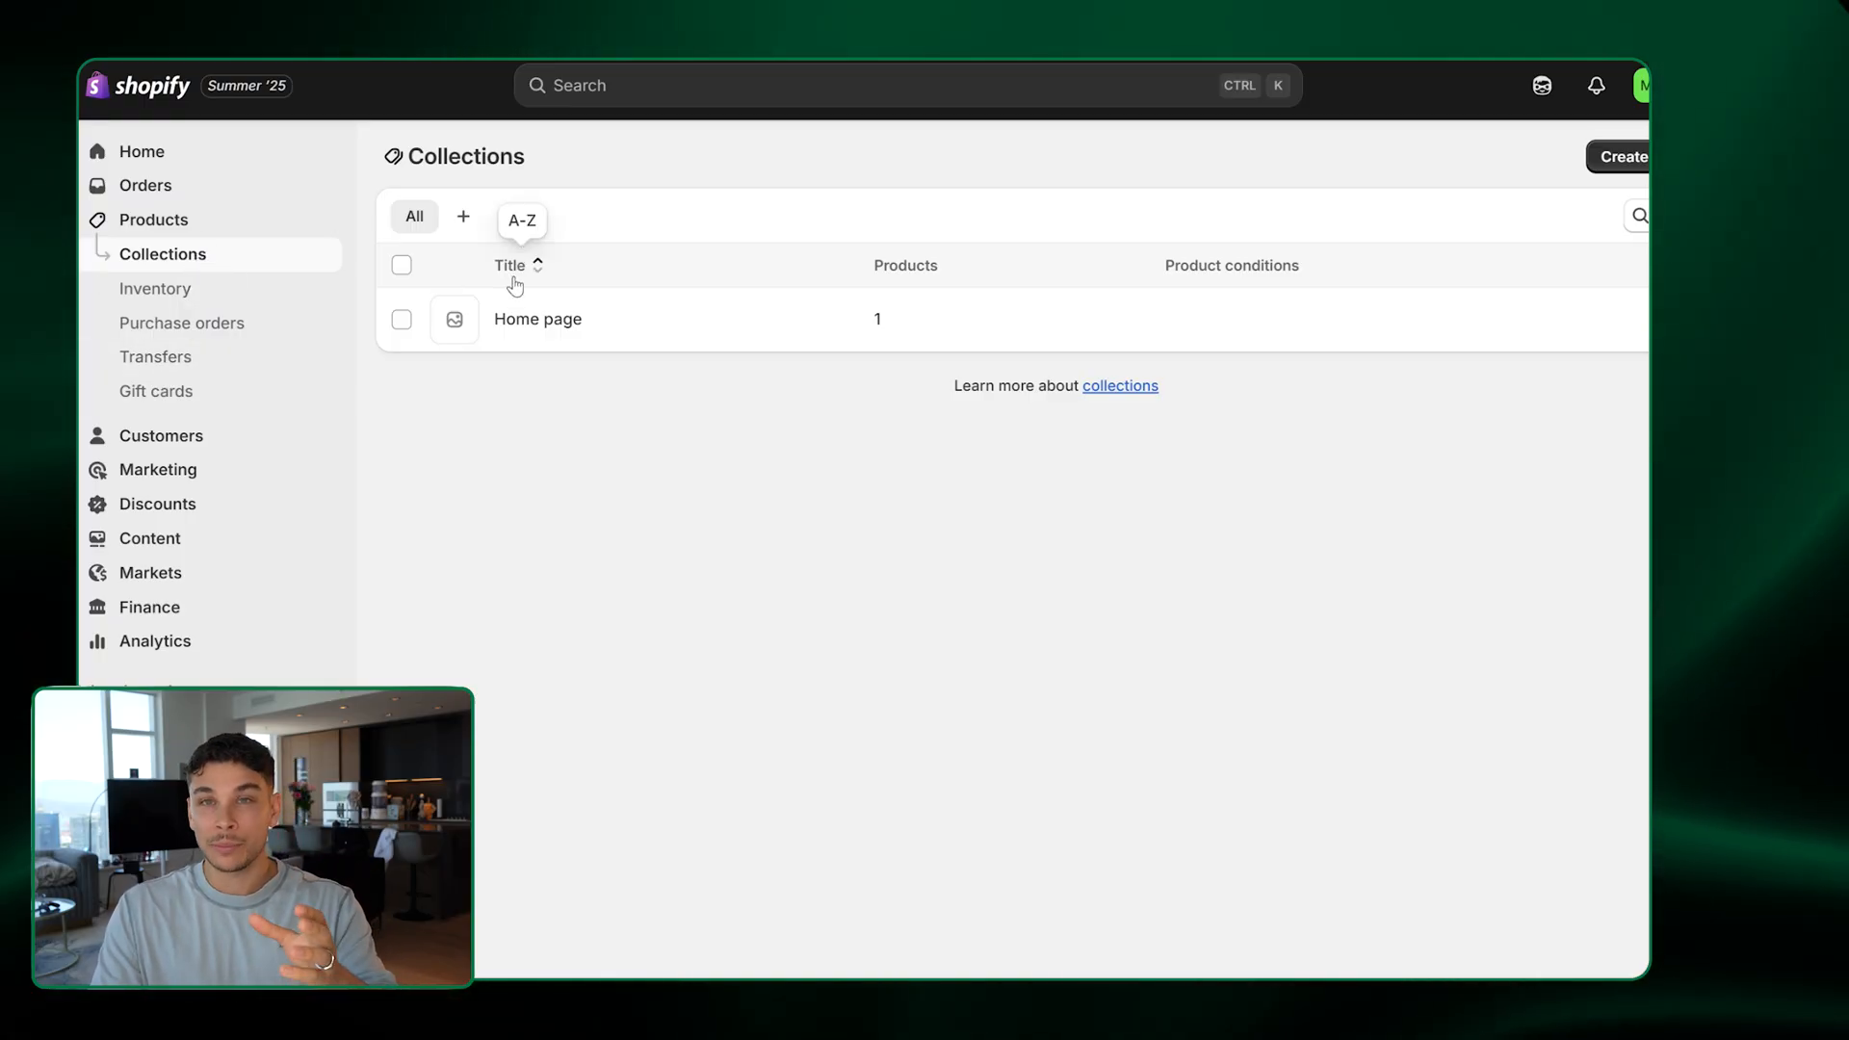
click(156, 391)
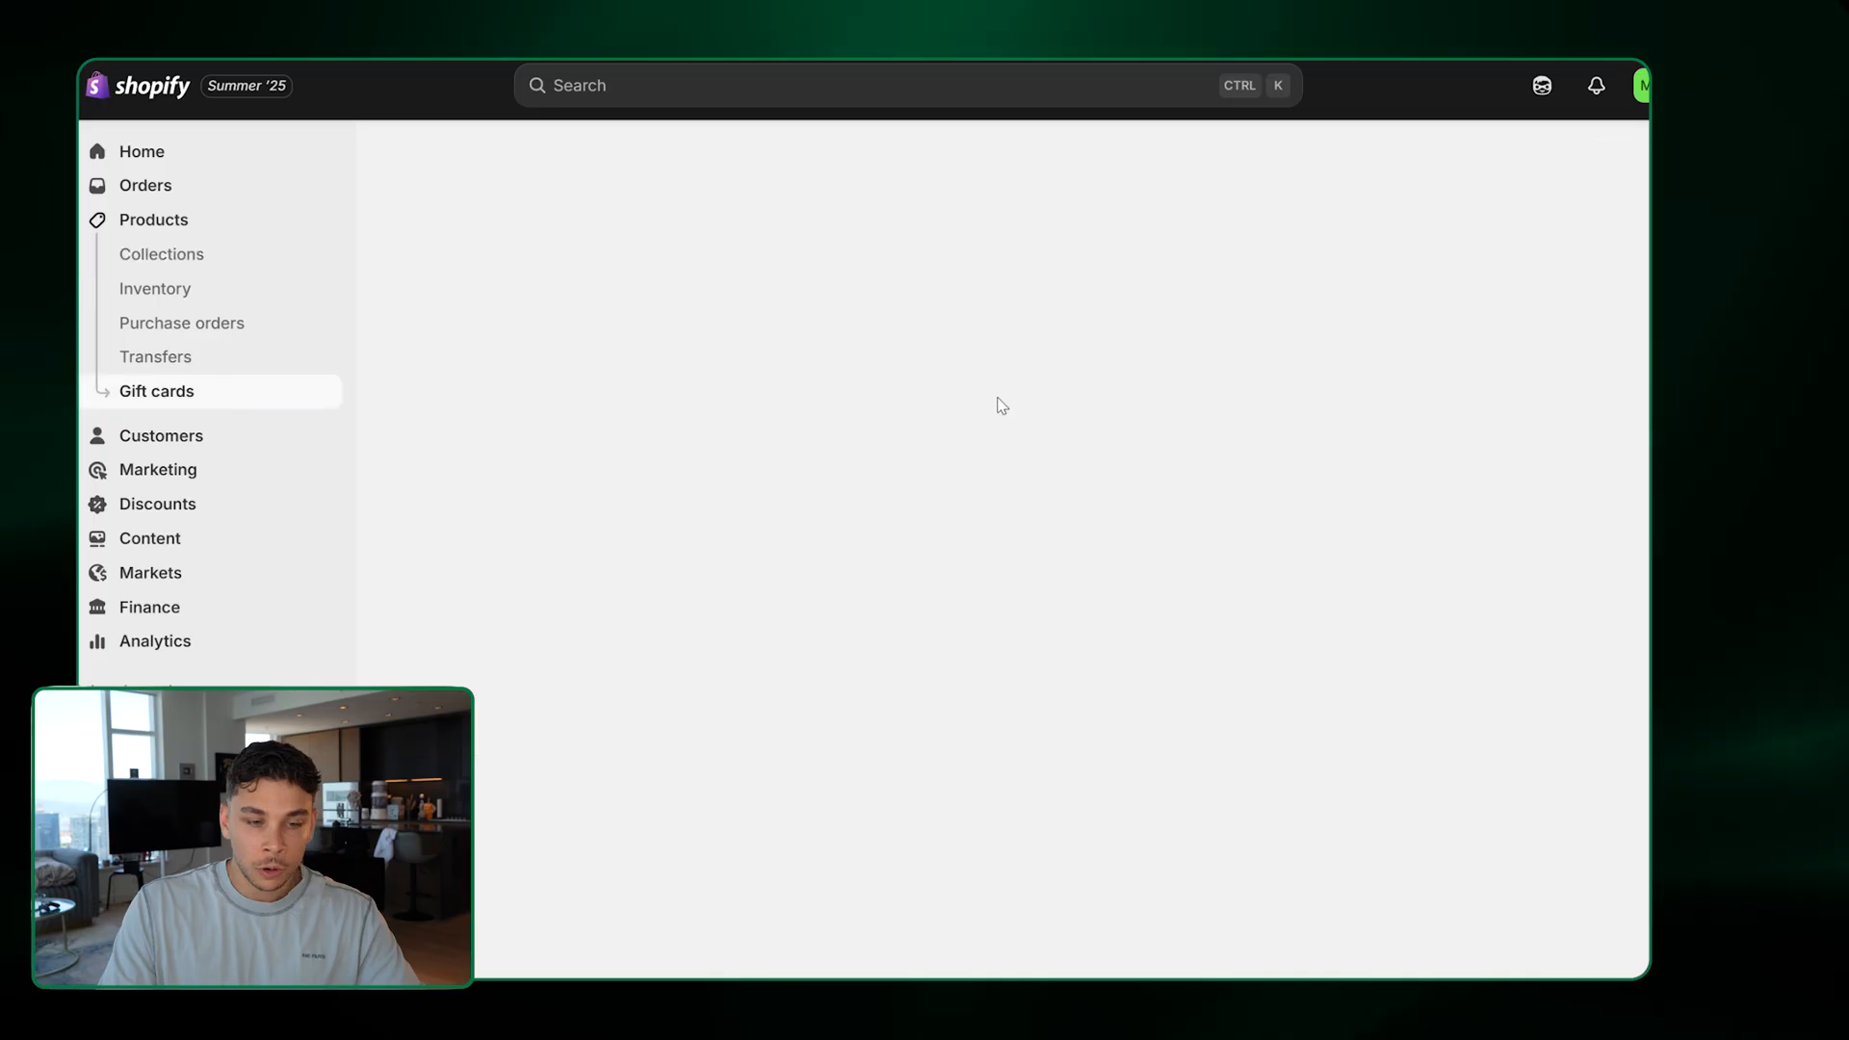
click(156, 391)
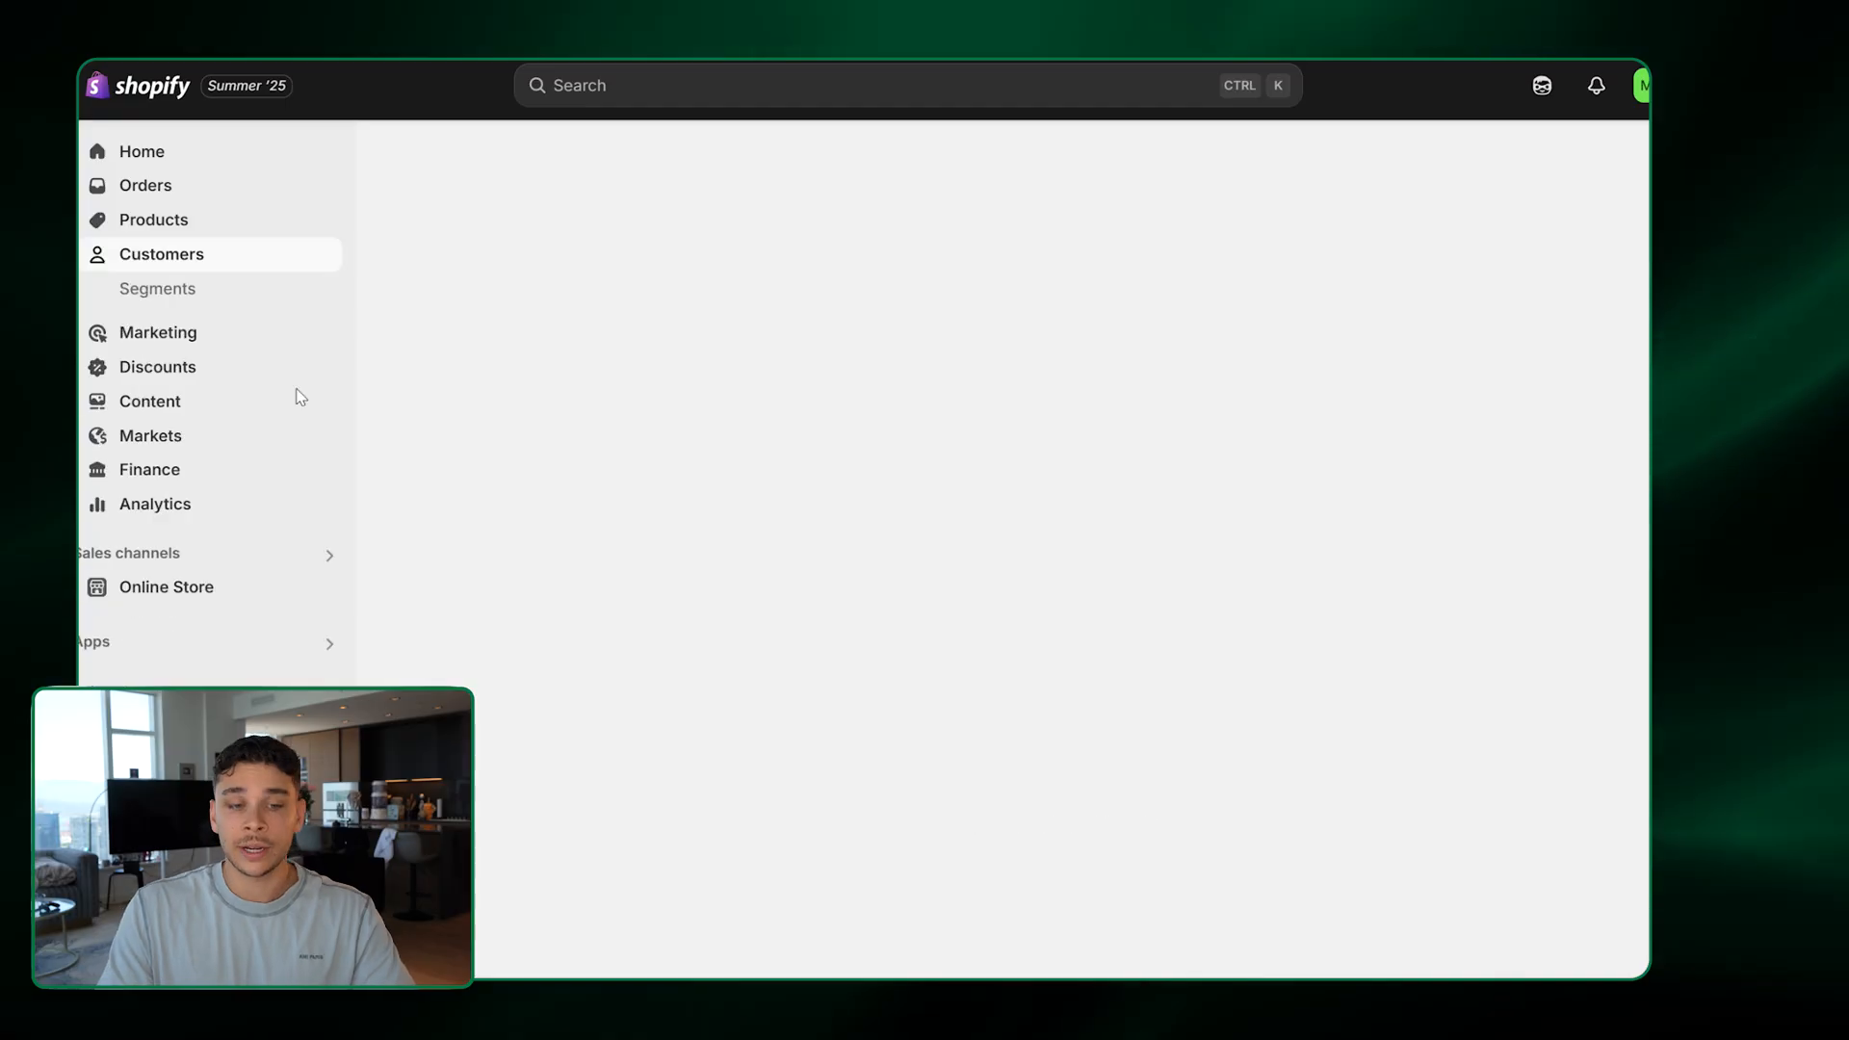
click(174, 254)
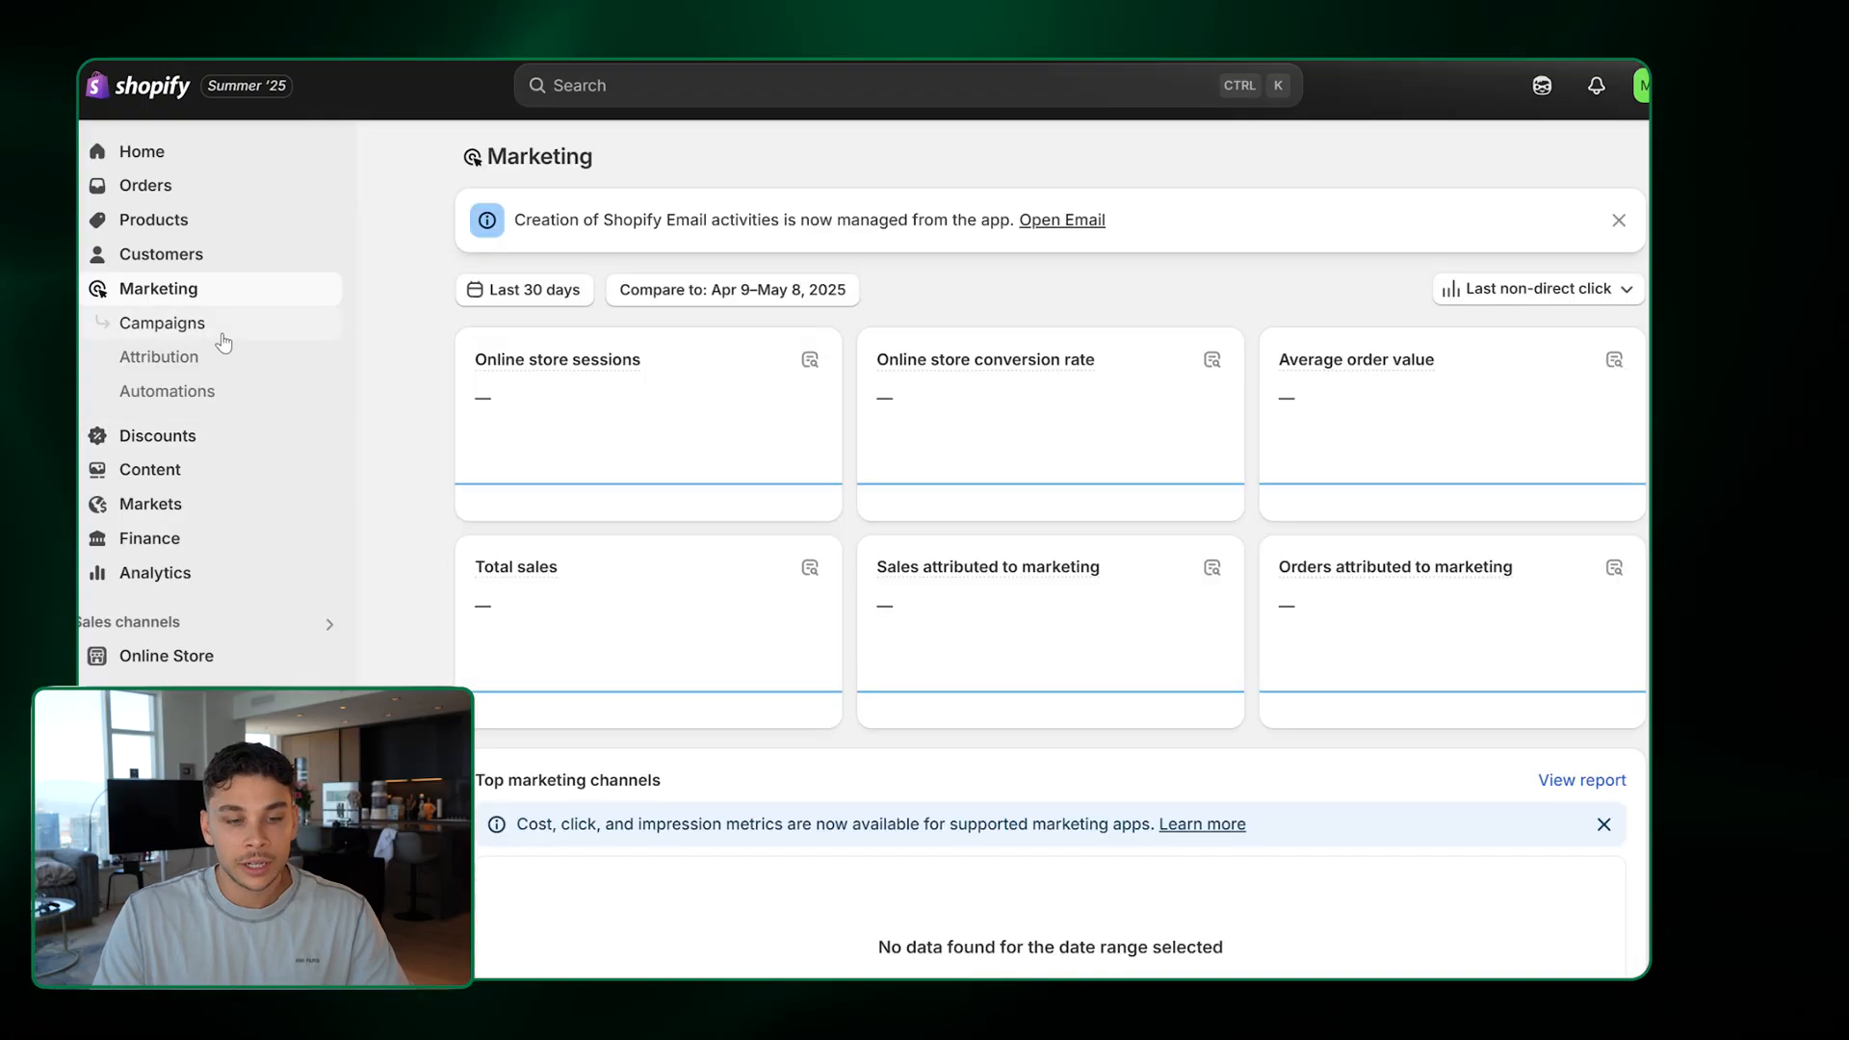
click(161, 323)
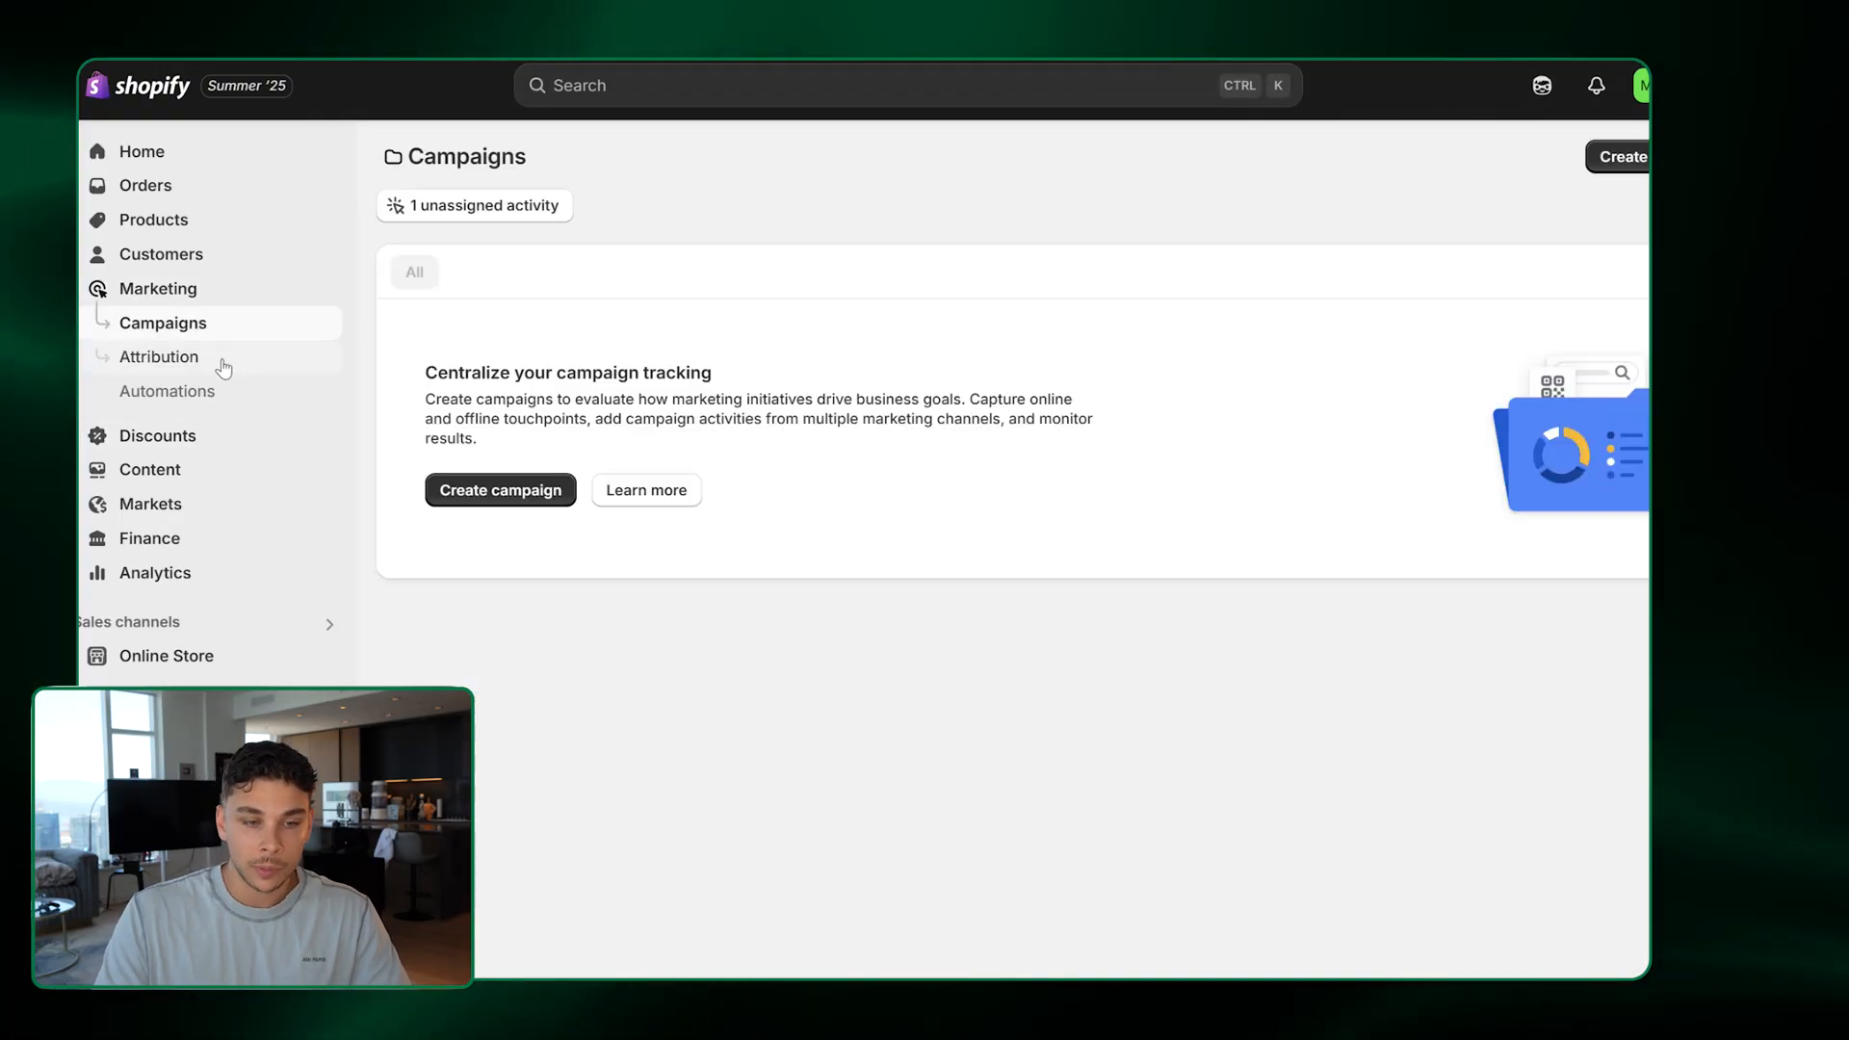
click(159, 357)
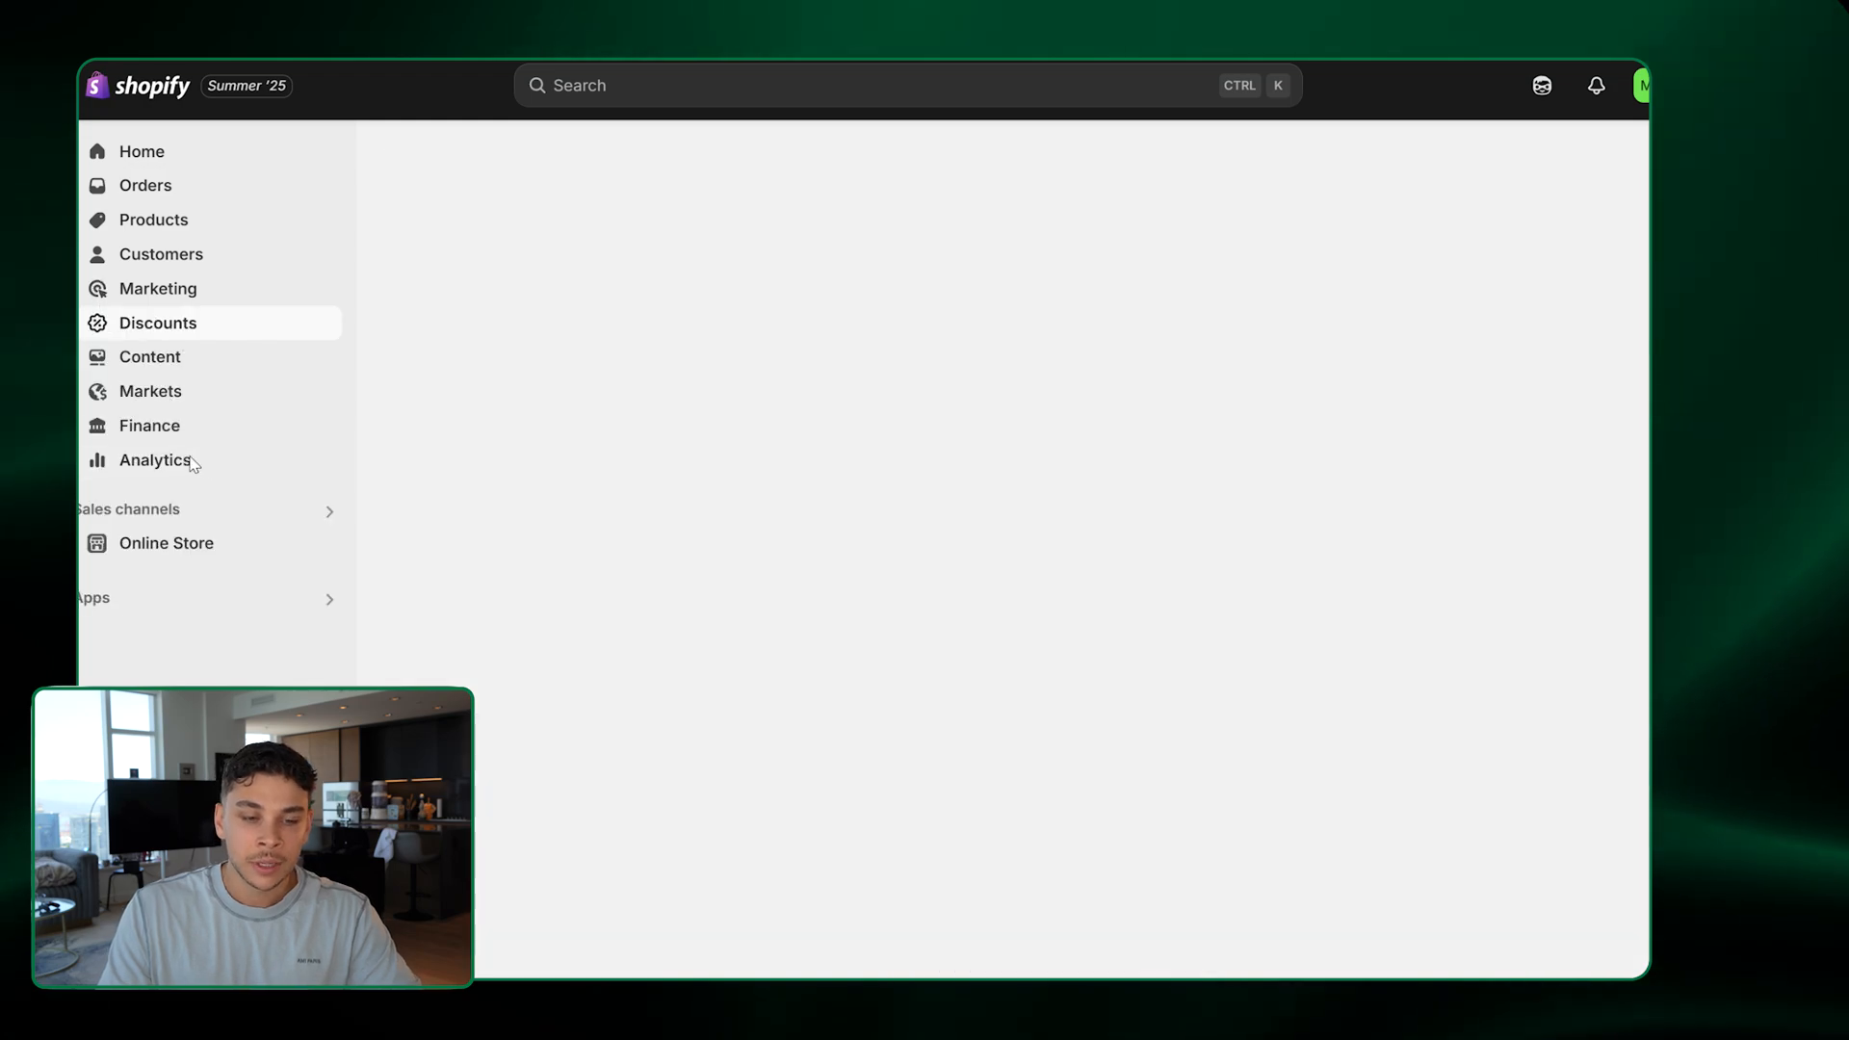
View Content, then begin a new United States market under Markets
click(157, 323)
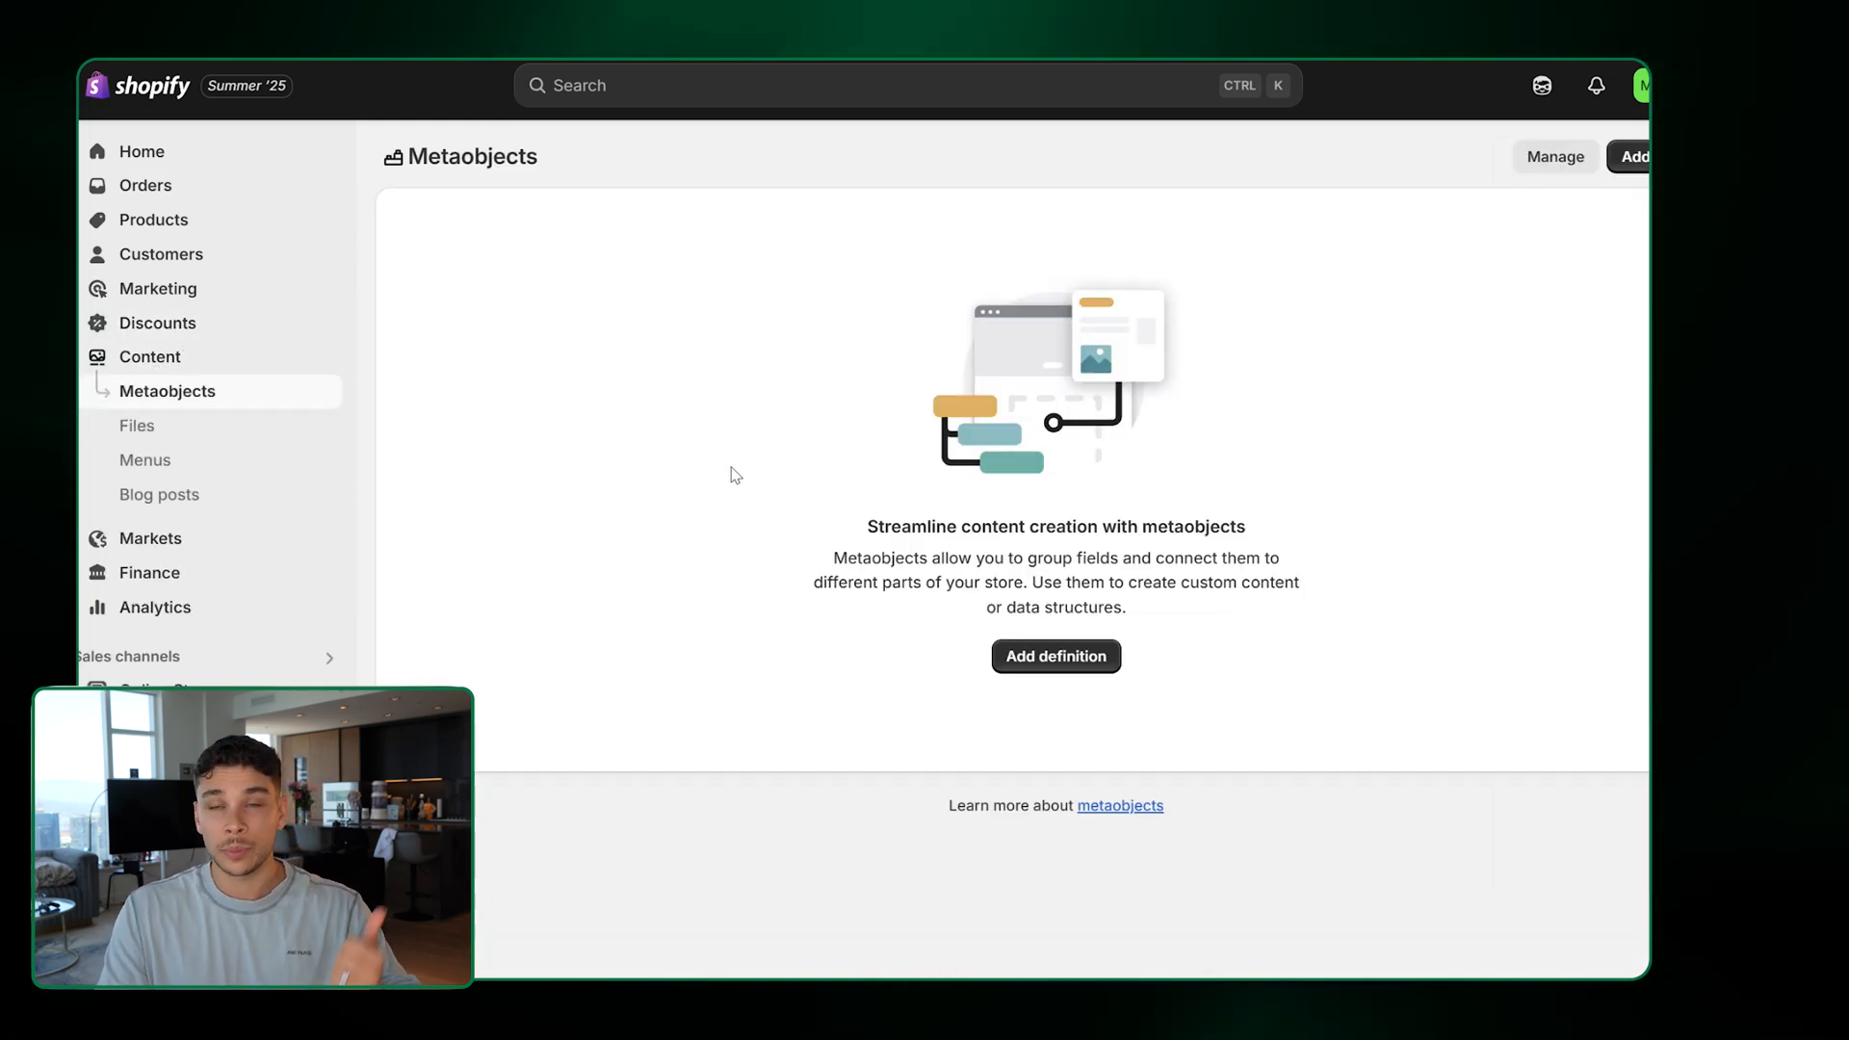
mouse_move(248, 537)
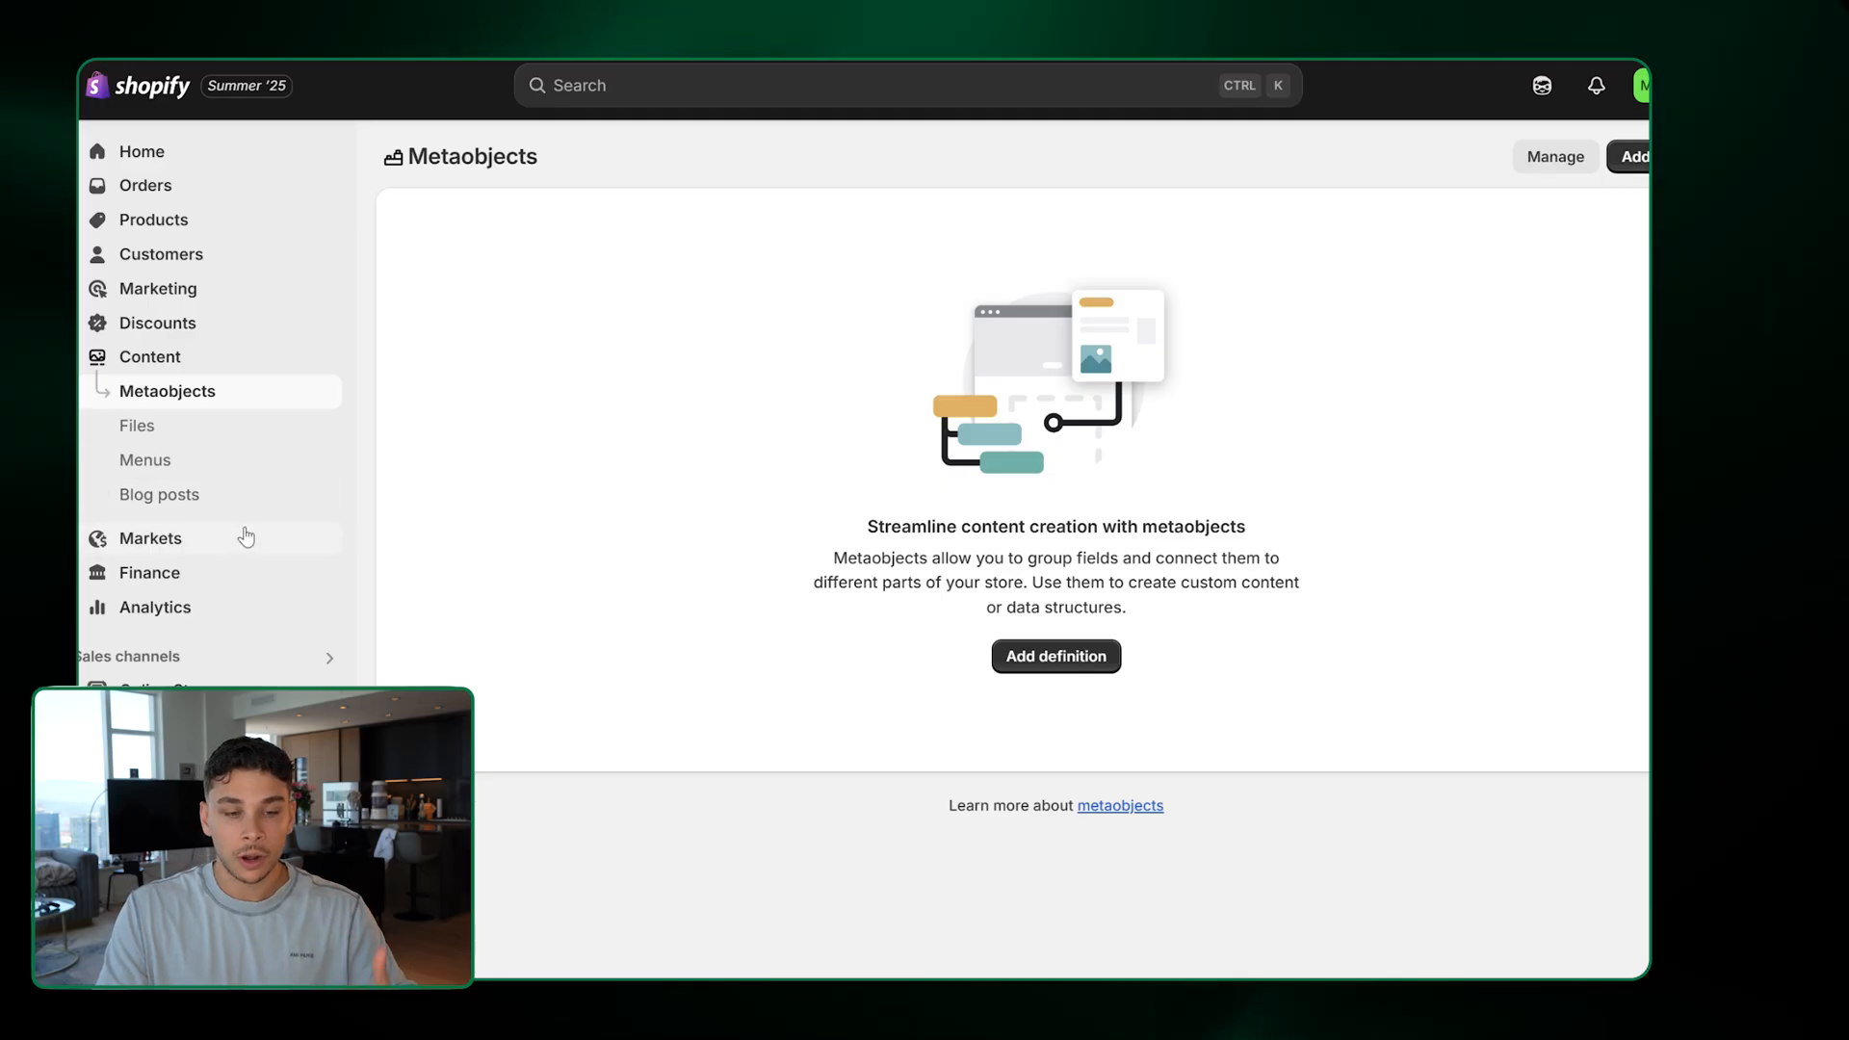
click(150, 538)
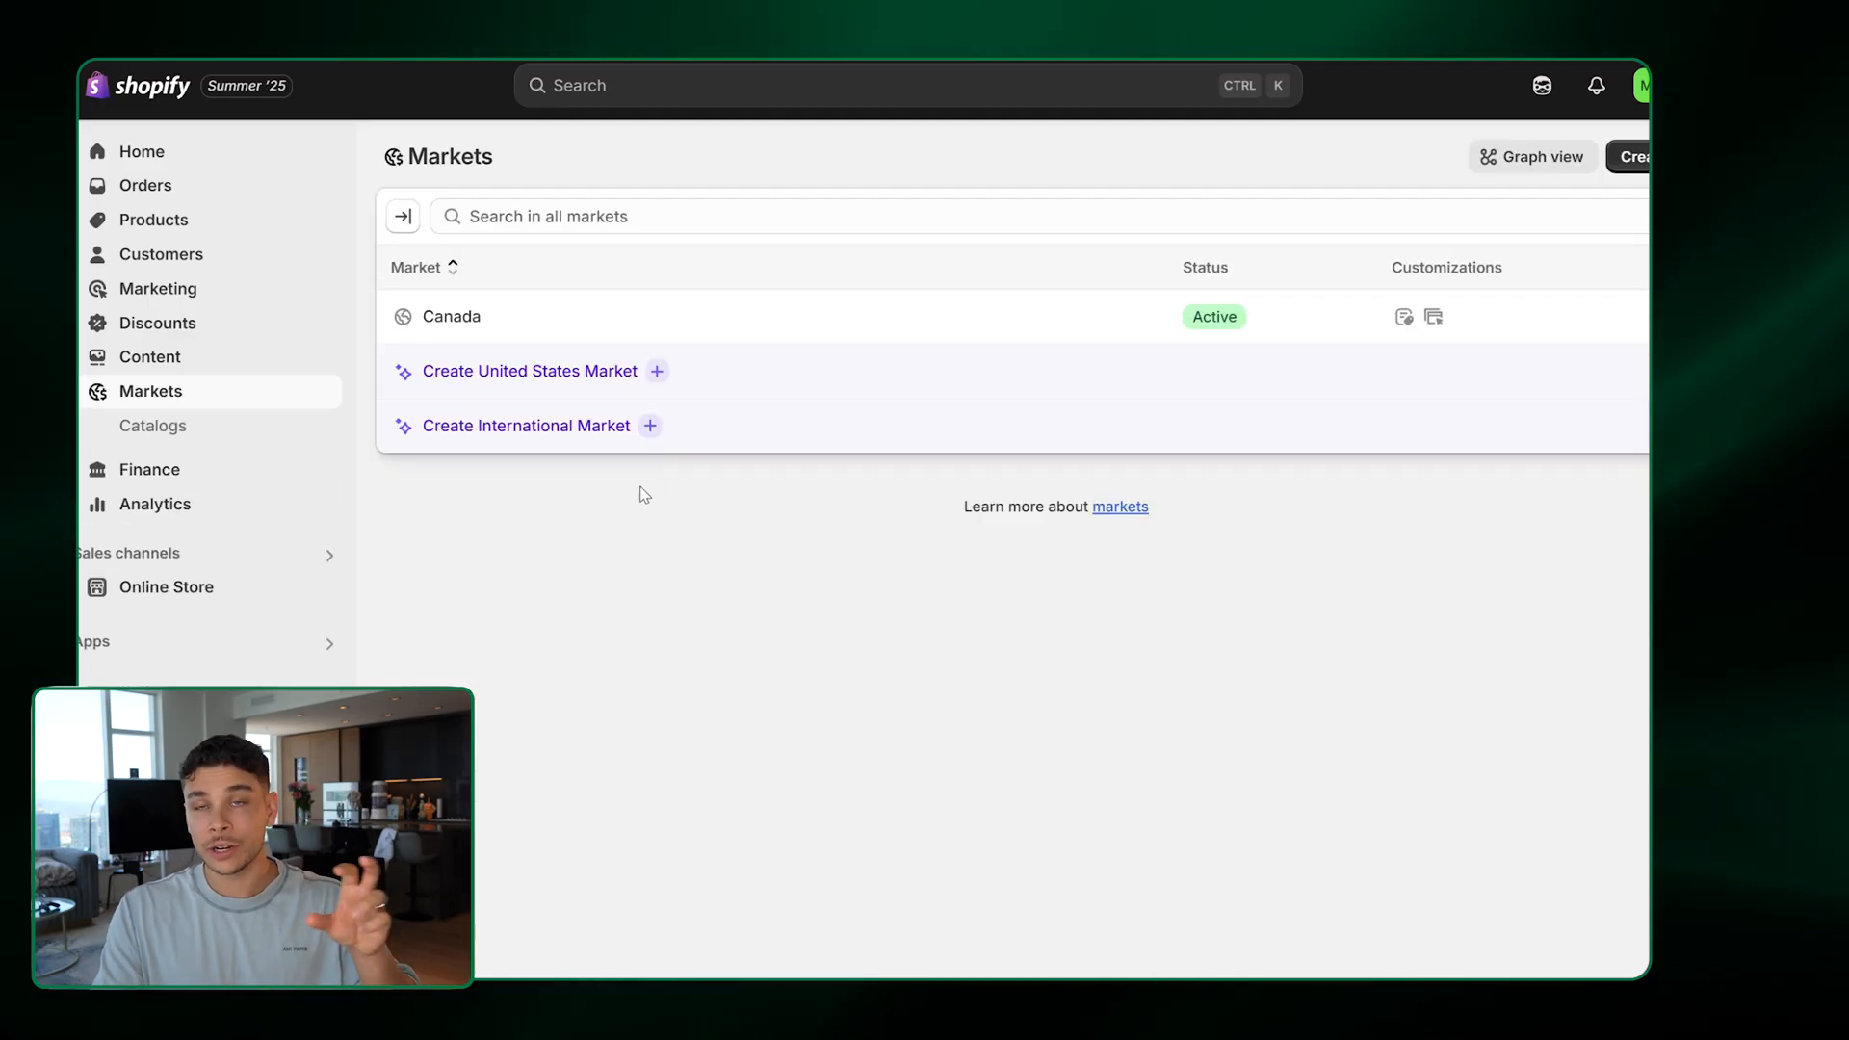
mouse_move(294, 511)
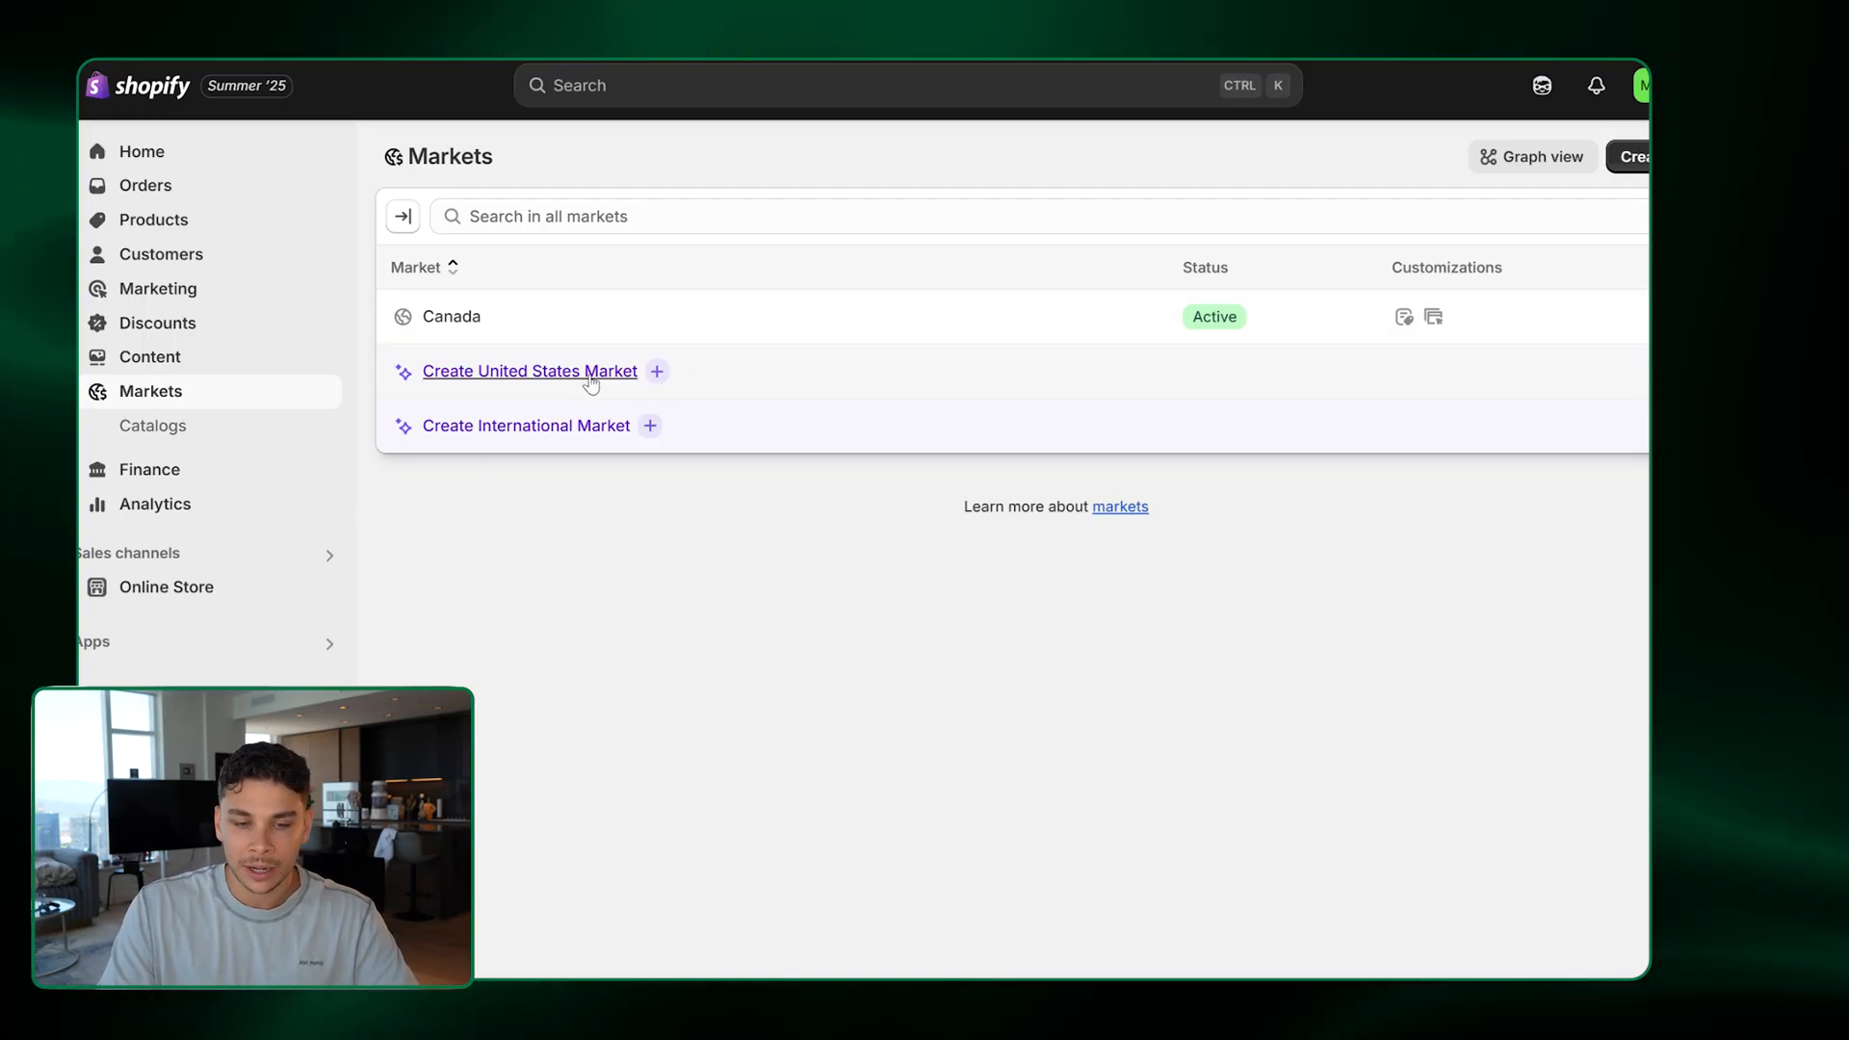
click(529, 371)
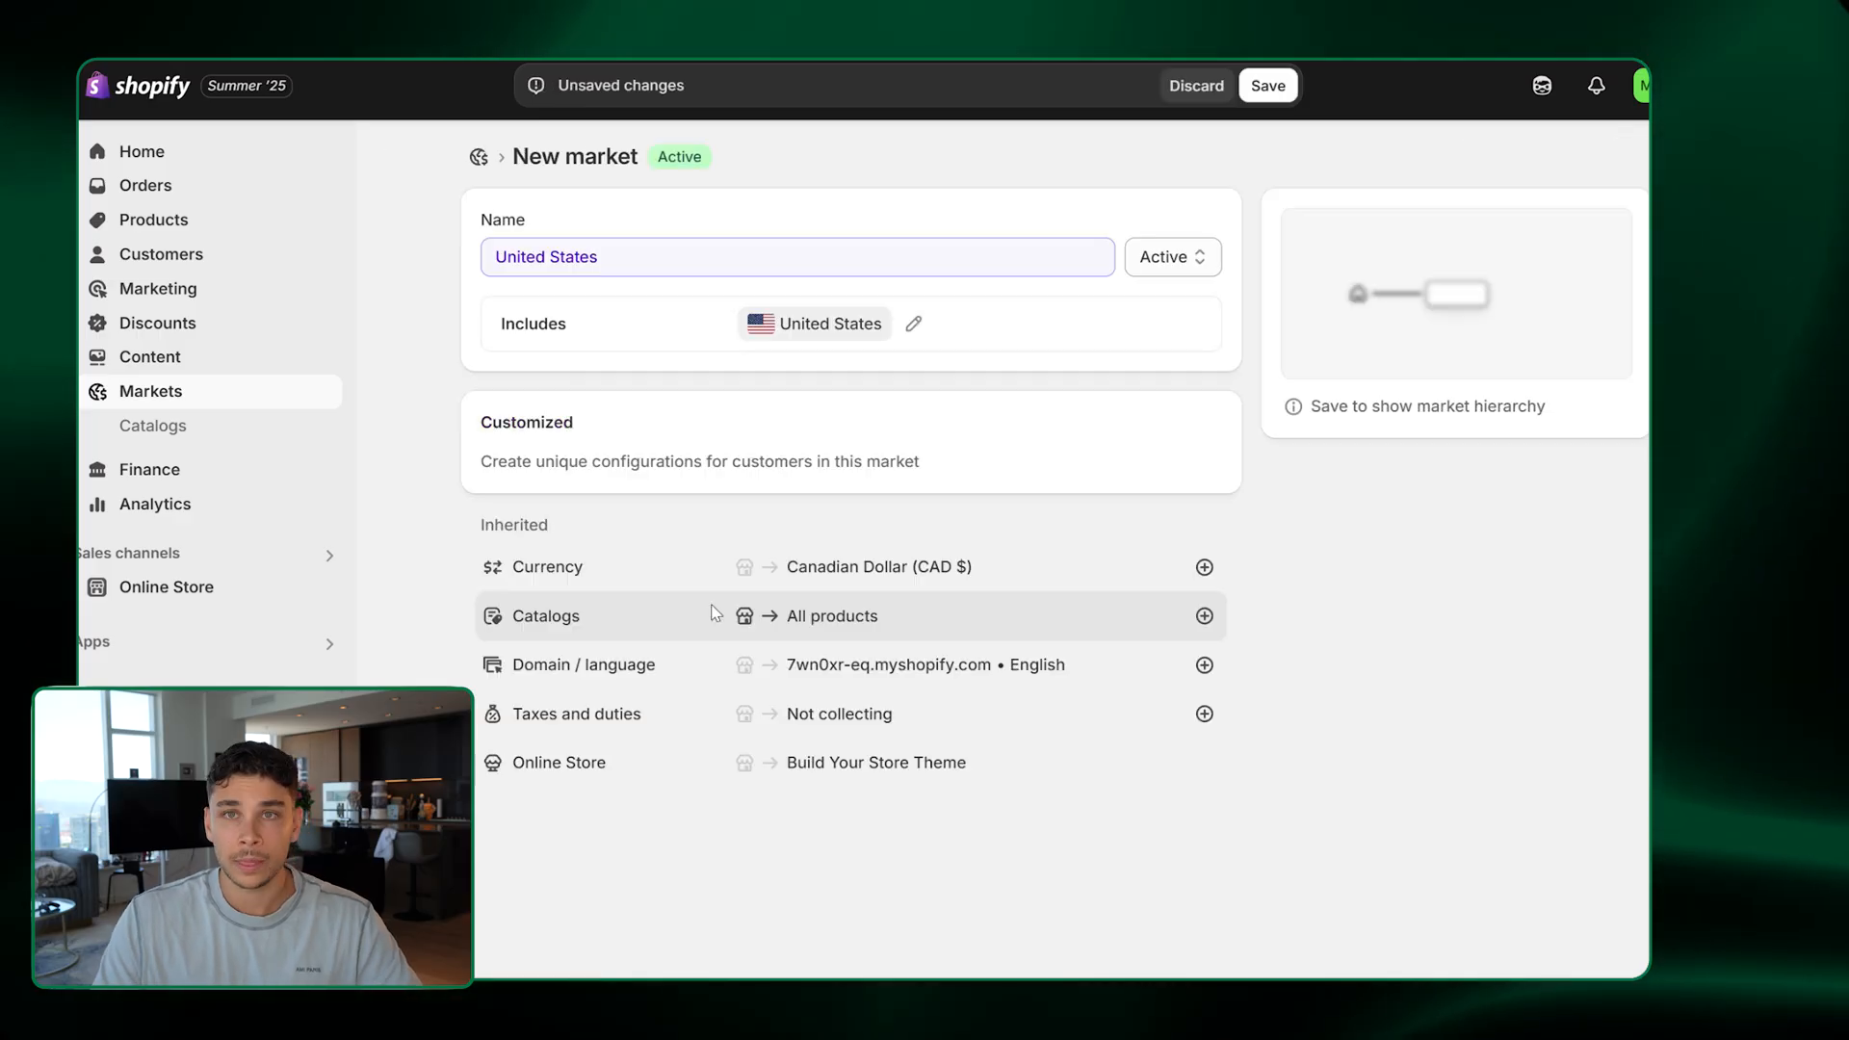
mouse_move(763, 594)
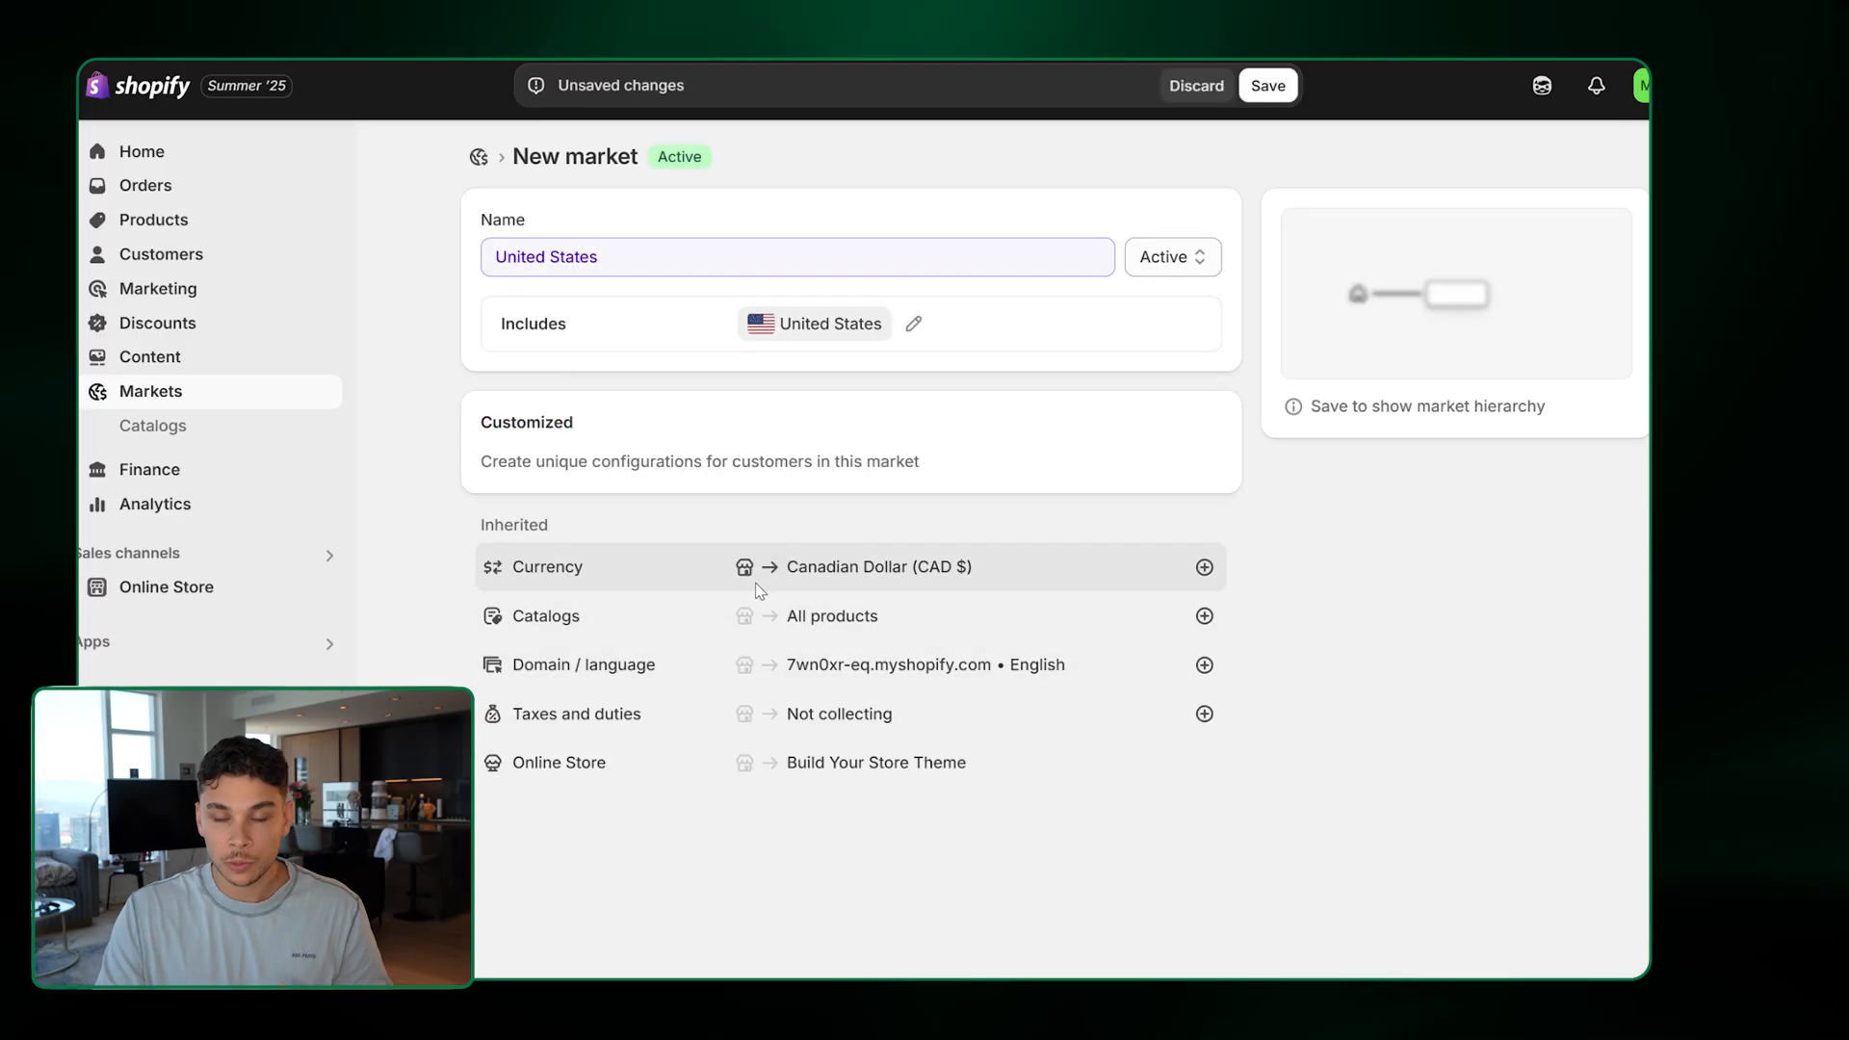
mouse_move(806, 732)
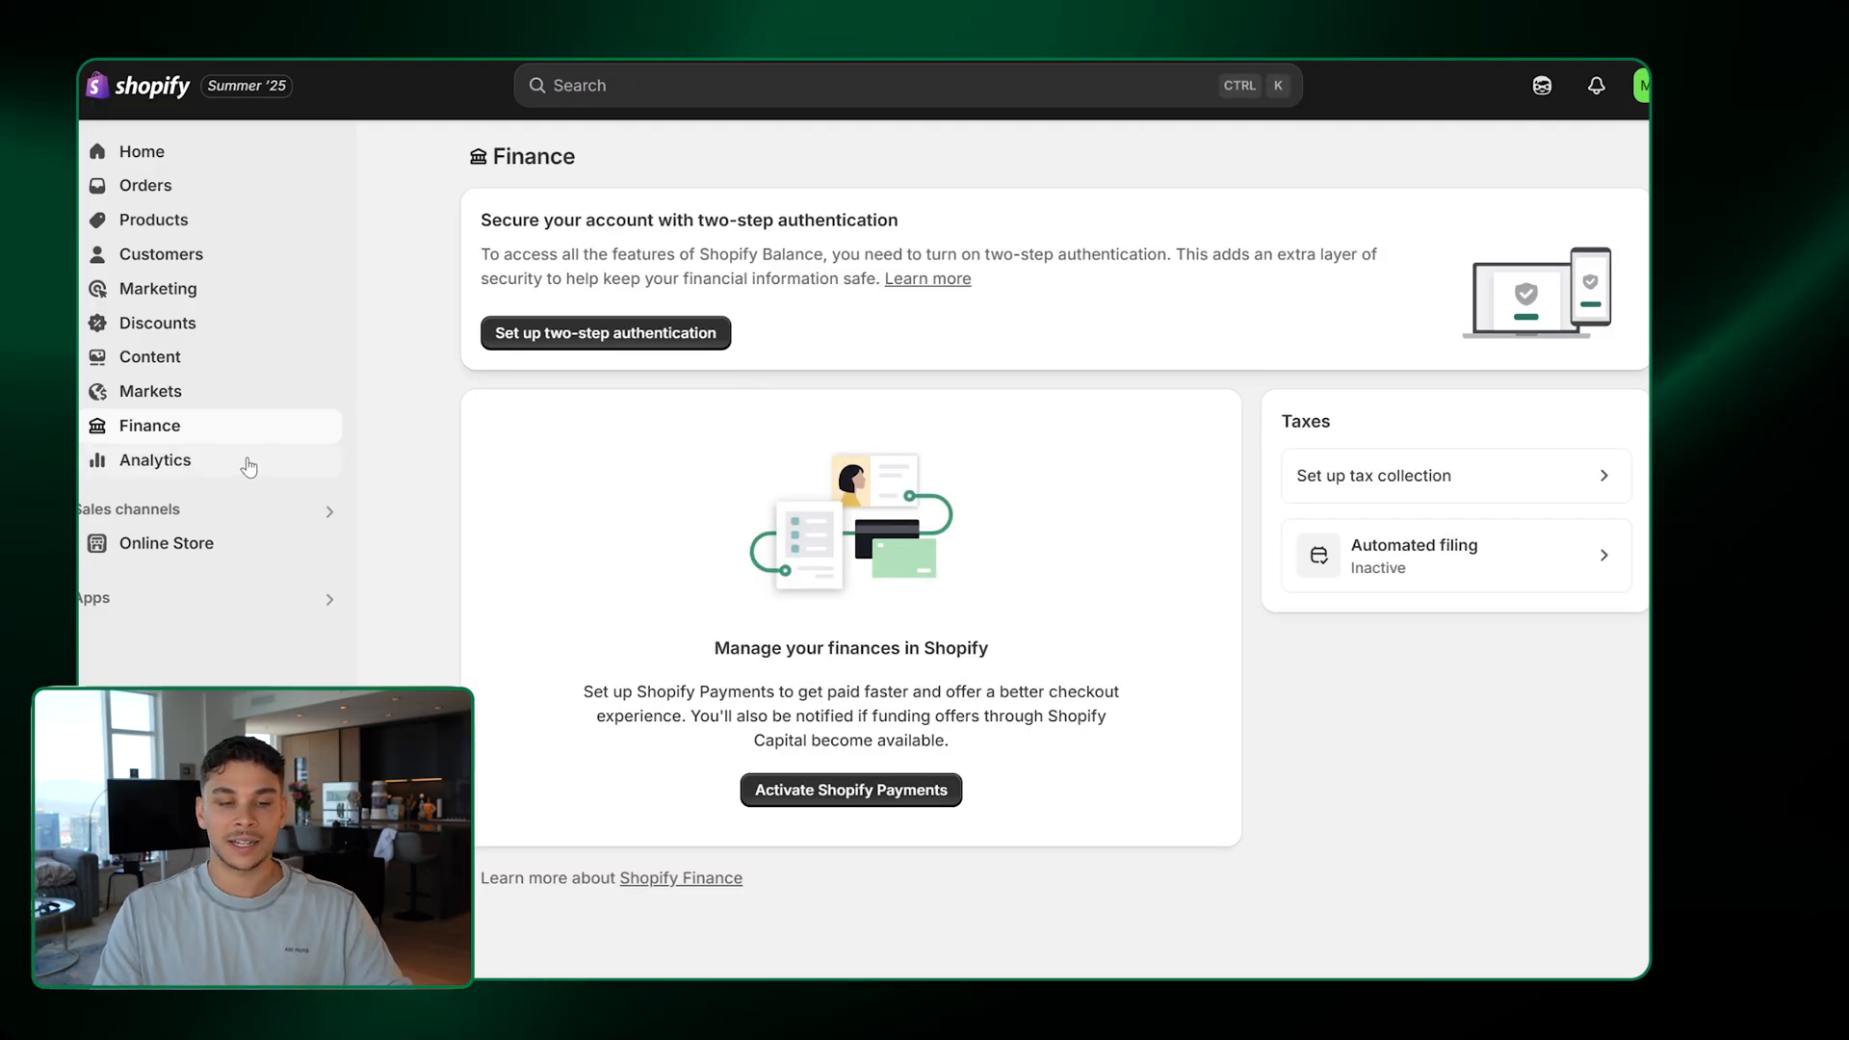
mouse_move(247, 471)
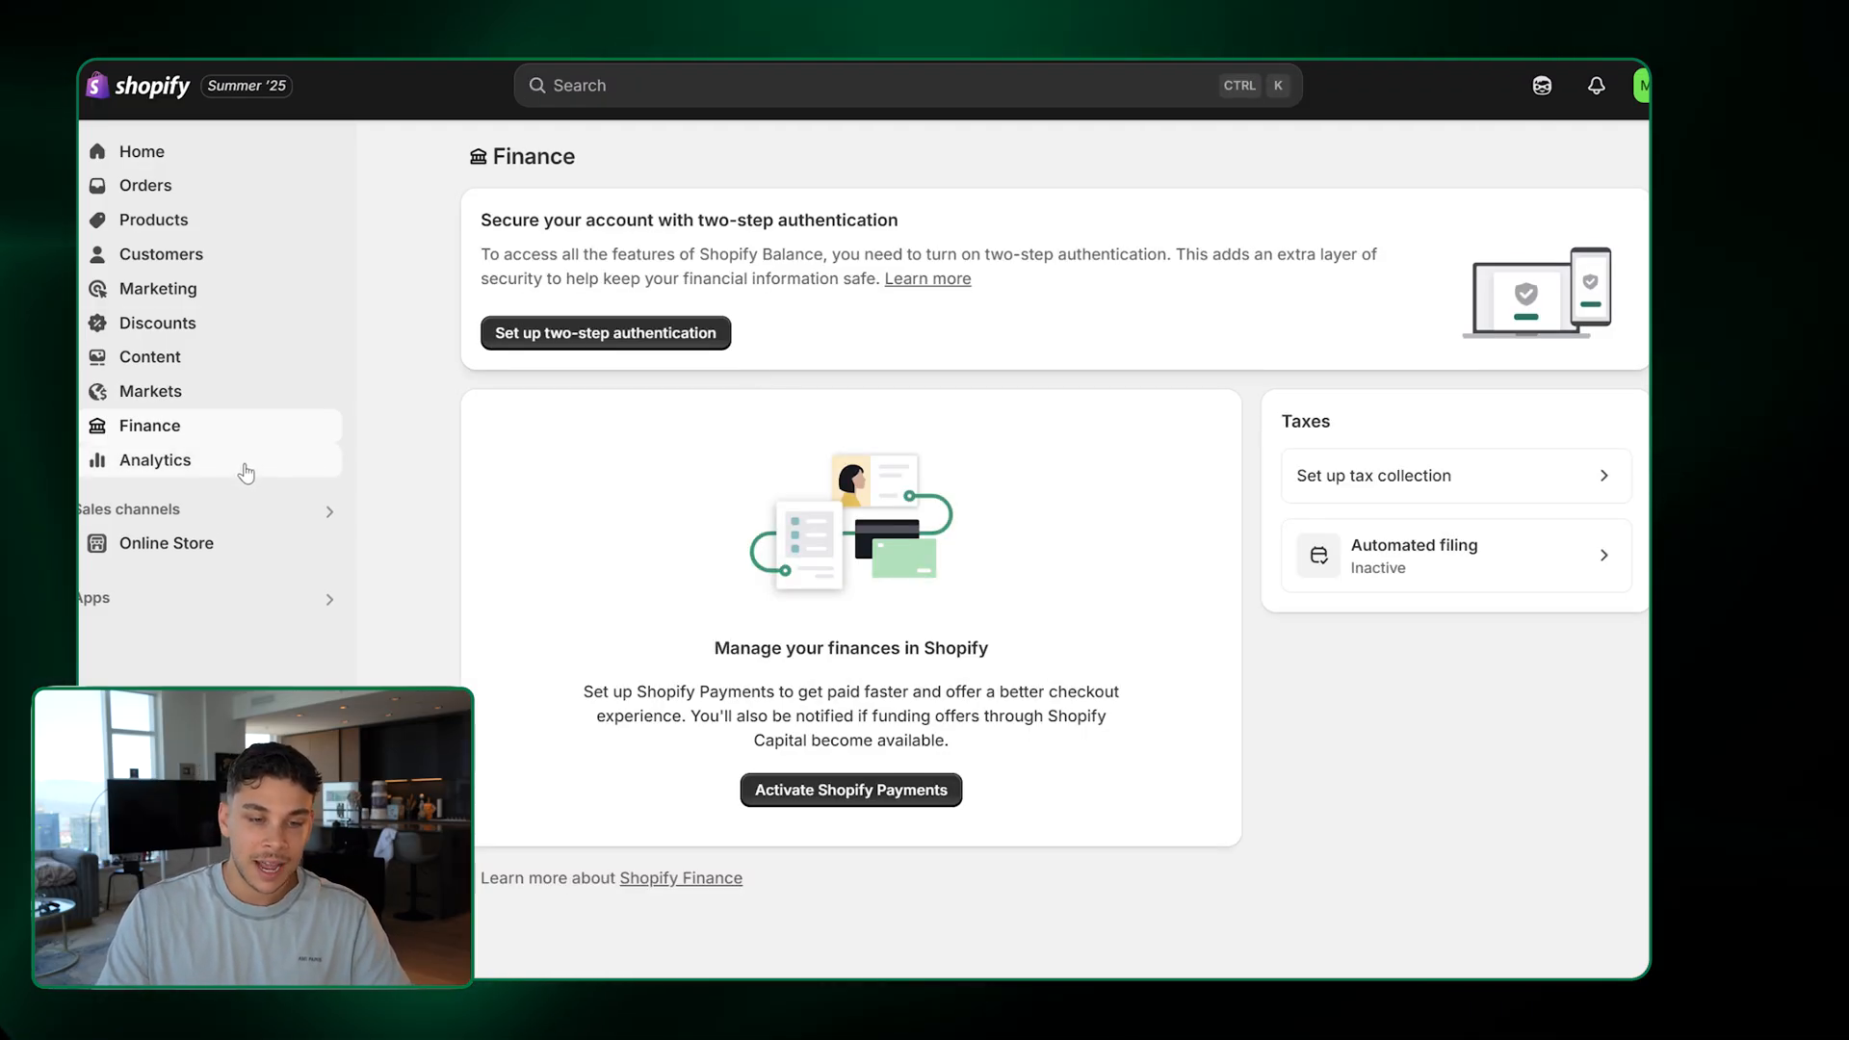
Look through the Analytics dashboard and the Live View visitor page
click(155, 460)
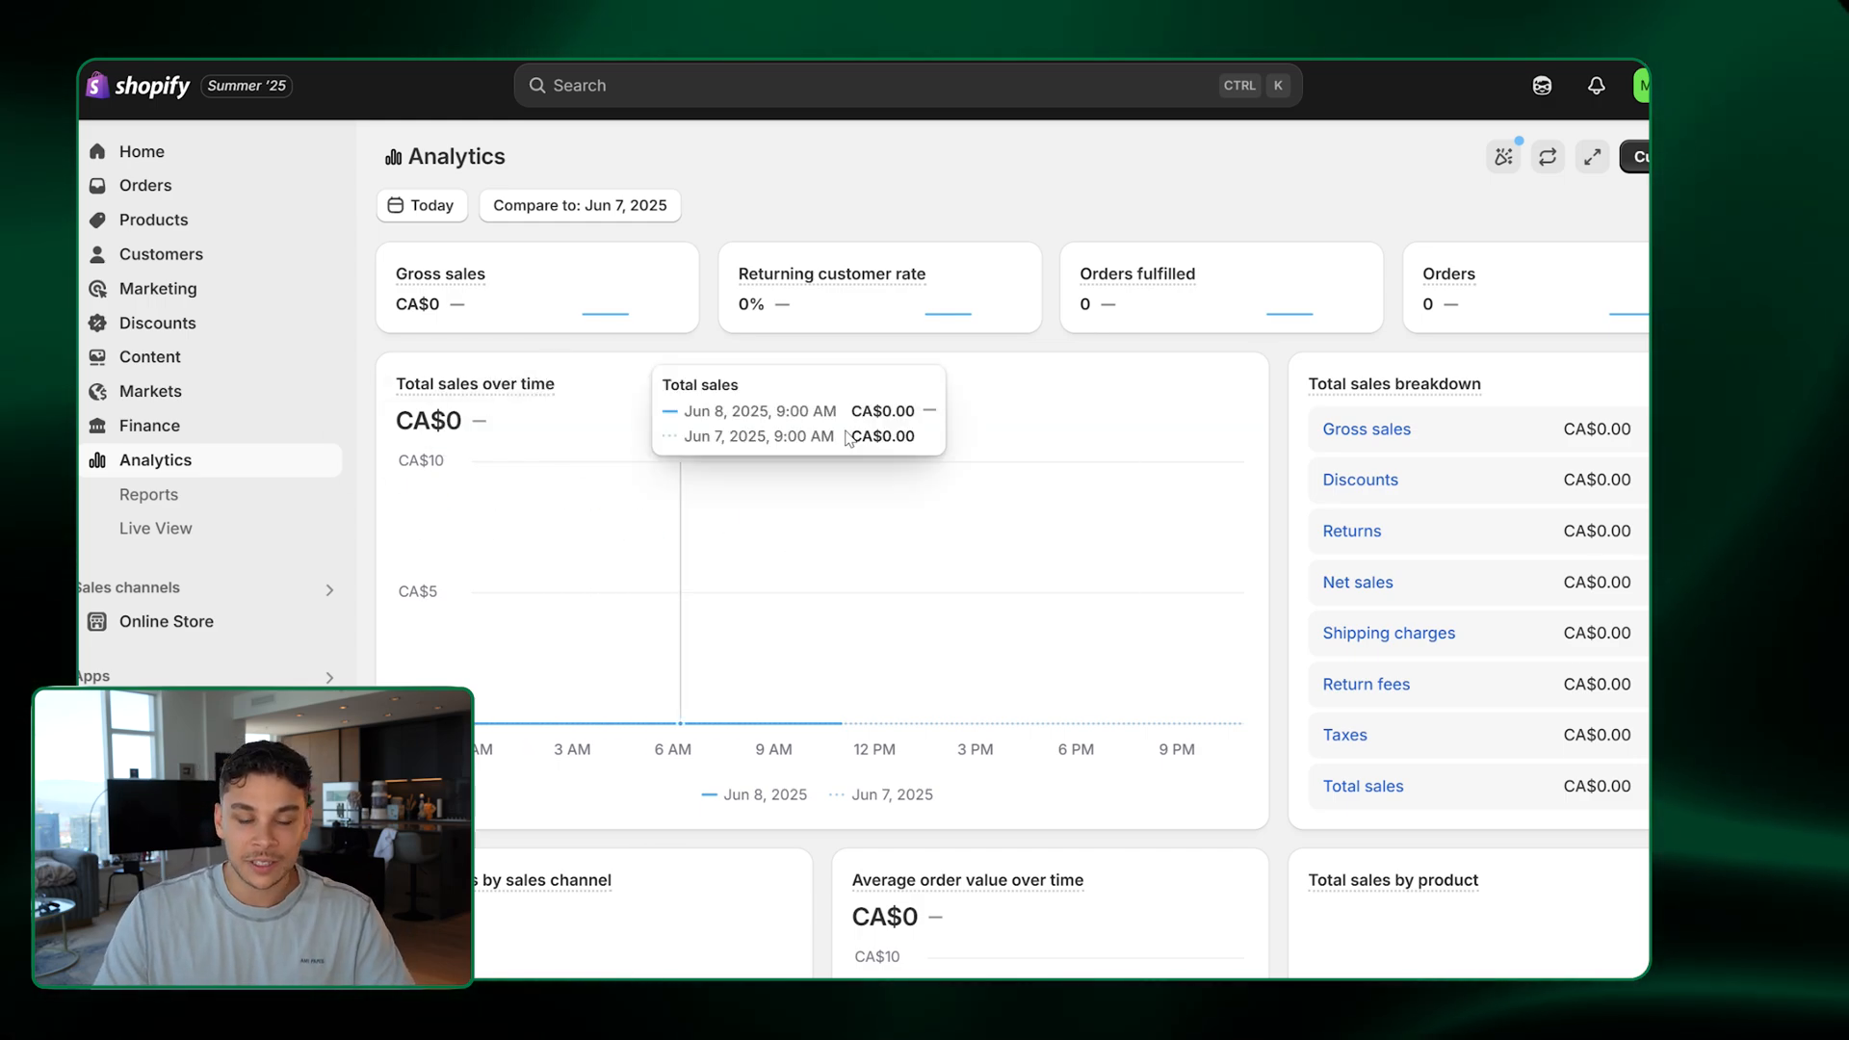
scroll(down, 3)
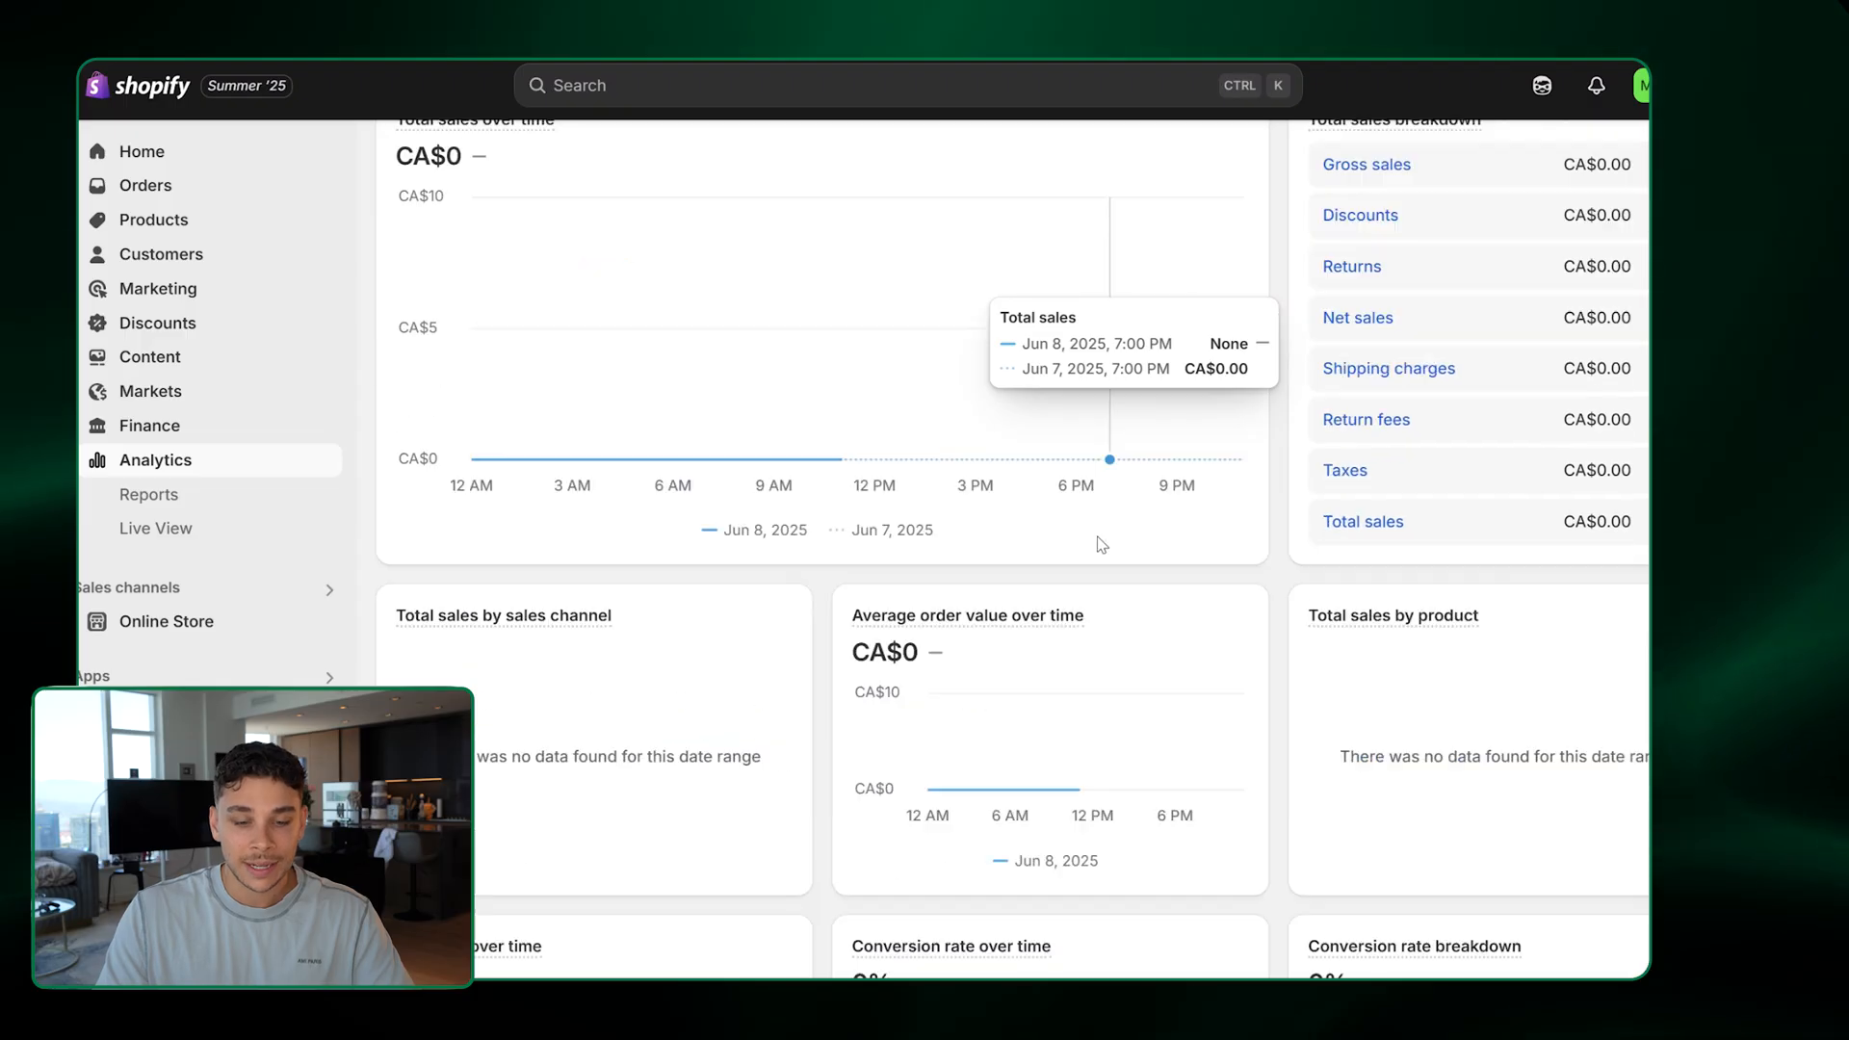
scroll(down, 3)
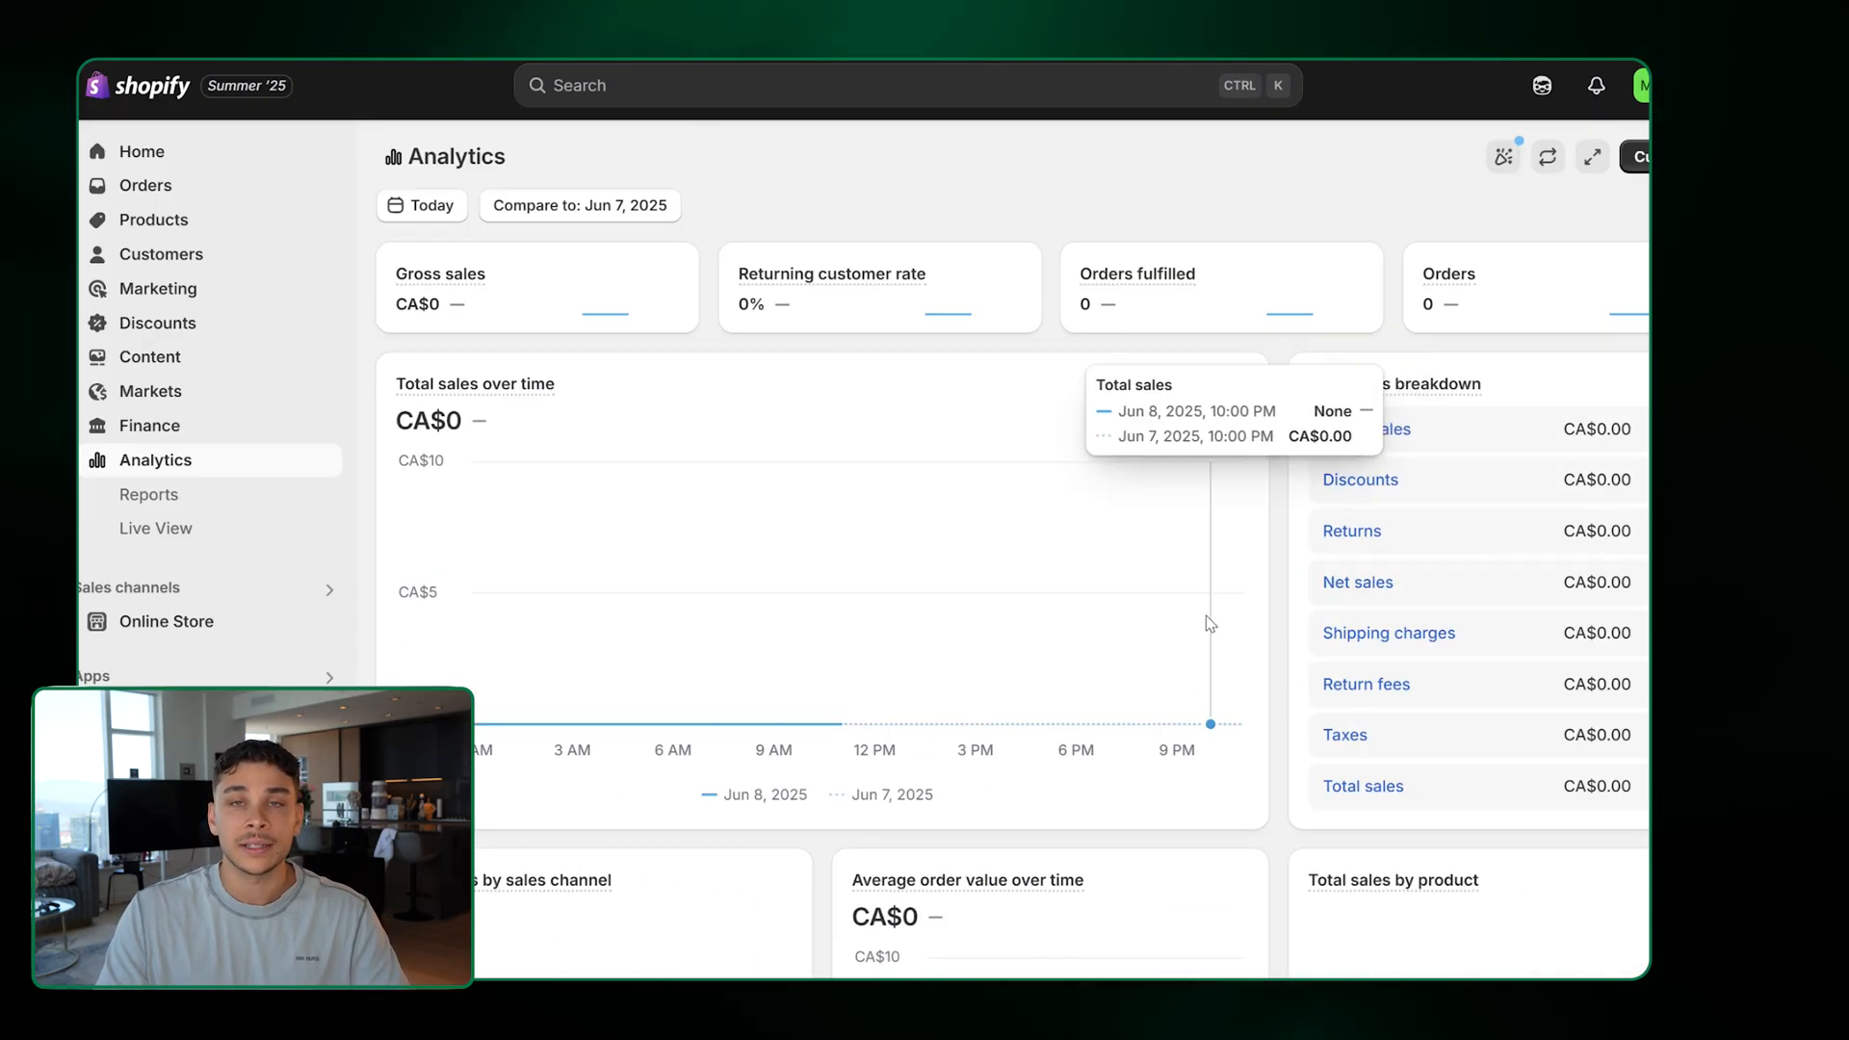
click(156, 528)
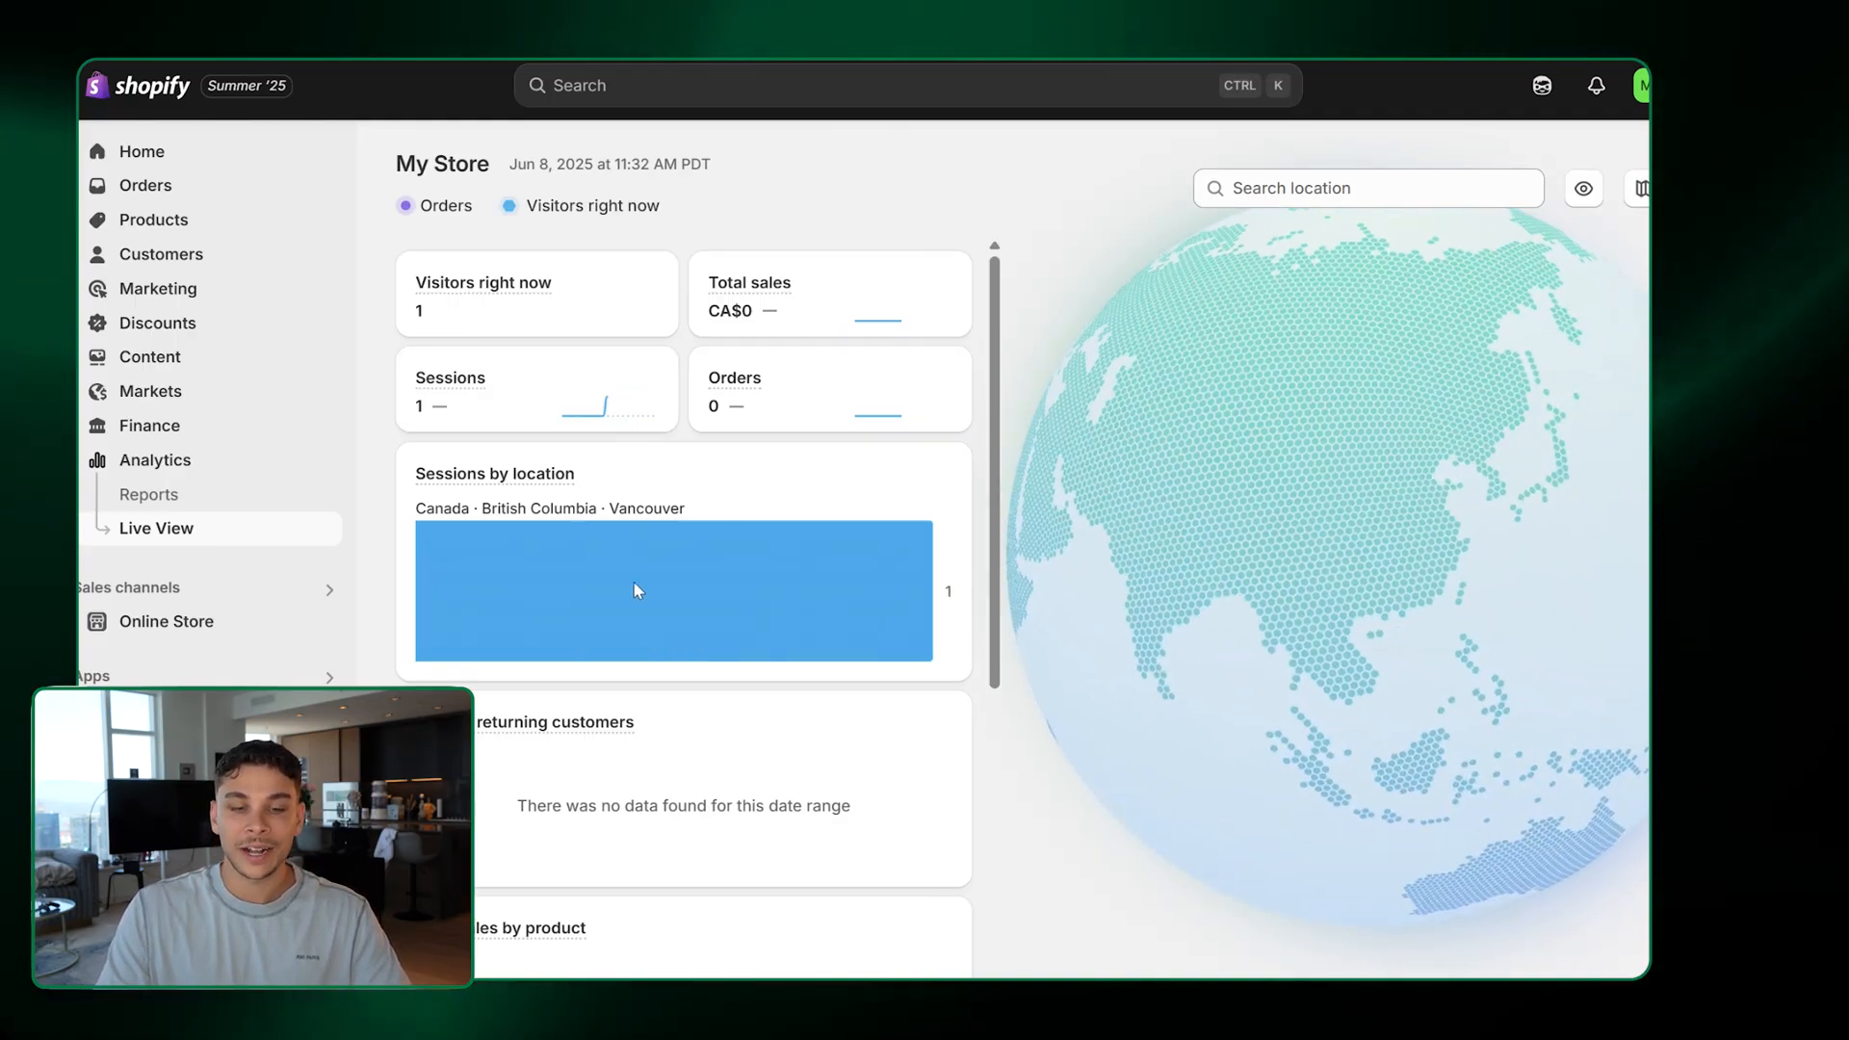
scroll(down, 3)
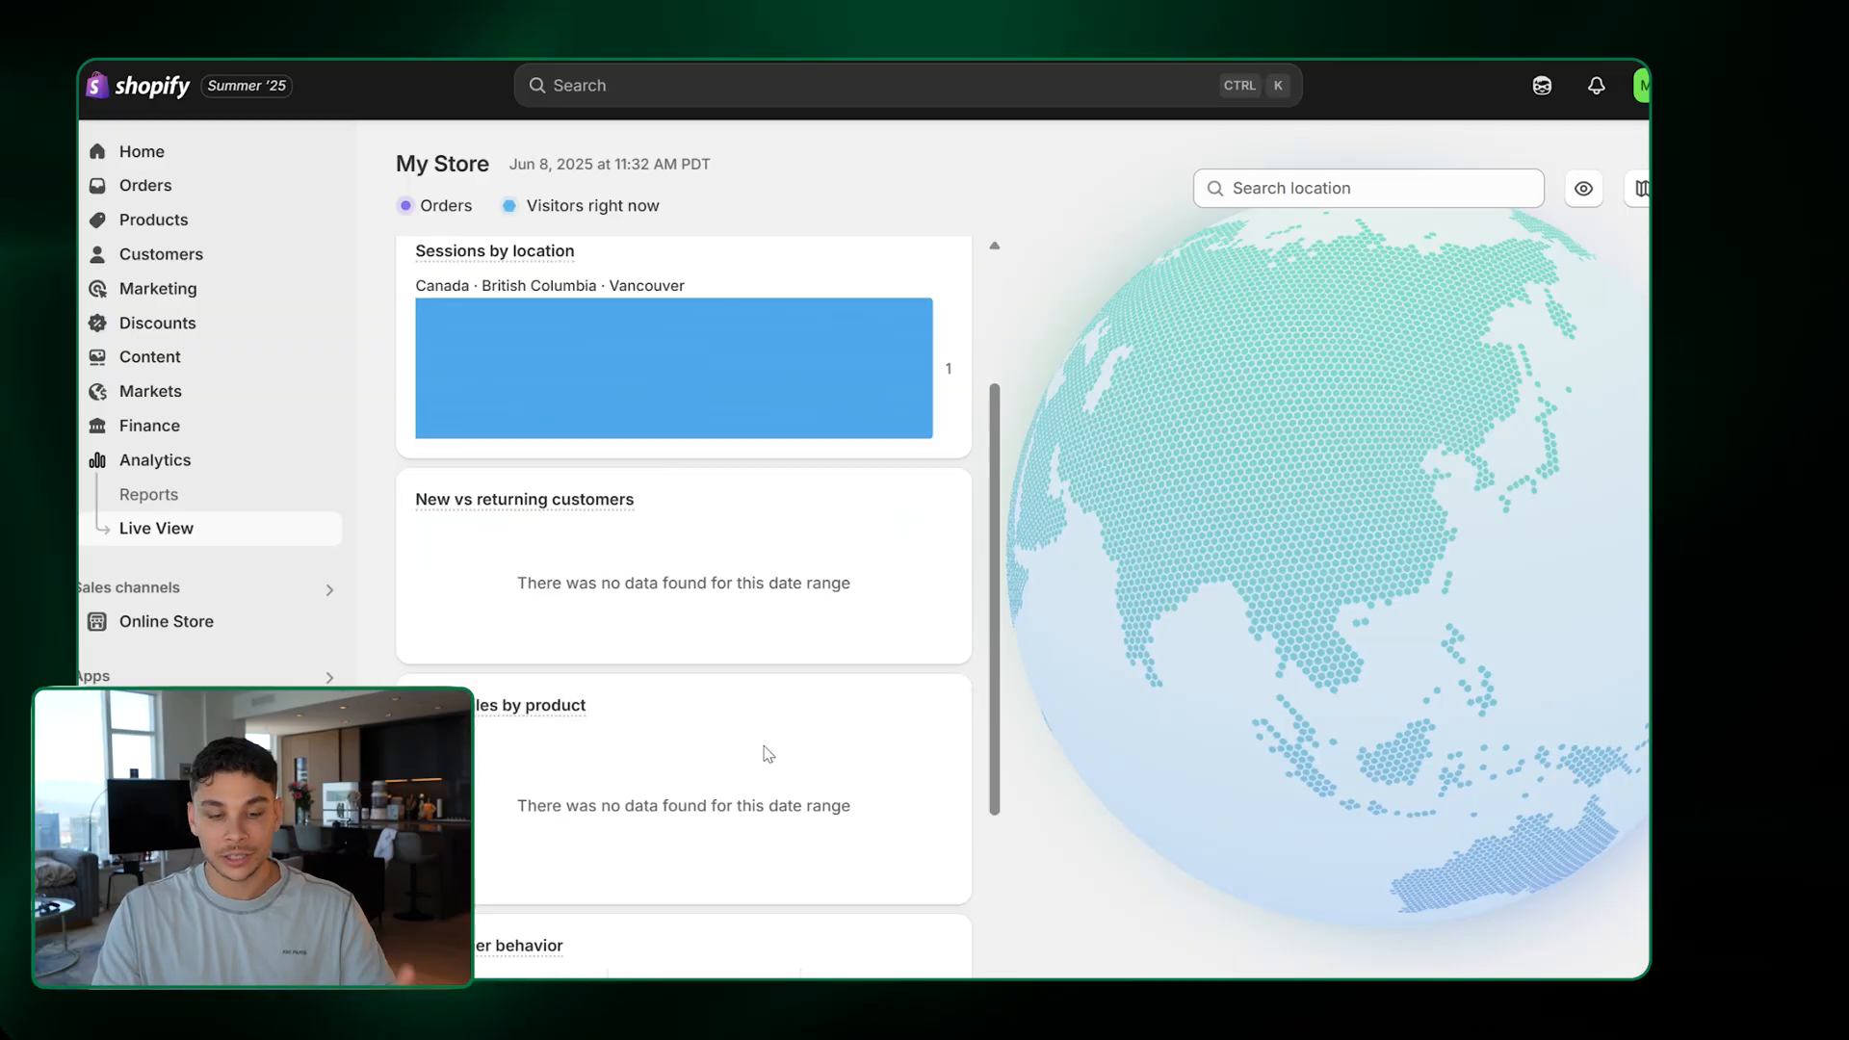
scroll(down, 3)
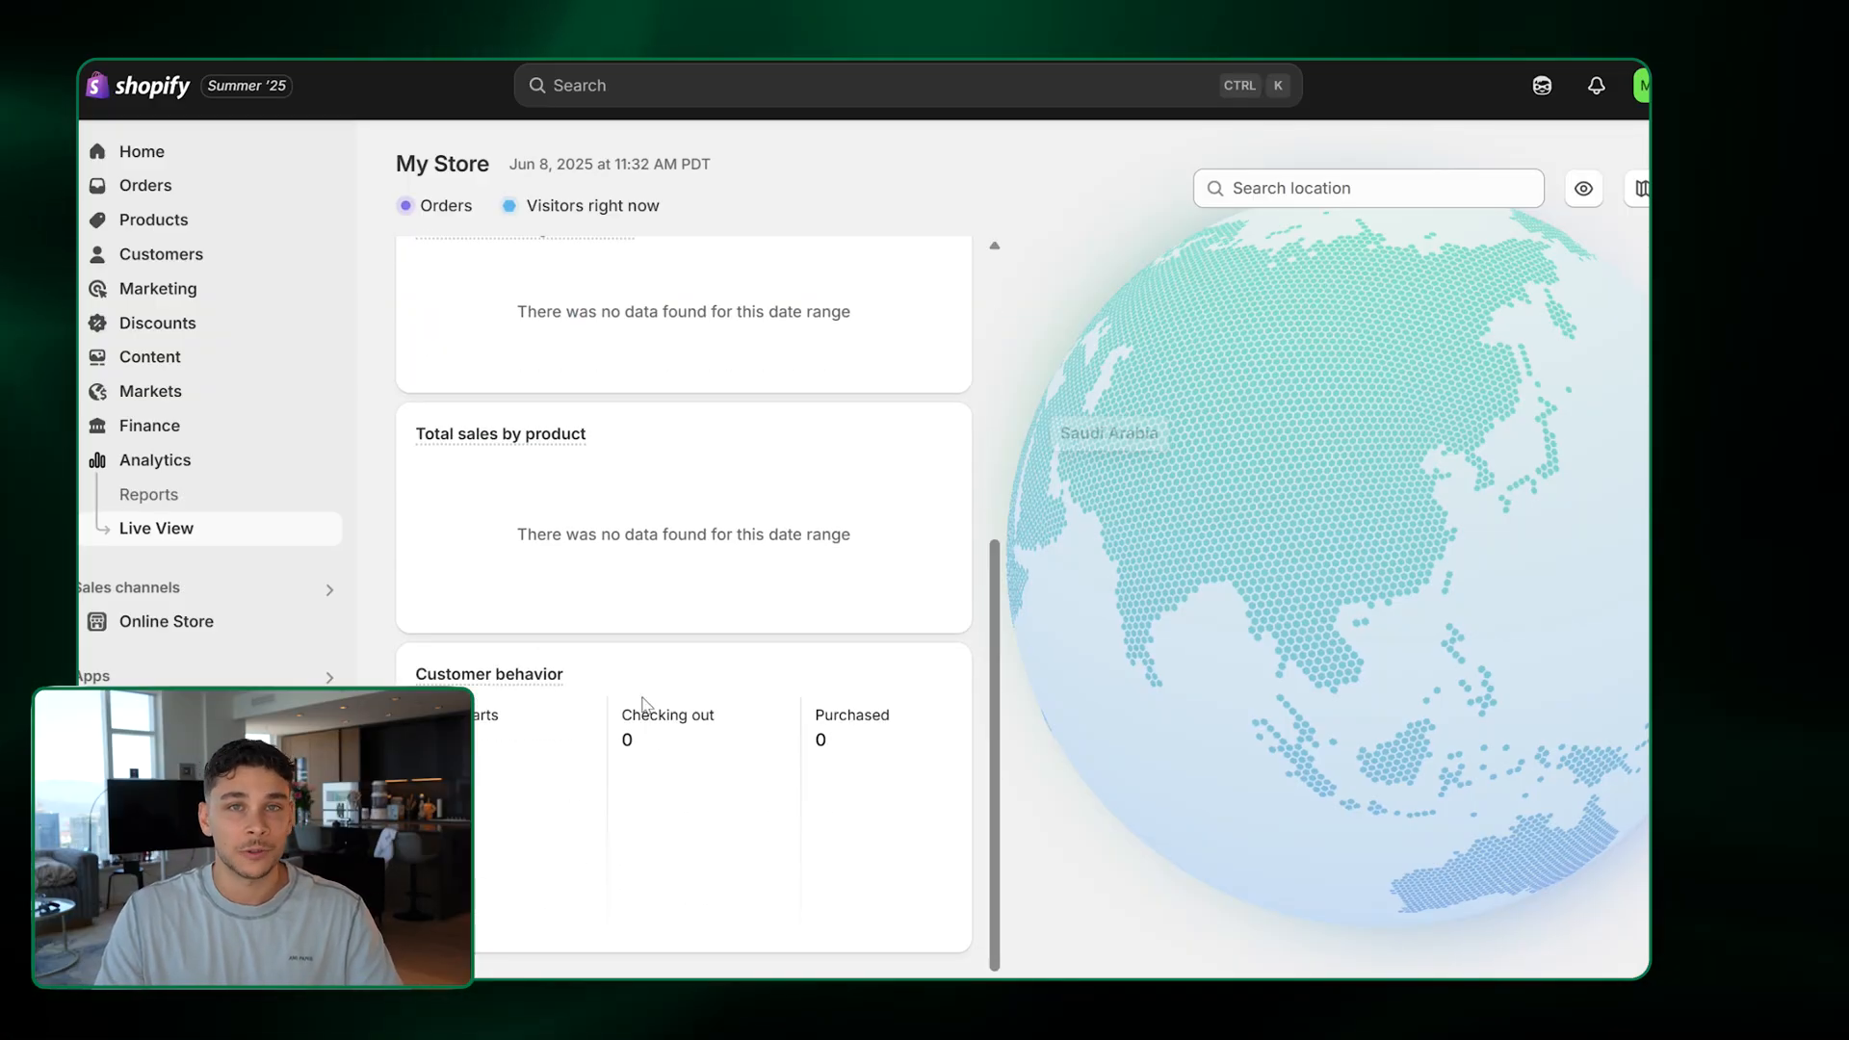
mouse_move(543, 653)
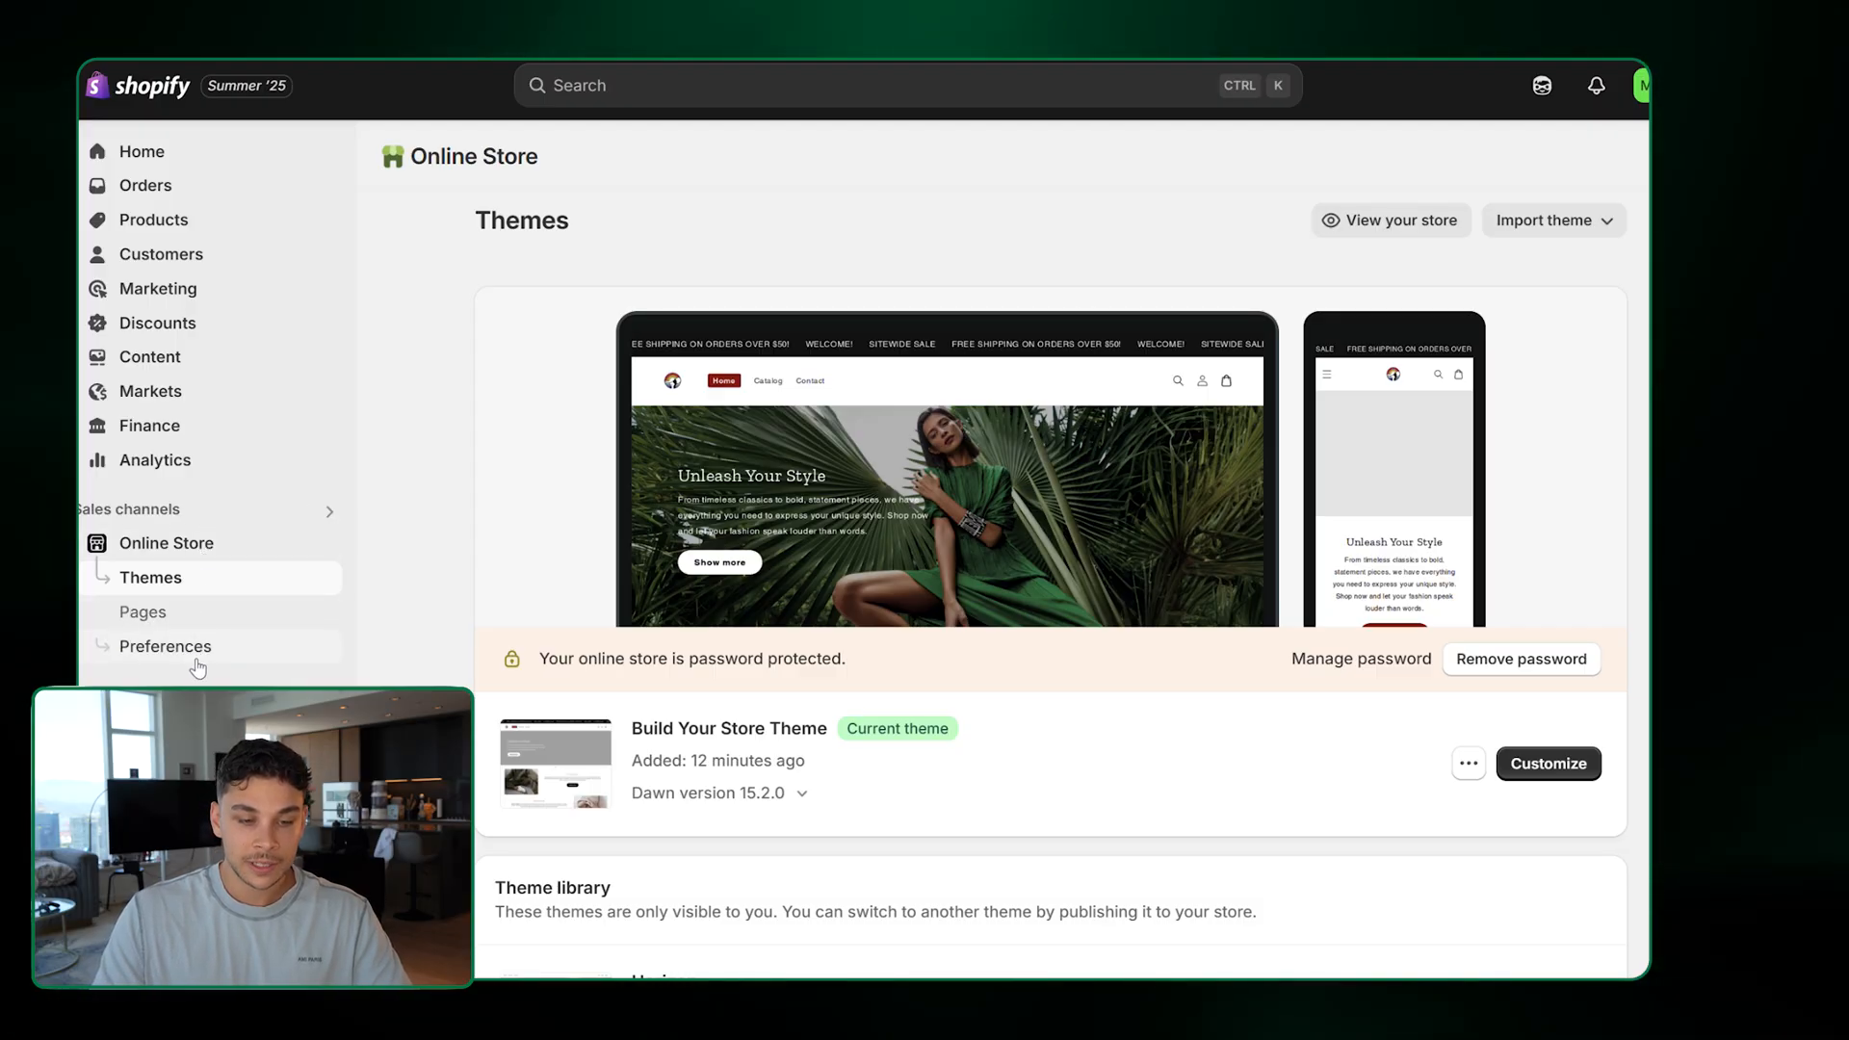
Switch off Password protection under Store access in Online Store Preferences
click(166, 646)
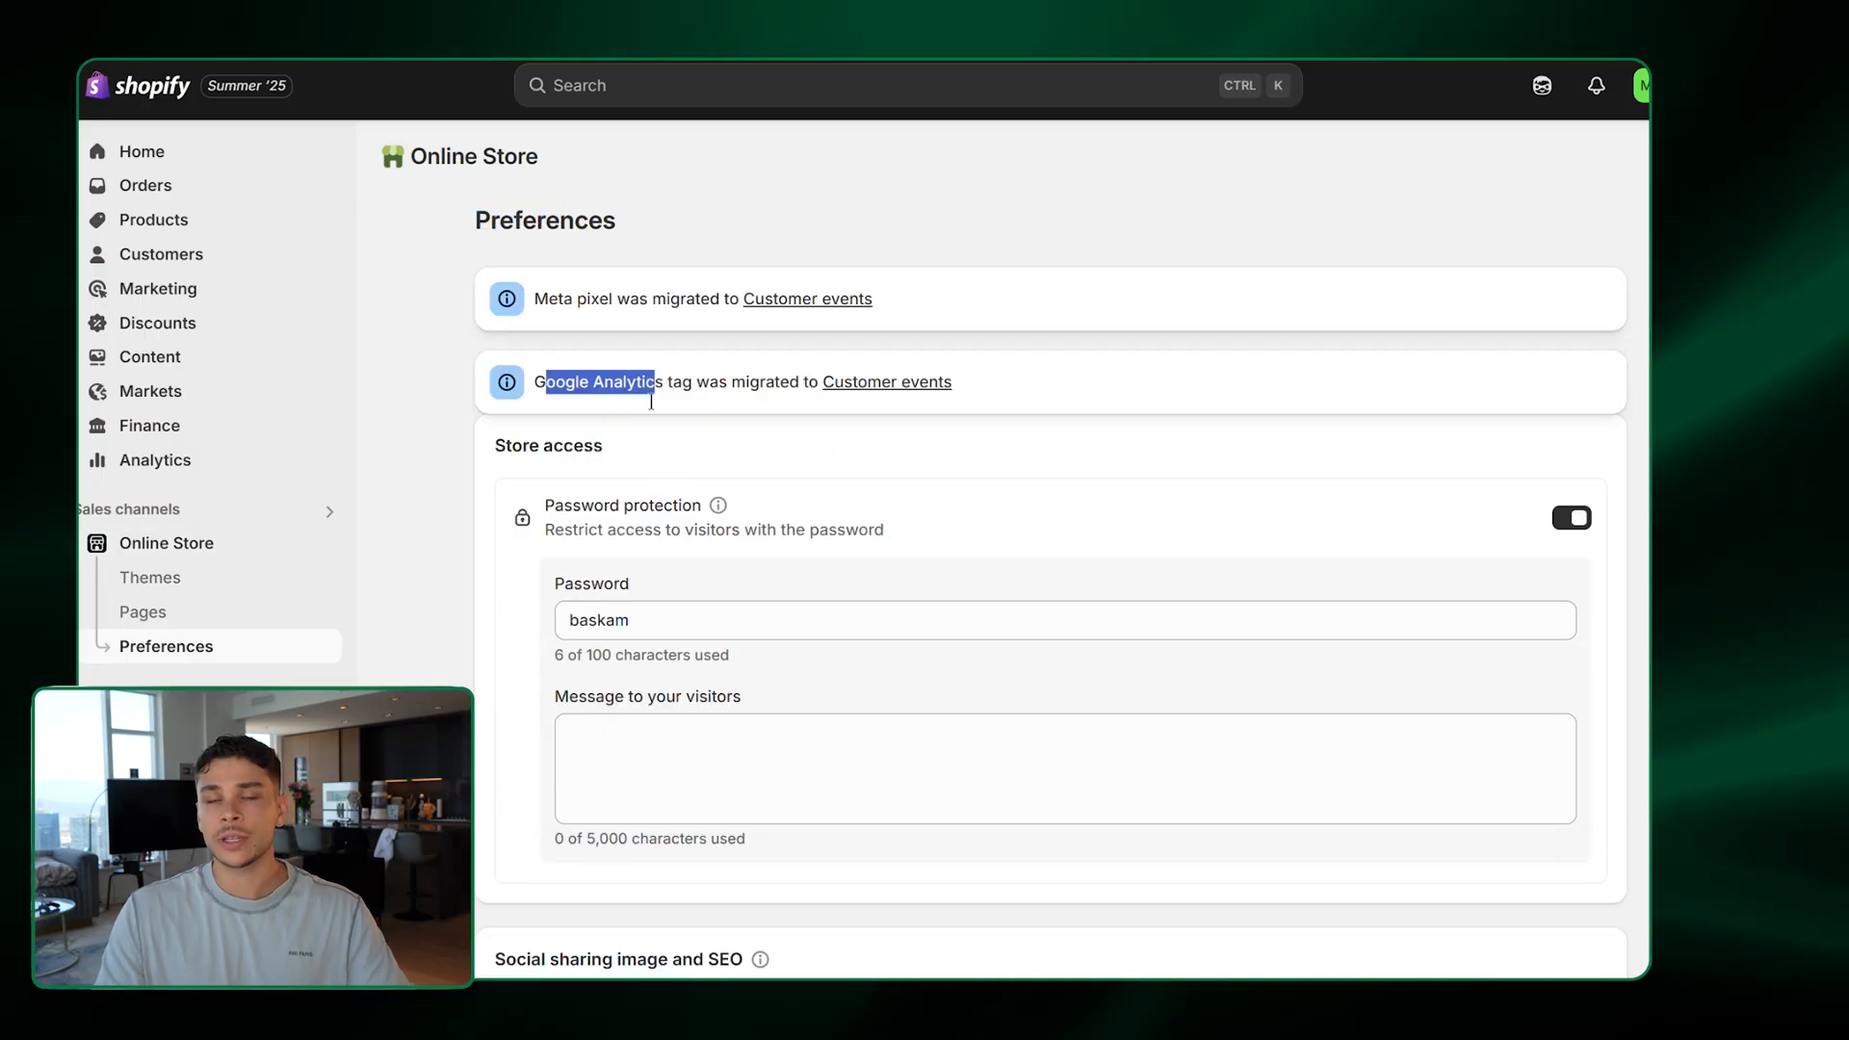
scroll(down, 3)
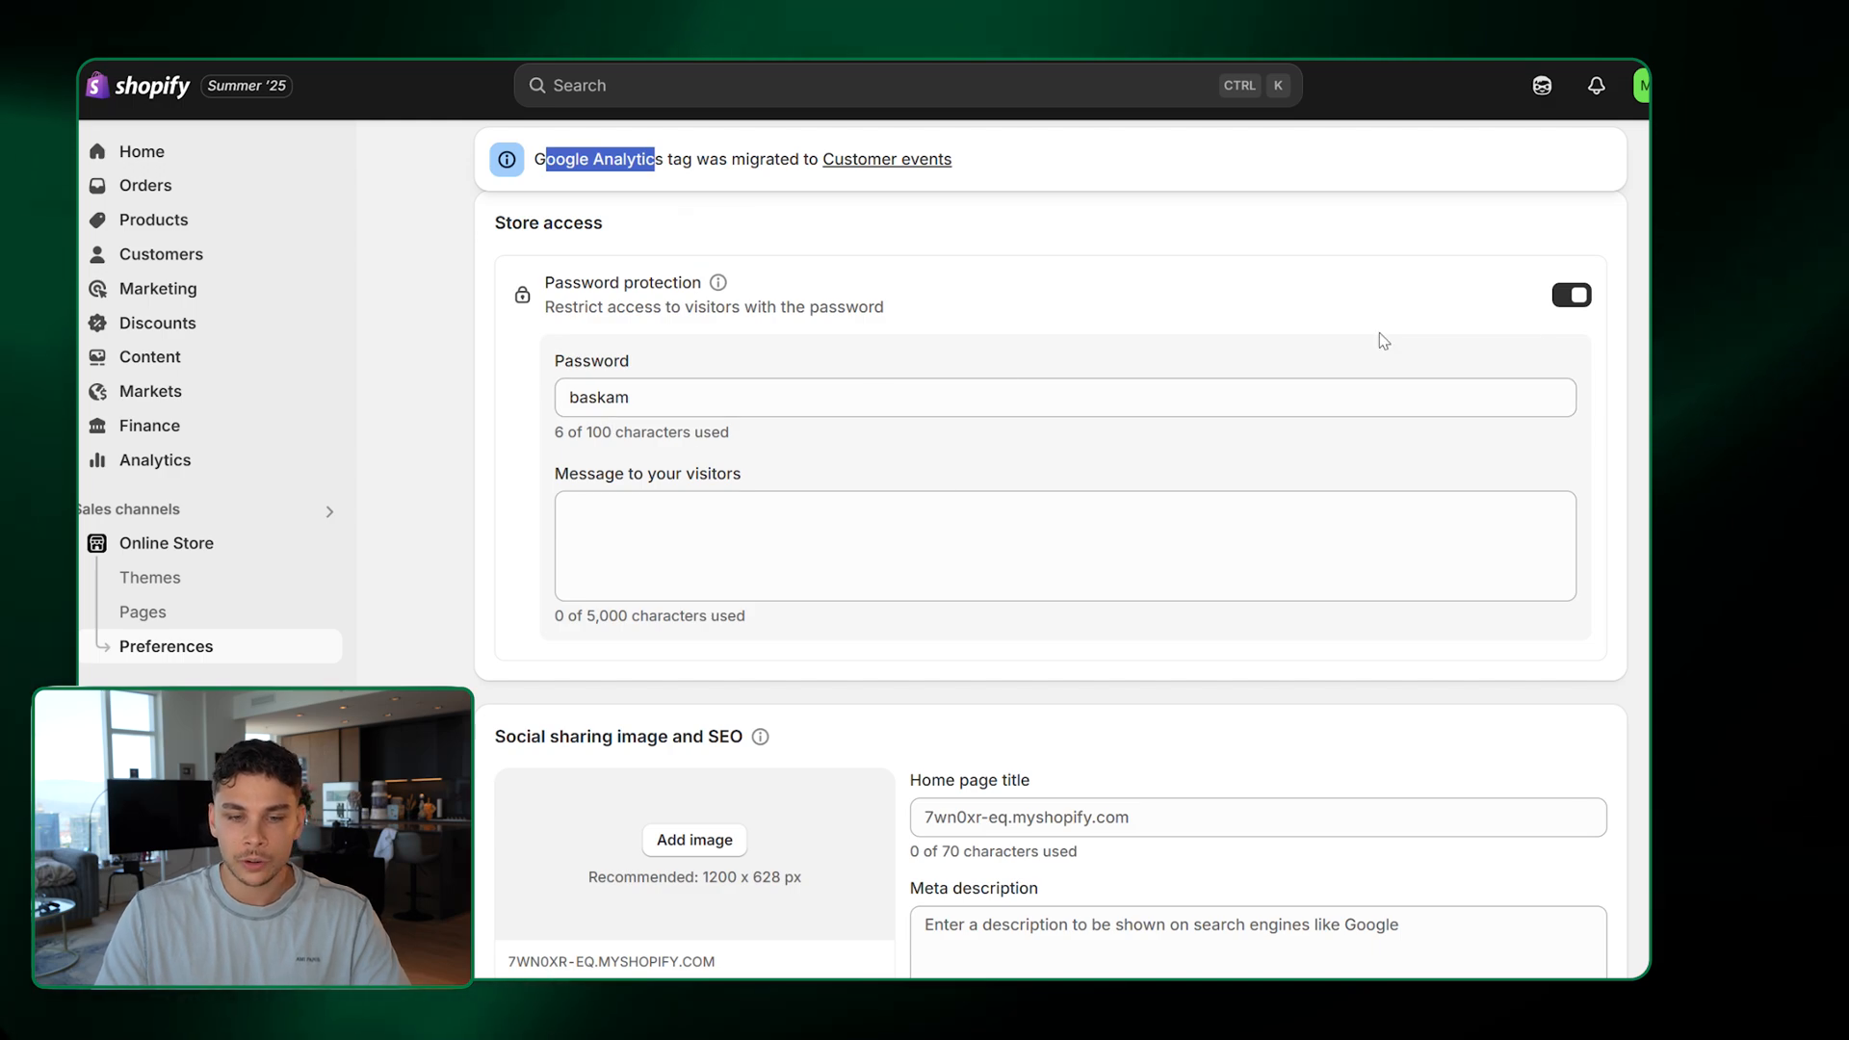
click(1569, 294)
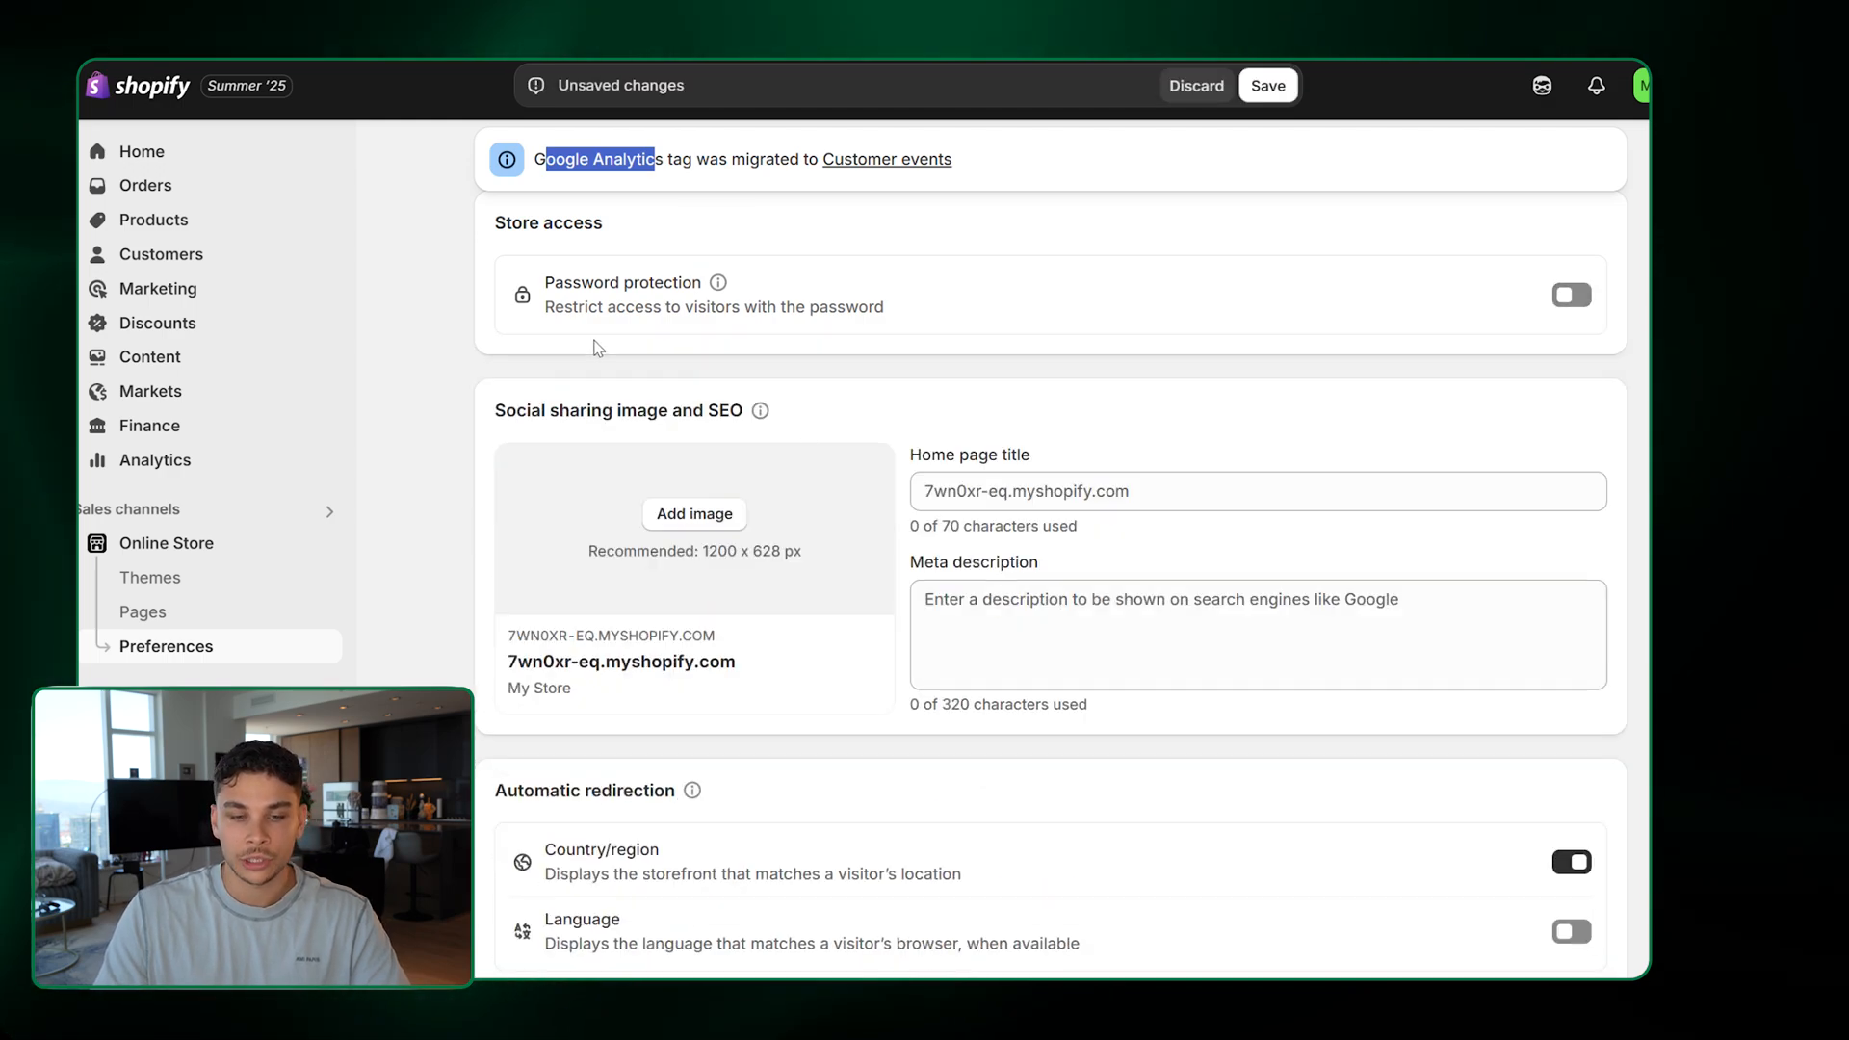
mouse_move(606, 343)
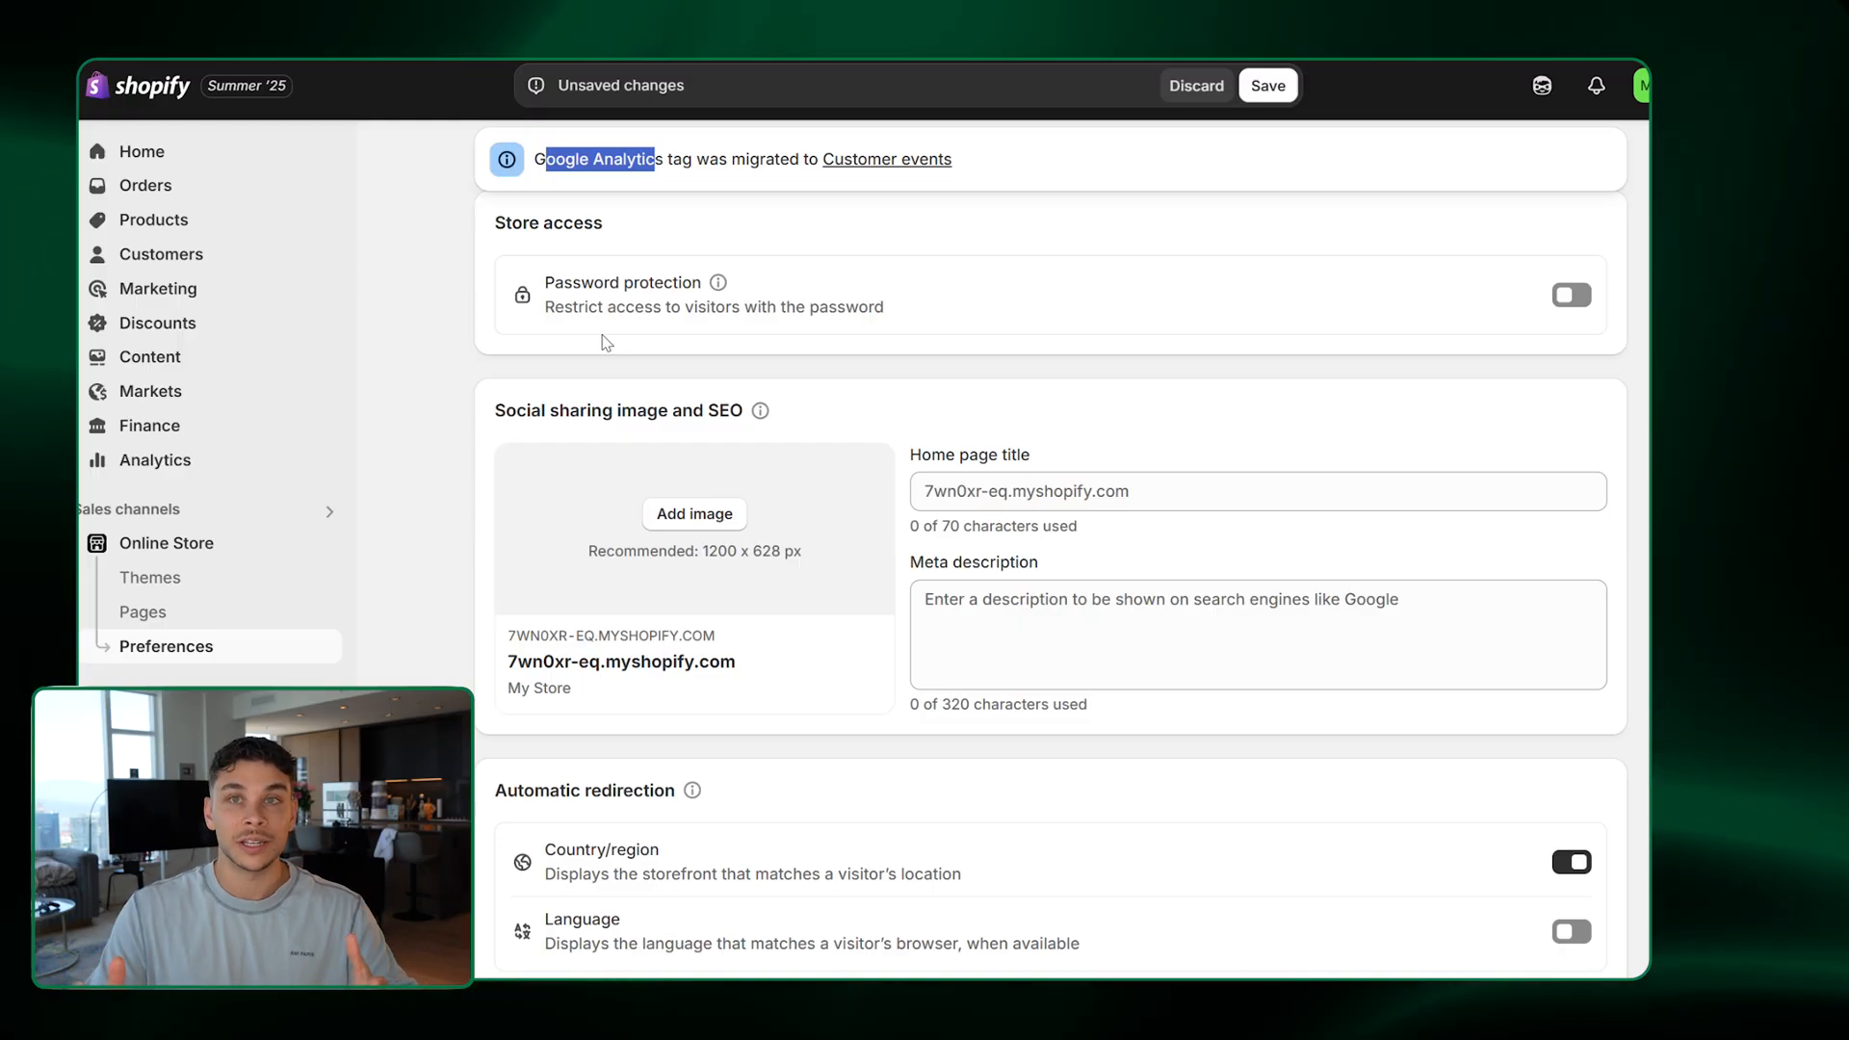
Save the store access change and review Build Your Store Theme on the Themes page
click(142, 611)
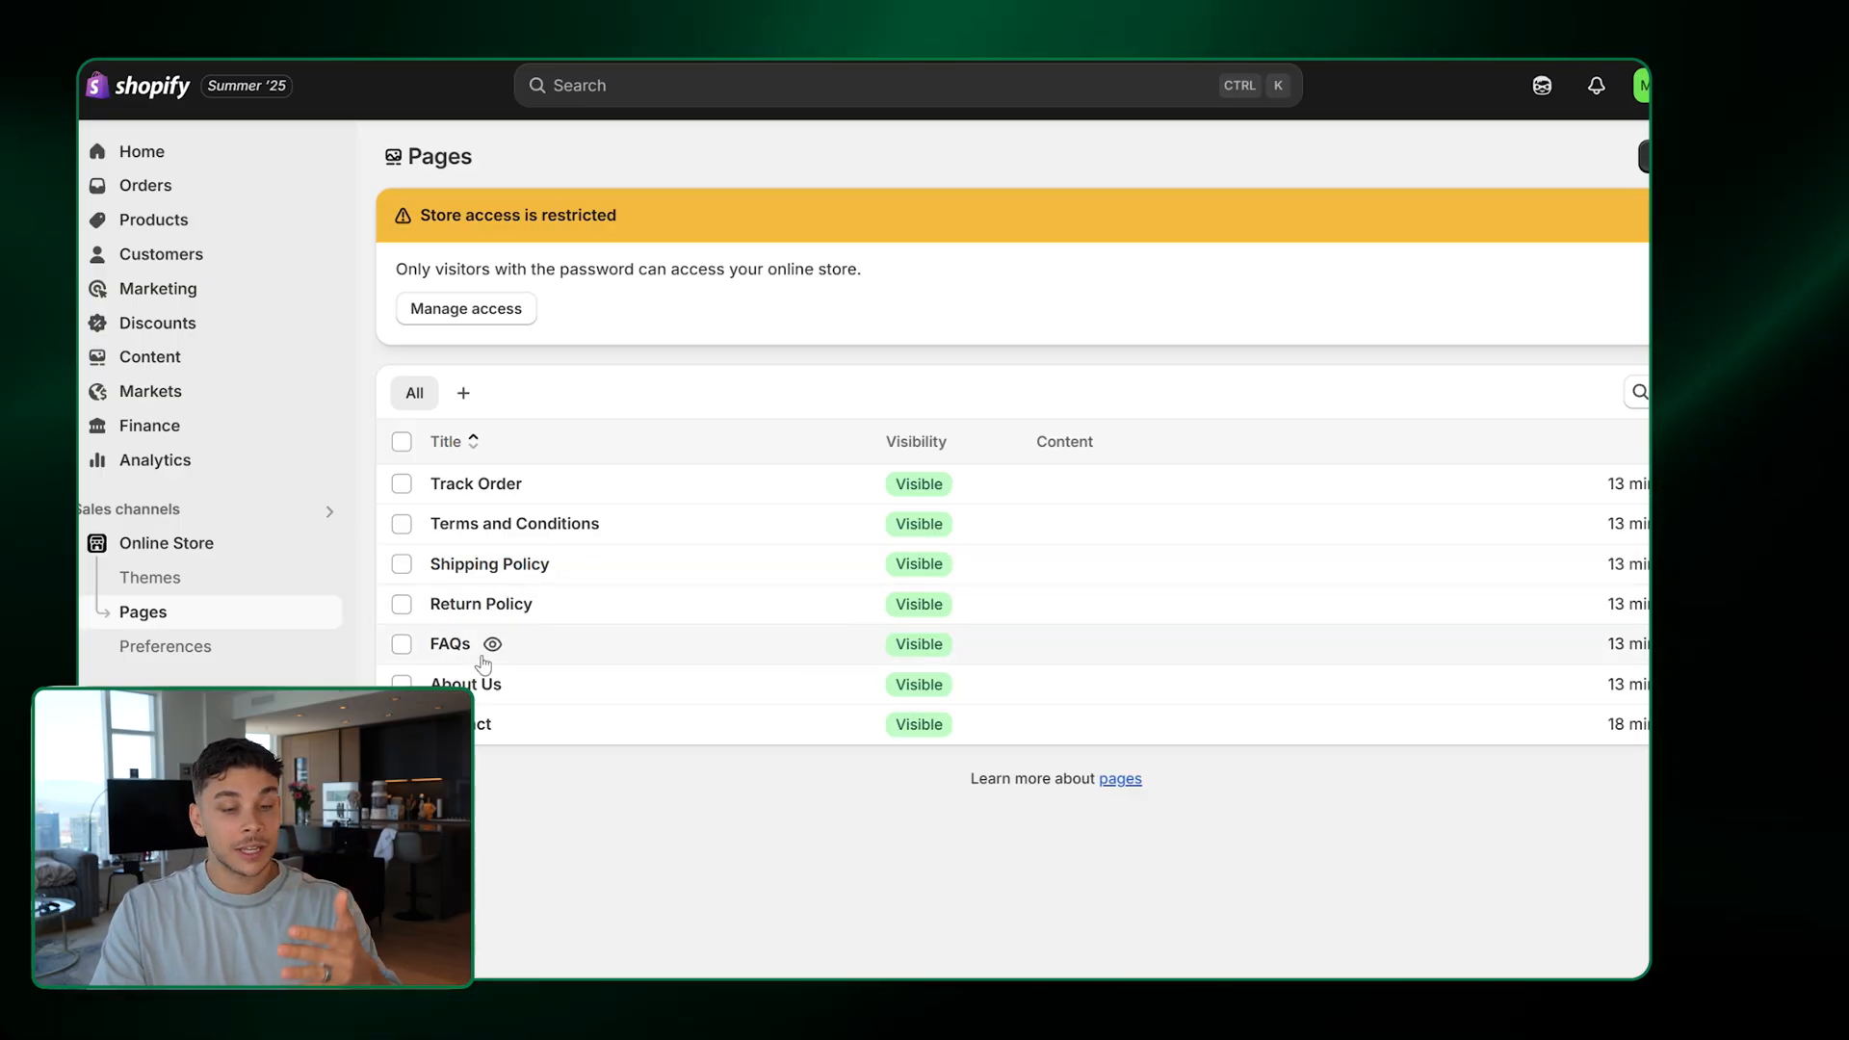
mouse_move(483, 684)
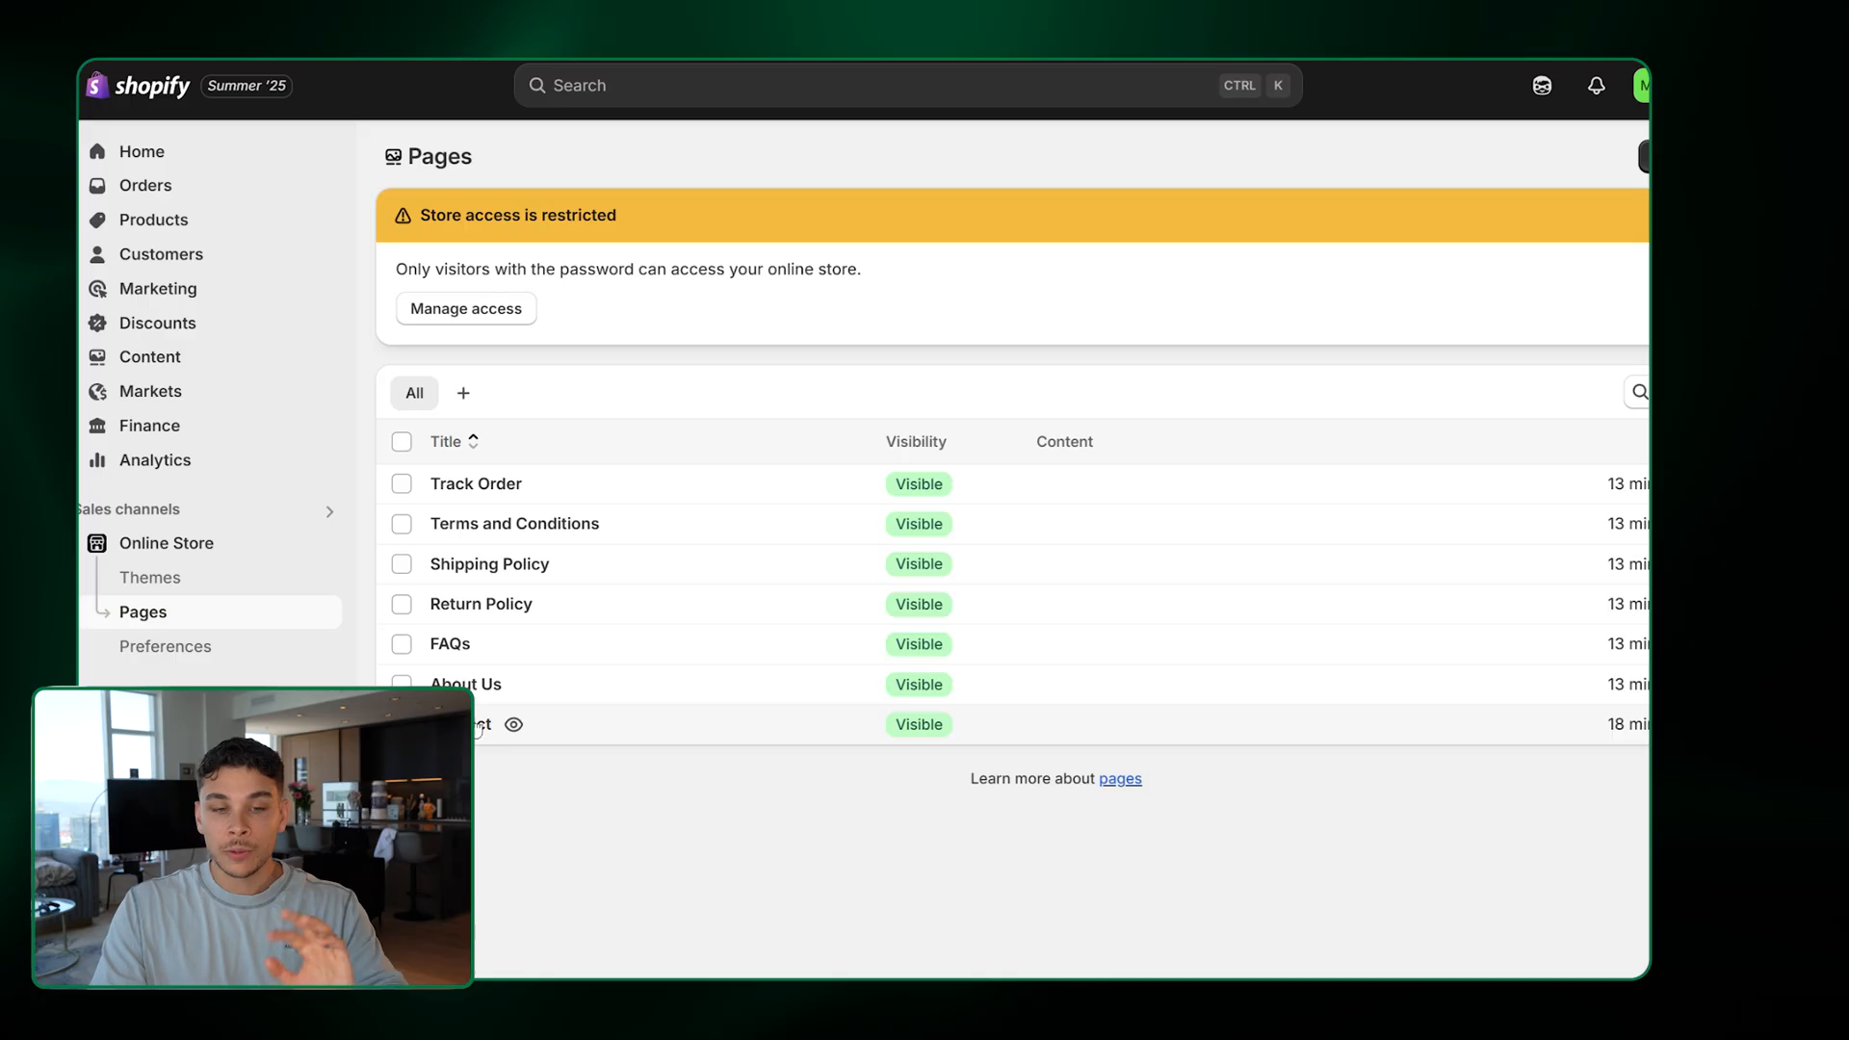
click(150, 576)
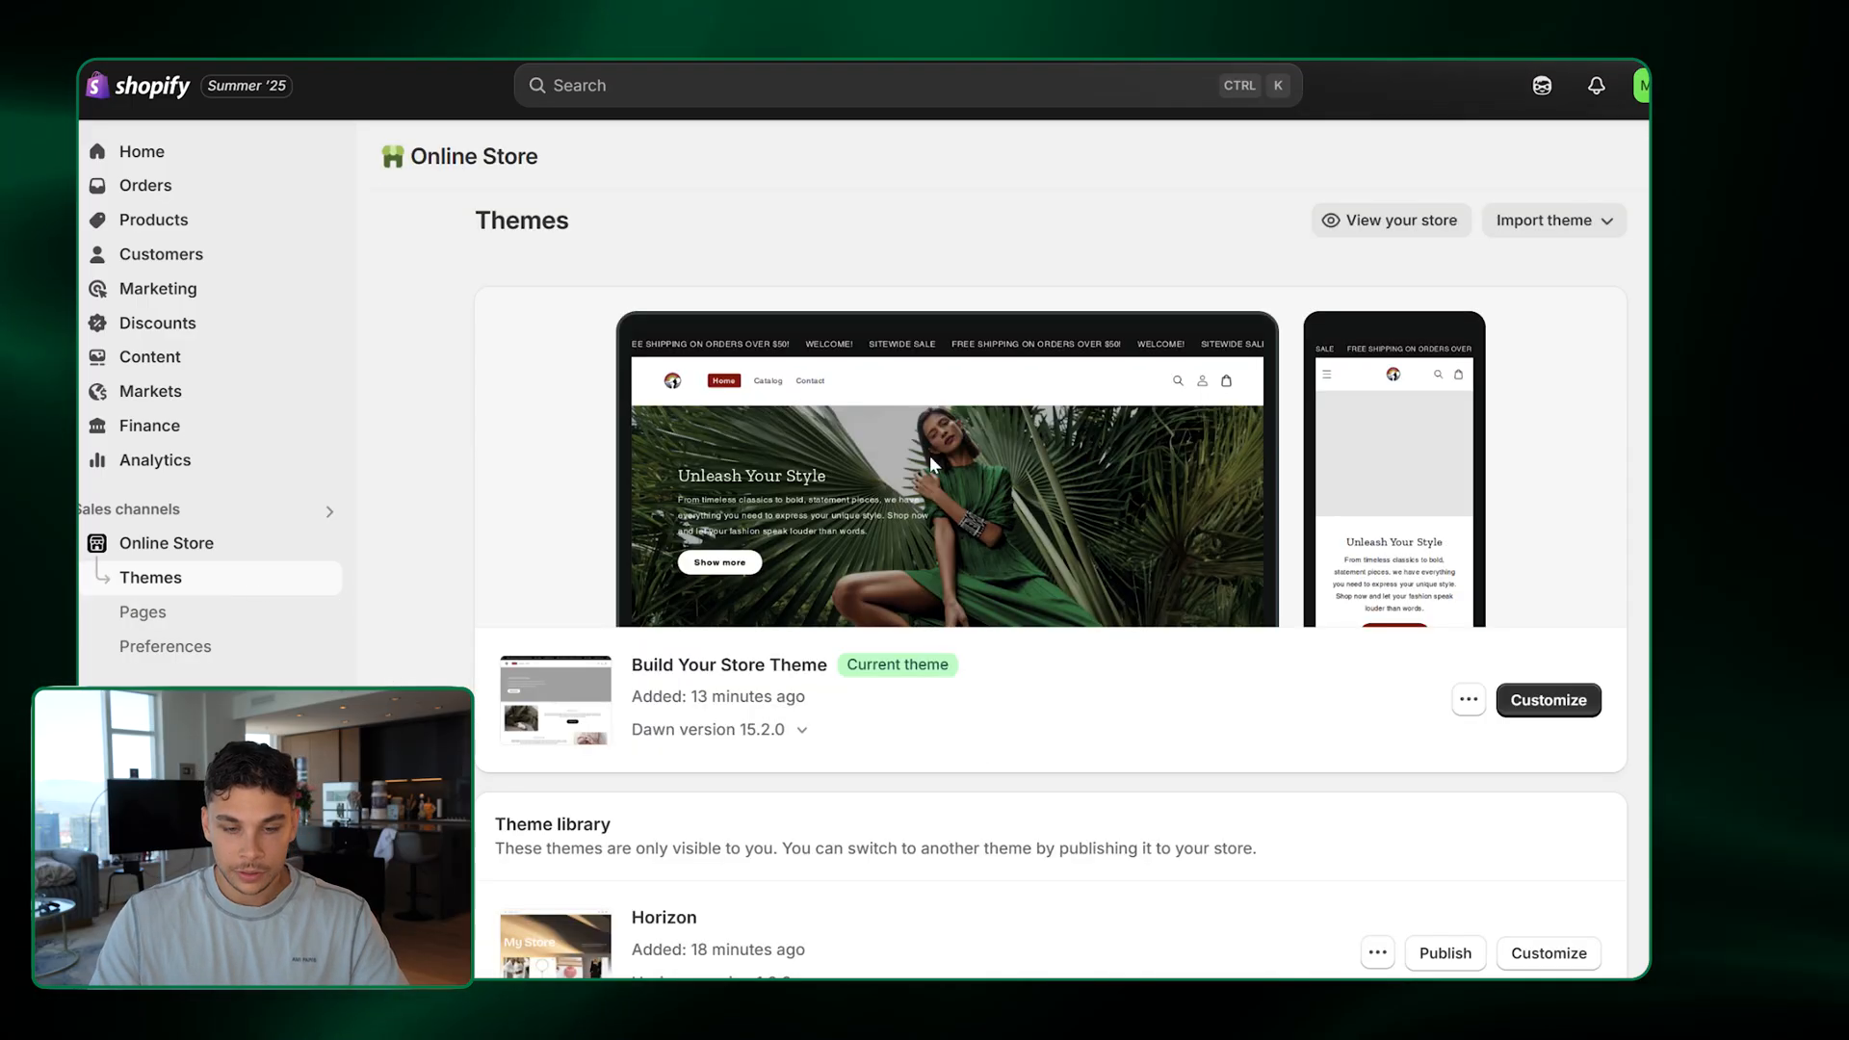
scroll(down, 3)
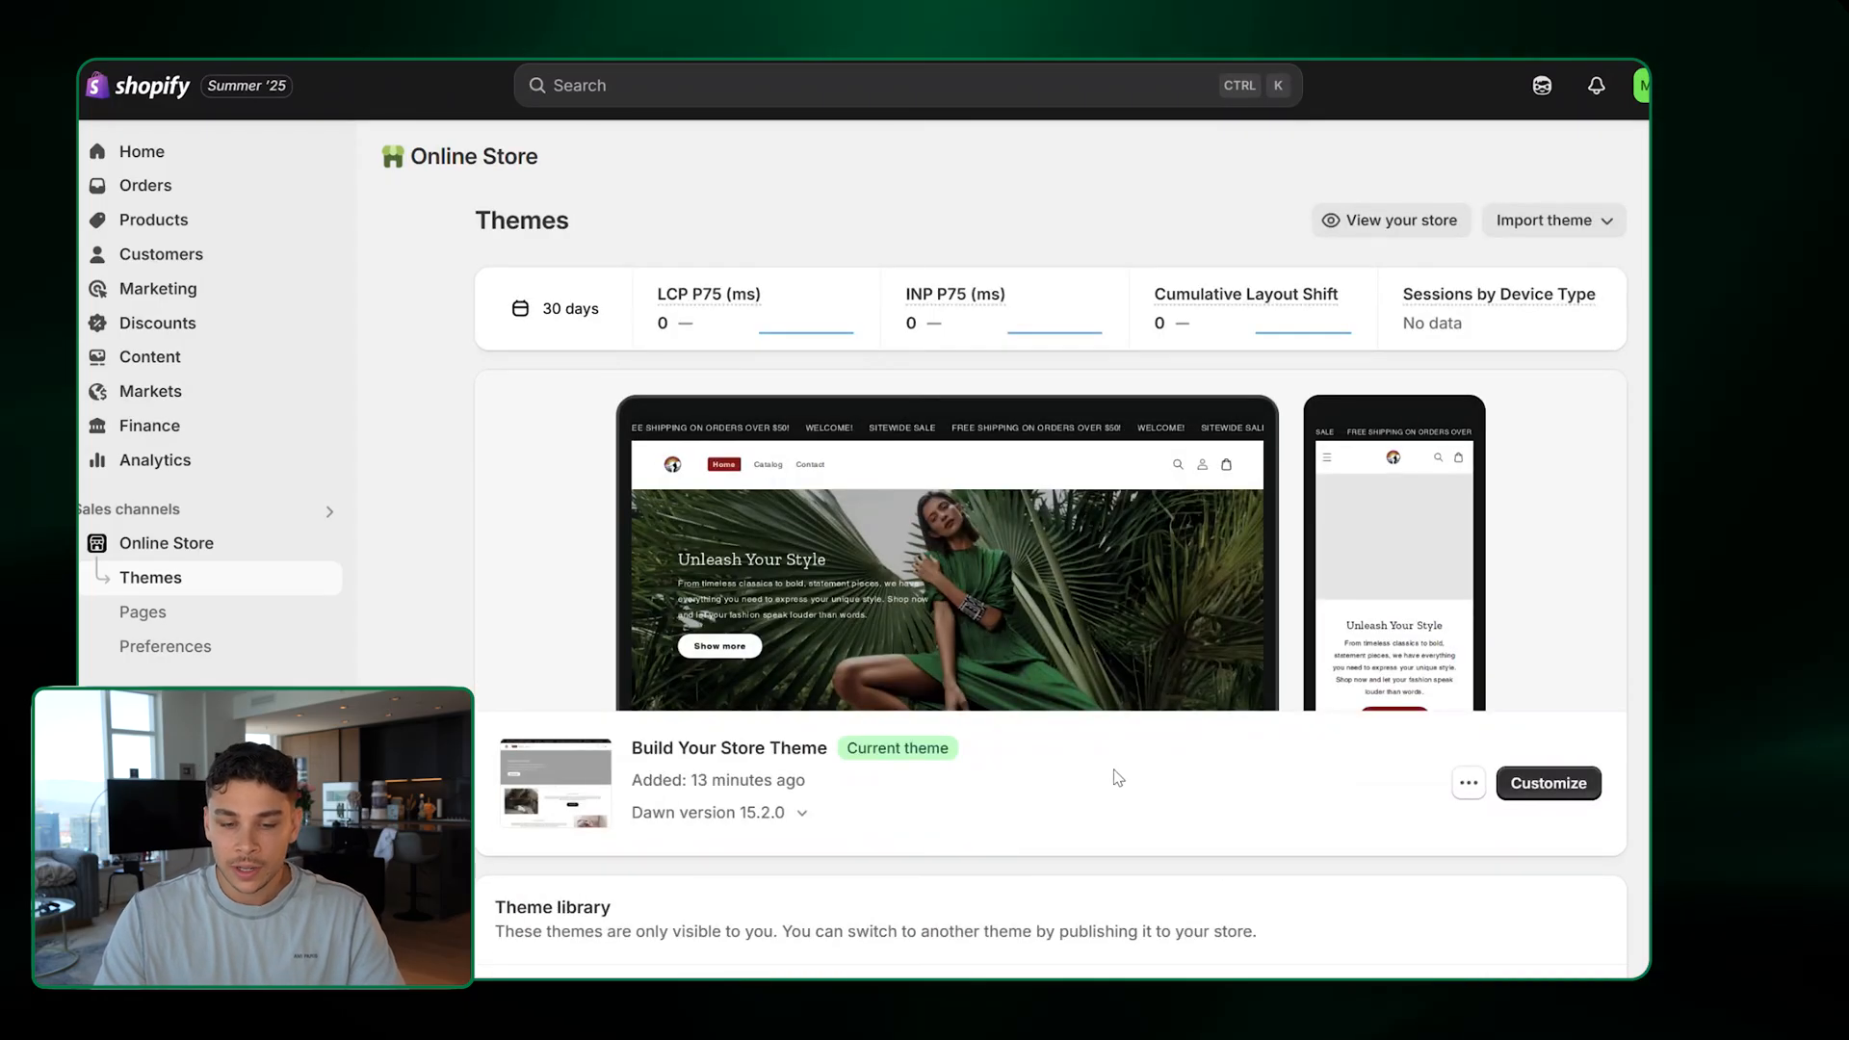
scroll(down, 3)
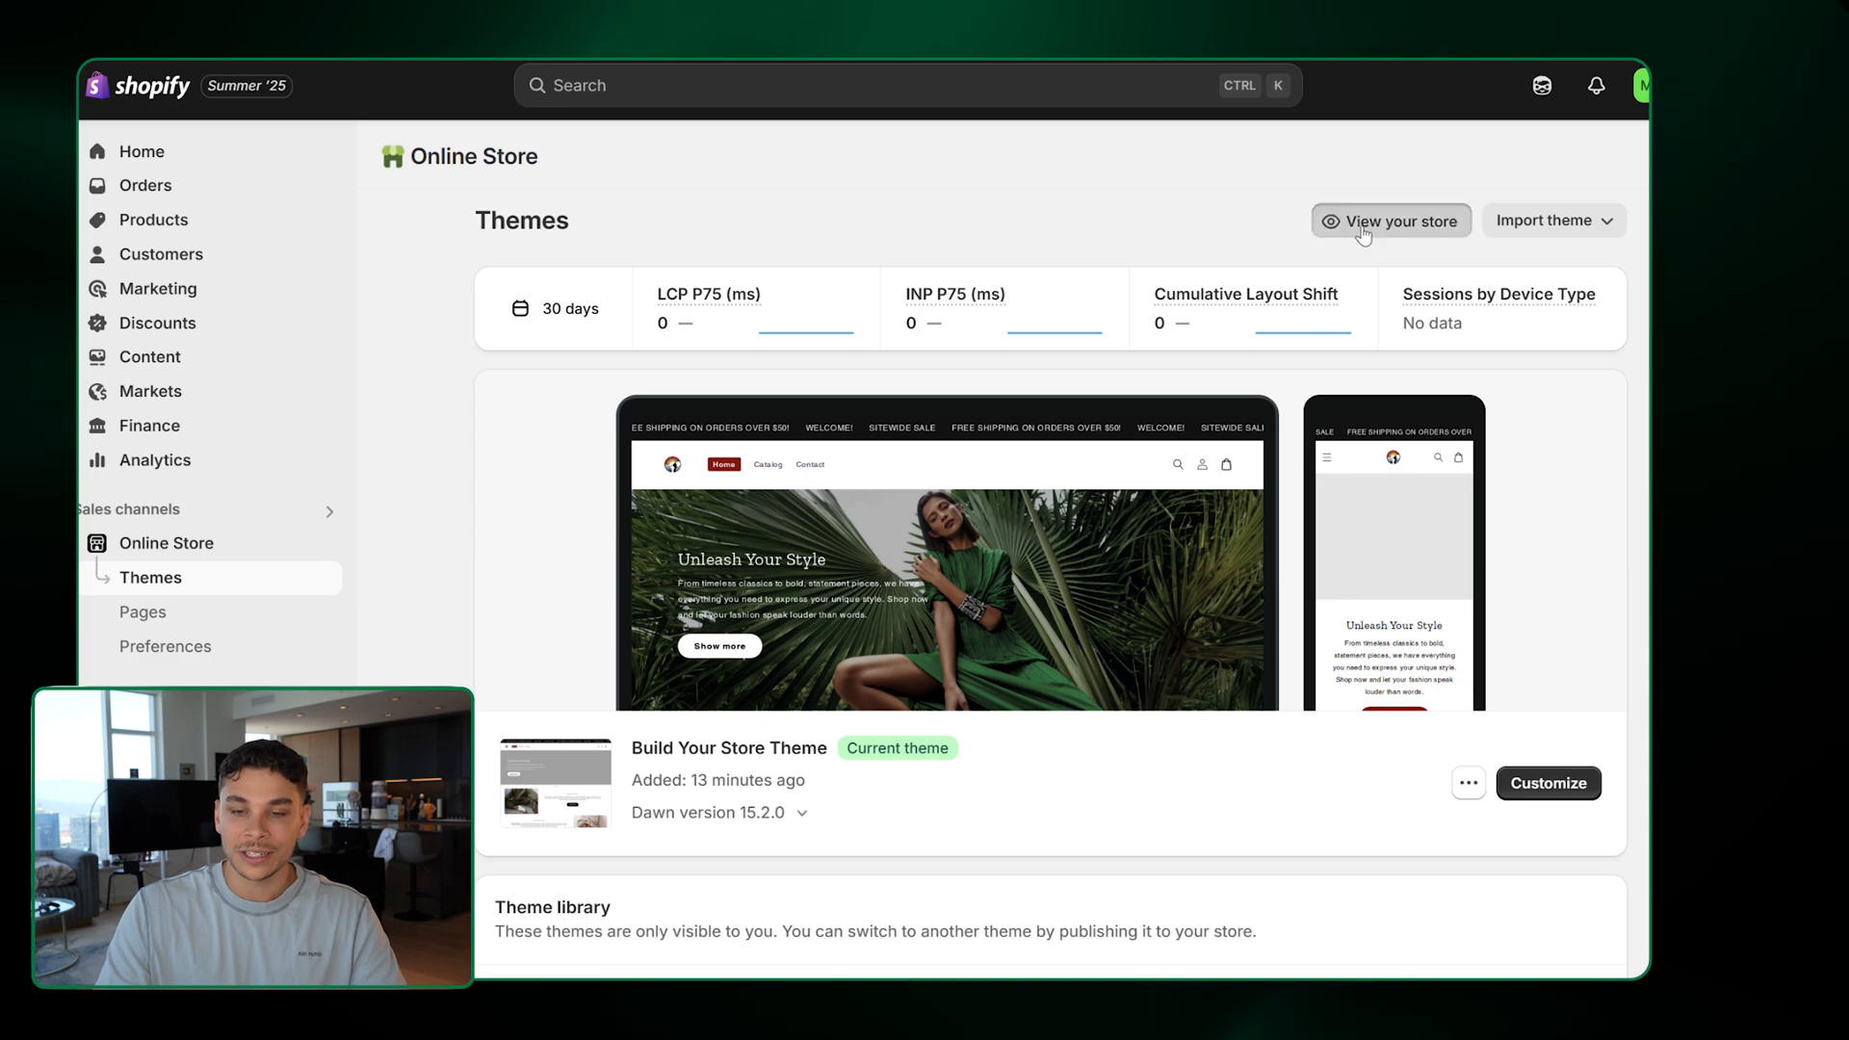
Open the live storefront and scroll its homepage from banner to customer reviews
click(1390, 220)
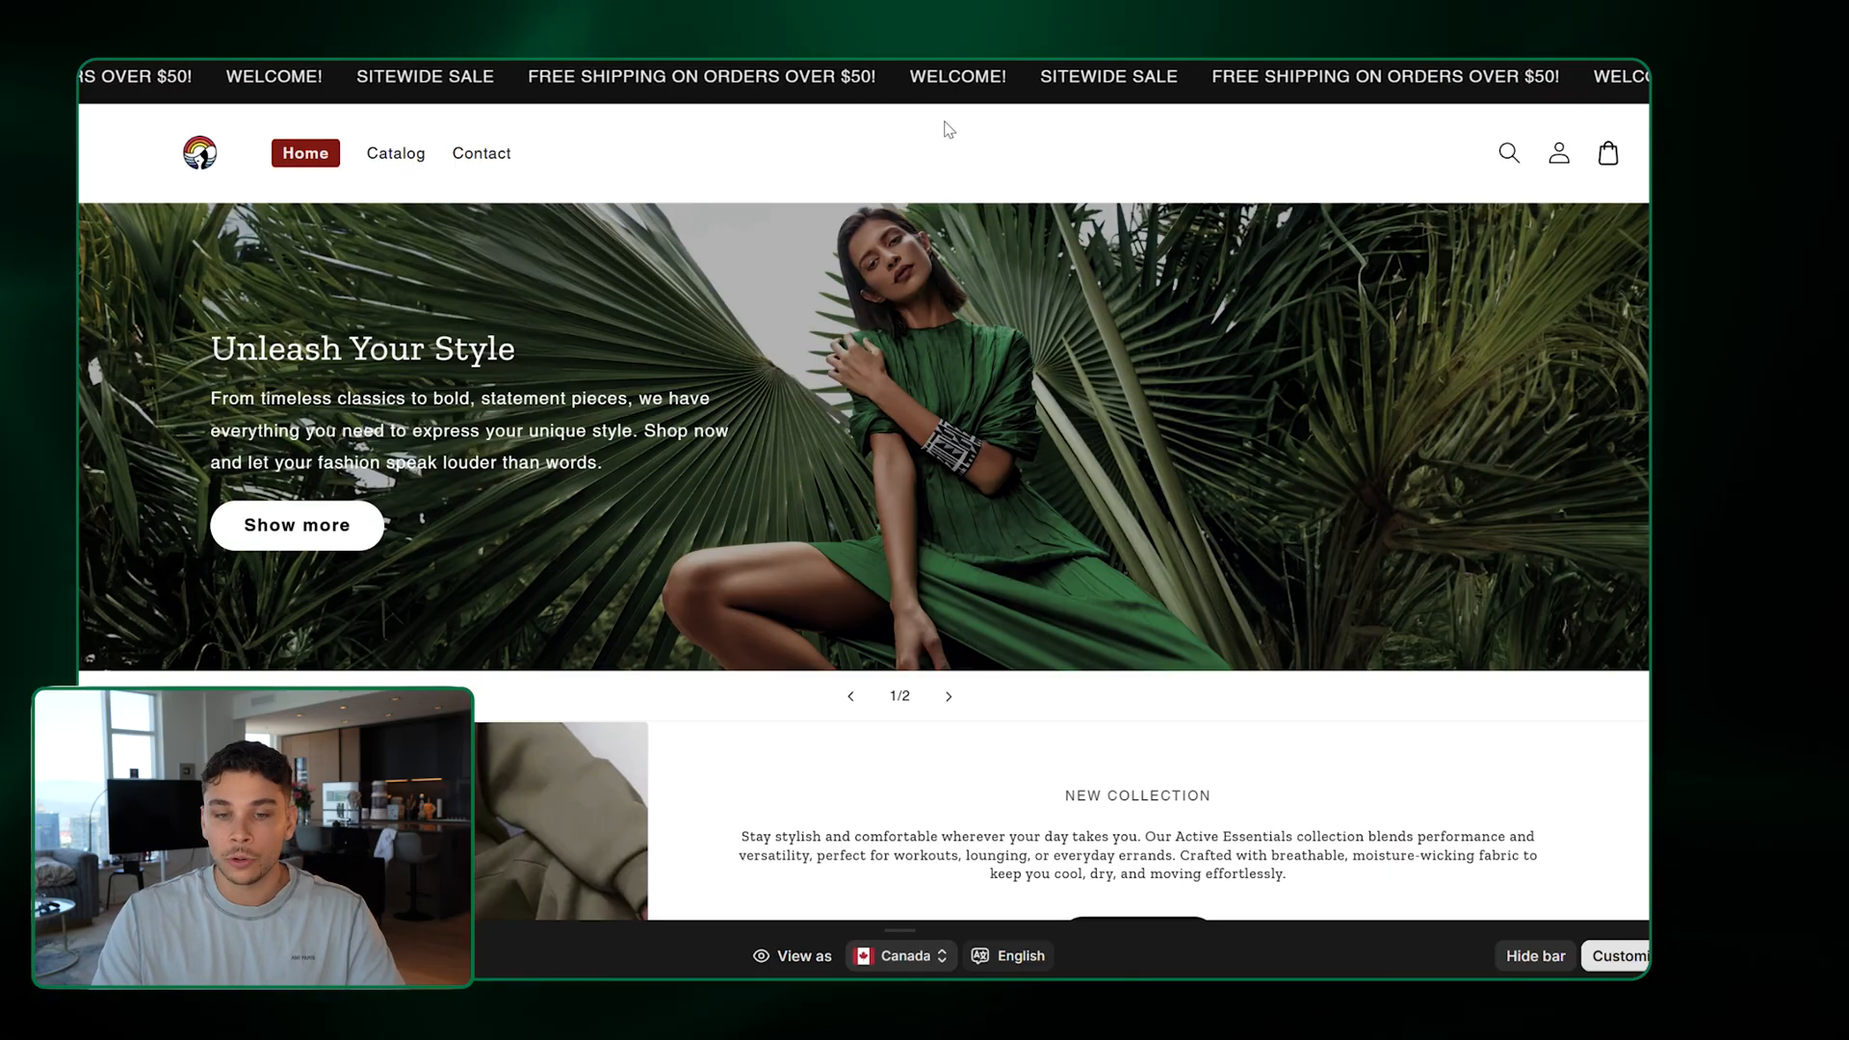
scroll(down, 3)
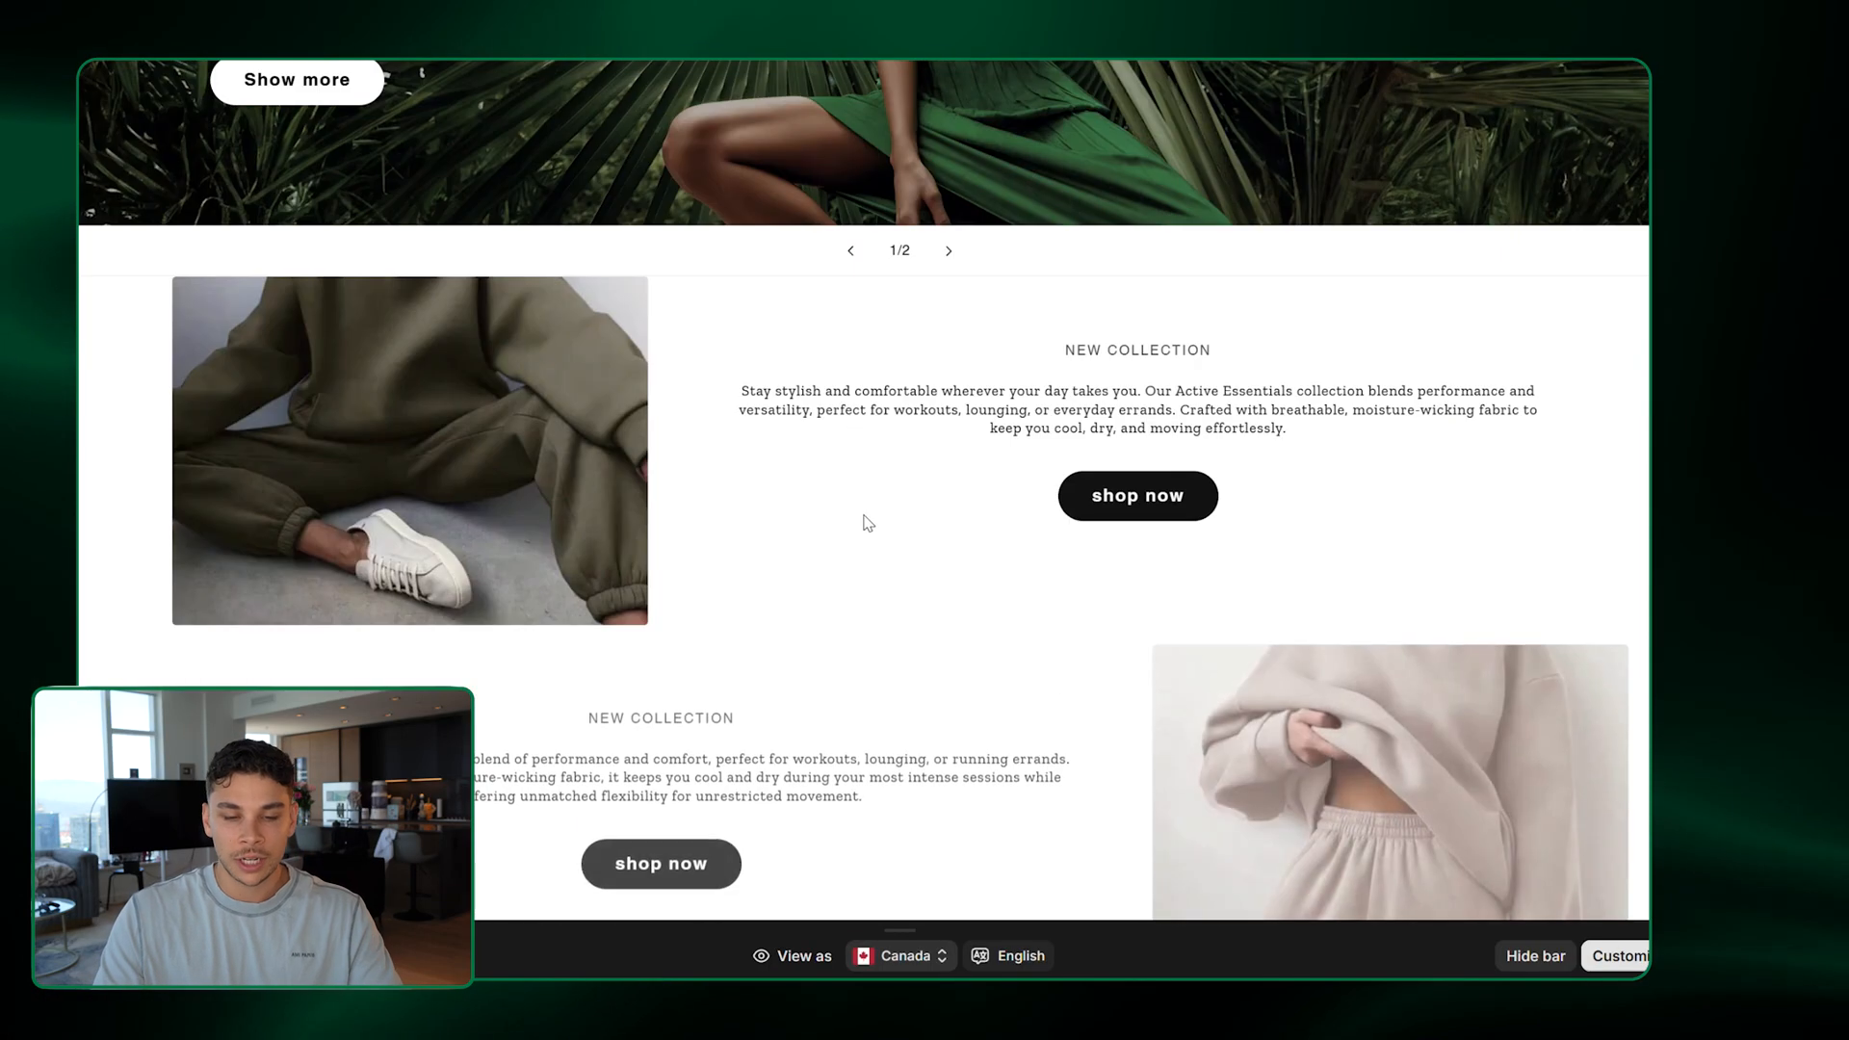
scroll(down, 3)
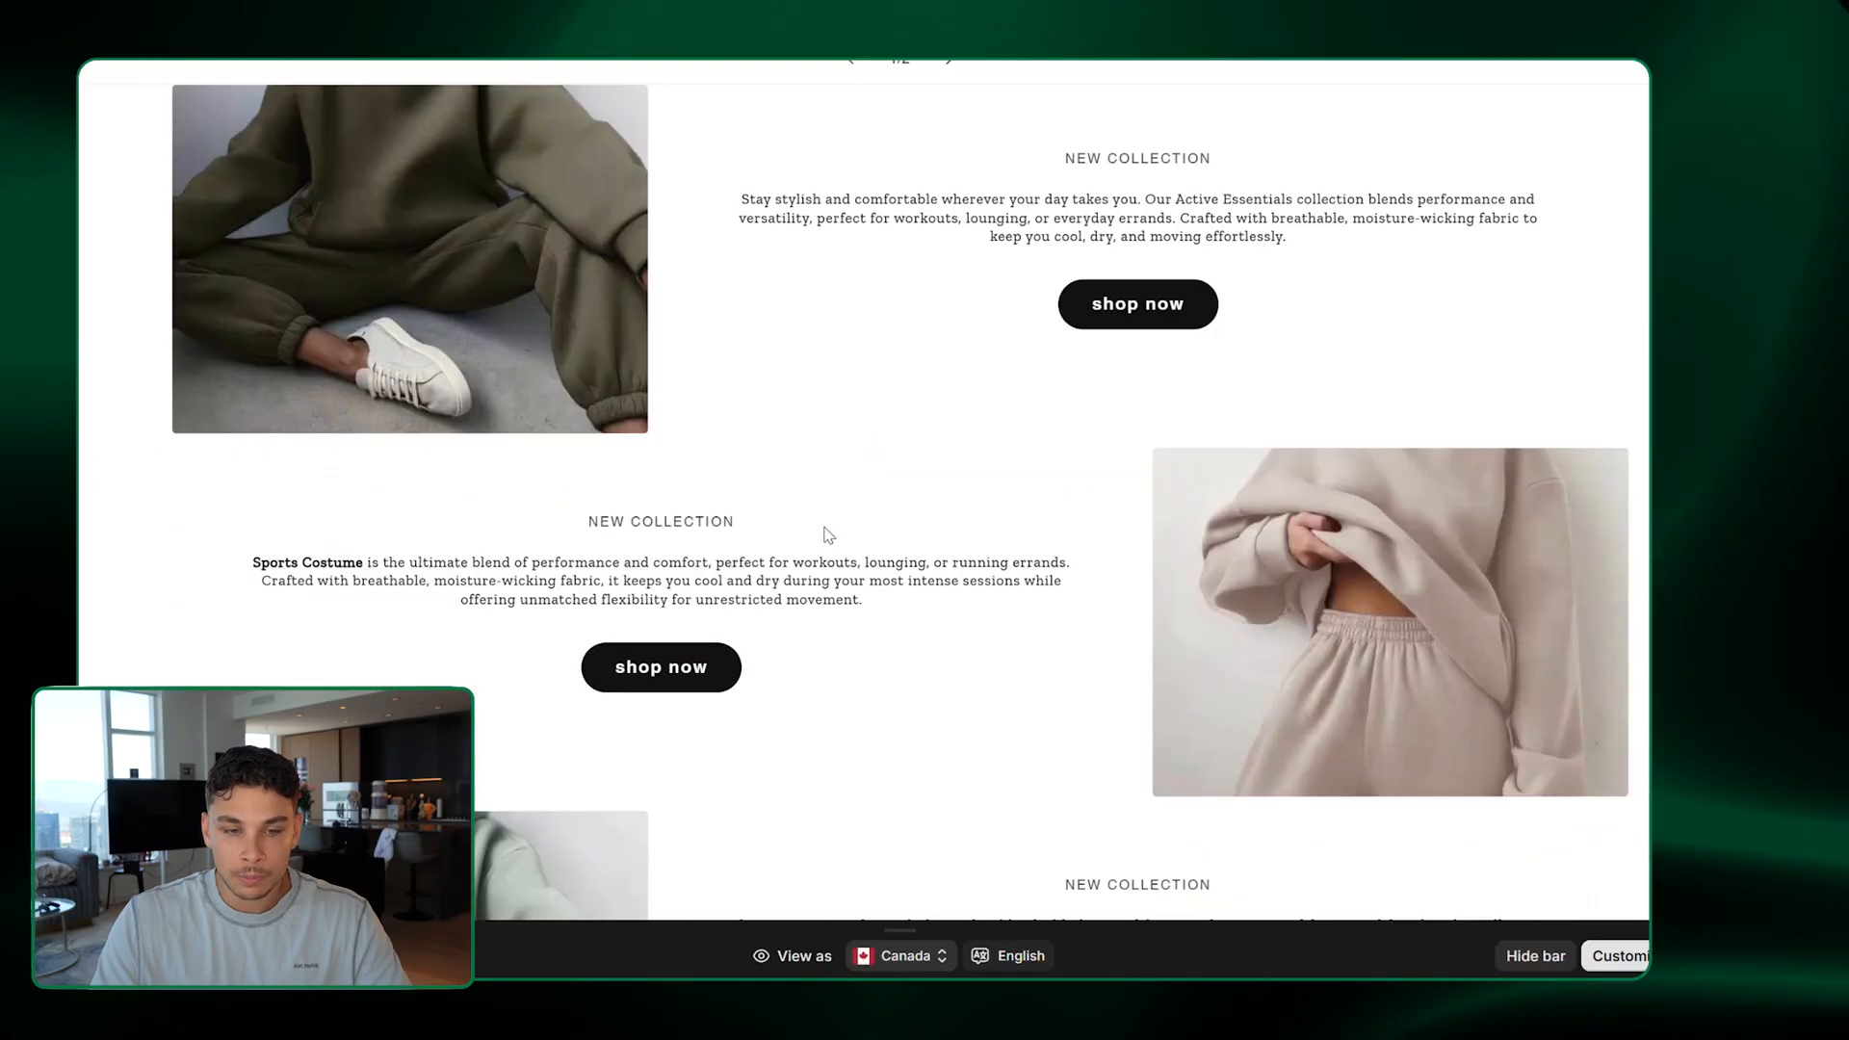
scroll(down, 3)
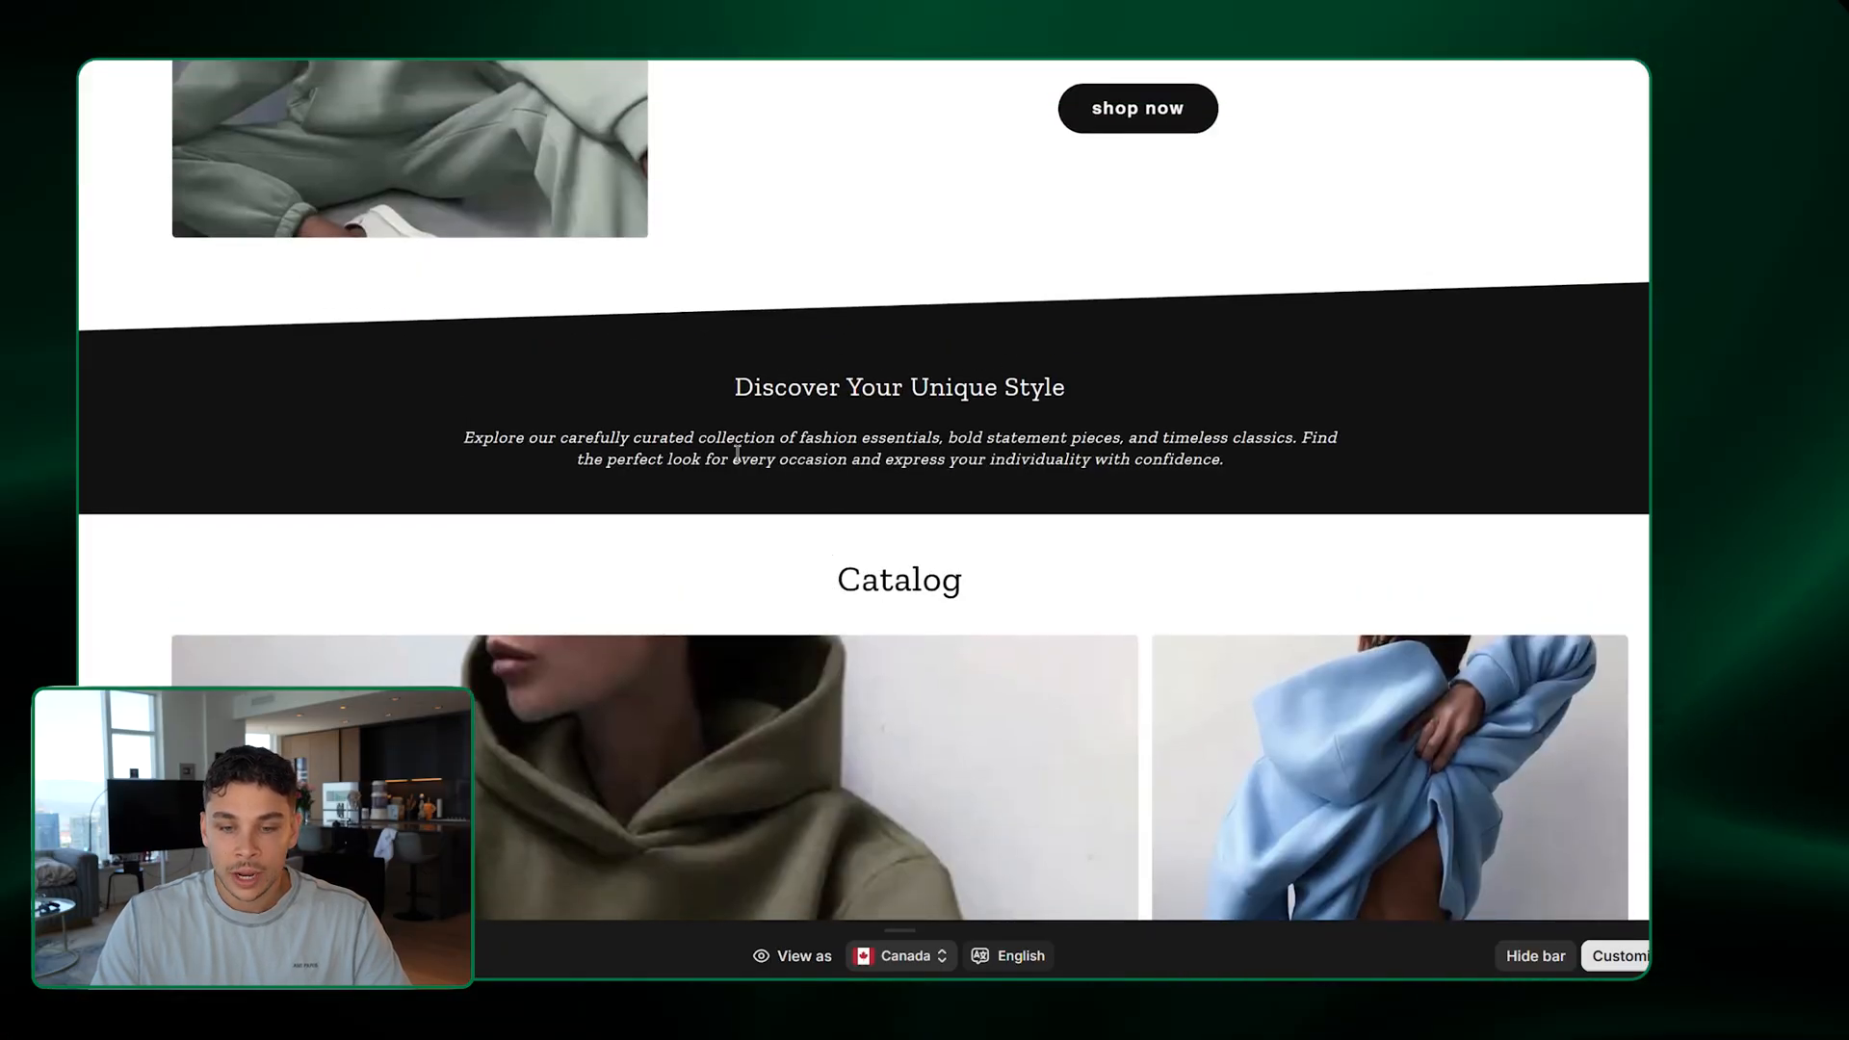
scroll(down, 3)
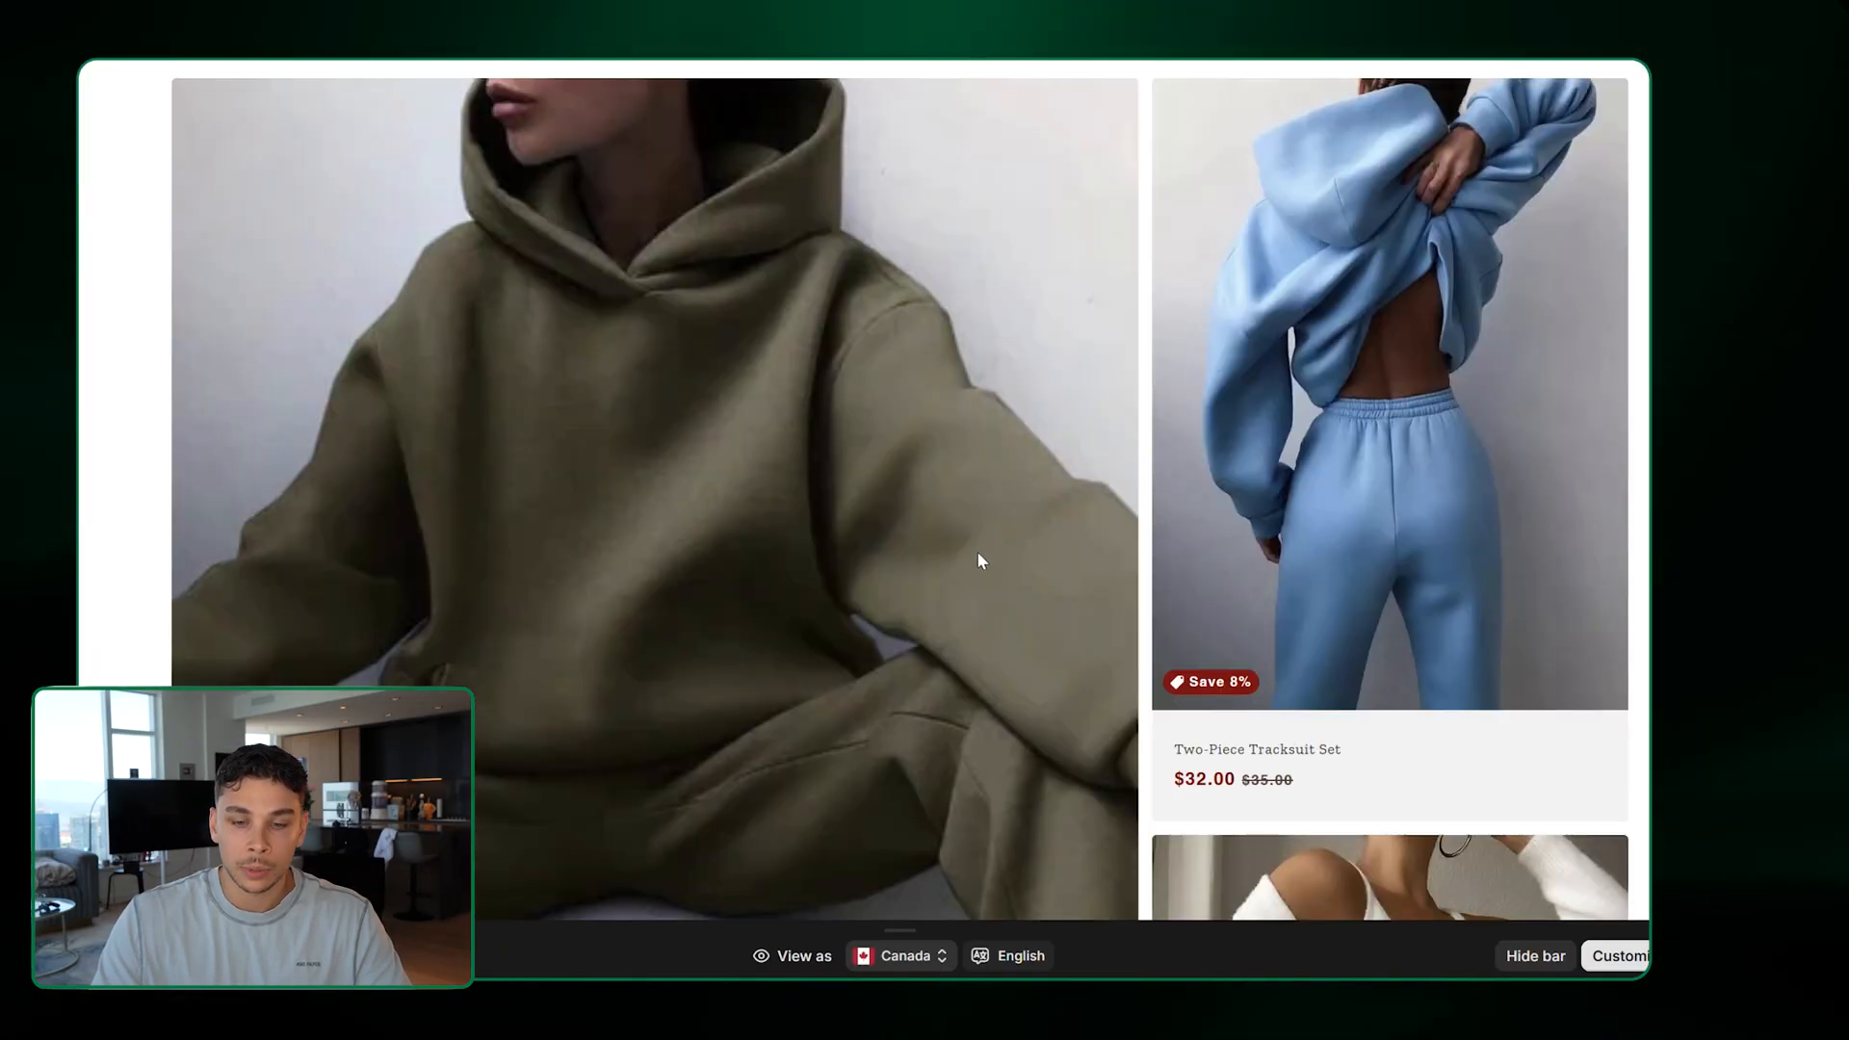
scroll(down, 3)
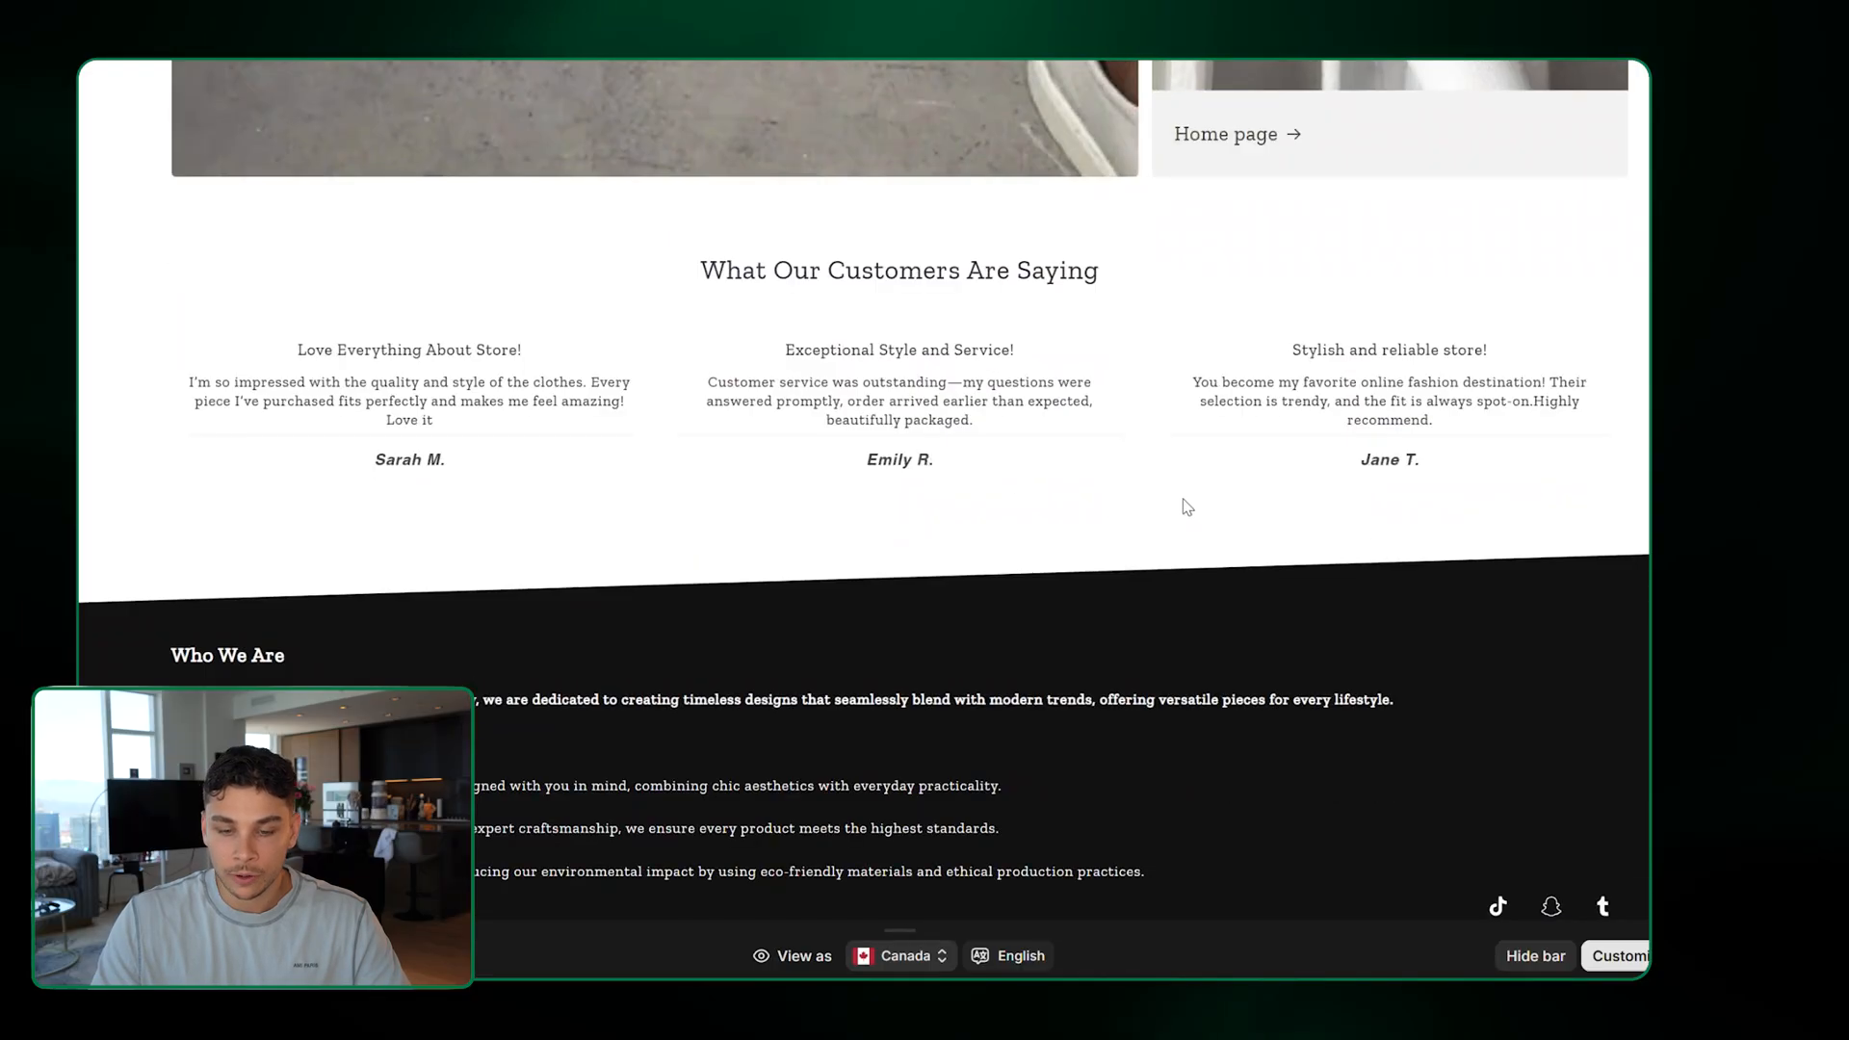
scroll(down, 3)
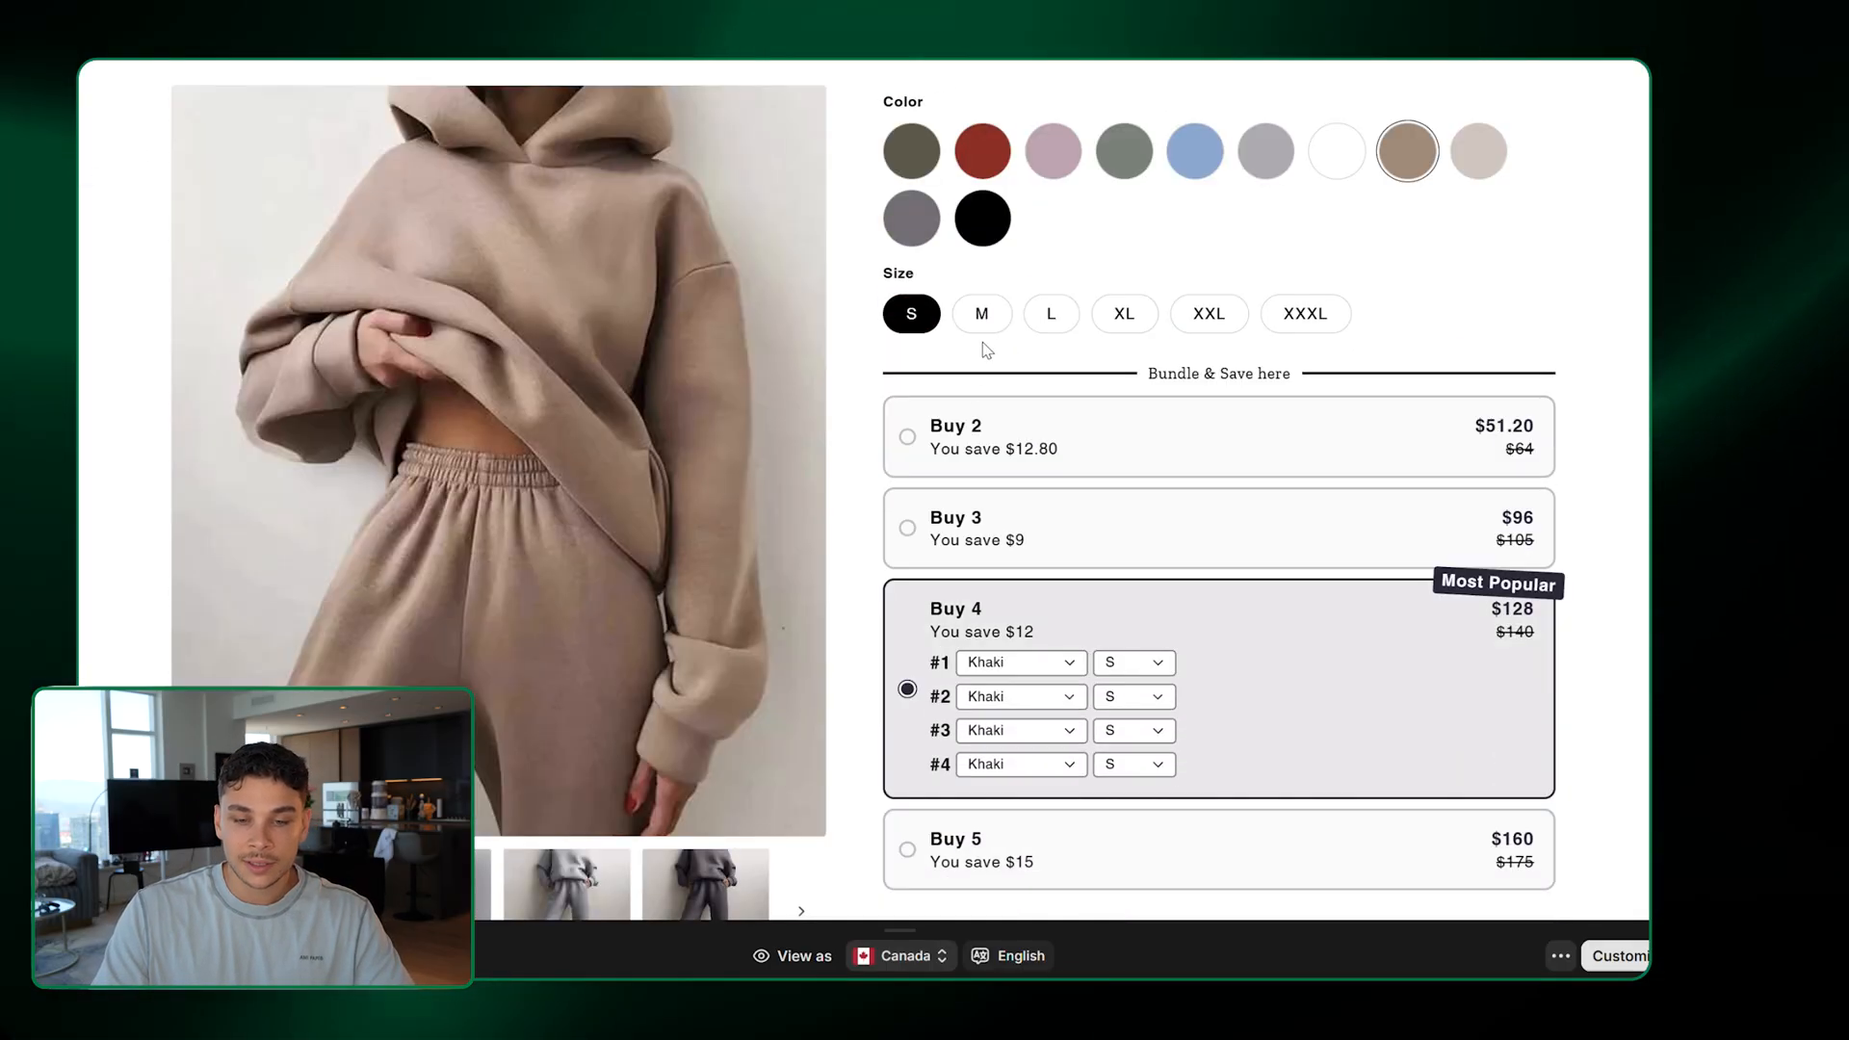
Select size XXXL on the tracksuit page so the Buy 4 bundle items update to XXXL
click(1209, 312)
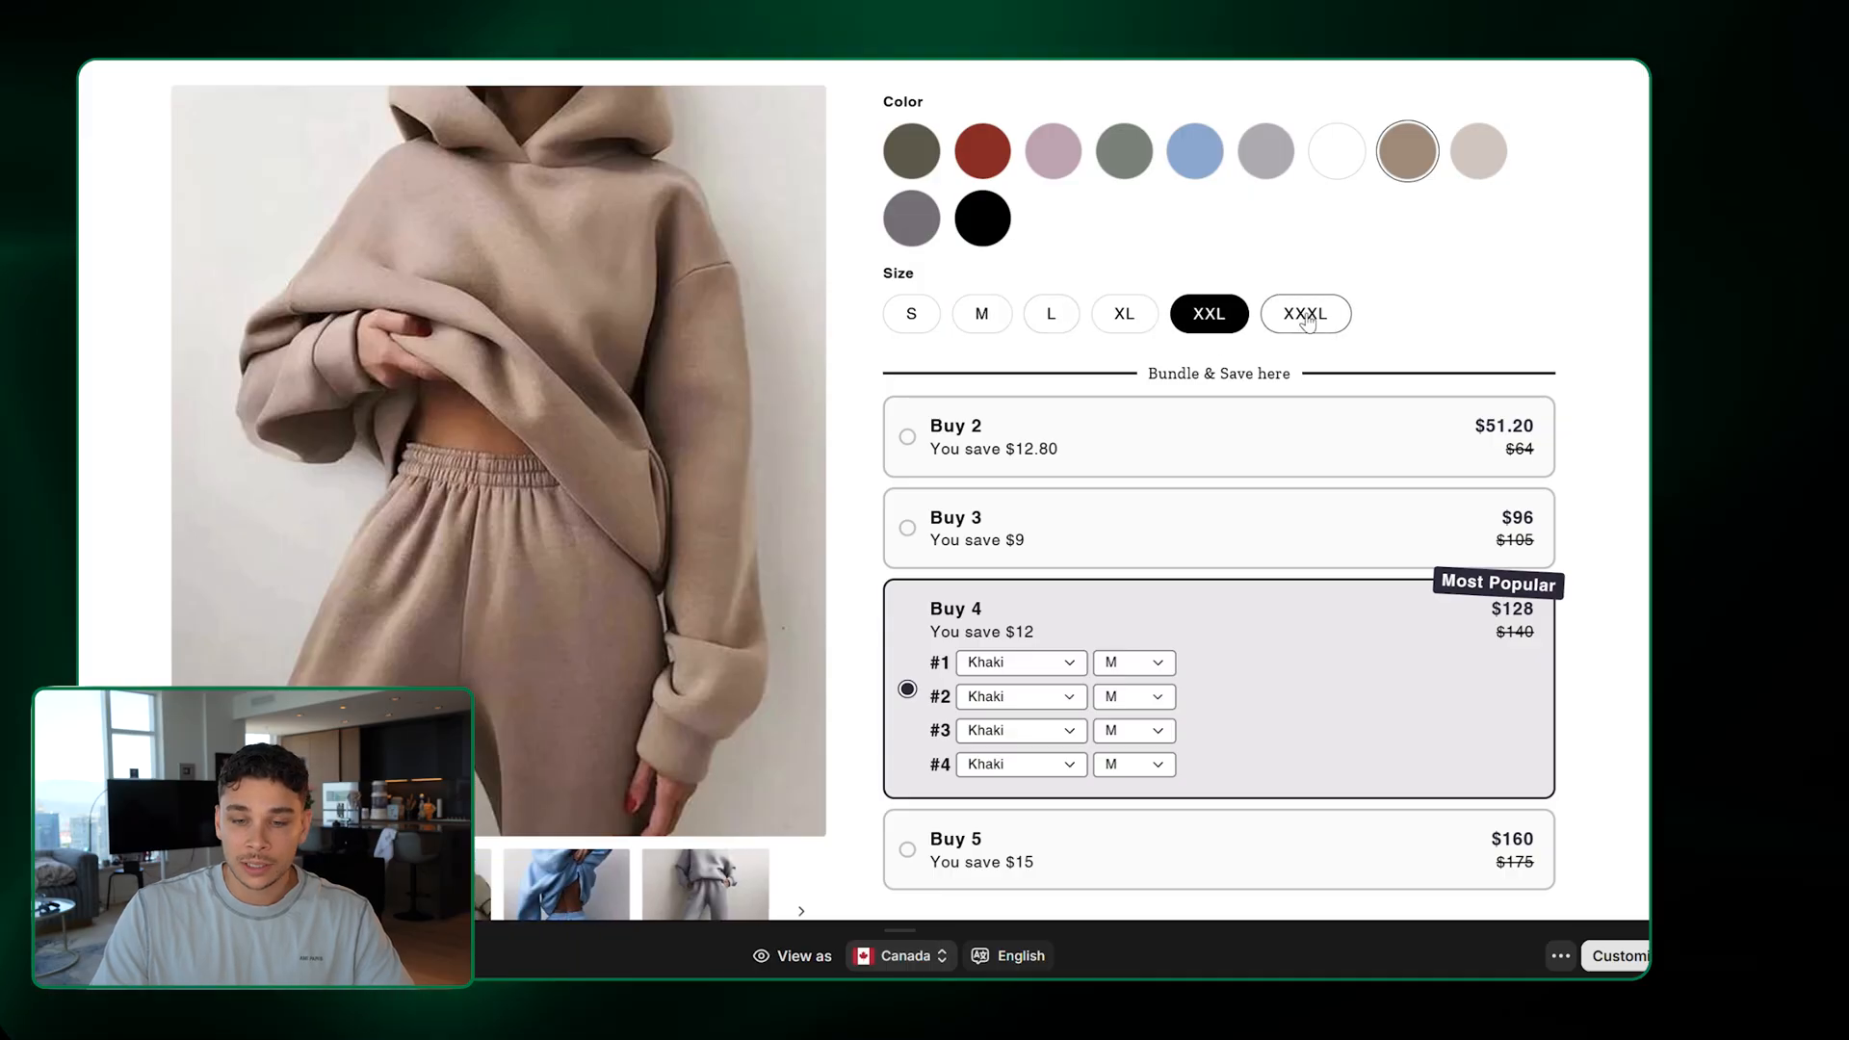
click(1306, 313)
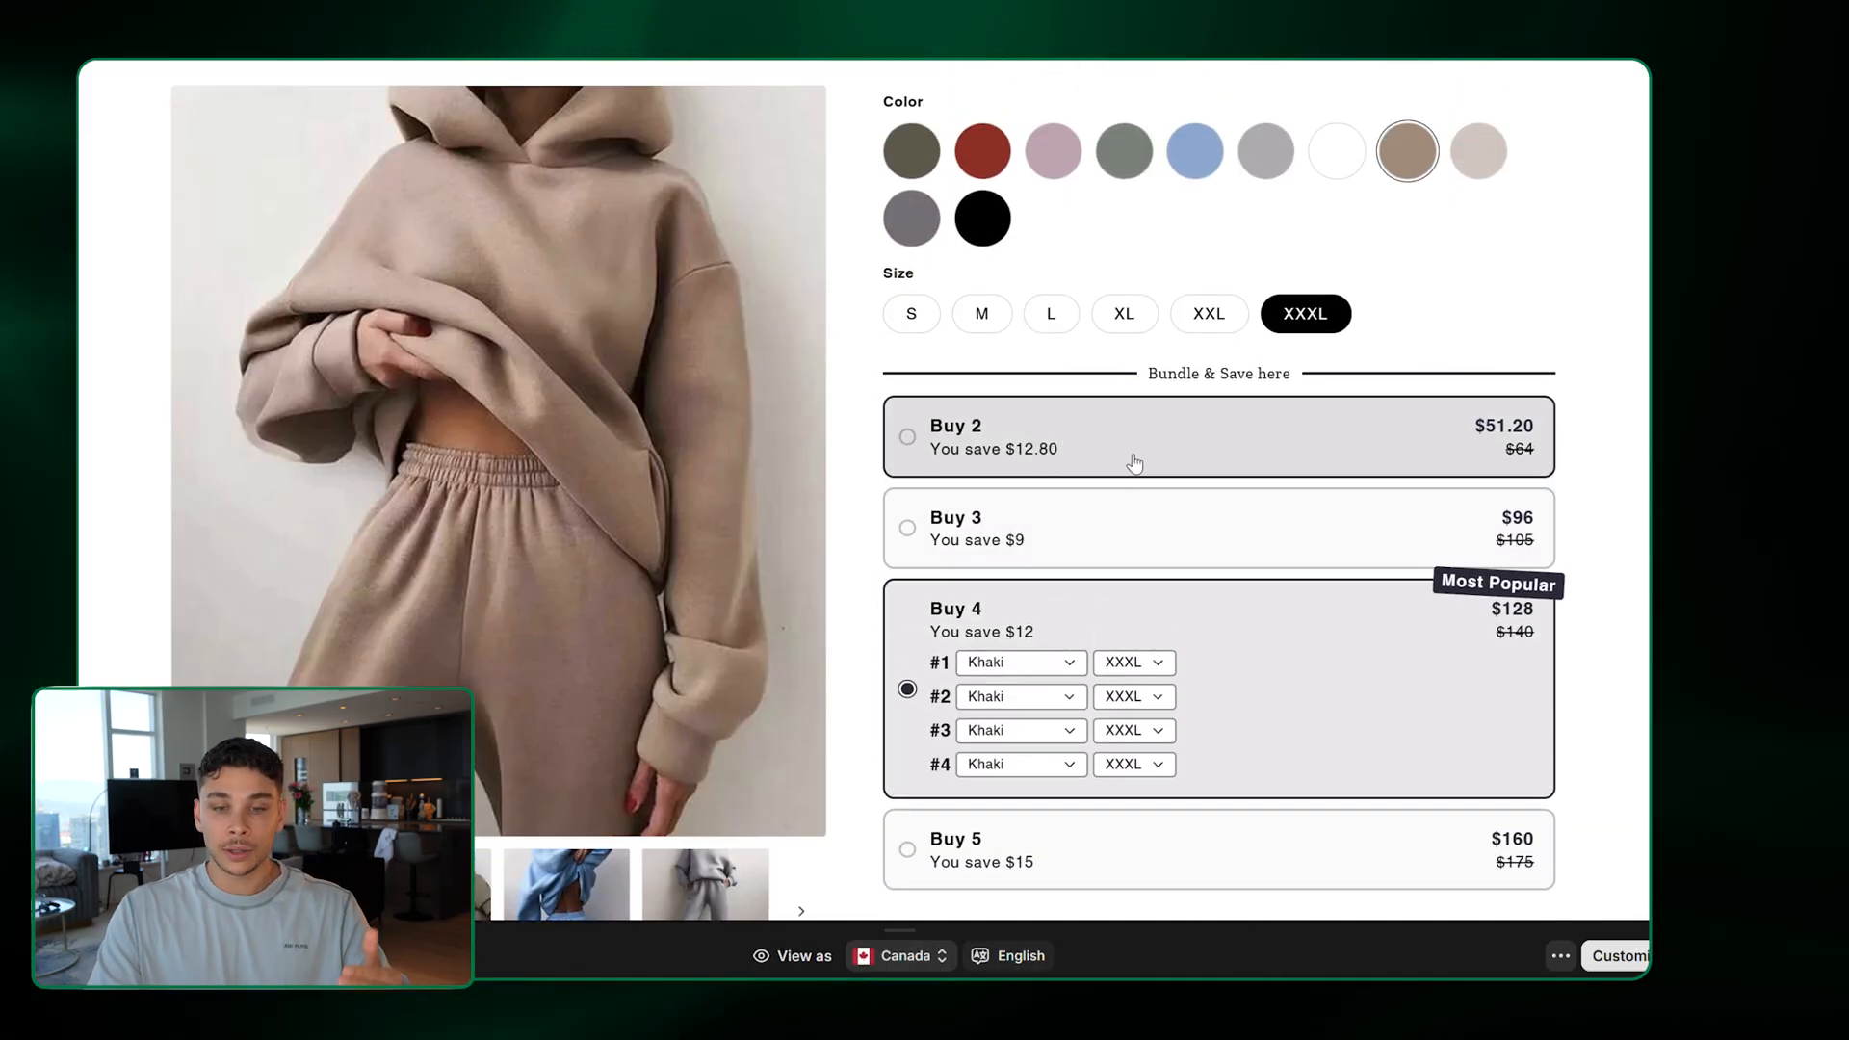
click(908, 436)
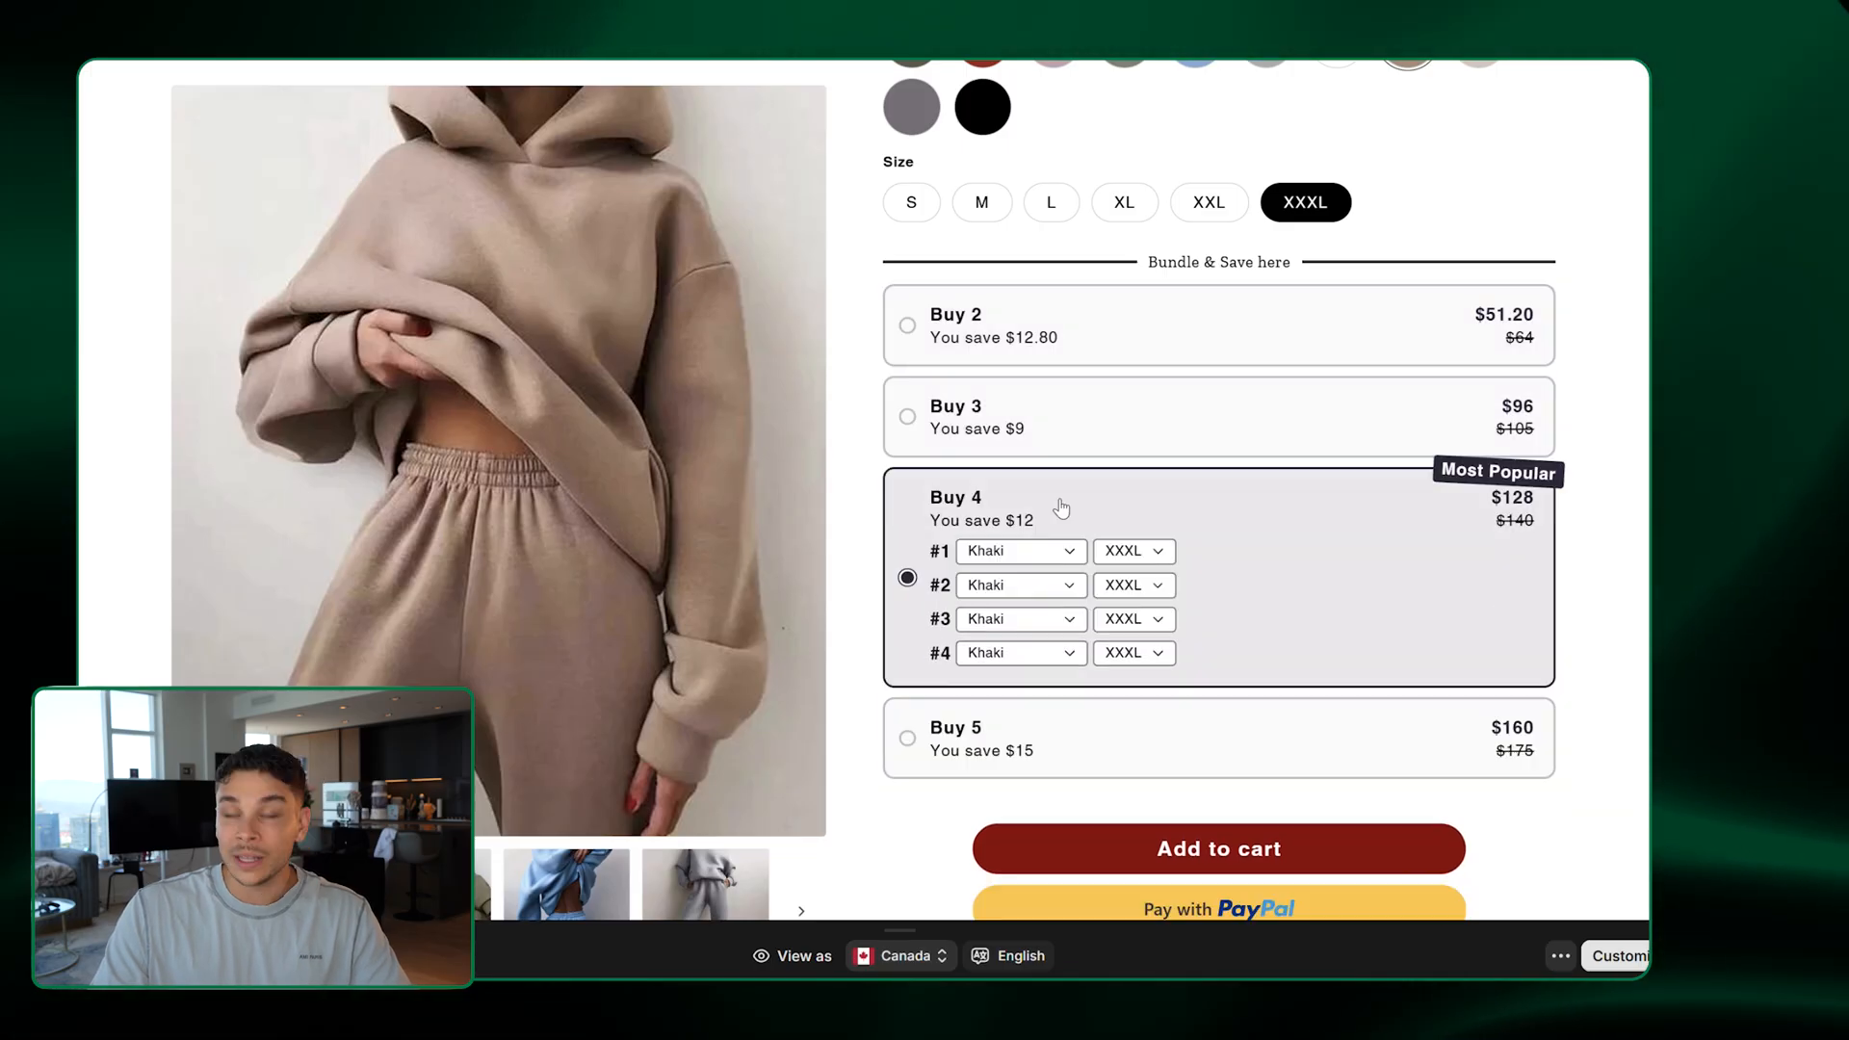
scroll(down, 3)
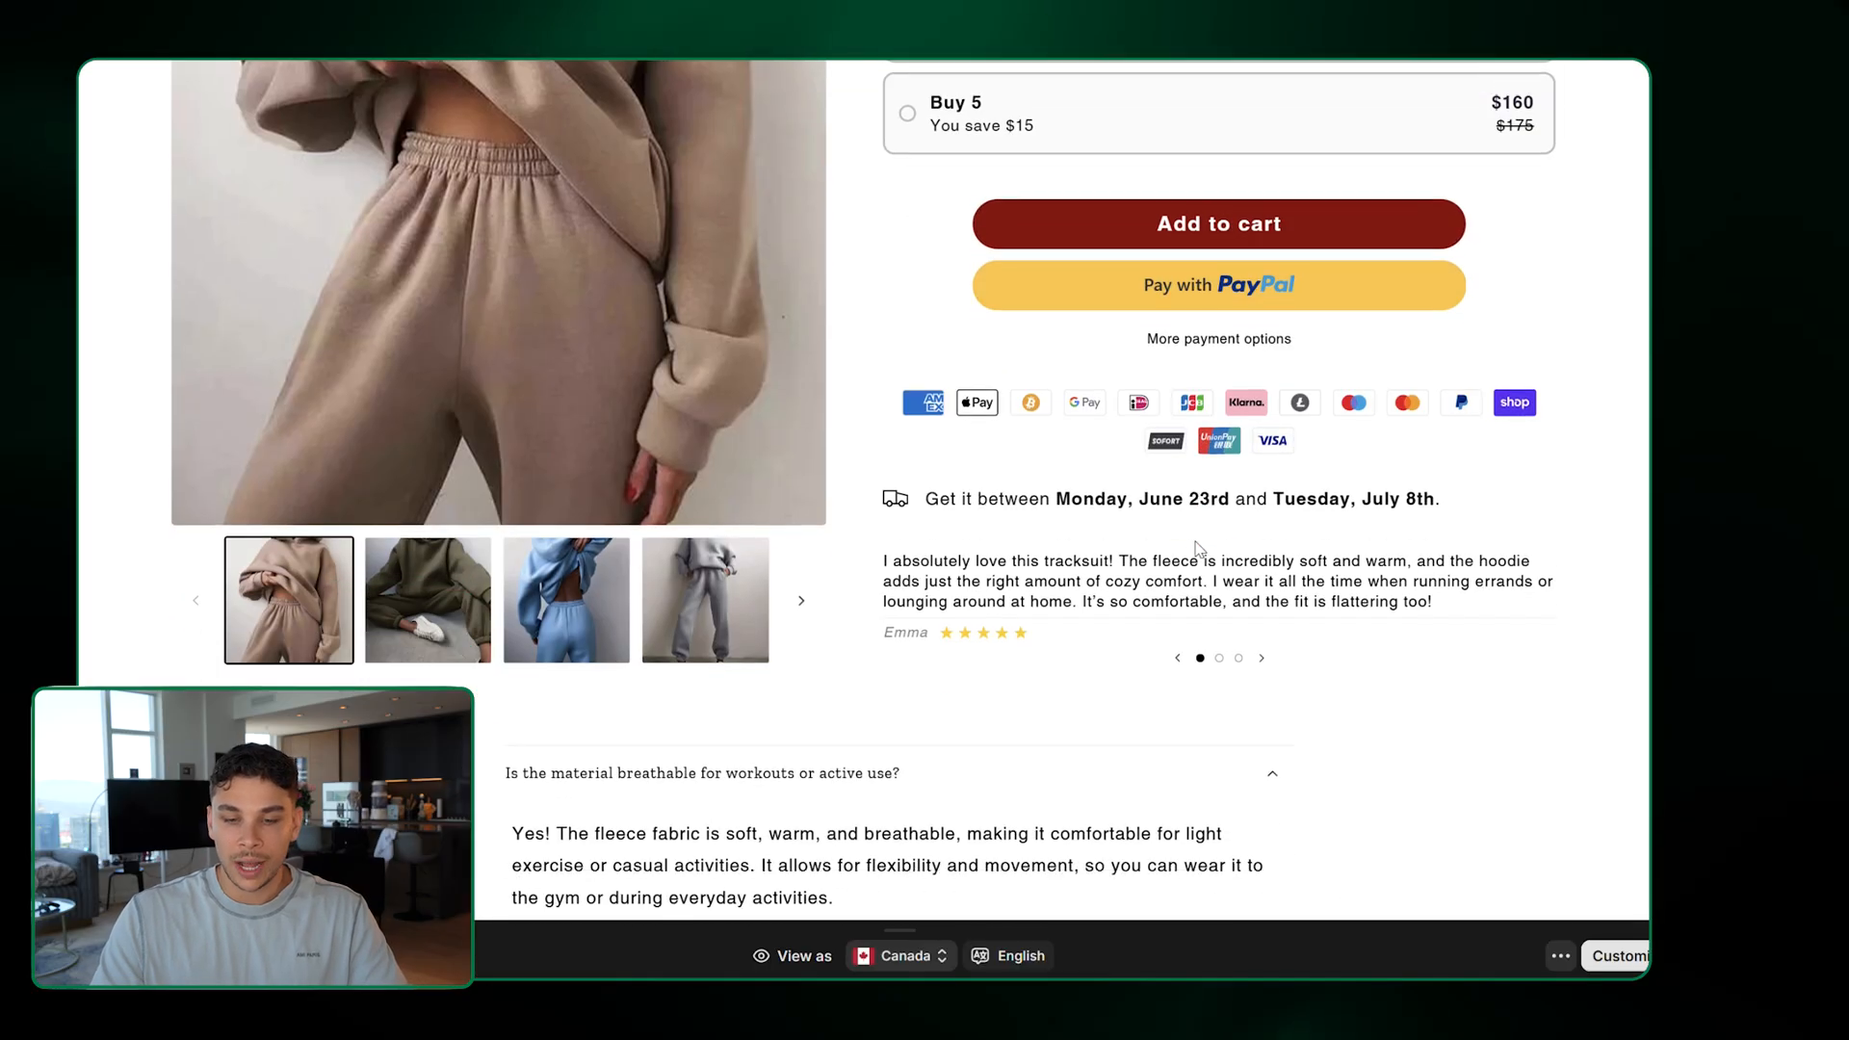
mouse_move(1119, 356)
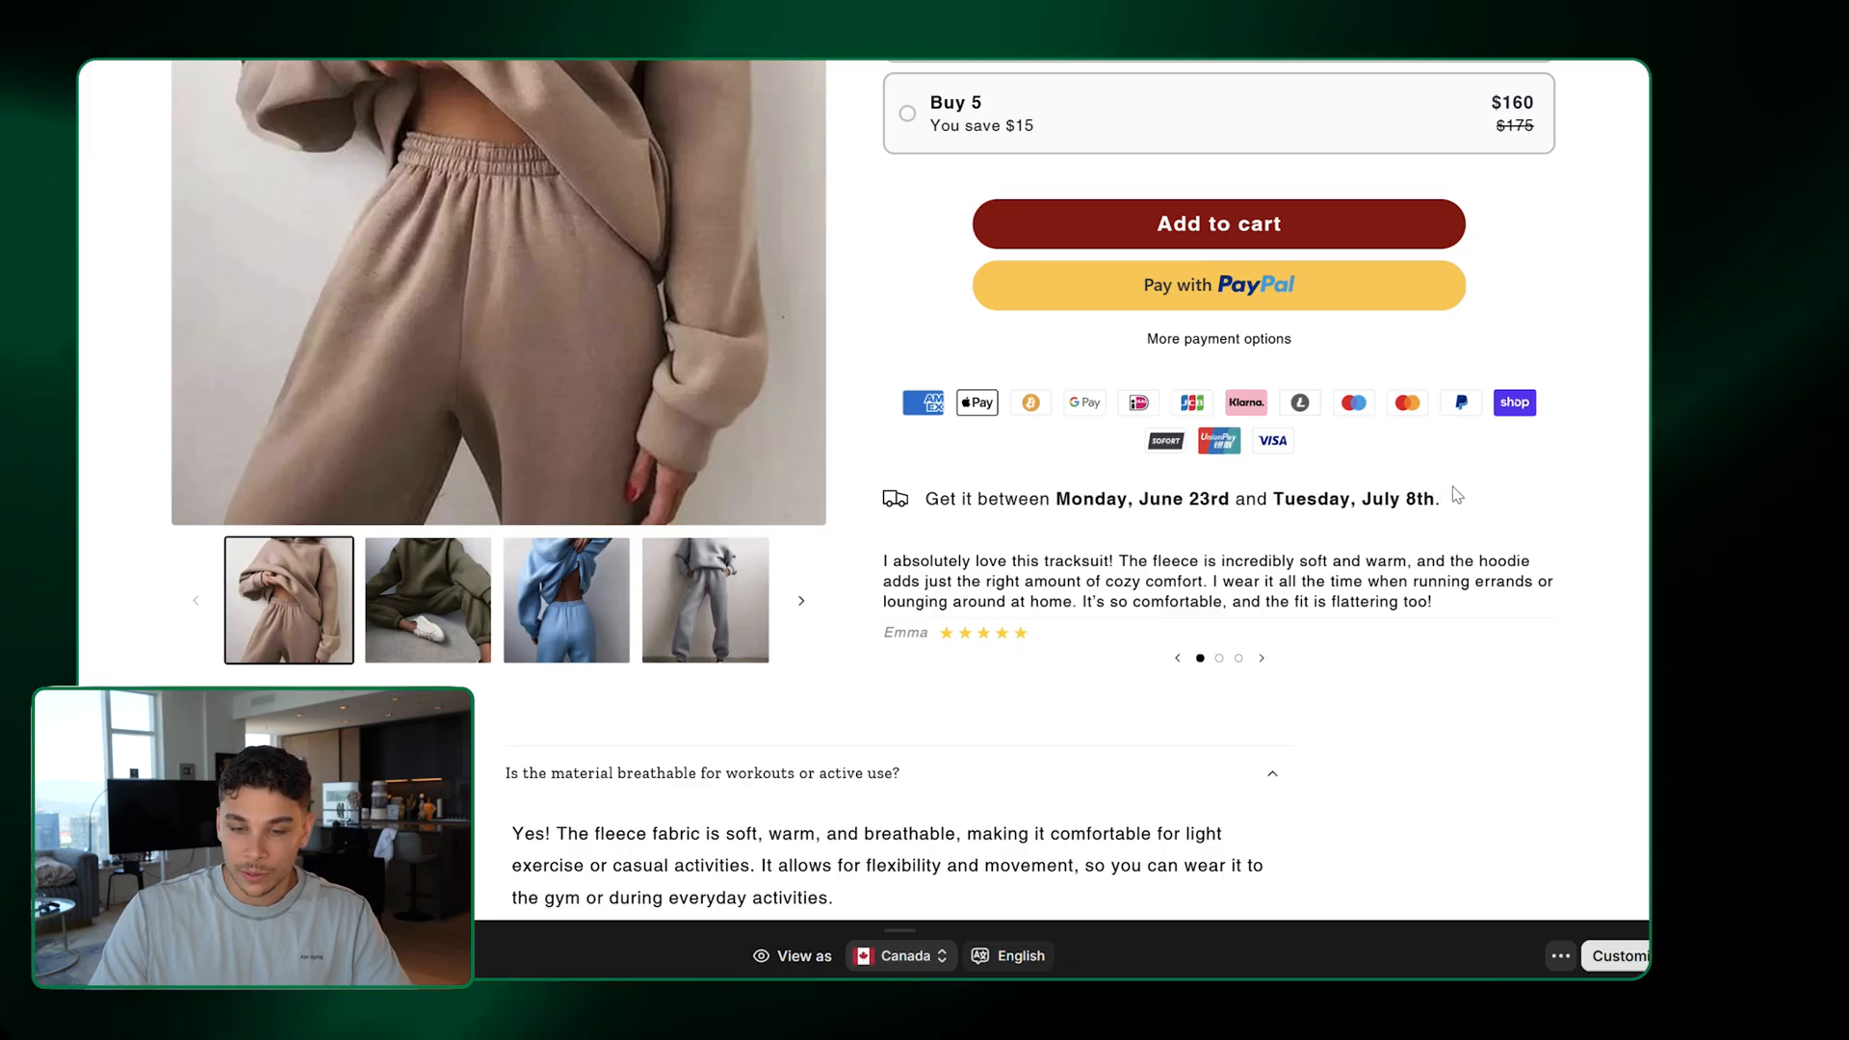
Scroll through the sizing and washing FAQs down to testimonials from Jessica, Kate and Tina
scroll(down, 3)
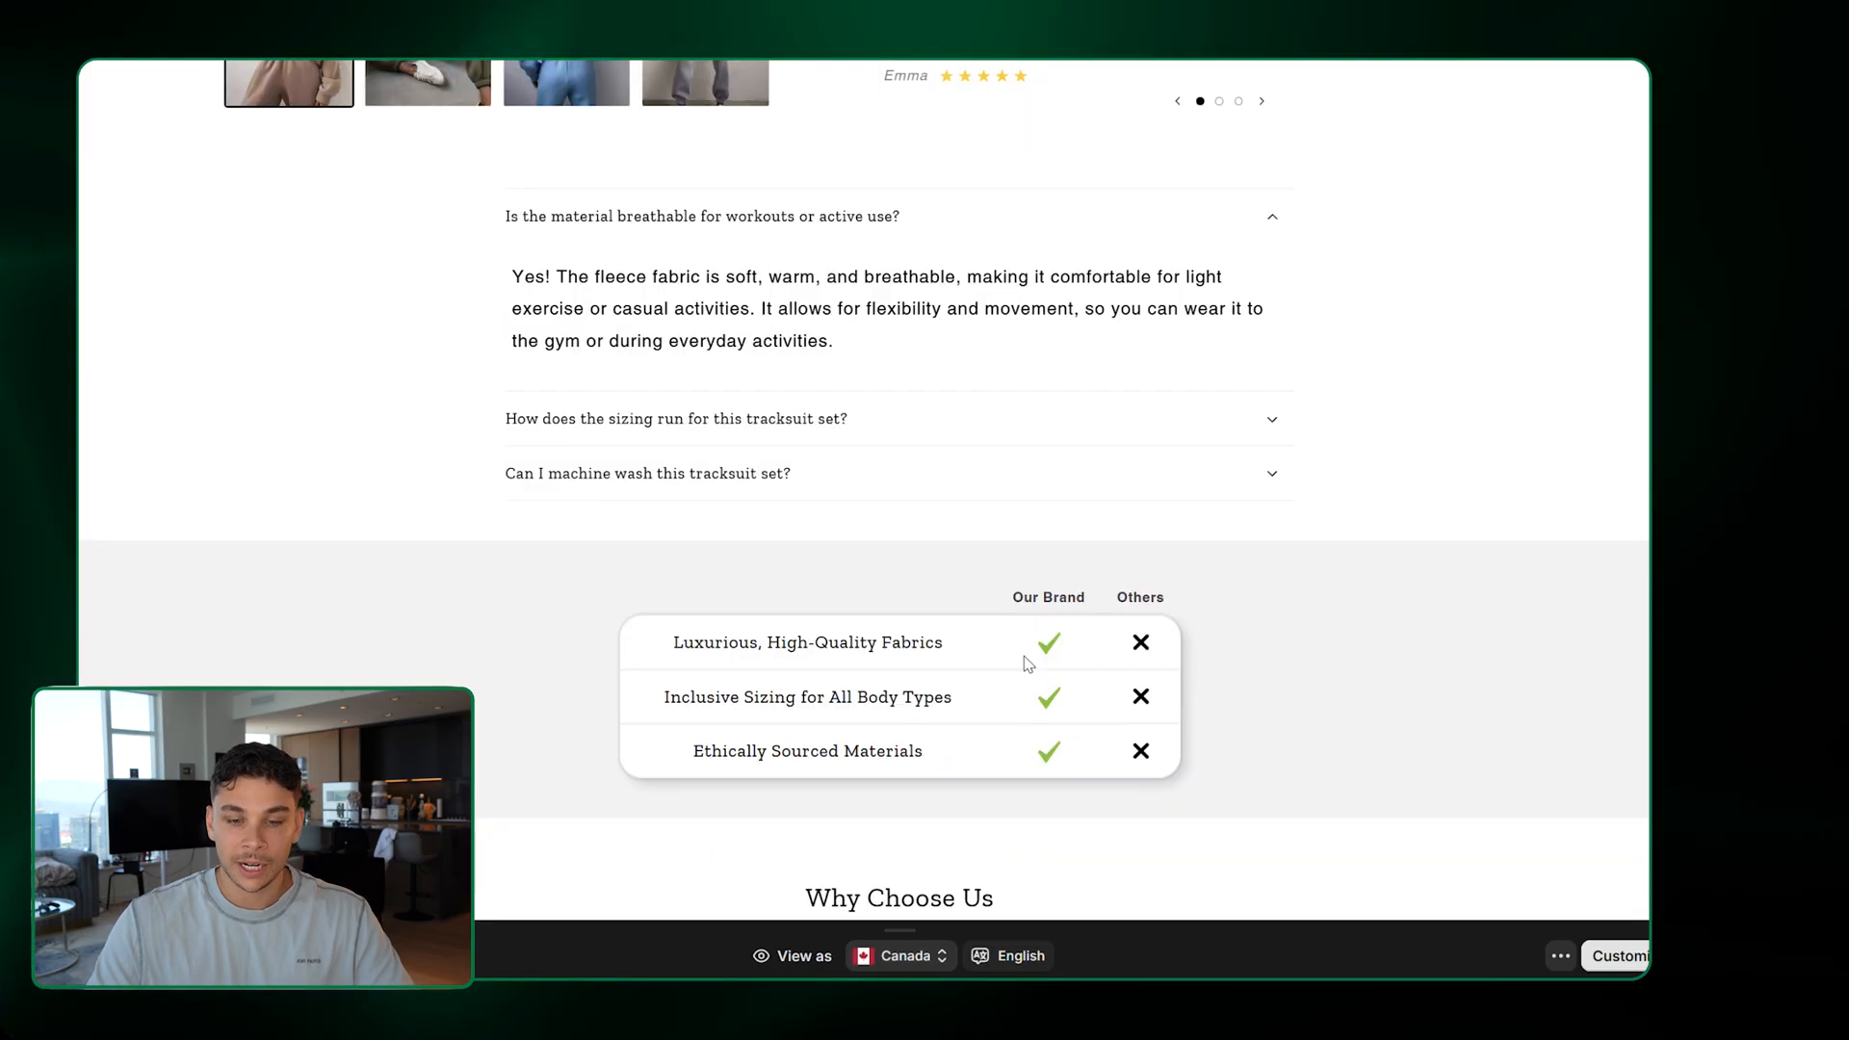
scroll(down, 3)
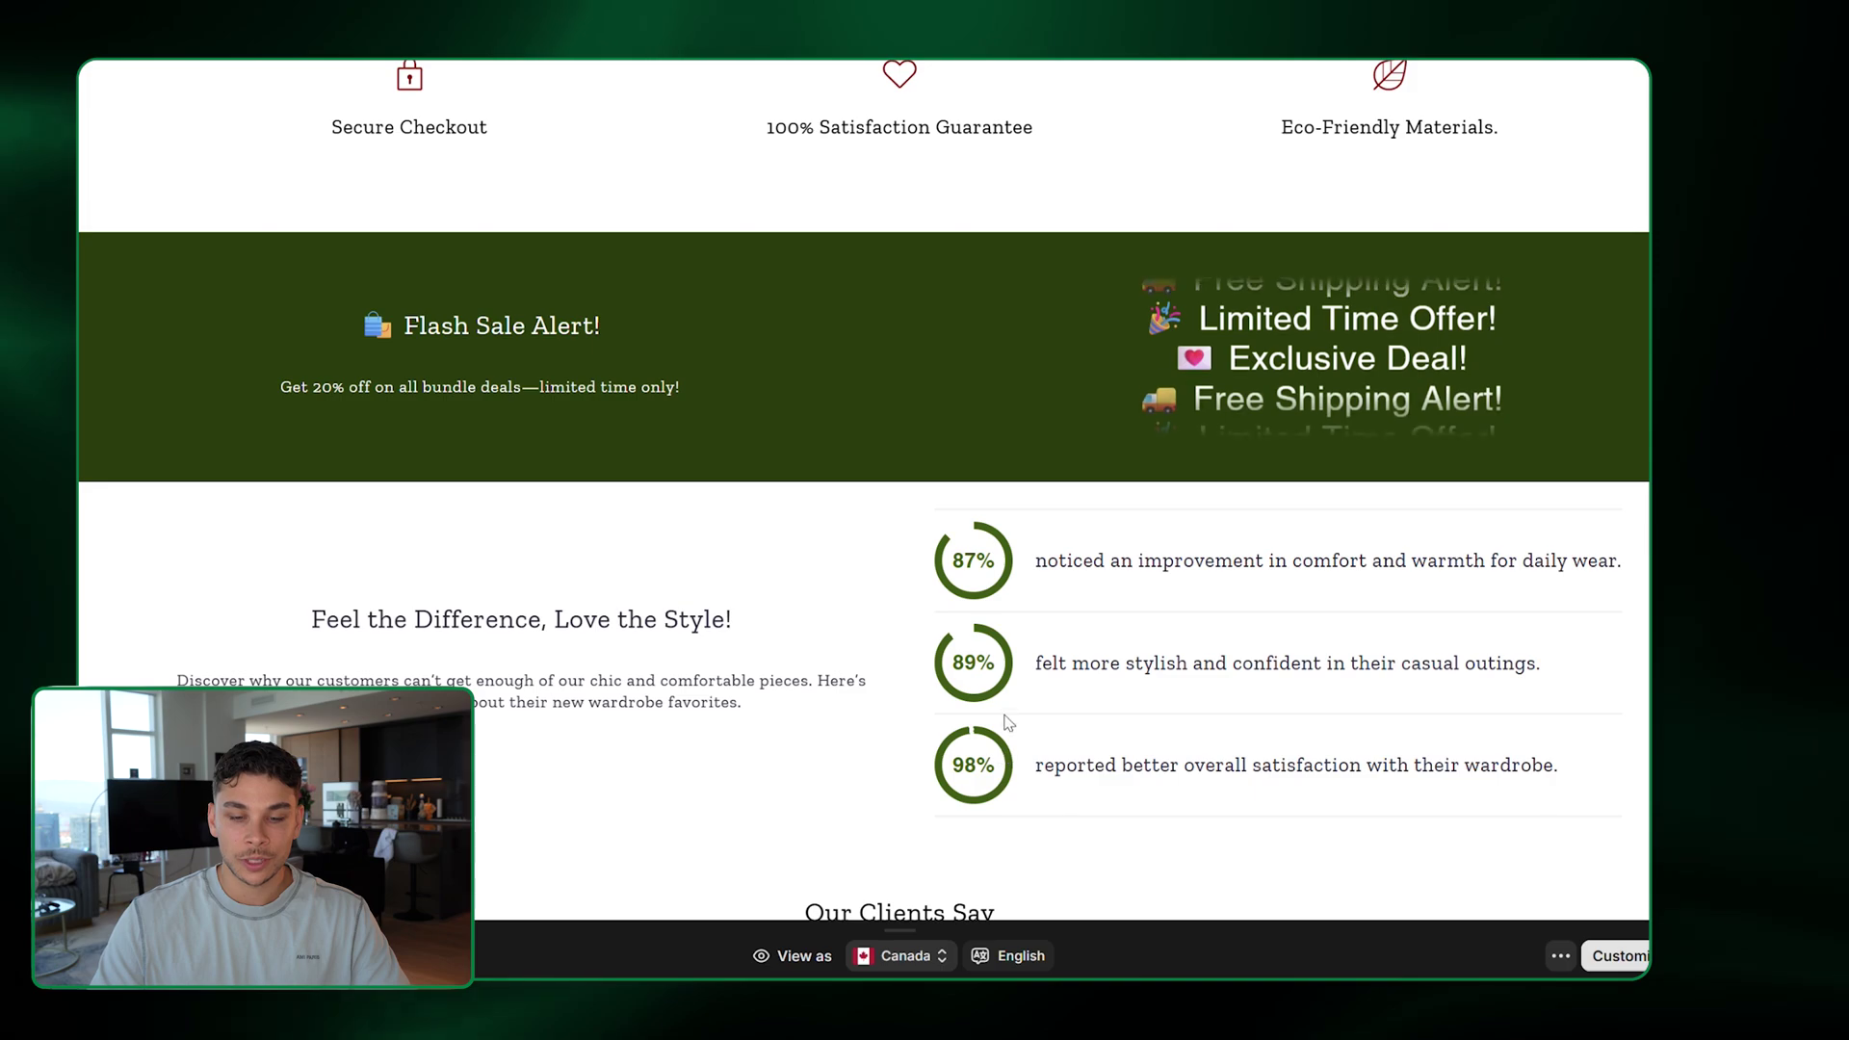
scroll(down, 3)
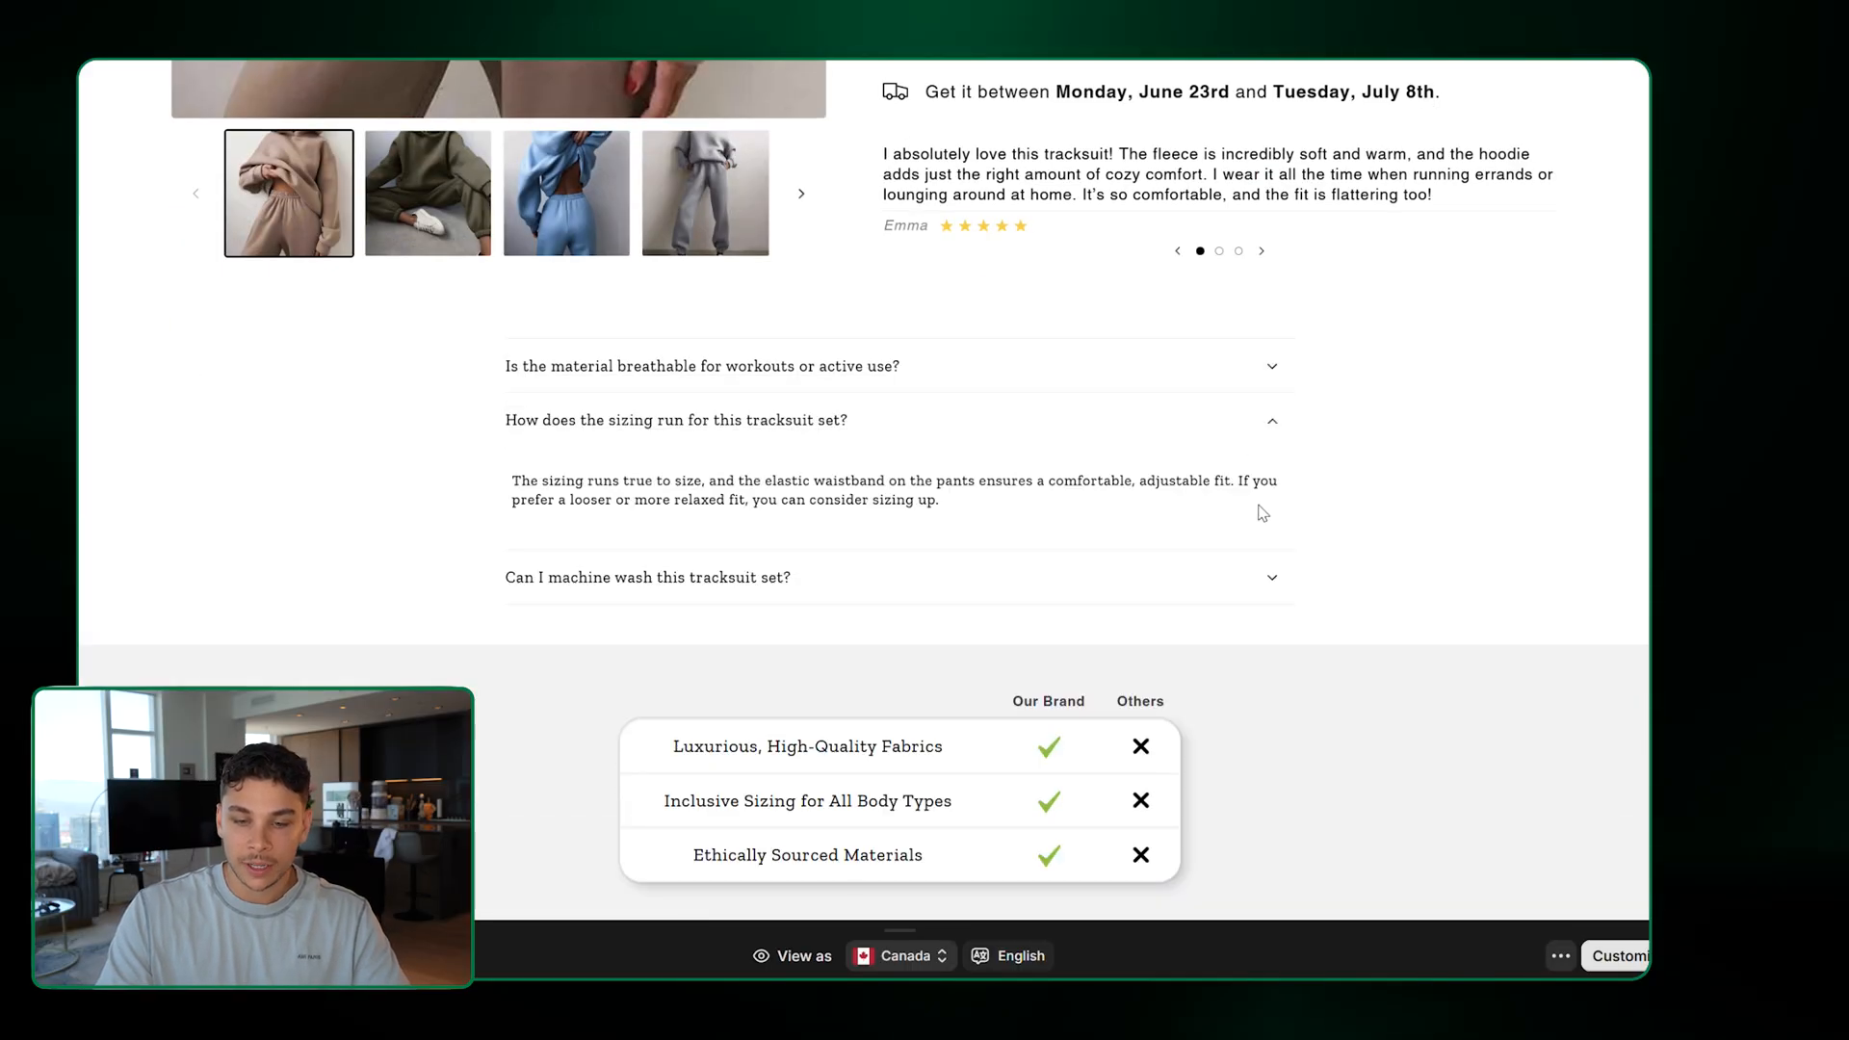
scroll(down, 3)
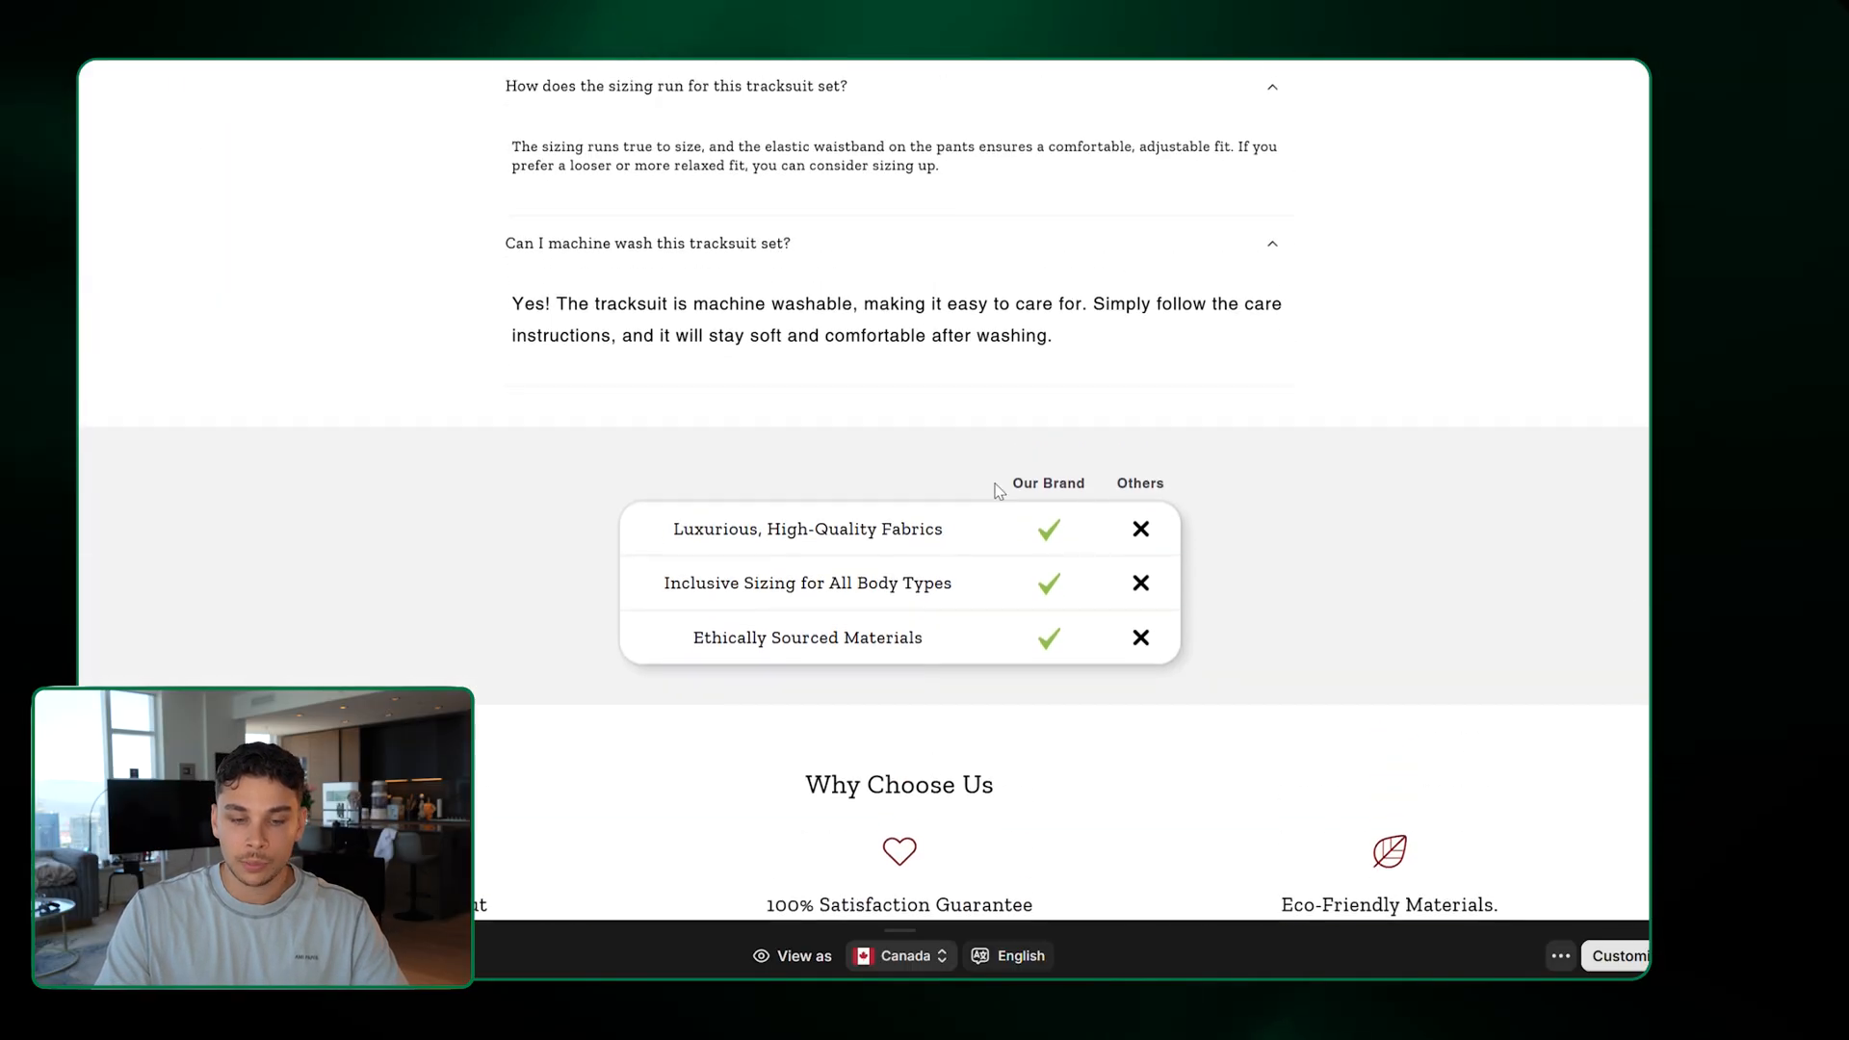
scroll(down, 3)
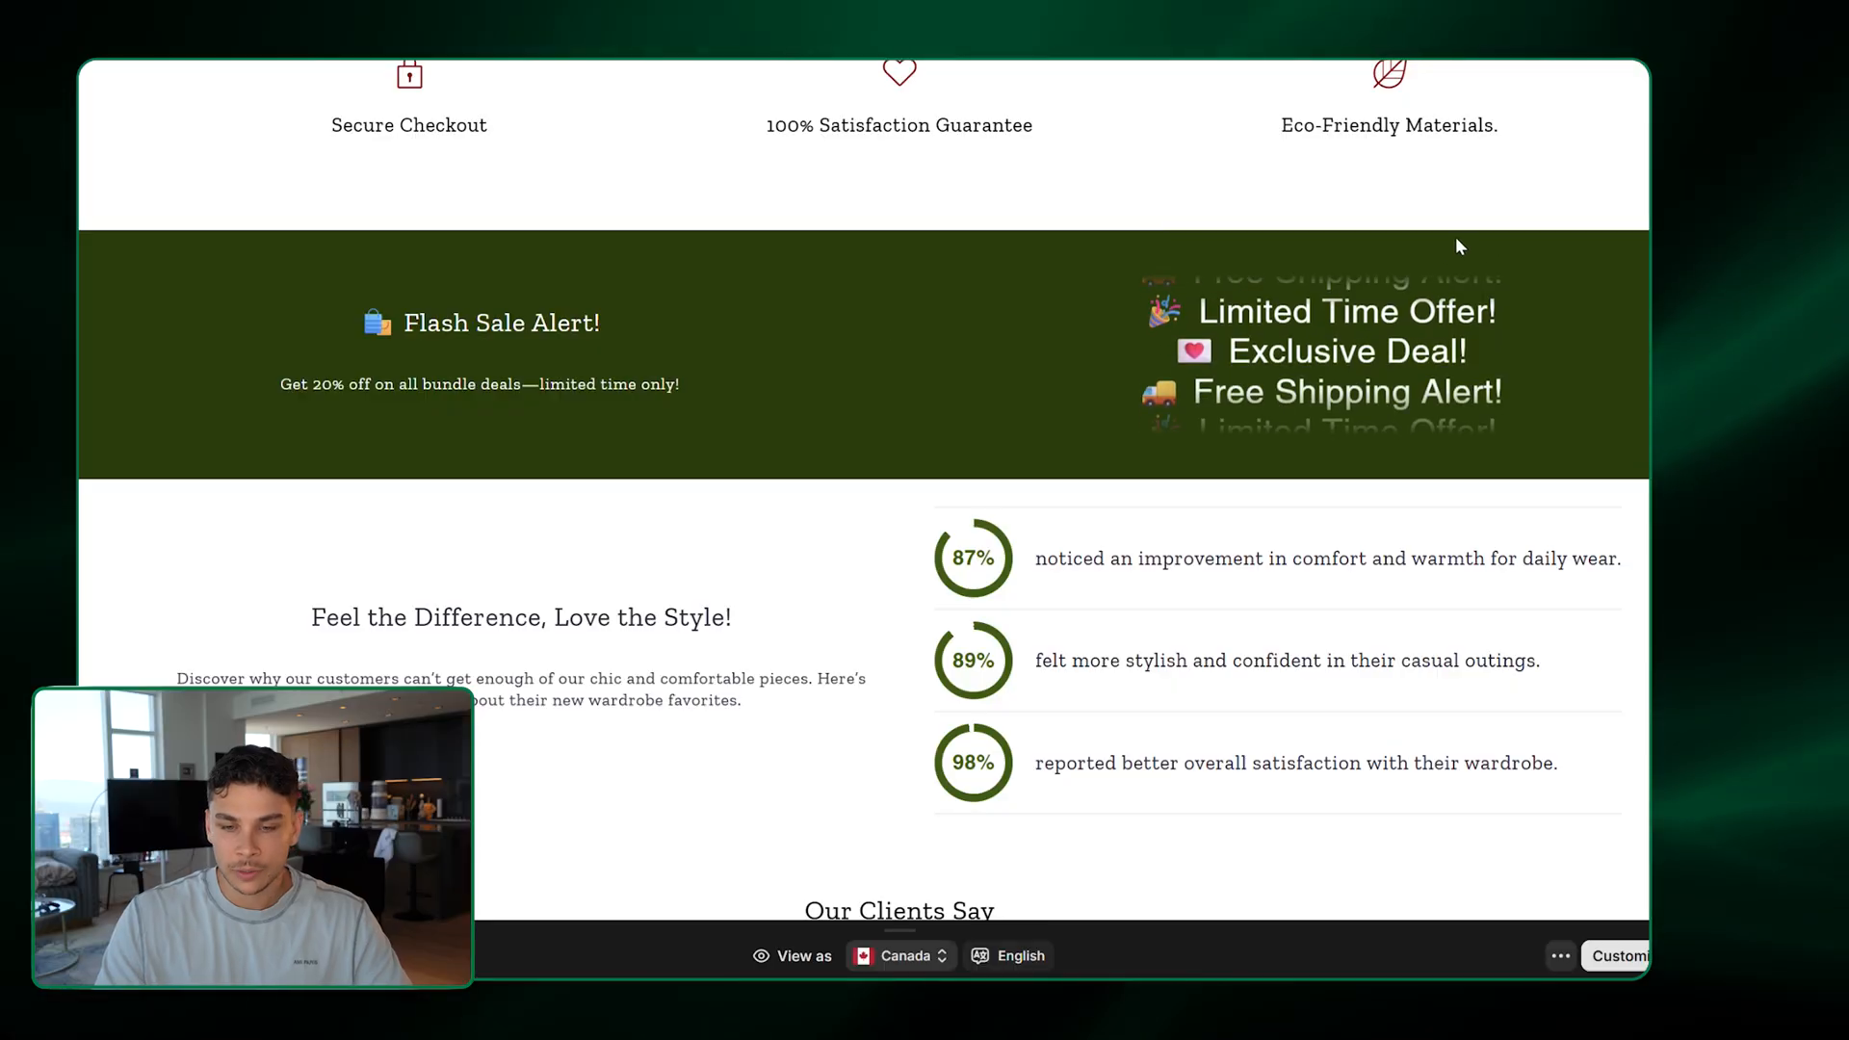
scroll(down, 3)
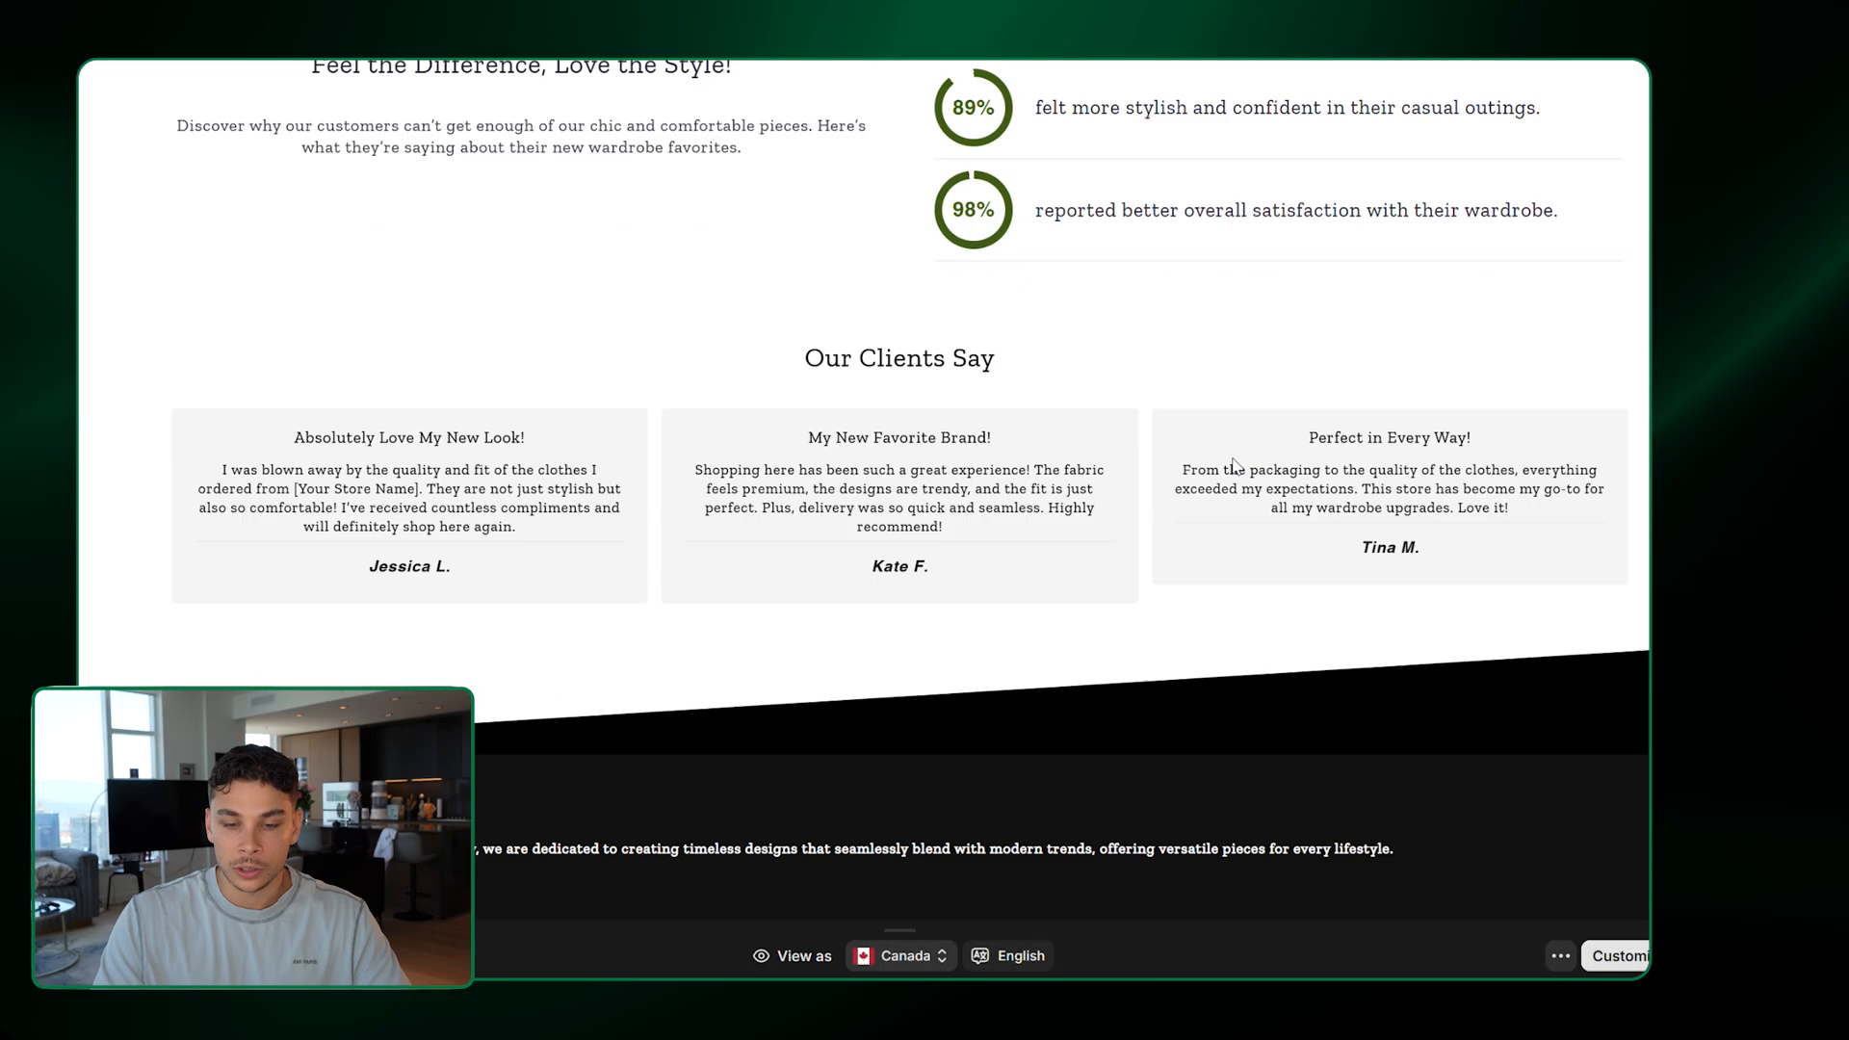